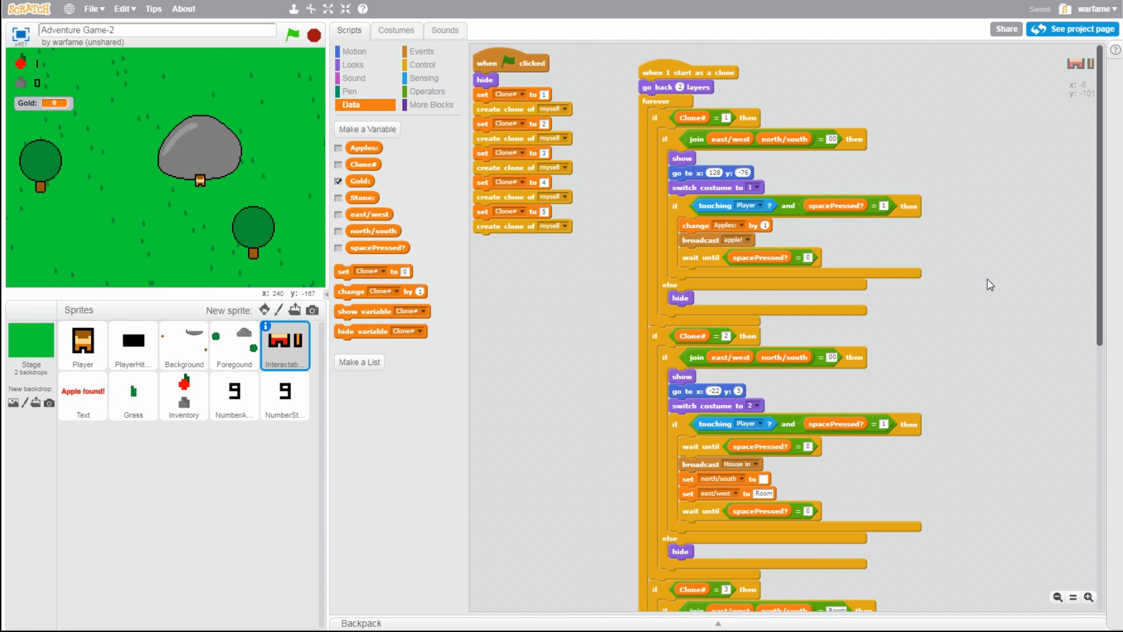
pyautogui.moveTo(133, 421)
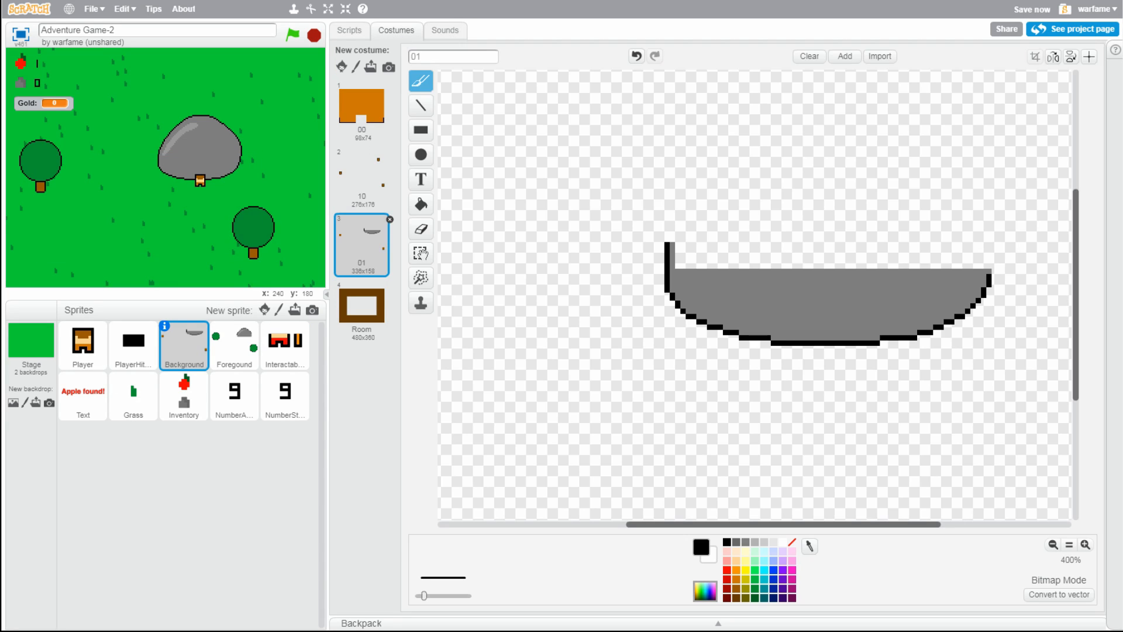
# Review the Foreground sprite's rock costume, then the Interactables sprite's scripts
pyautogui.click(233, 346)
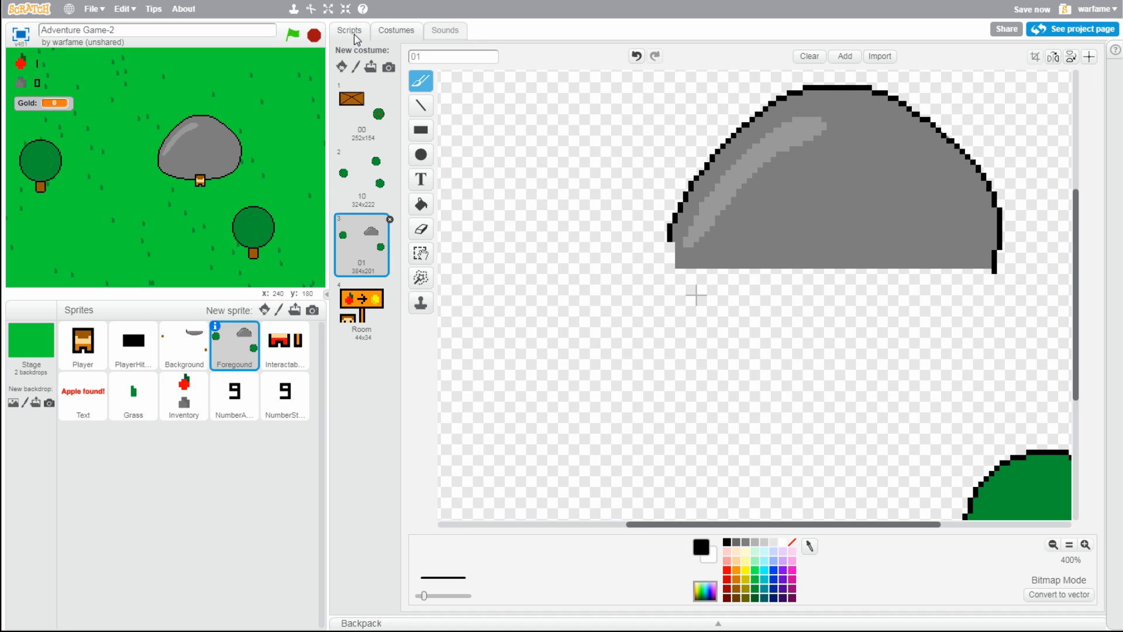
pyautogui.click(285, 344)
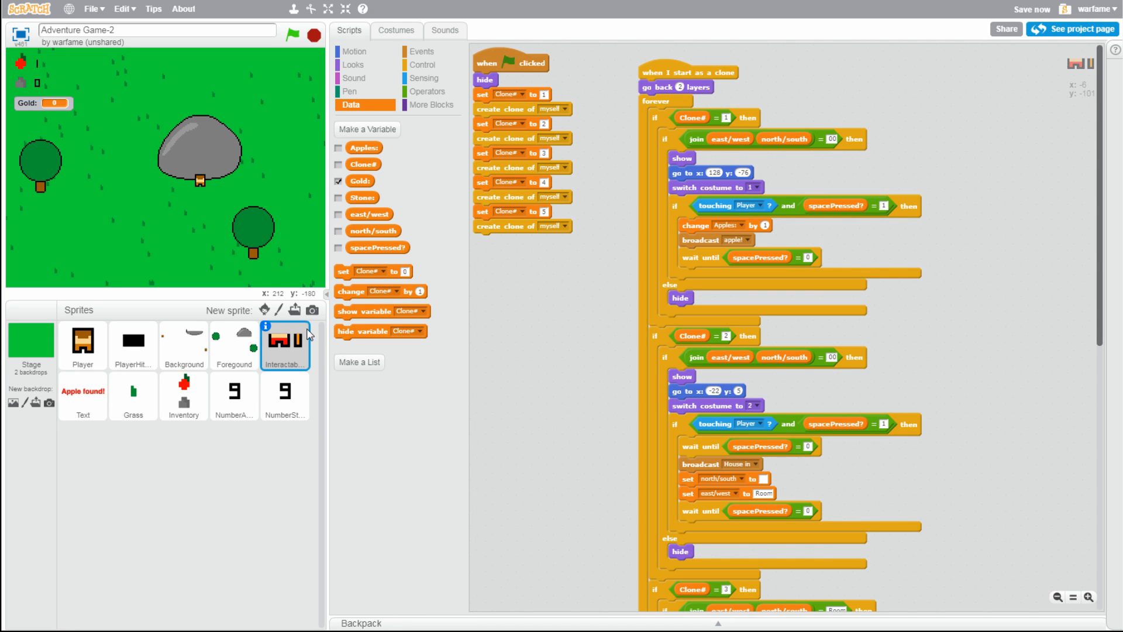
pyautogui.moveTo(581, 358)
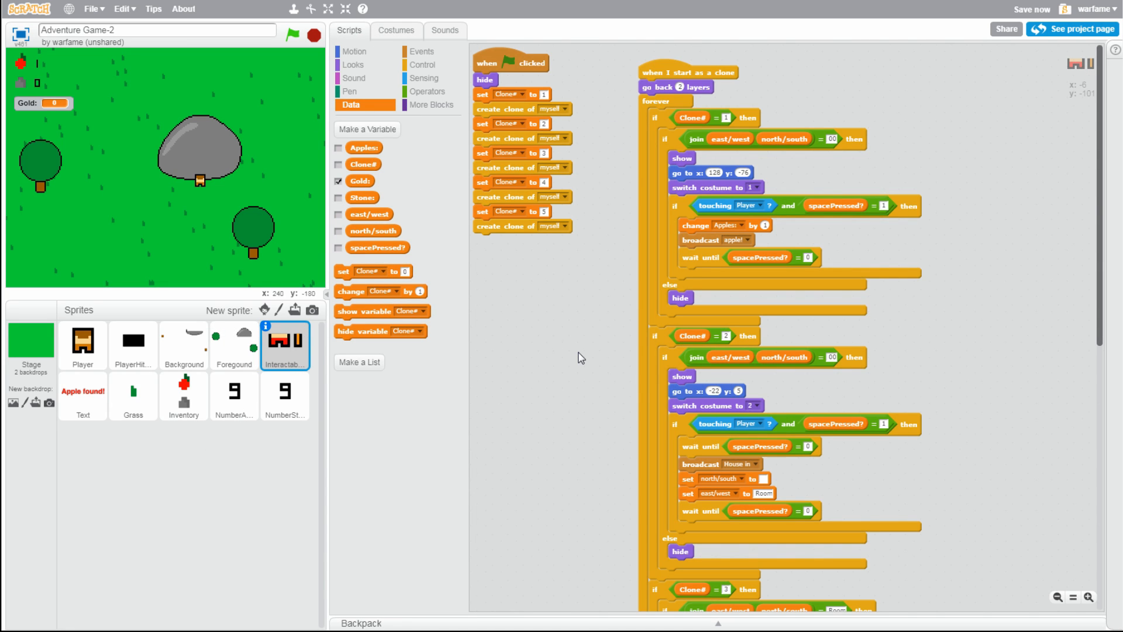
pyautogui.moveTo(162, 338)
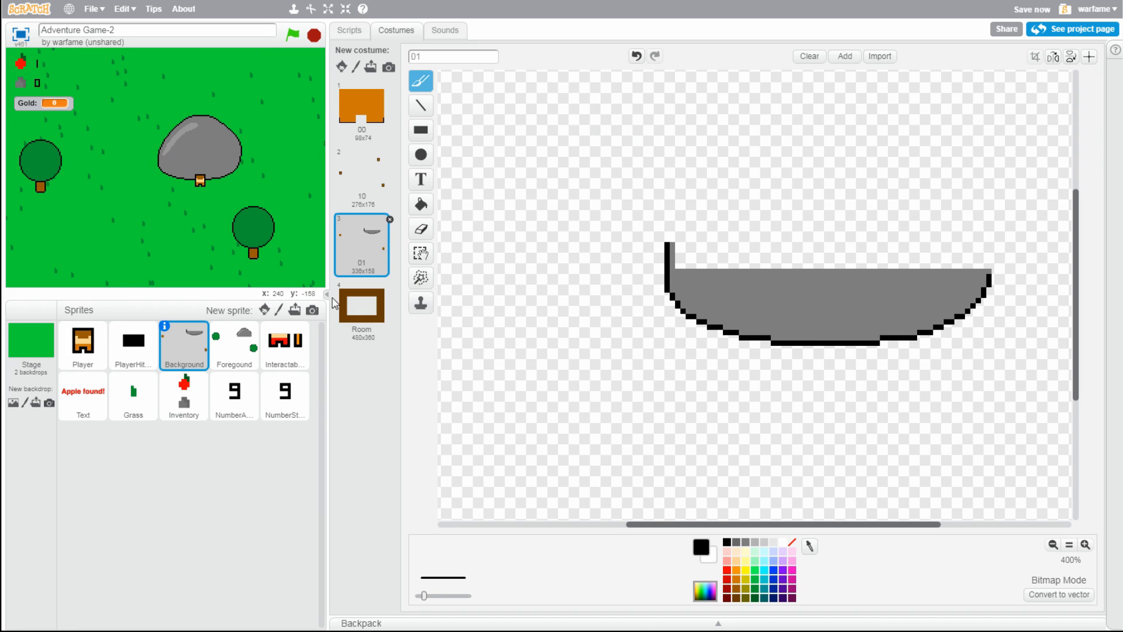
pyautogui.moveTo(354, 32)
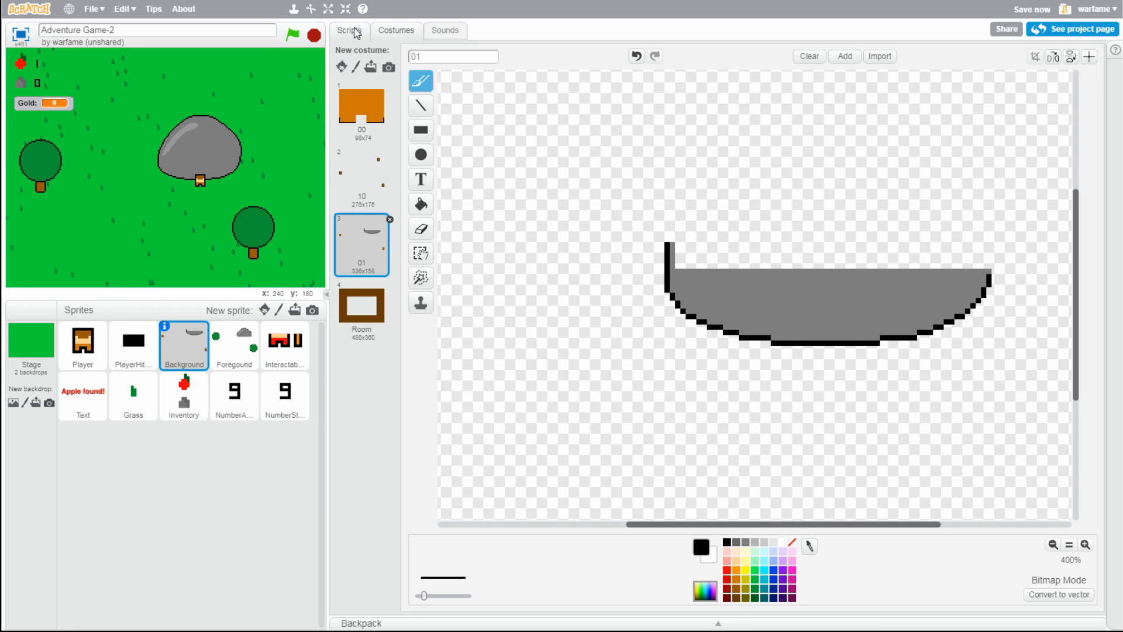
# Copy Background's costume 01 into a new Interactables costume, keeping only the grey rock bottom
pyautogui.click(349, 30)
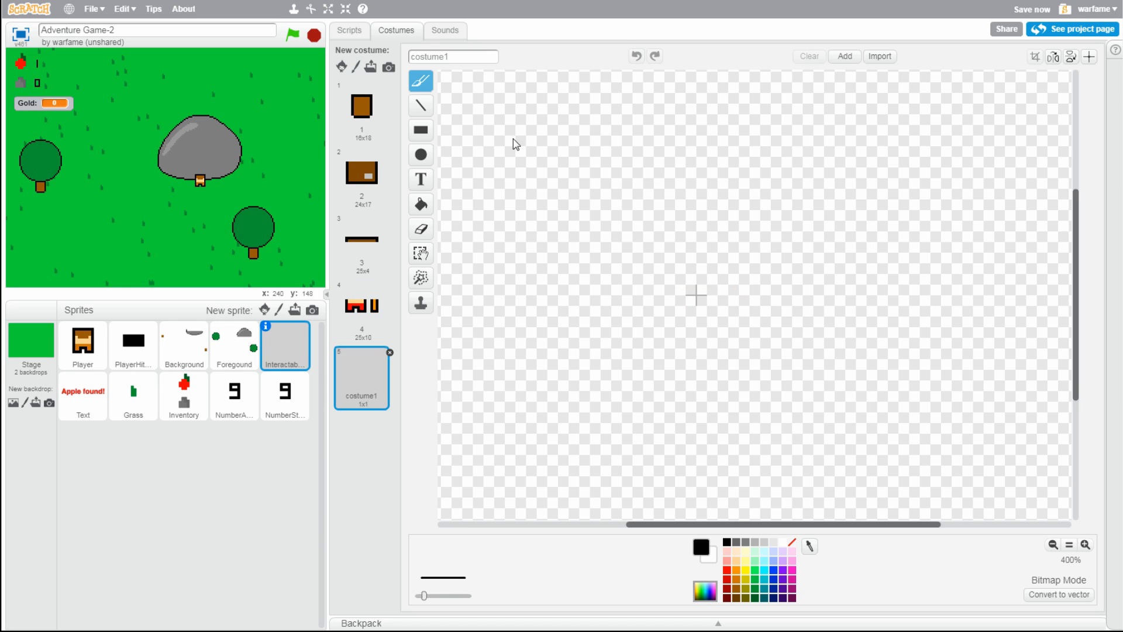
pyautogui.click(183, 346)
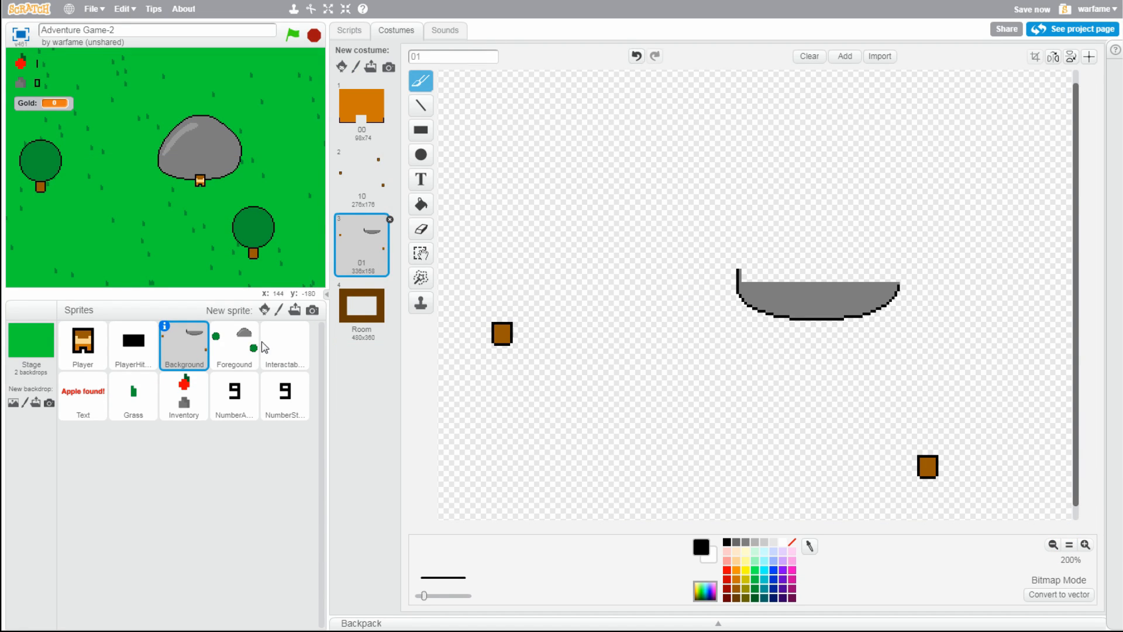
pyautogui.click(284, 344)
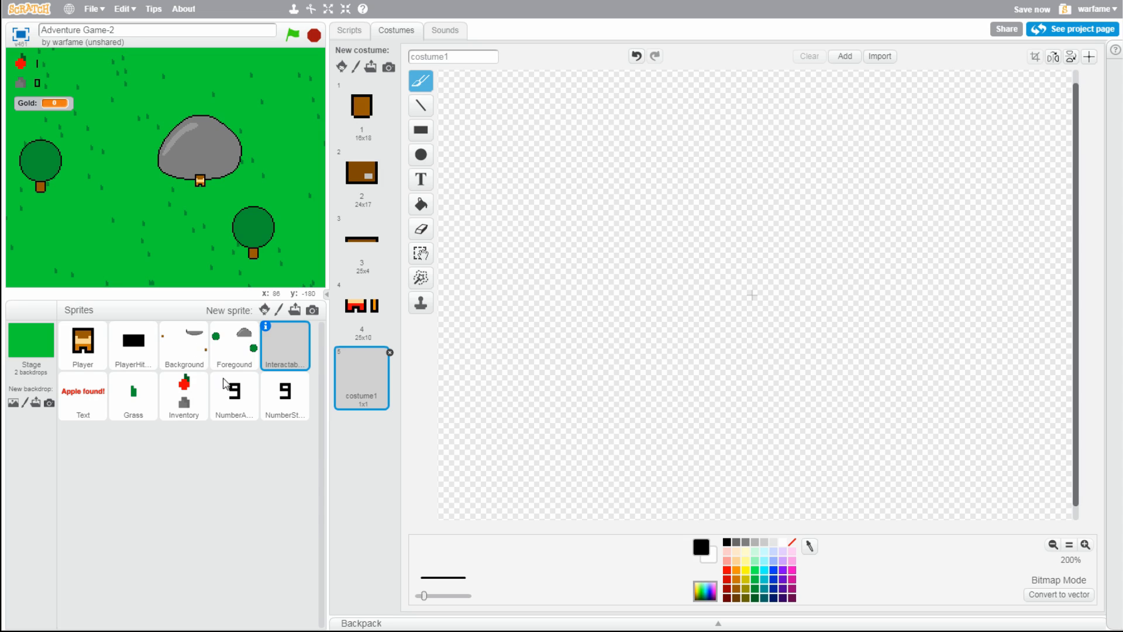
pyautogui.moveTo(199, 361)
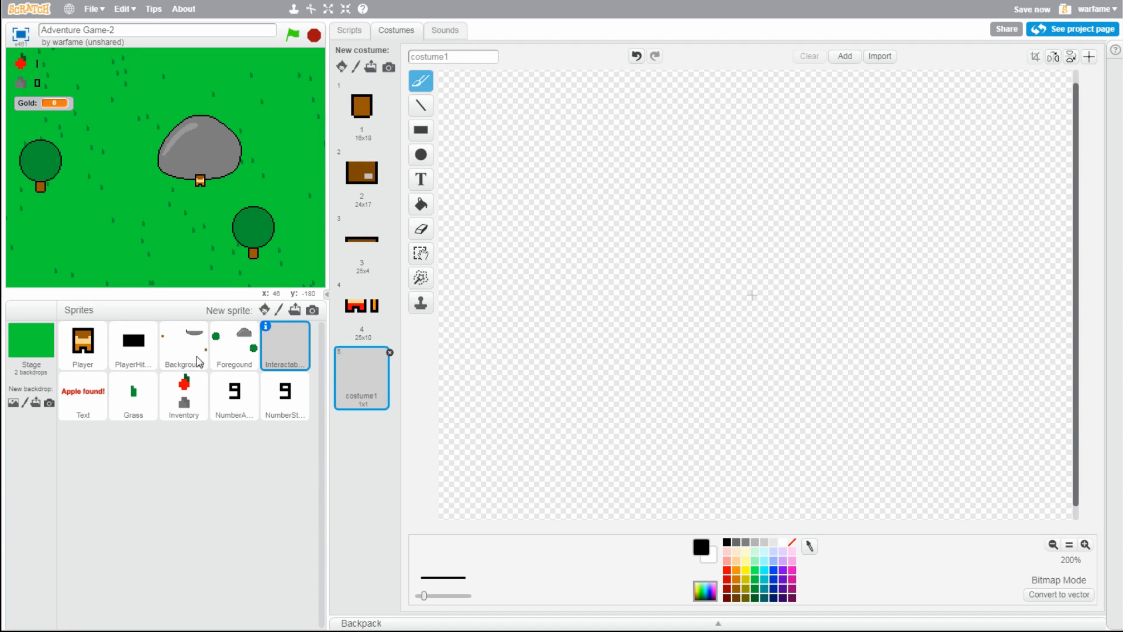
pyautogui.click(421, 252)
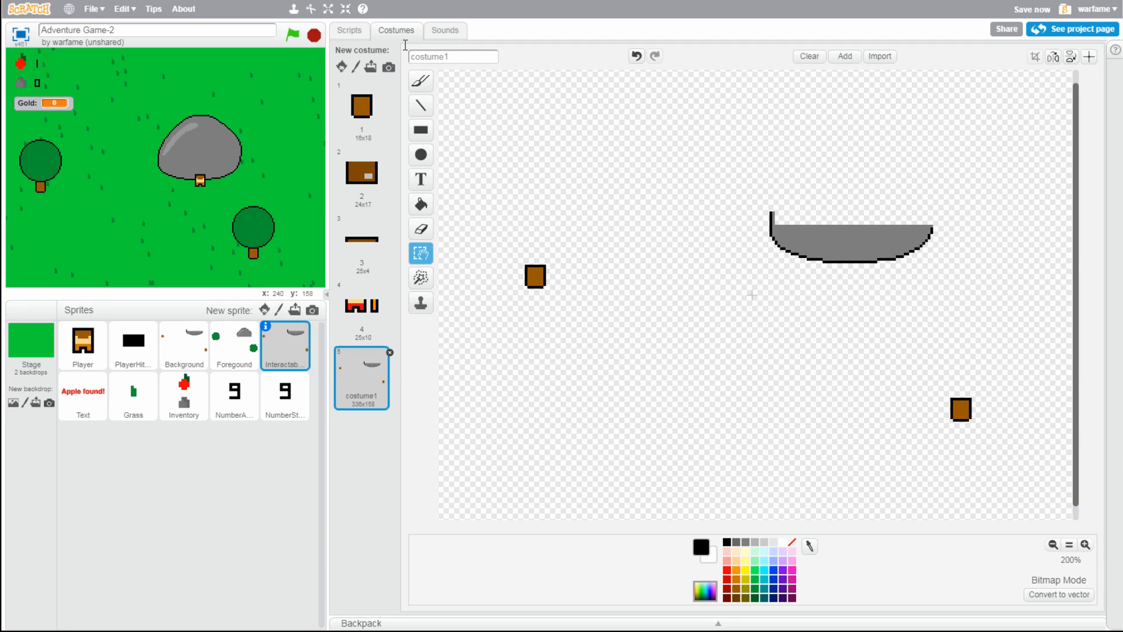
pyautogui.moveTo(478, 277)
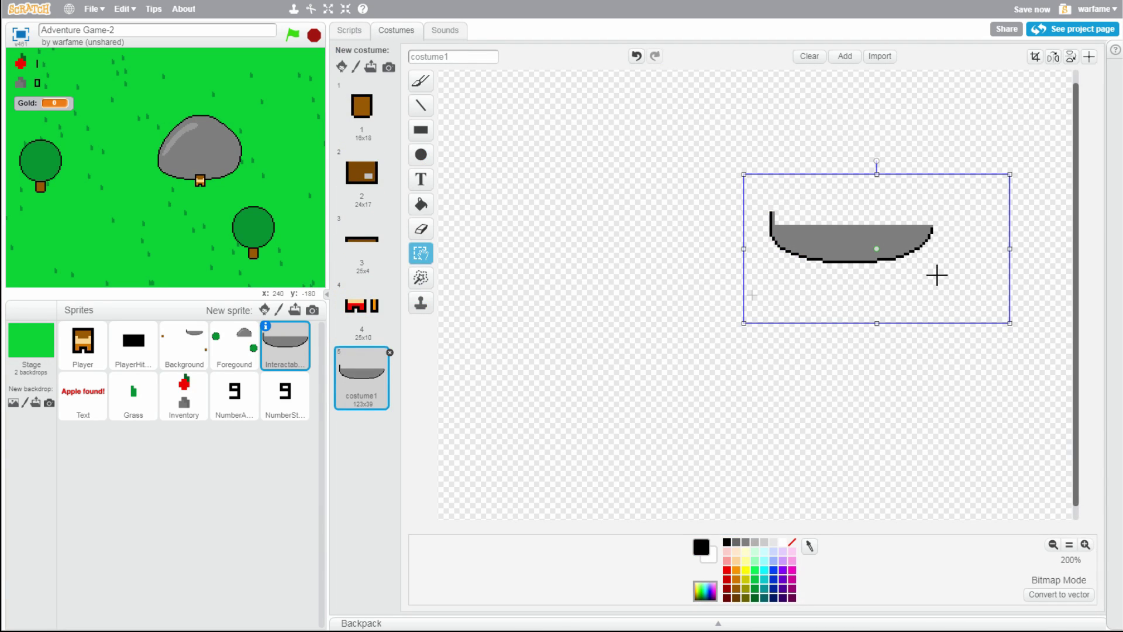
pyautogui.click(1086, 545)
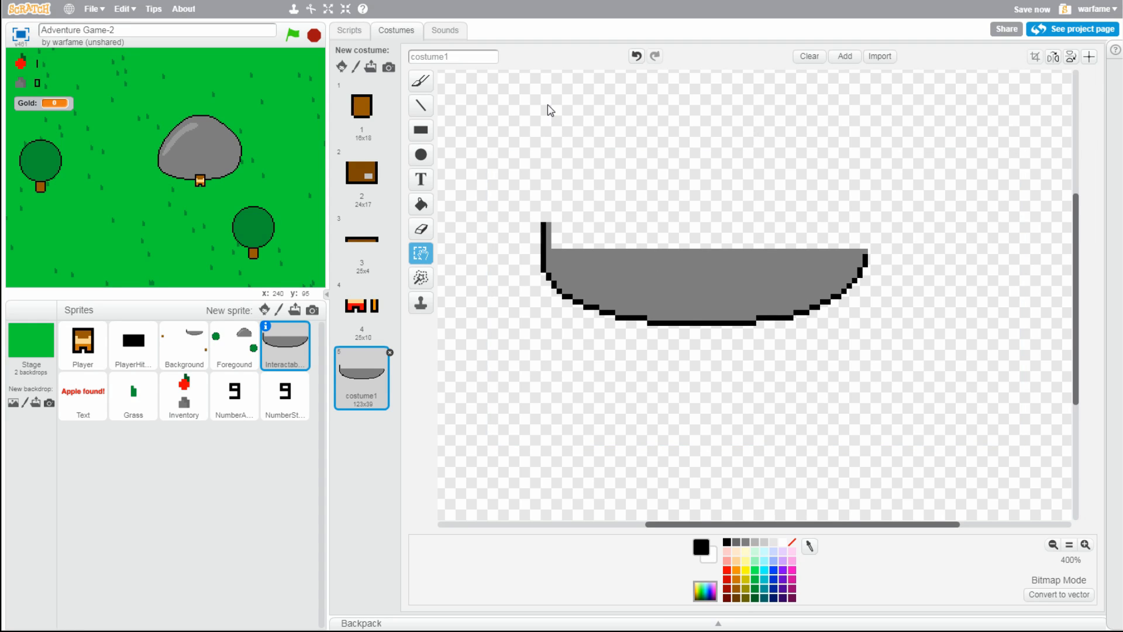
# Delete the grey rock bottom from Background's costume 01 and return to Interactables scripts
pyautogui.click(348, 31)
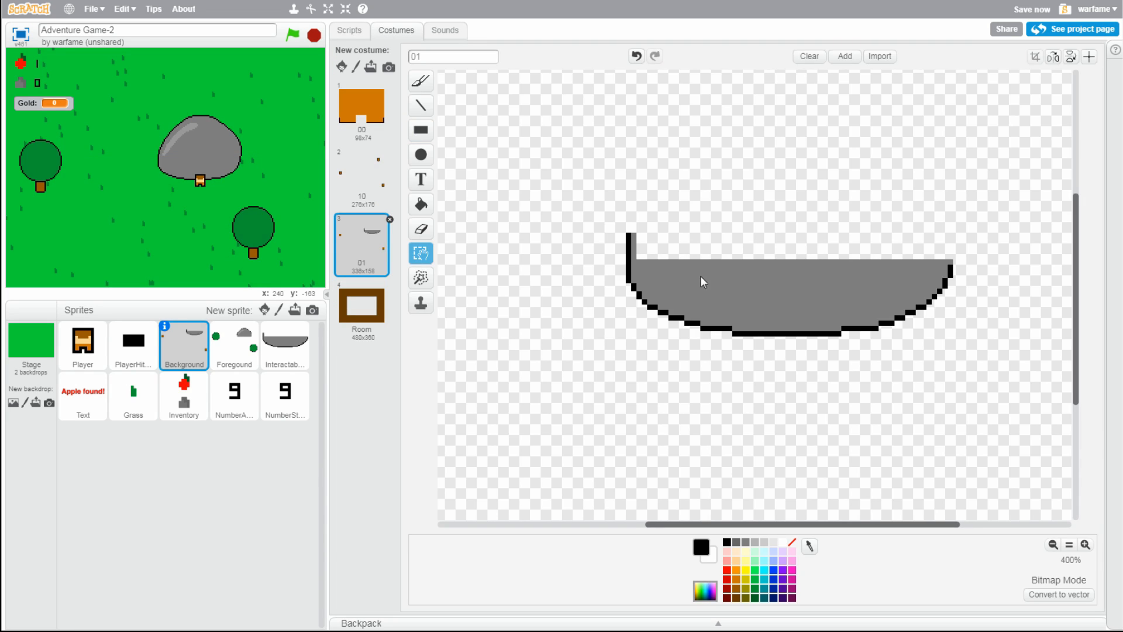
pyautogui.click(701, 280)
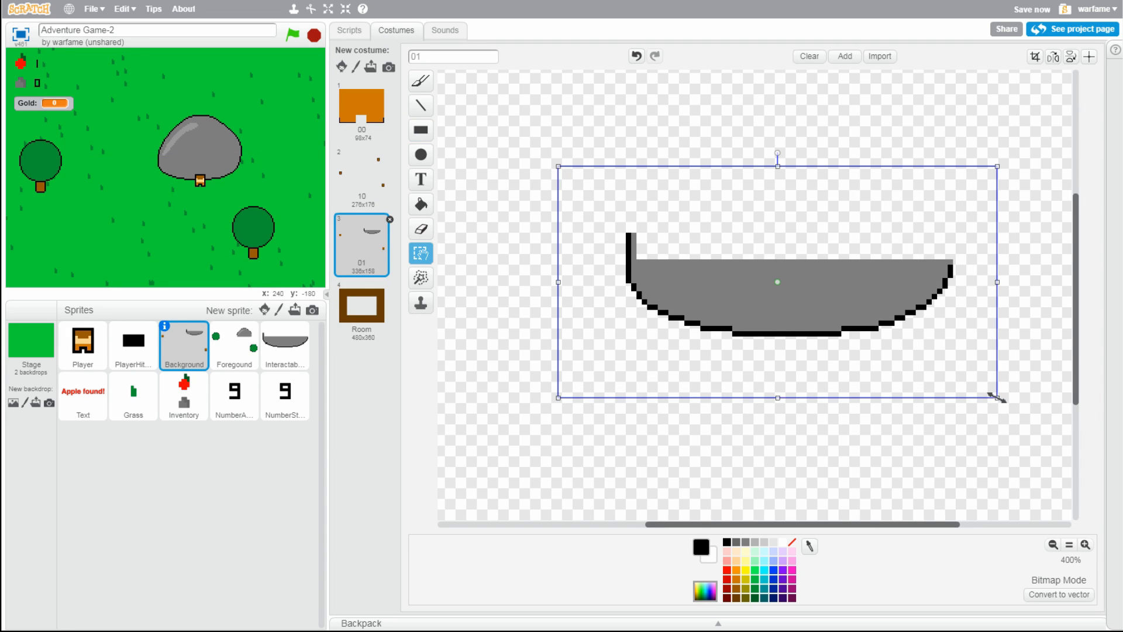
pyautogui.click(348, 30)
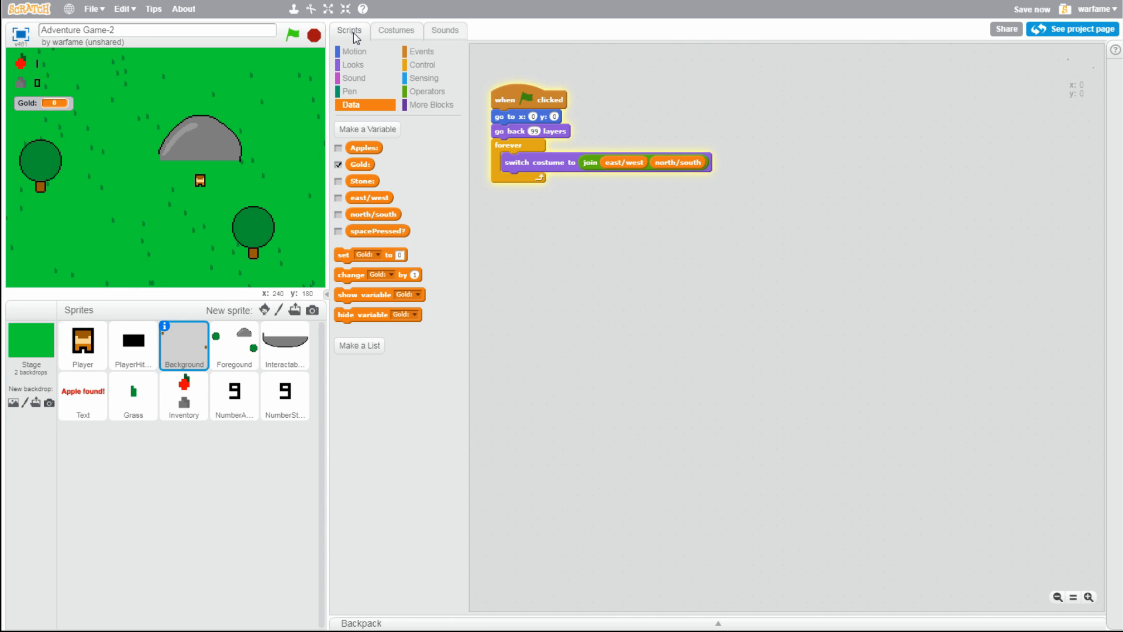
pyautogui.moveTo(291, 358)
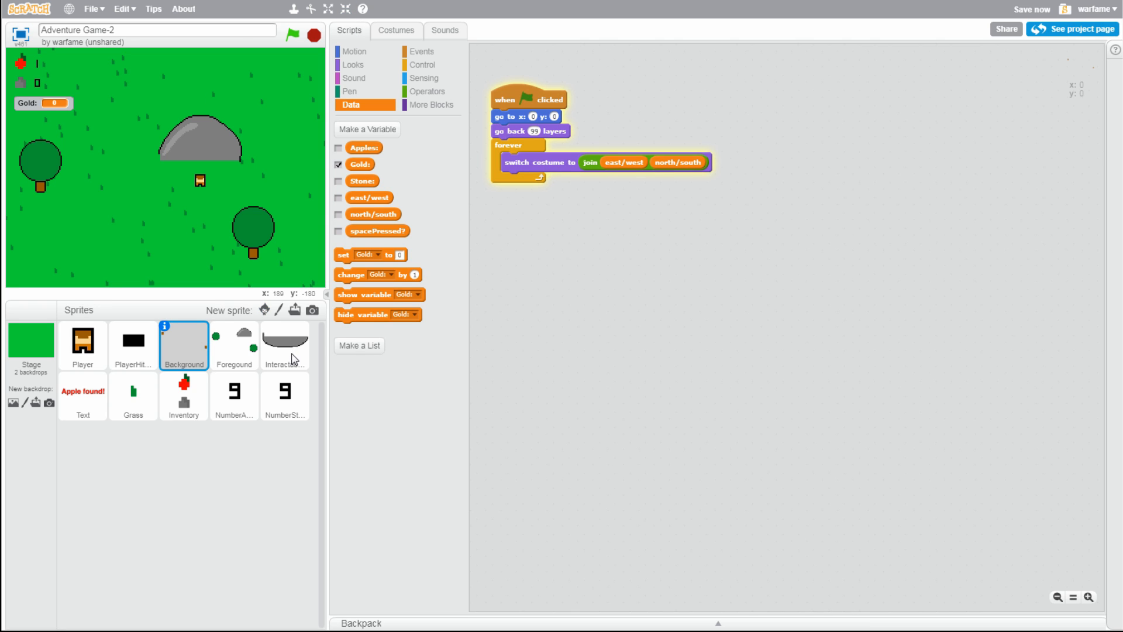
pyautogui.click(284, 343)
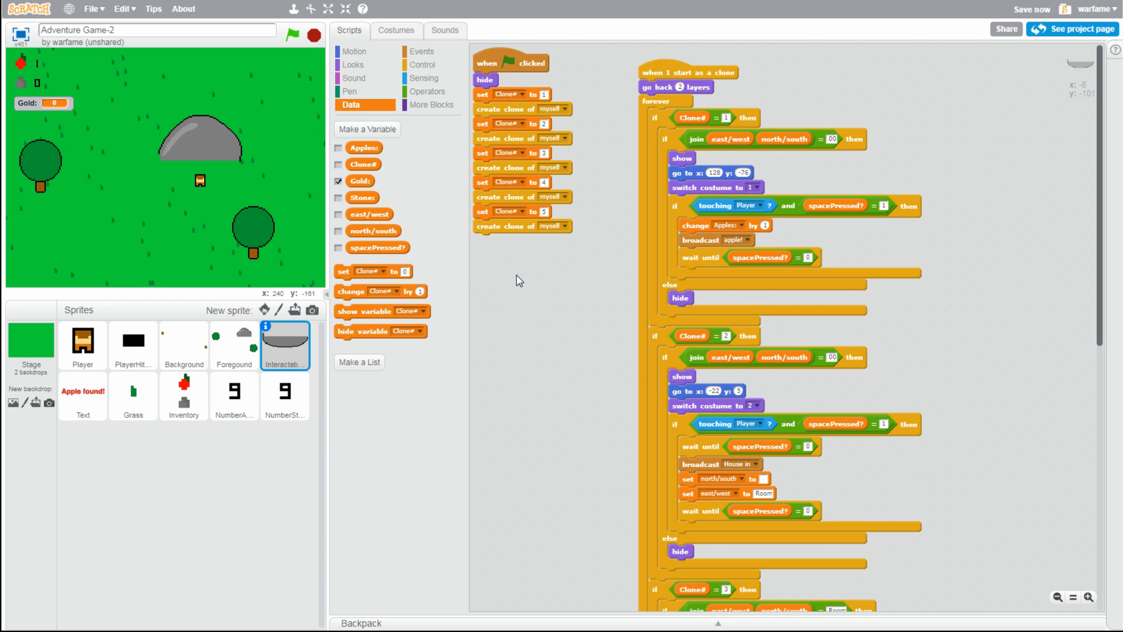
pyautogui.moveTo(557, 285)
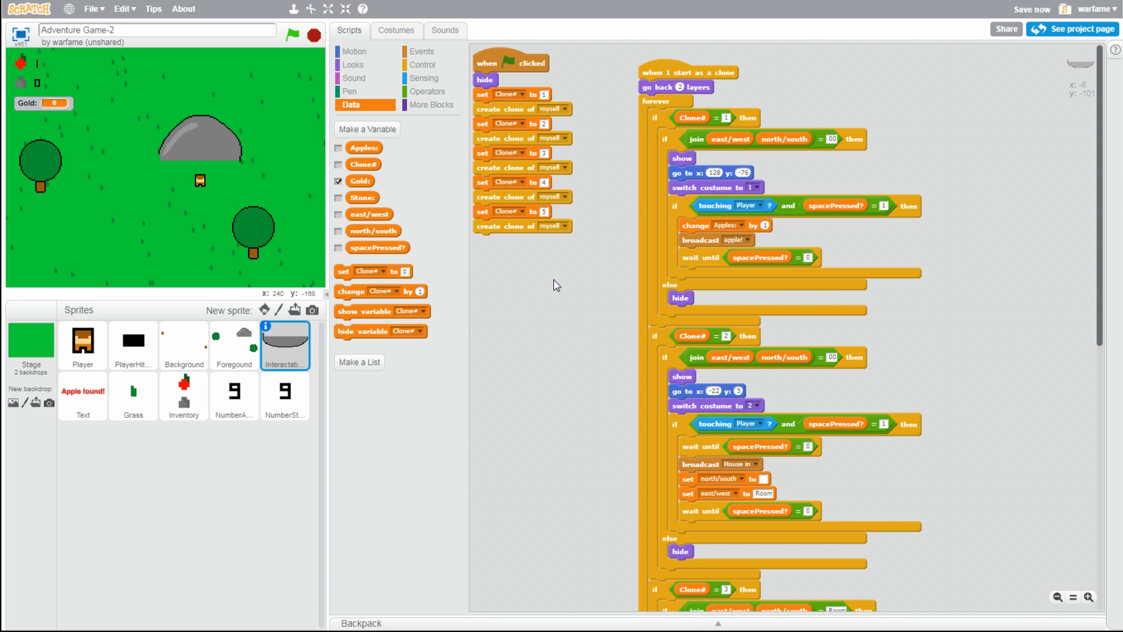
pyautogui.moveTo(551, 274)
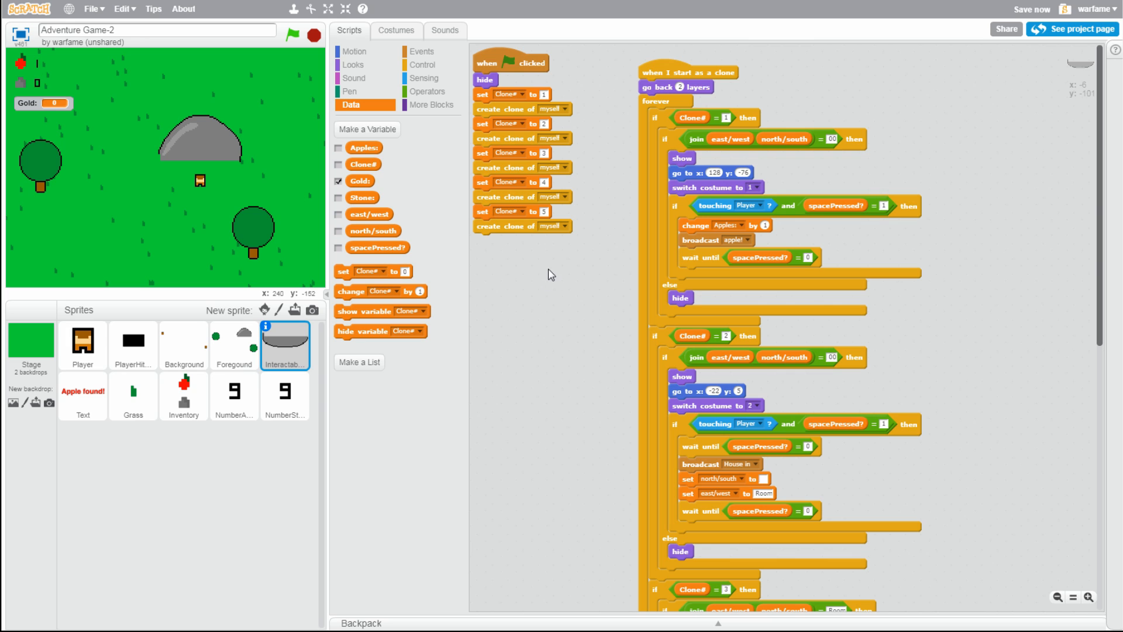
# Duplicate the 'if Clone# = 4' branch and place the copy below it in the forever loop
pyautogui.scroll(-3)
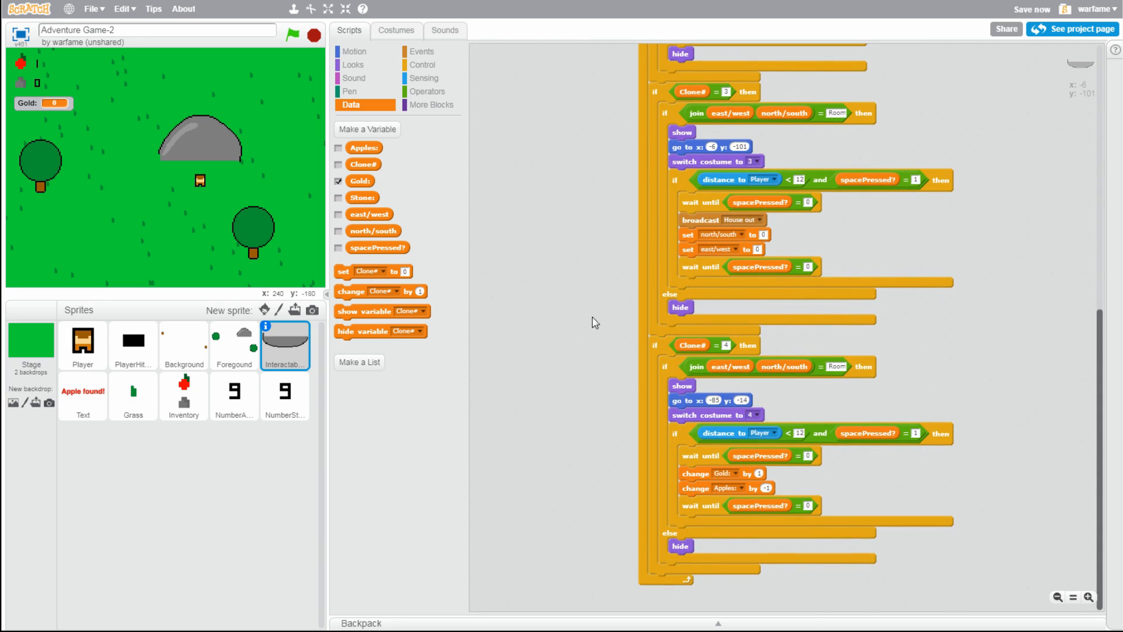
pyautogui.moveTo(880, 316)
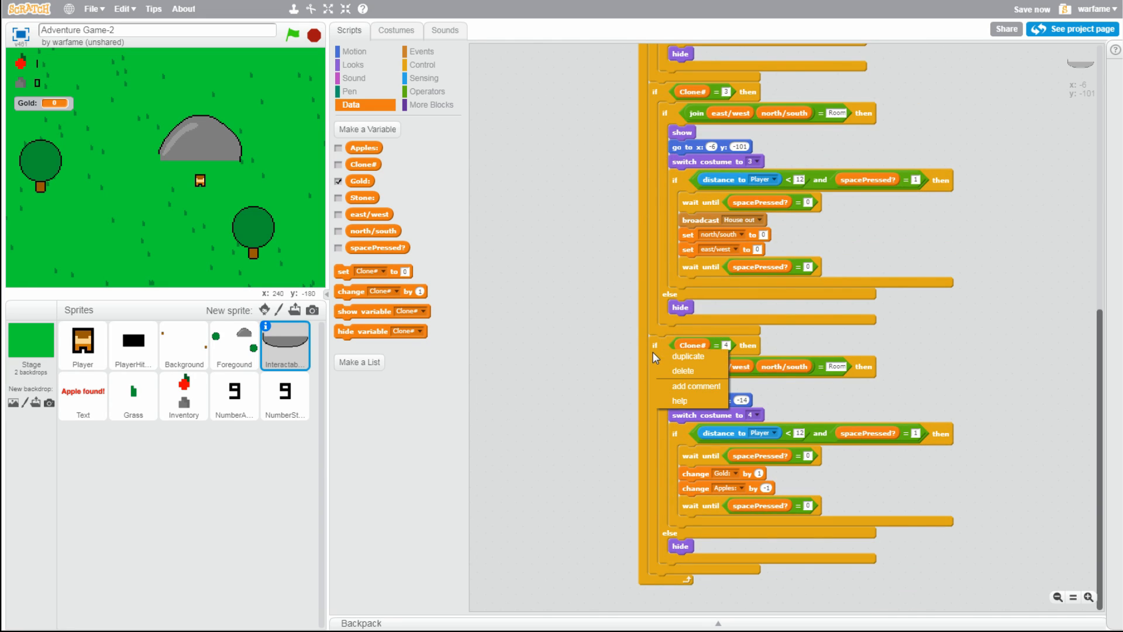
pyautogui.click(686, 356)
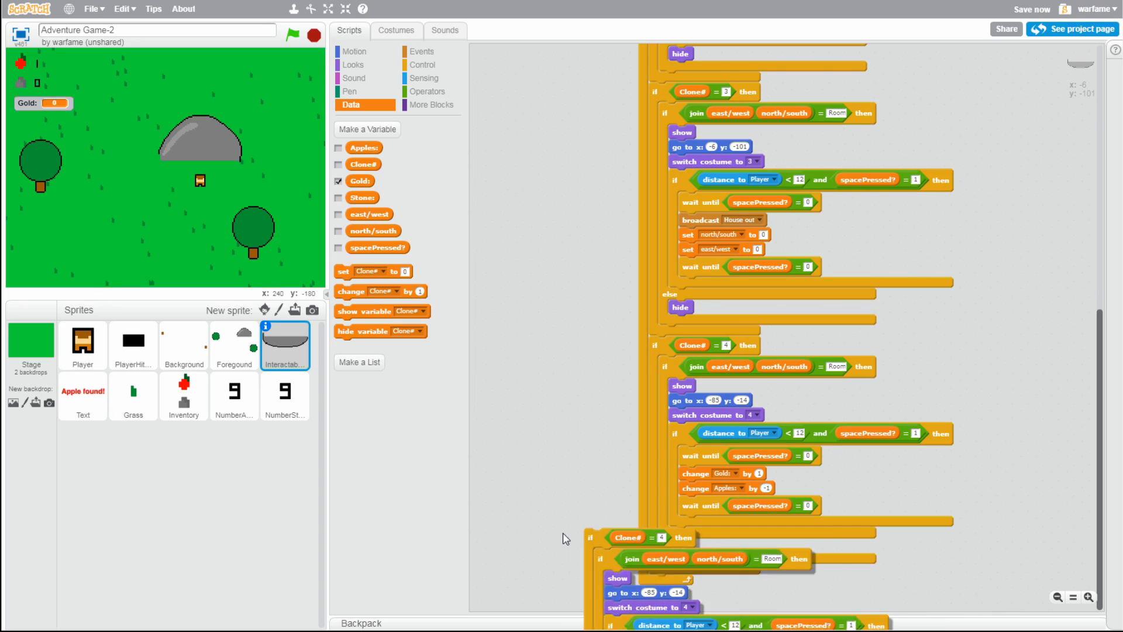
pyautogui.scroll(-3)
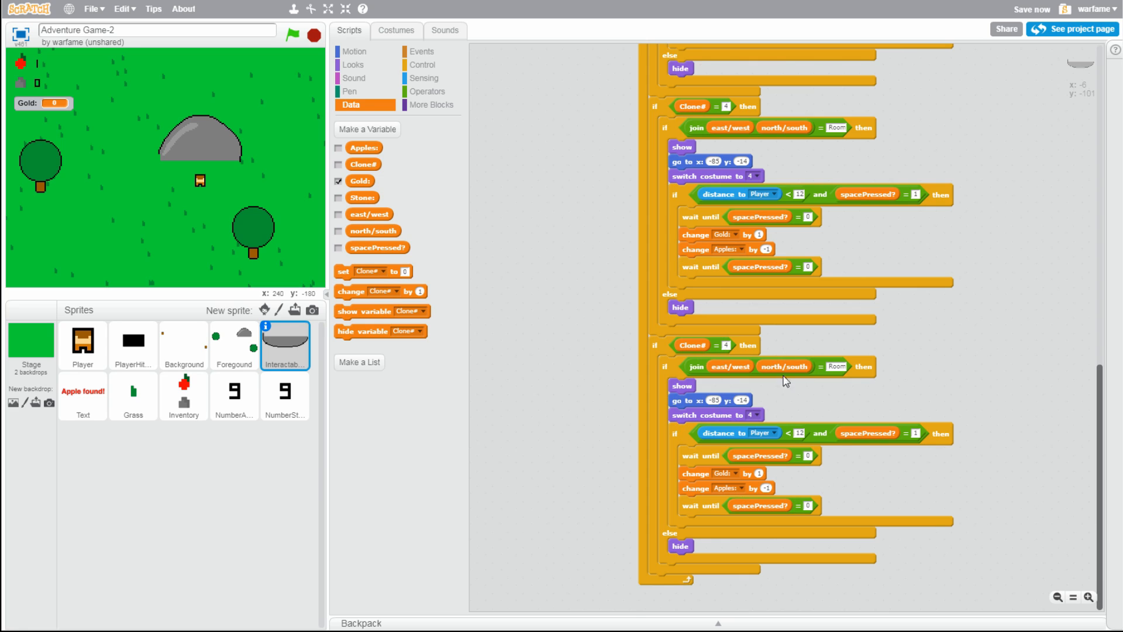
pyautogui.moveTo(691, 344)
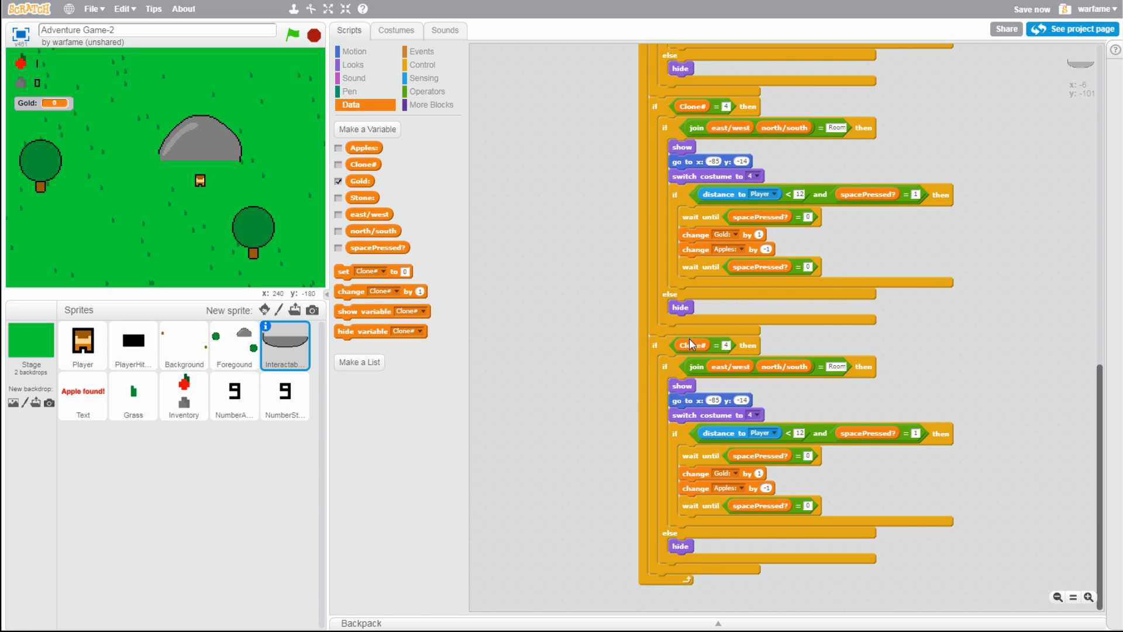
pyautogui.moveTo(730, 351)
pyautogui.write('5')
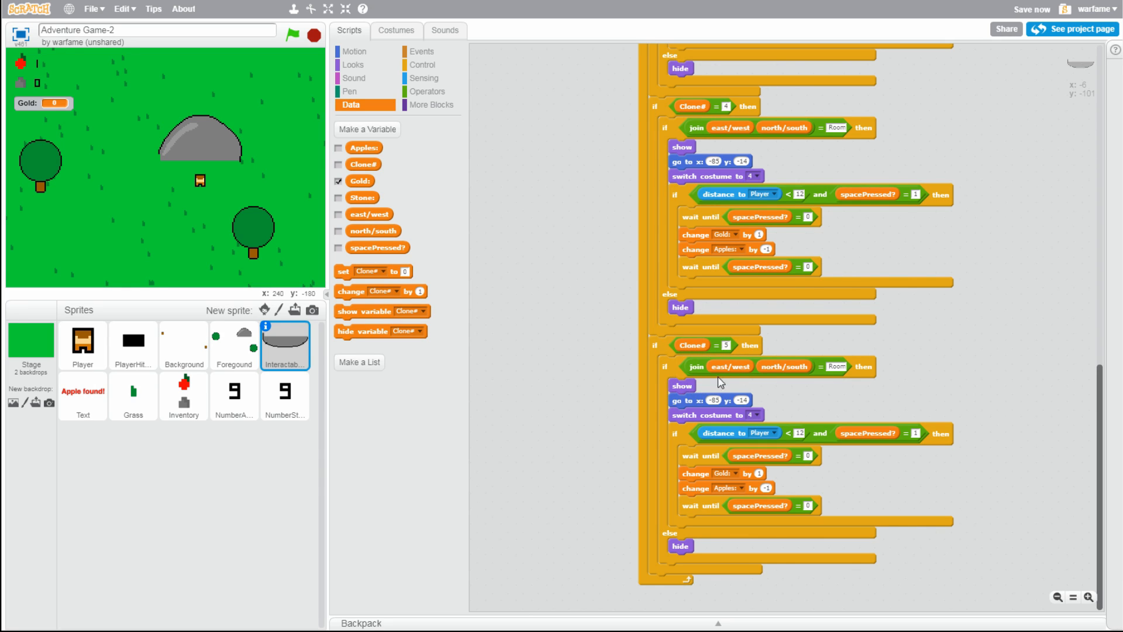
pyautogui.moveTo(976, 373)
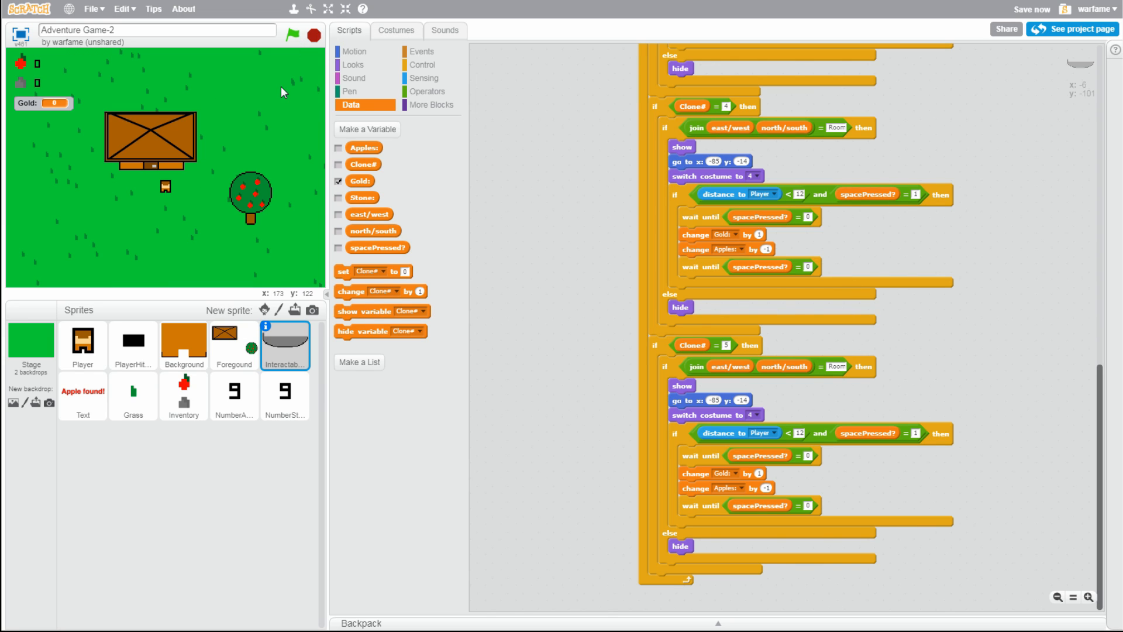
# Change the duplicated branch to check Clone# = 5 and area 01
pyautogui.click(338, 230)
pyautogui.write('01')
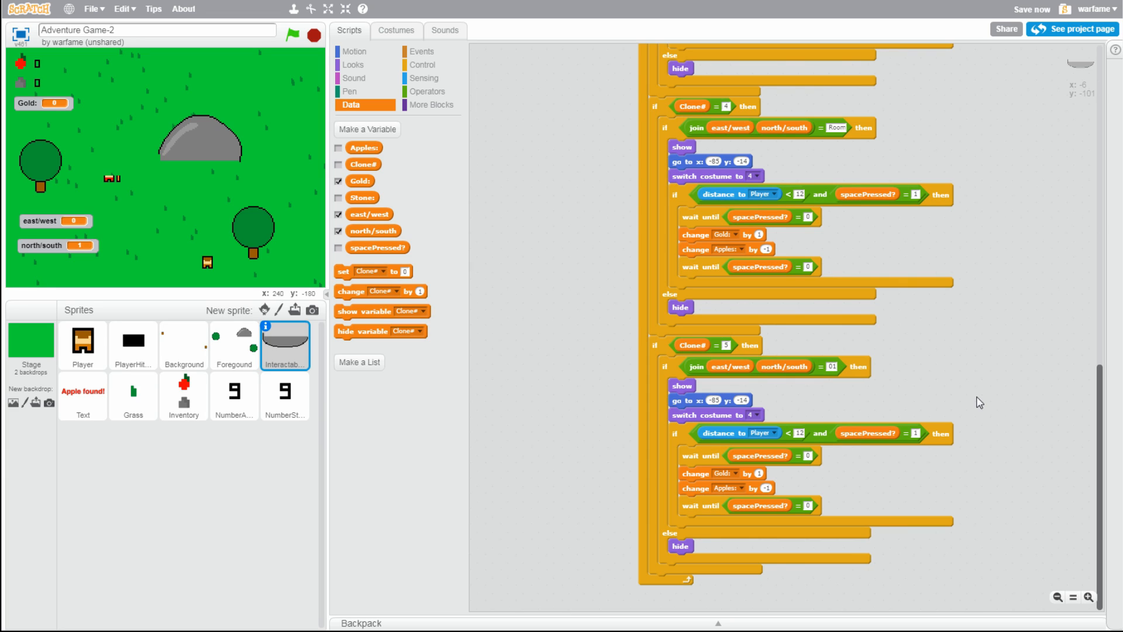
pyautogui.moveTo(974, 386)
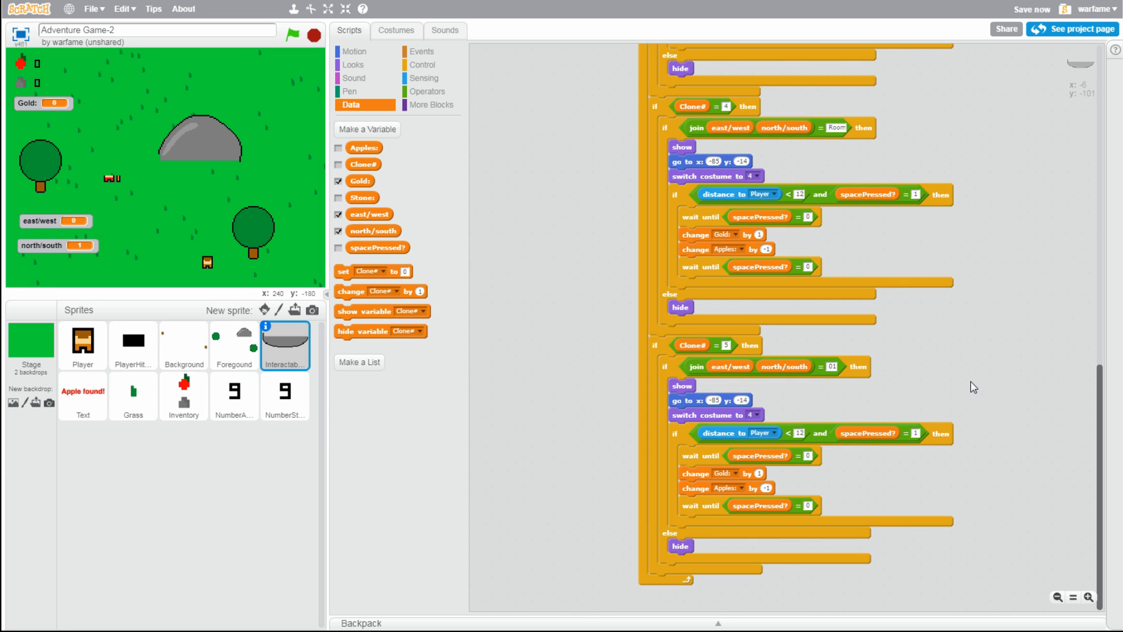
pyautogui.click(292, 34)
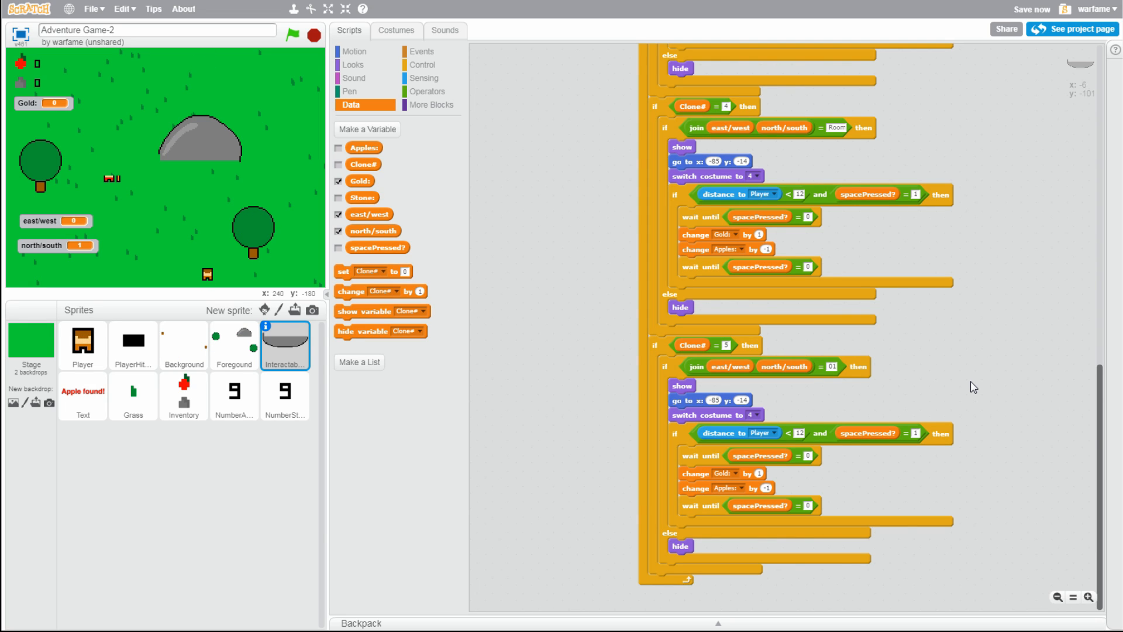
pyautogui.click(293, 34)
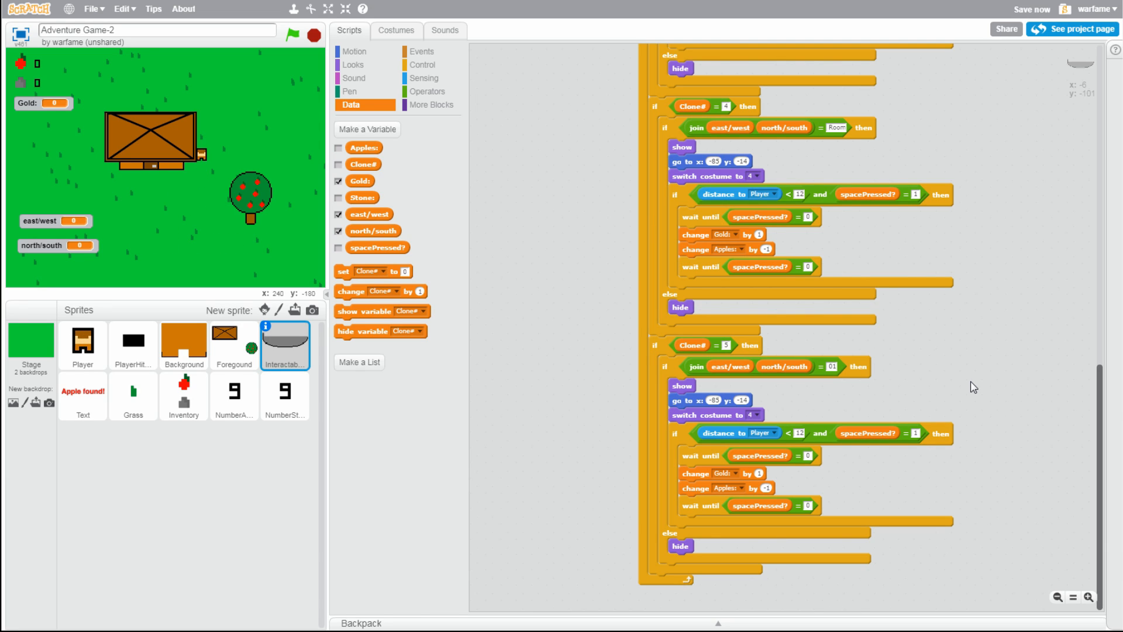
# Check costume 5's name and set clone 5's switch costume block to costume 5
pyautogui.click(395, 30)
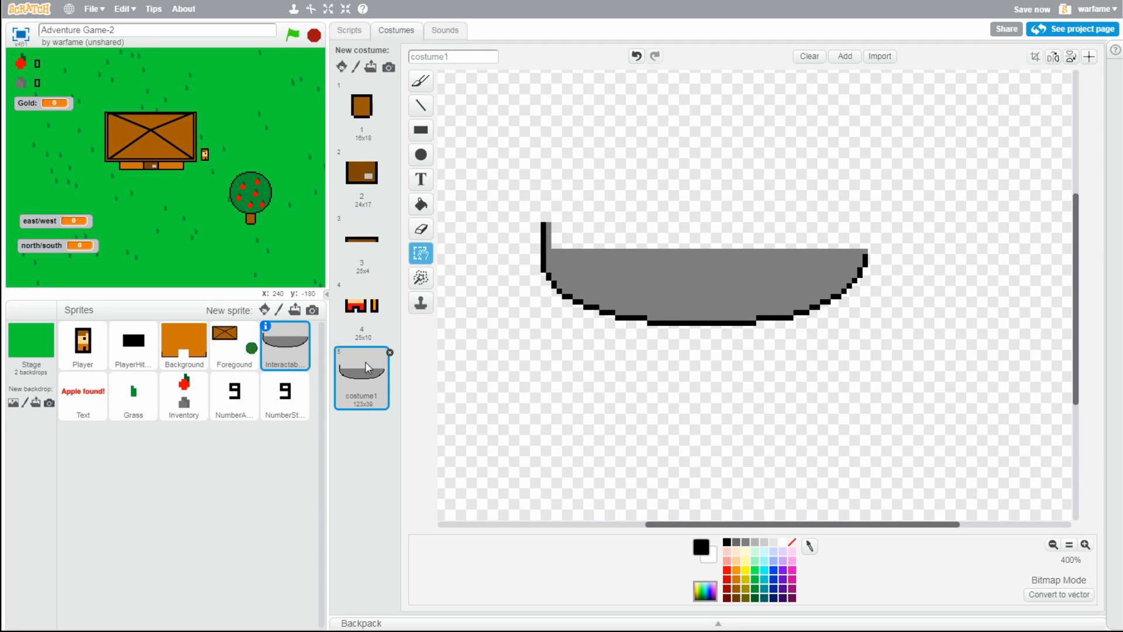
pyautogui.tripleClick(452, 56)
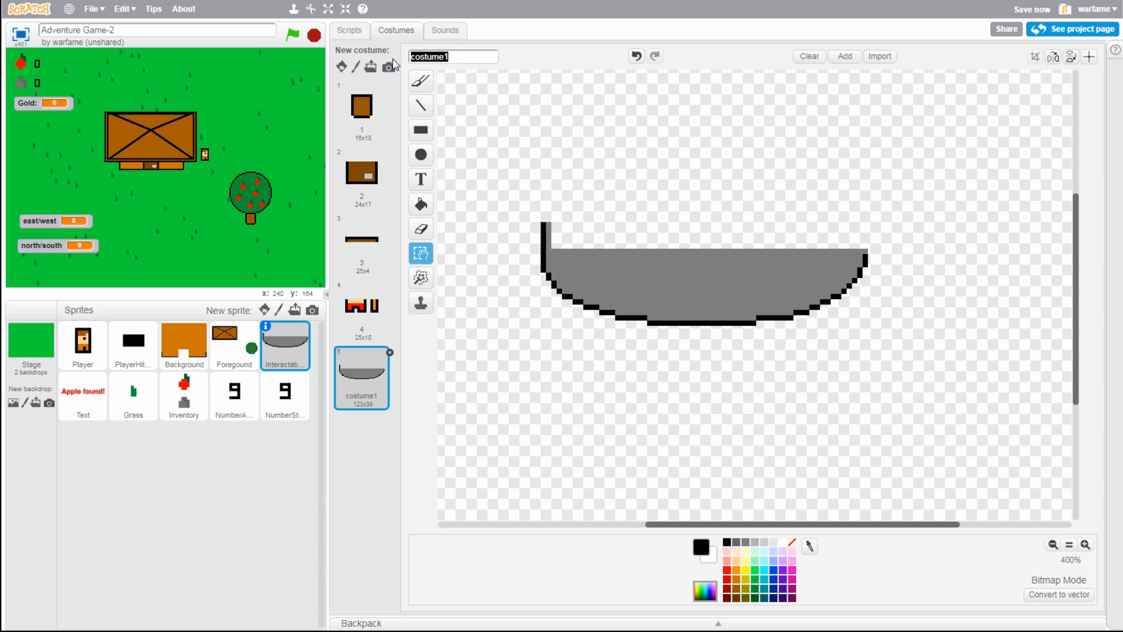
pyautogui.click(348, 31)
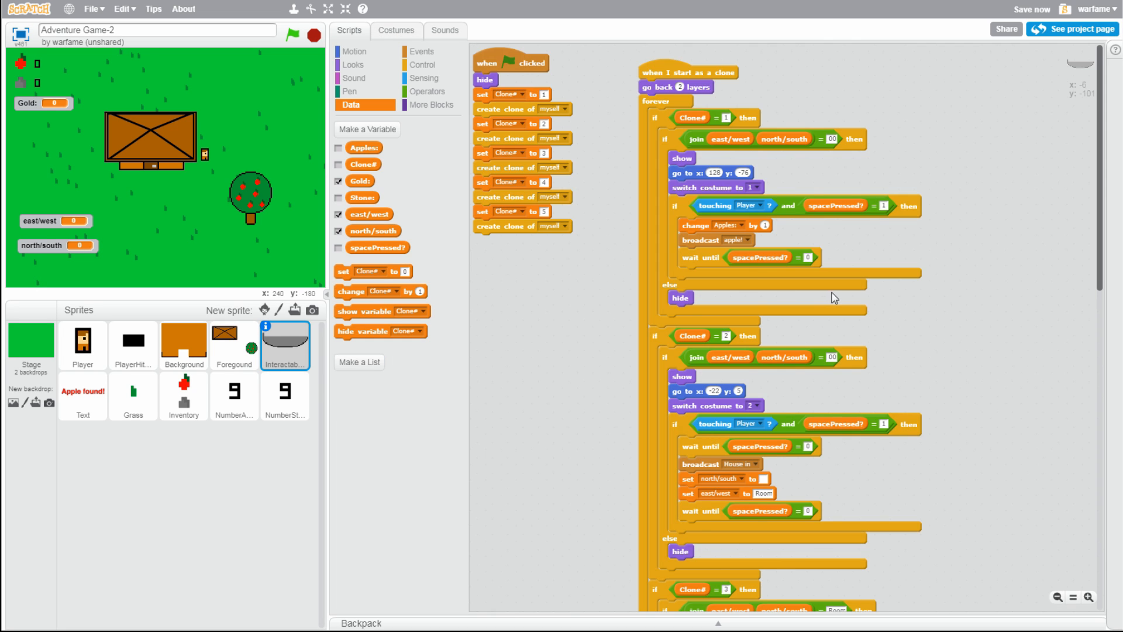
pyautogui.scroll(-3)
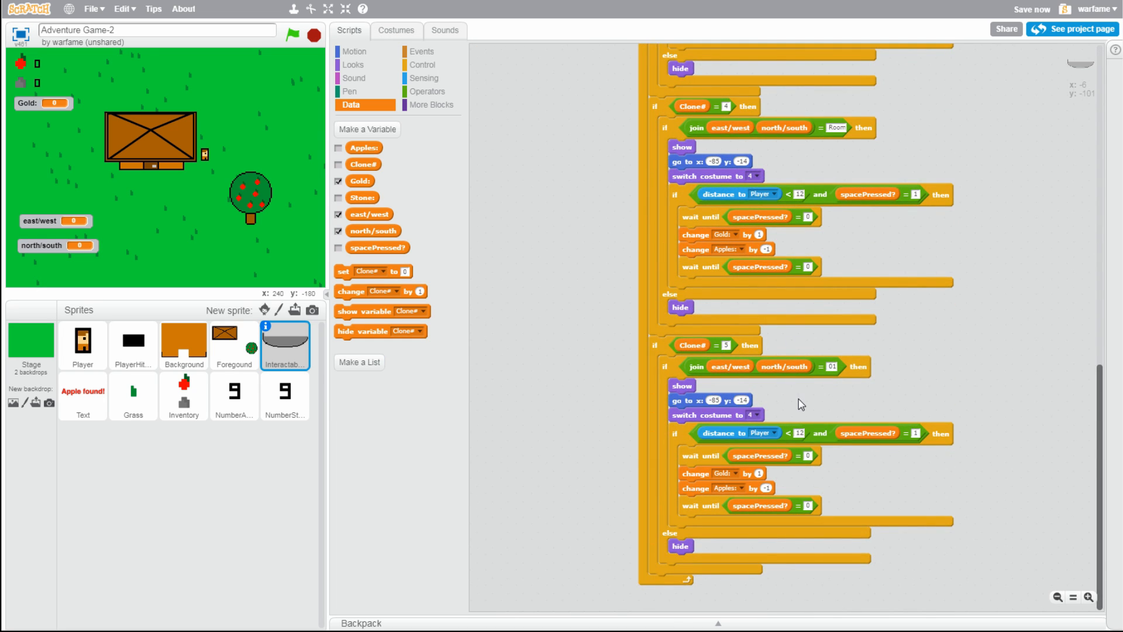
pyautogui.click(754, 414)
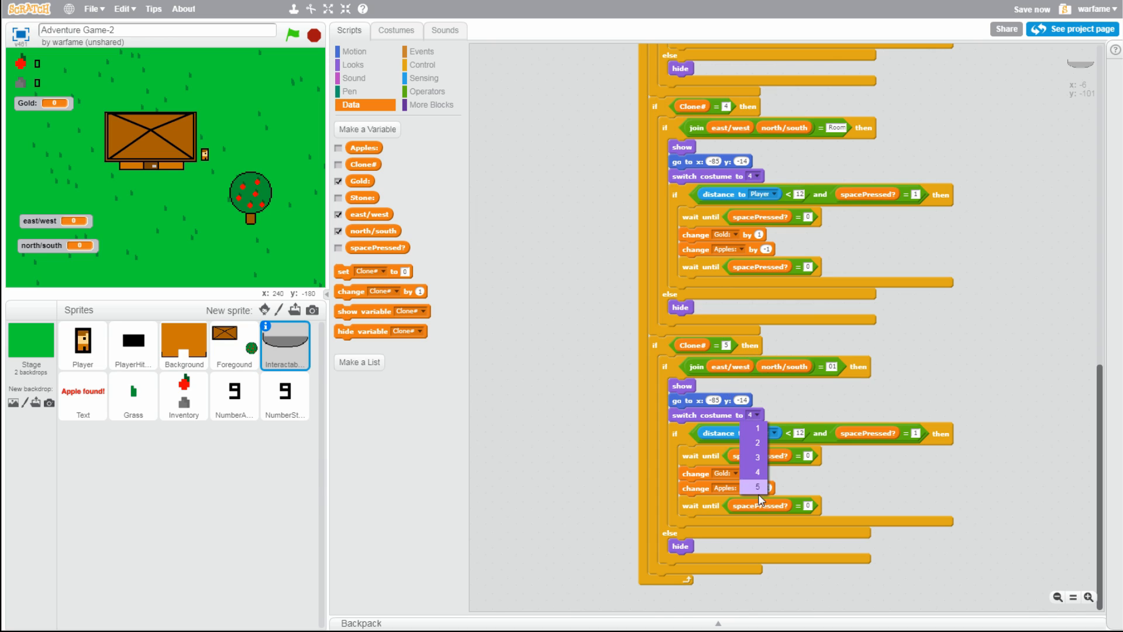
pyautogui.click(757, 487)
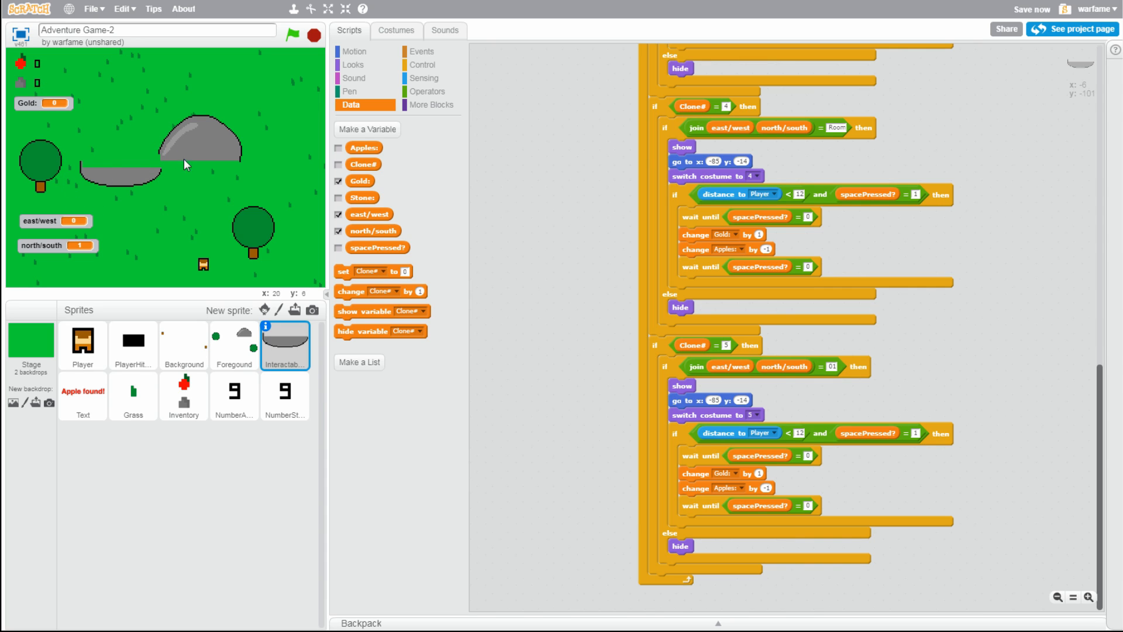
pyautogui.moveTo(233, 90)
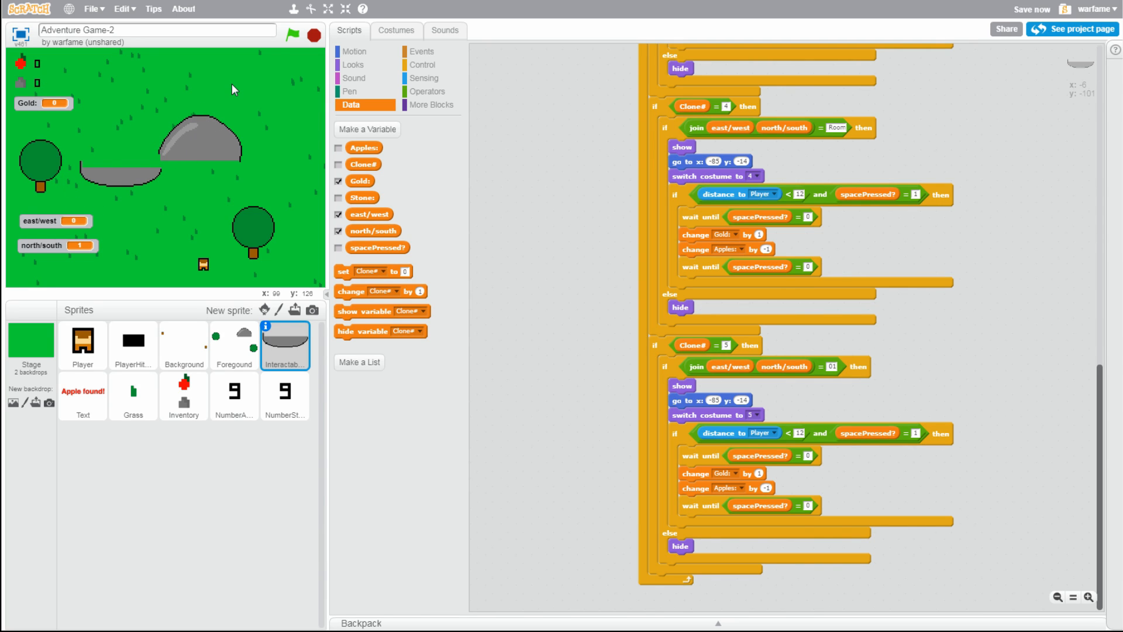
pyautogui.moveTo(215, 169)
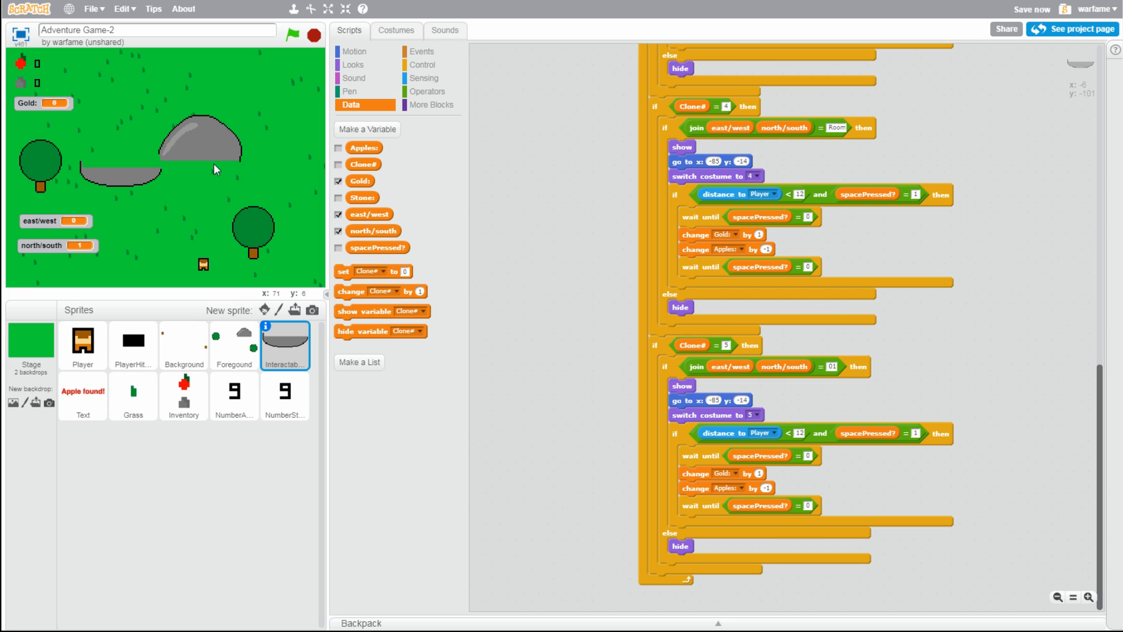
pyautogui.moveTo(352, 51)
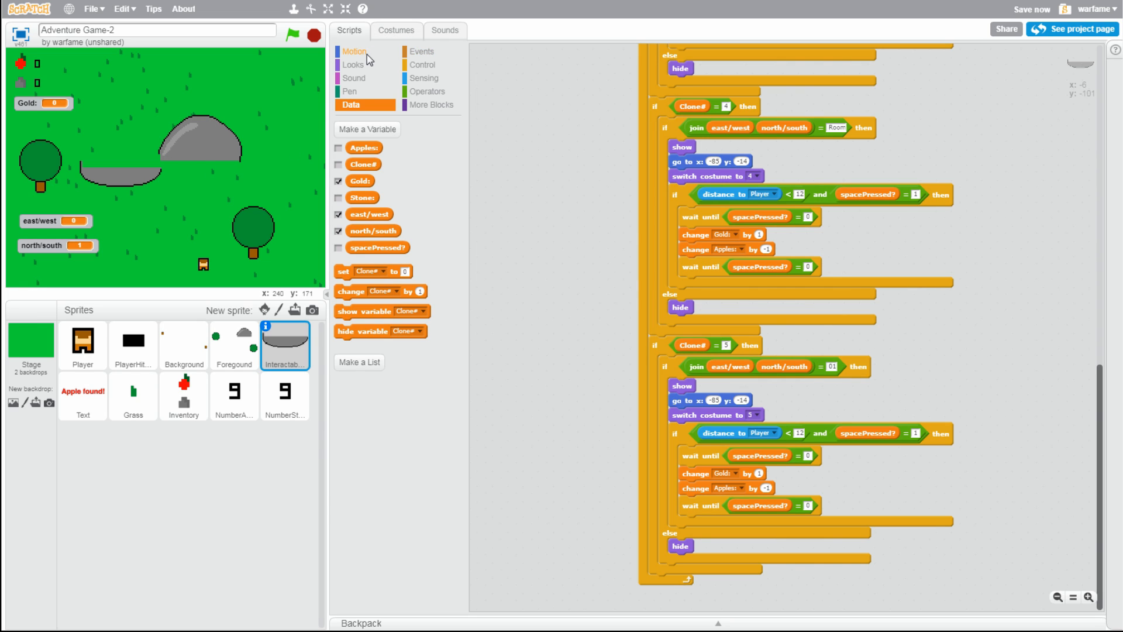
# Set clone 5's go-to position to x 33, y -4 under the rock
pyautogui.click(353, 51)
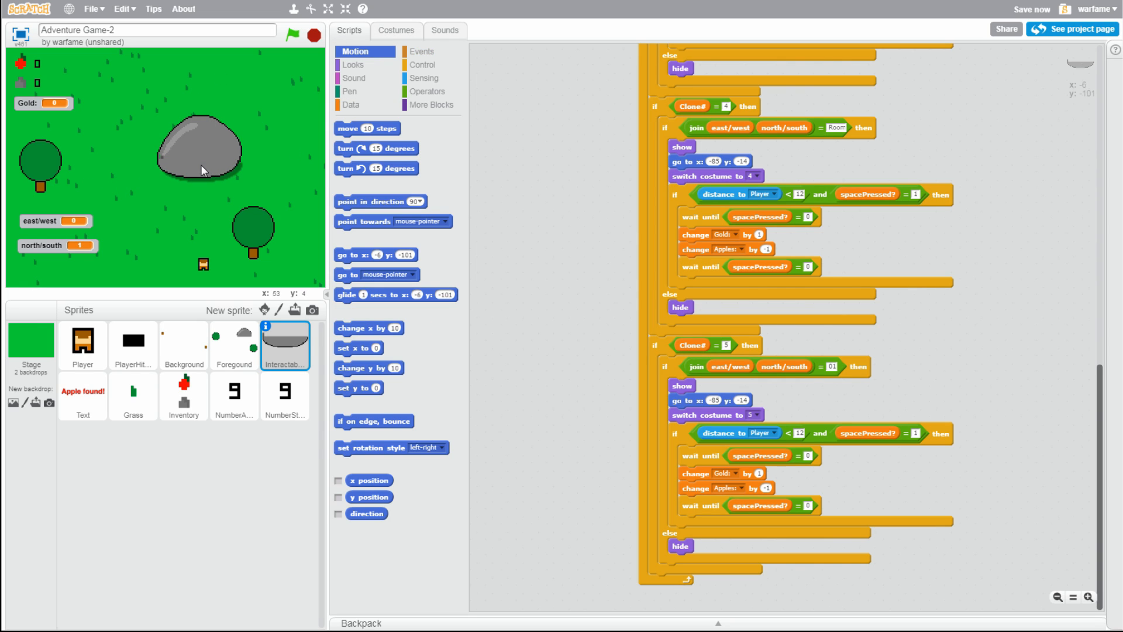
pyautogui.moveTo(204, 173)
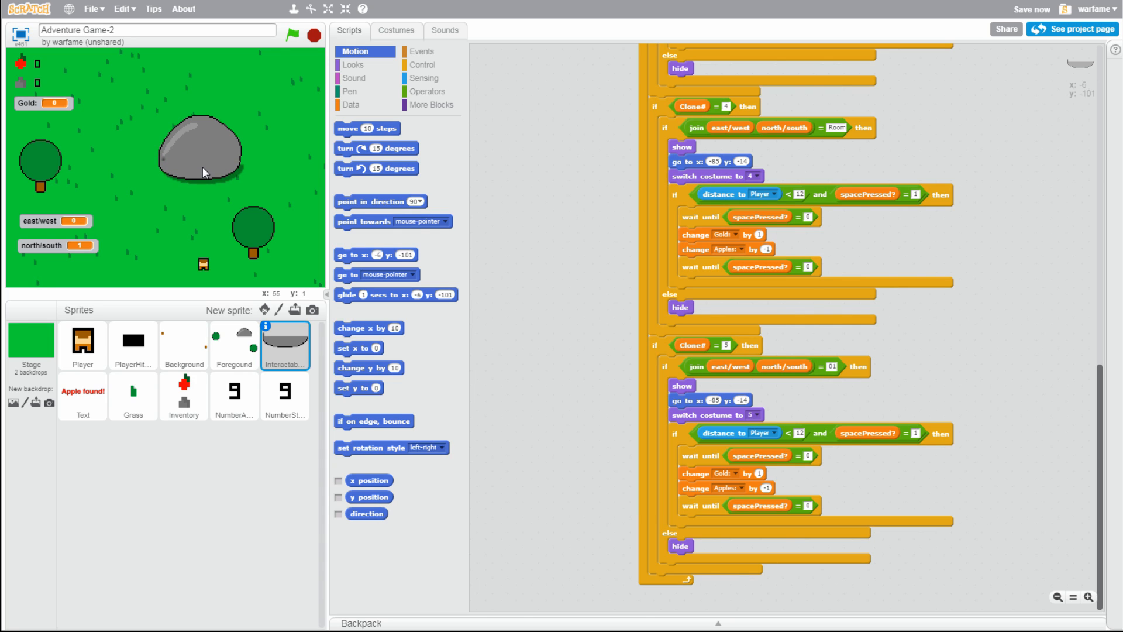
pyautogui.scroll(3)
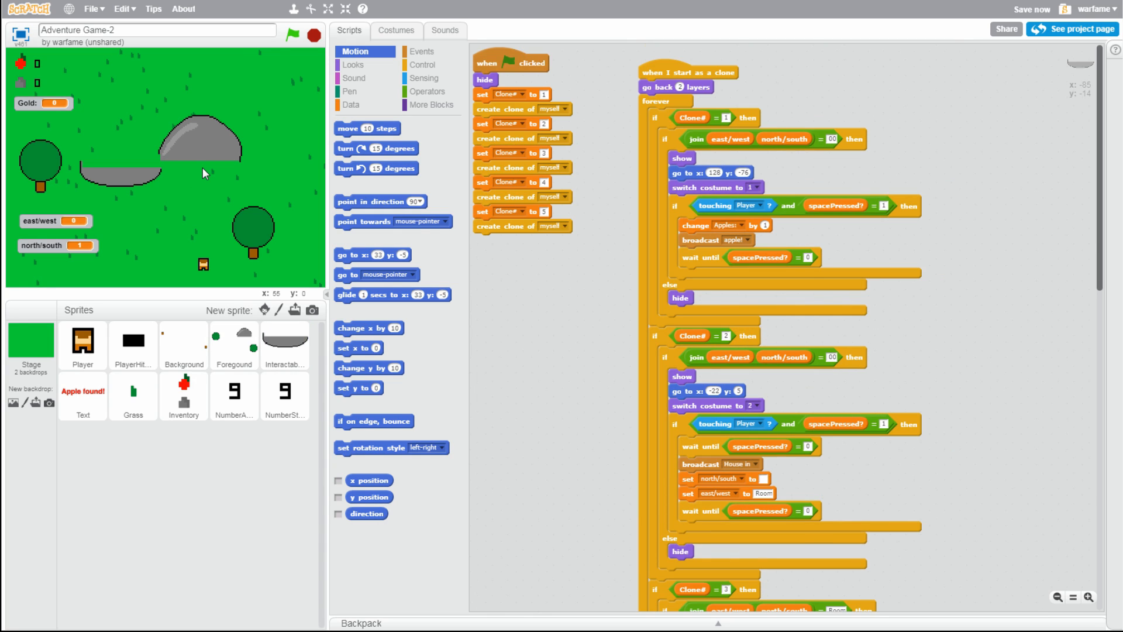
pyautogui.scroll(-3)
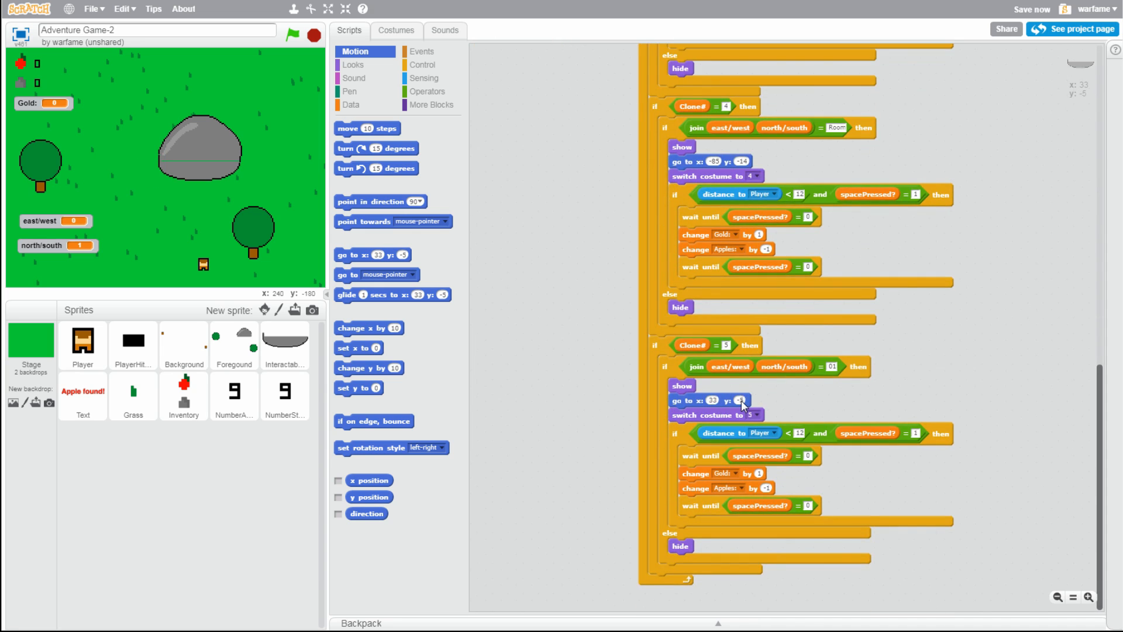
pyautogui.click(754, 415)
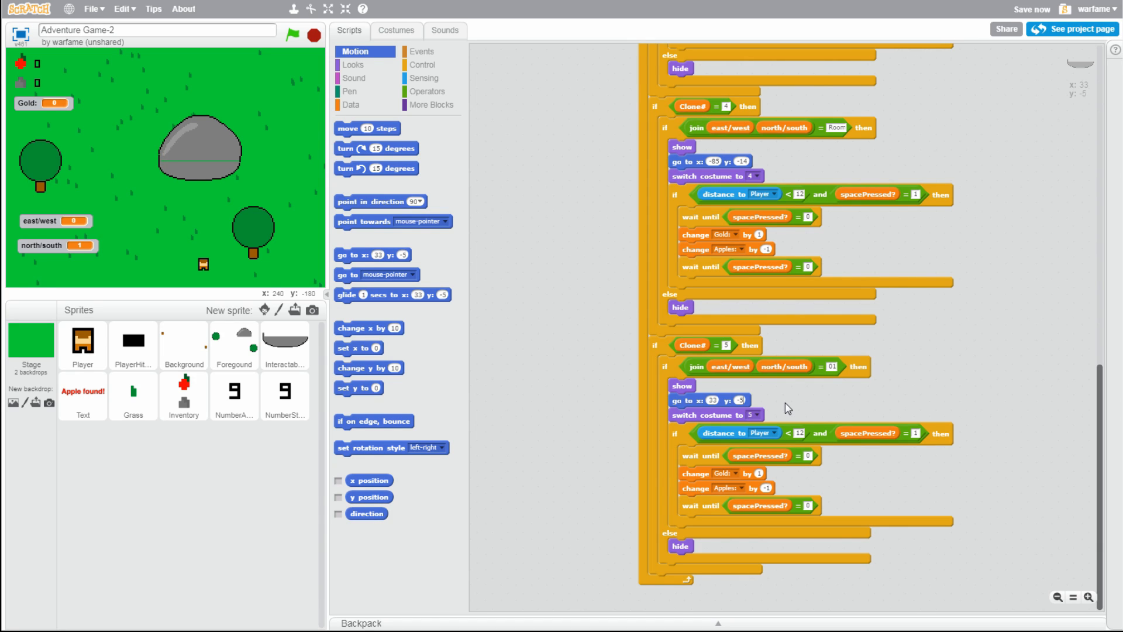
pyautogui.moveTo(829, 412)
pyautogui.write('-4')
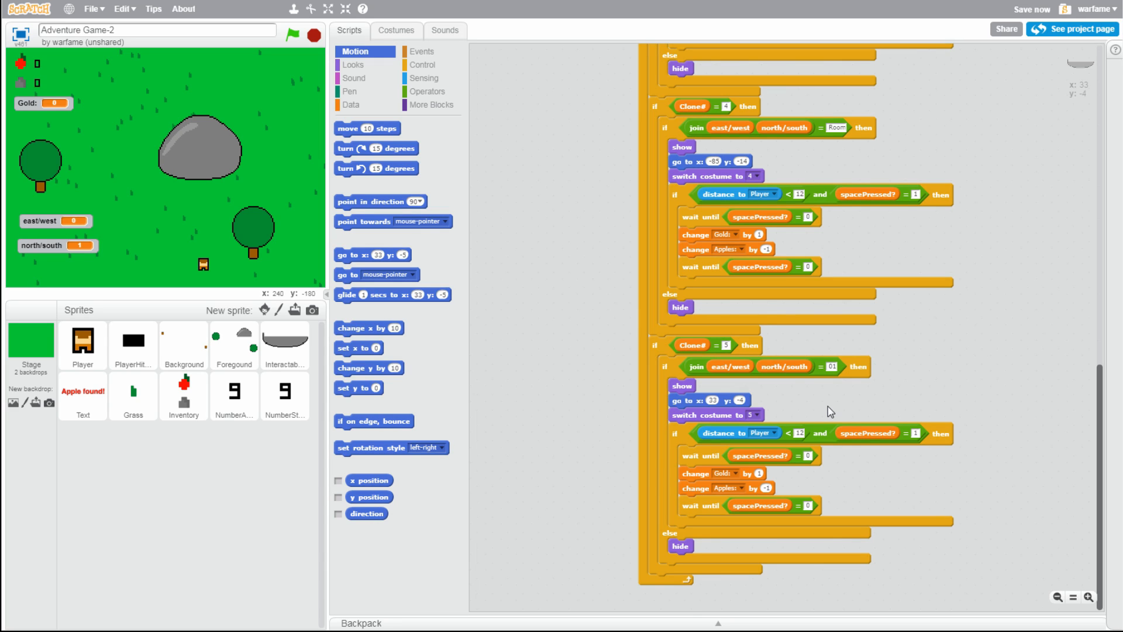
pyautogui.moveTo(277, 123)
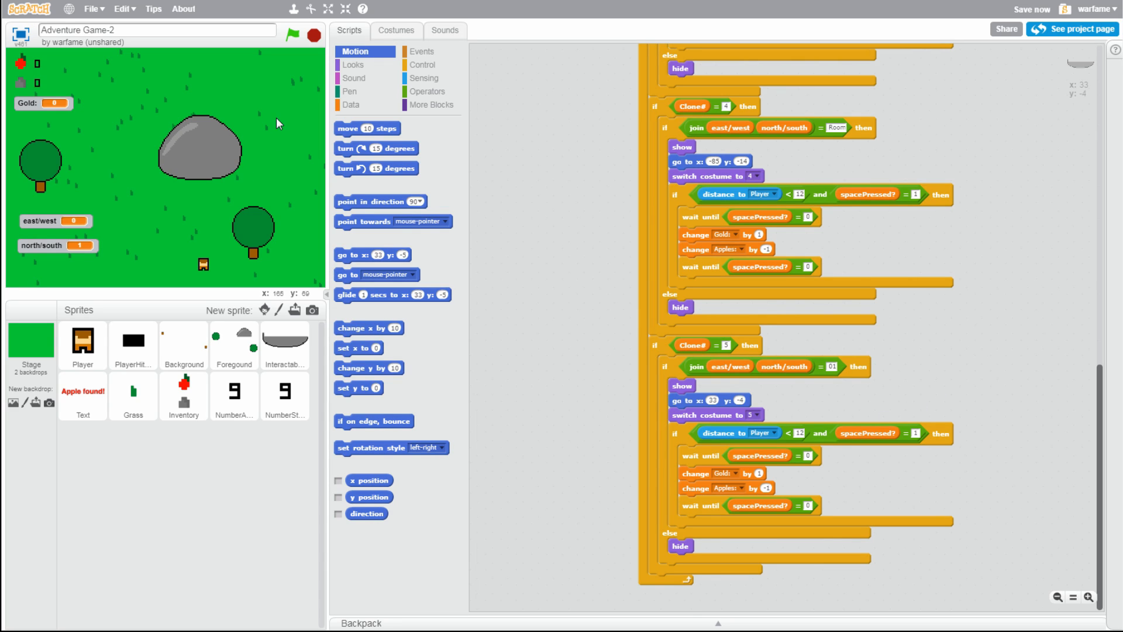
pyautogui.moveTo(230, 176)
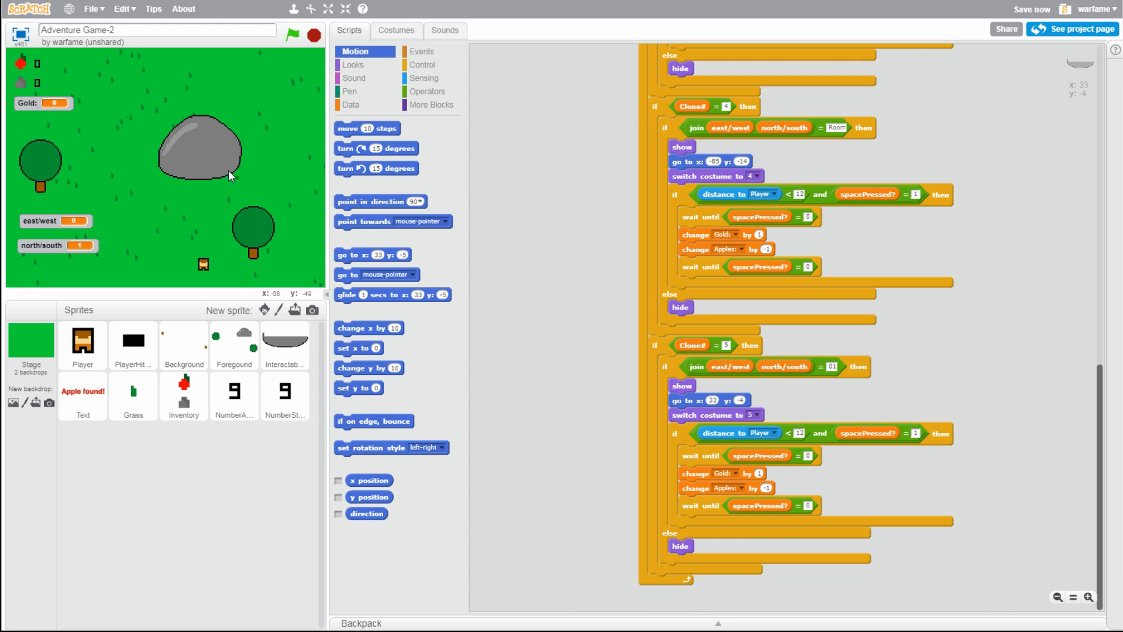
pyautogui.moveTo(280, 184)
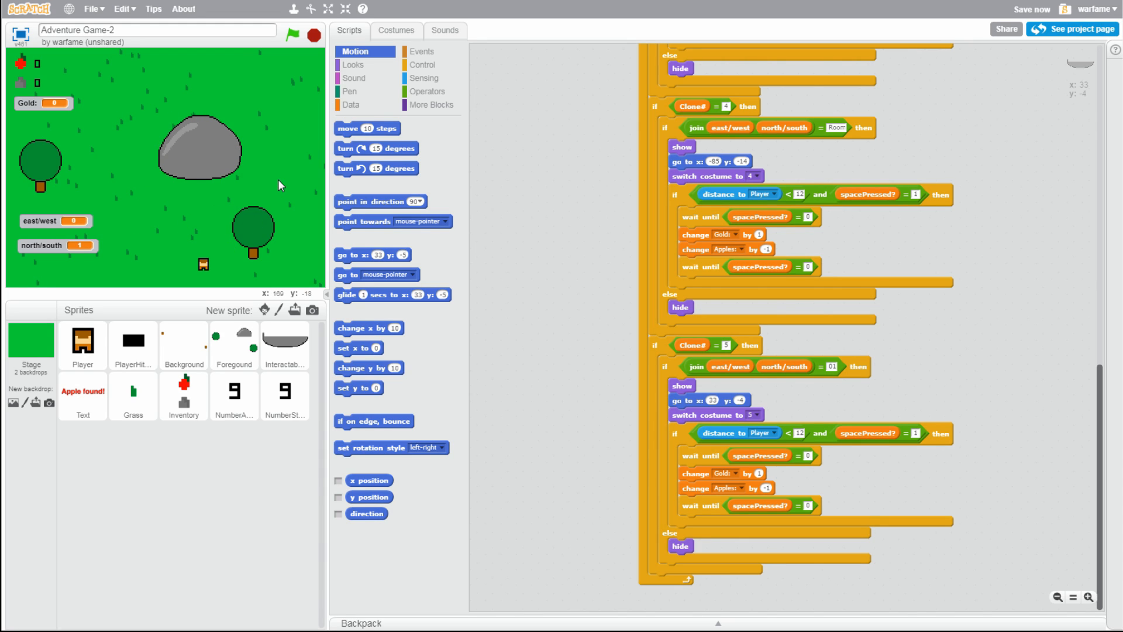
pyautogui.moveTo(233, 166)
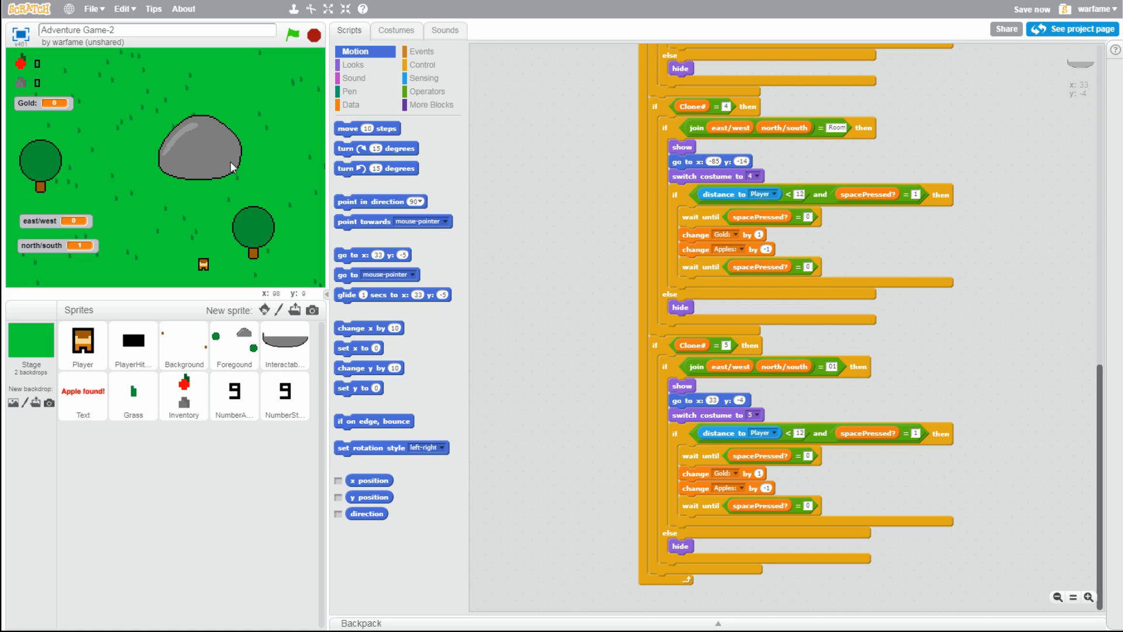
pyautogui.moveTo(737, 444)
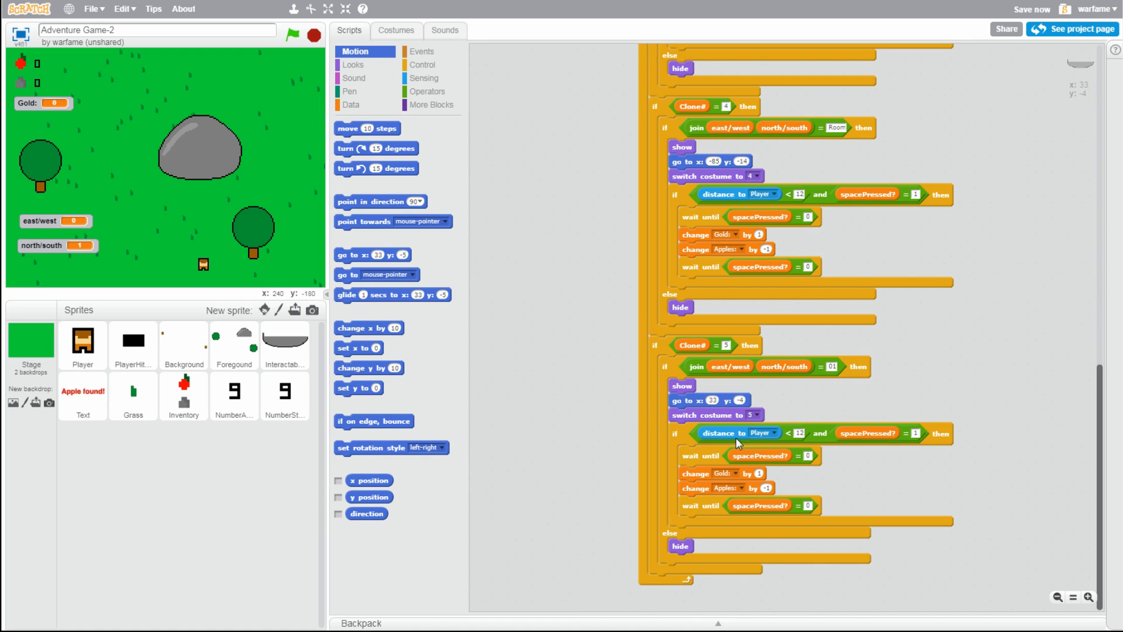
pyautogui.moveTo(673, 447)
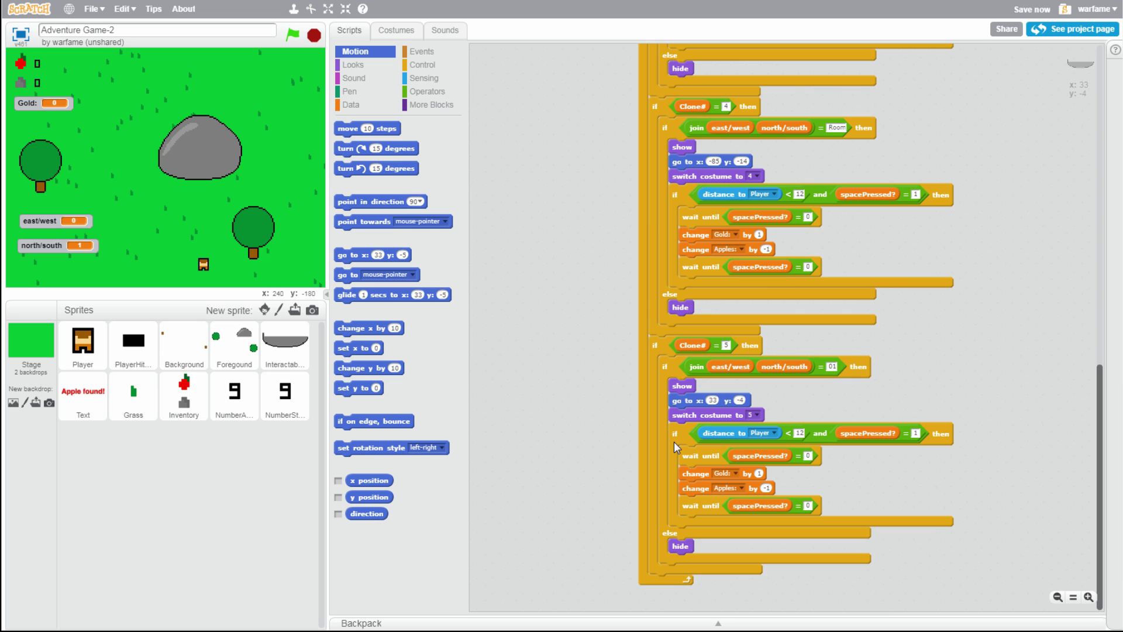
pyautogui.moveTo(722, 492)
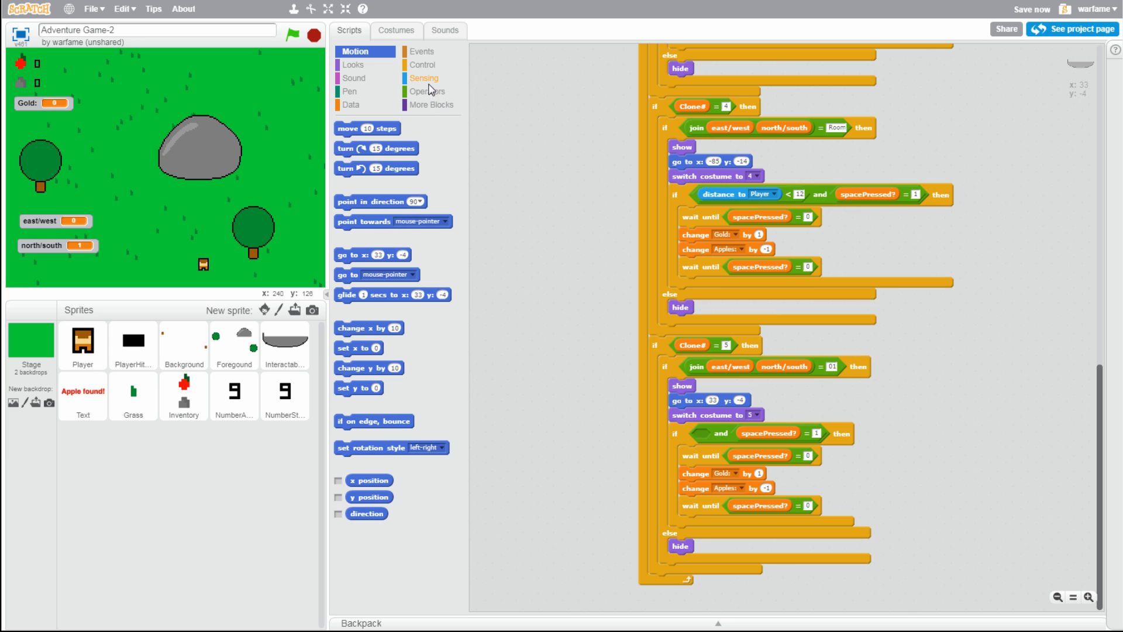
# Swap clone 5's distance check for 'touching Player?' and add 'change Stone by 1'
pyautogui.click(424, 77)
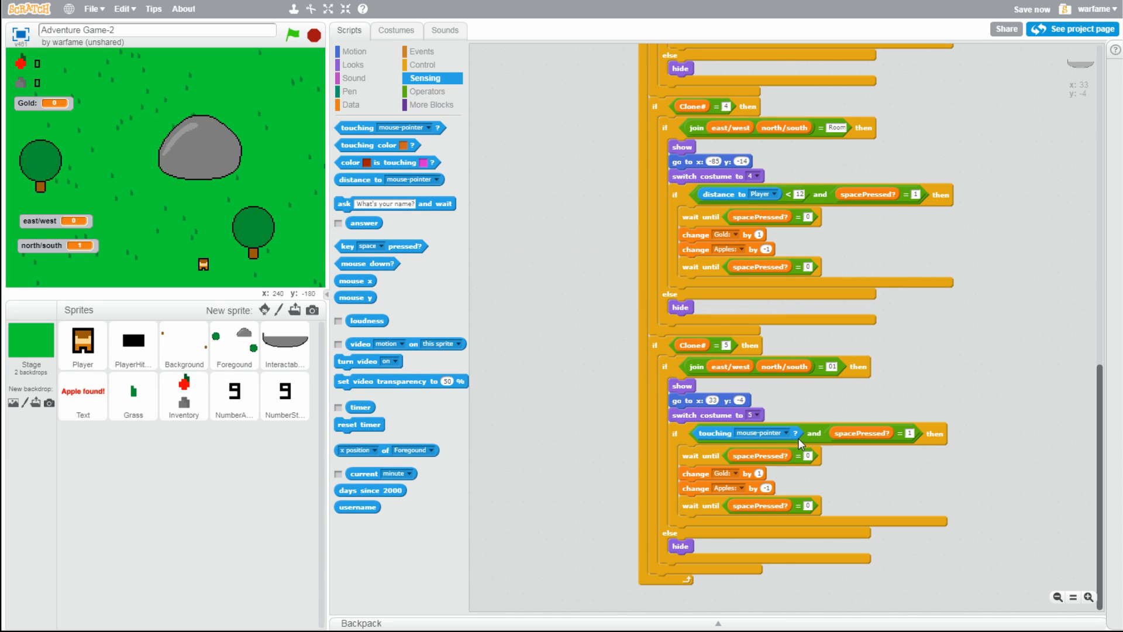
pyautogui.click(763, 433)
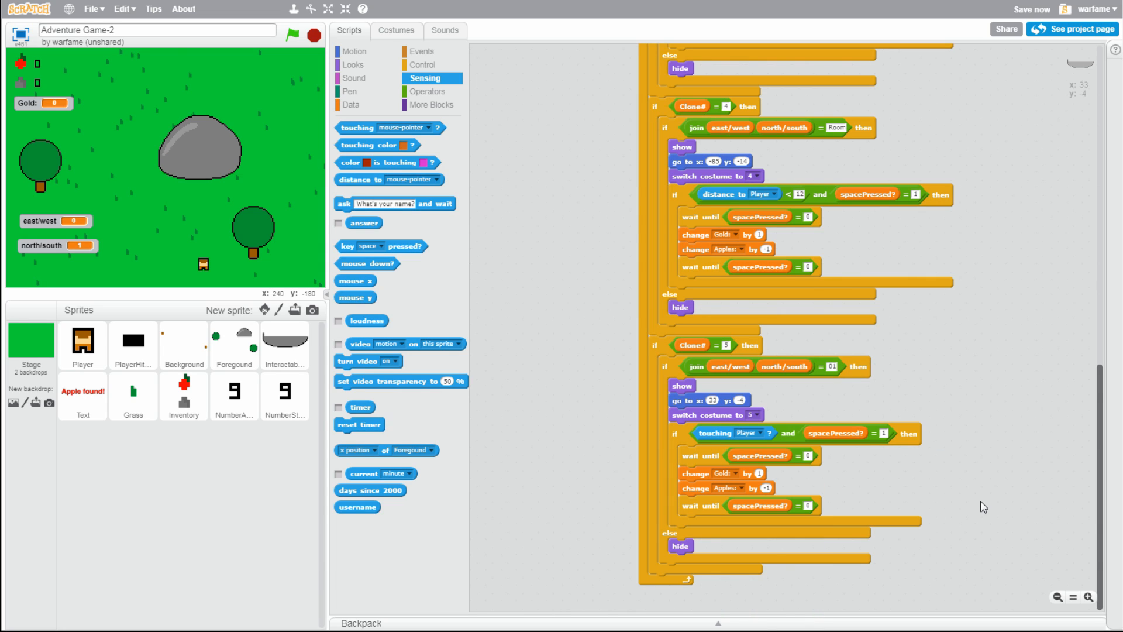
pyautogui.moveTo(806, 444)
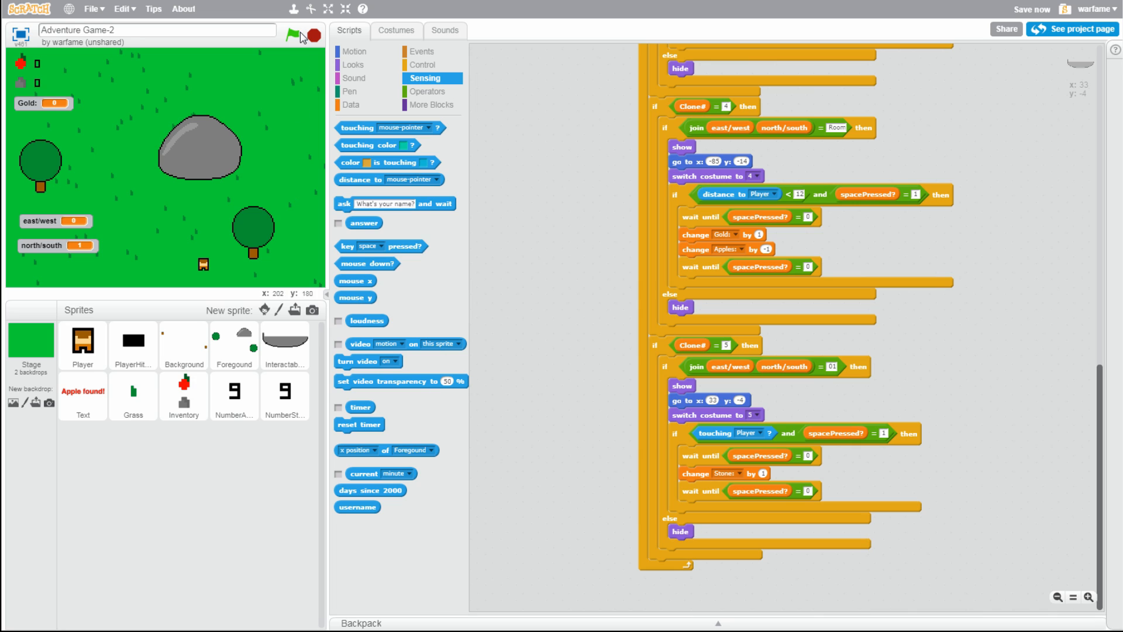
# Run the game and collect stone at the rock with space
pyautogui.click(293, 36)
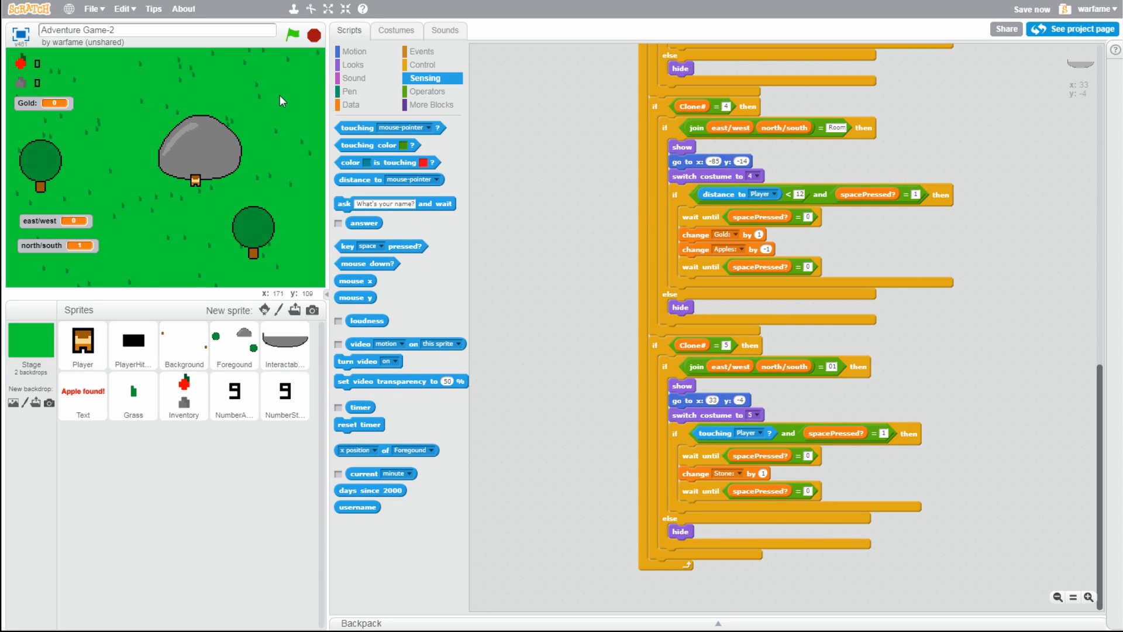
pyautogui.moveTo(13, 86)
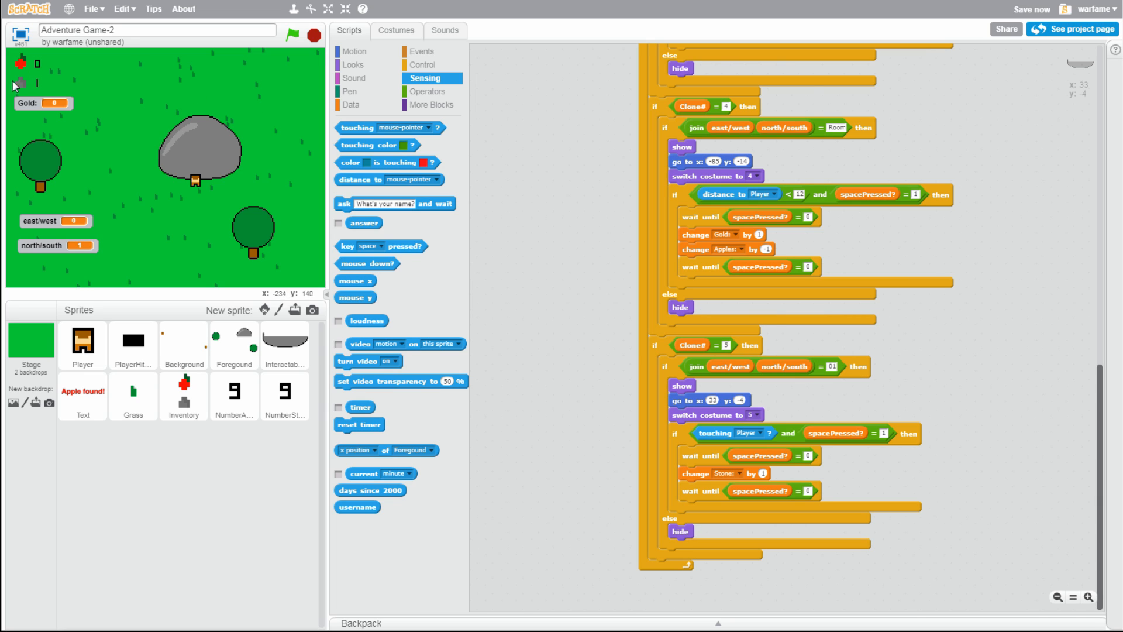
pyautogui.moveTo(5, 89)
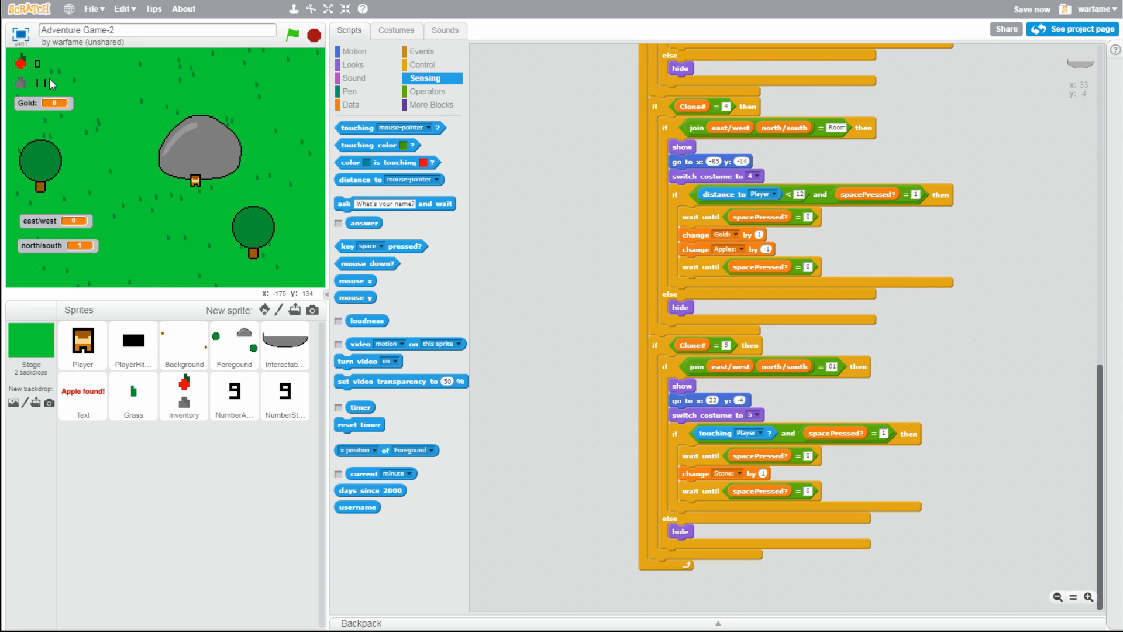
pyautogui.moveTo(297, 100)
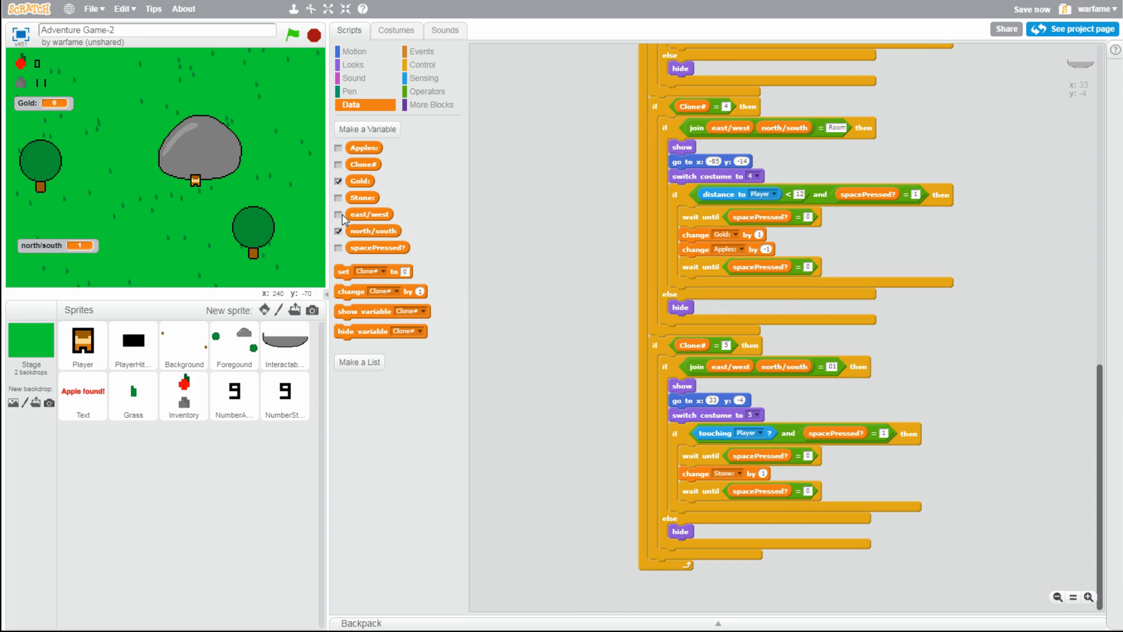
# Hide the east/west and north/south readouts and walk the player to the house screen
pyautogui.click(339, 231)
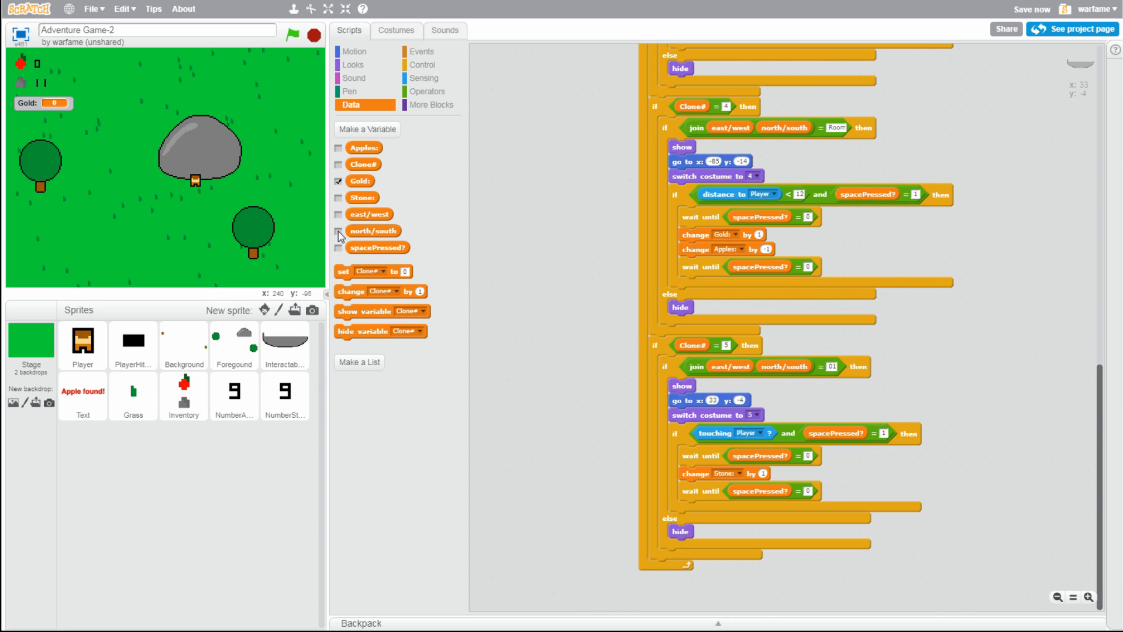
pyautogui.moveTo(278, 139)
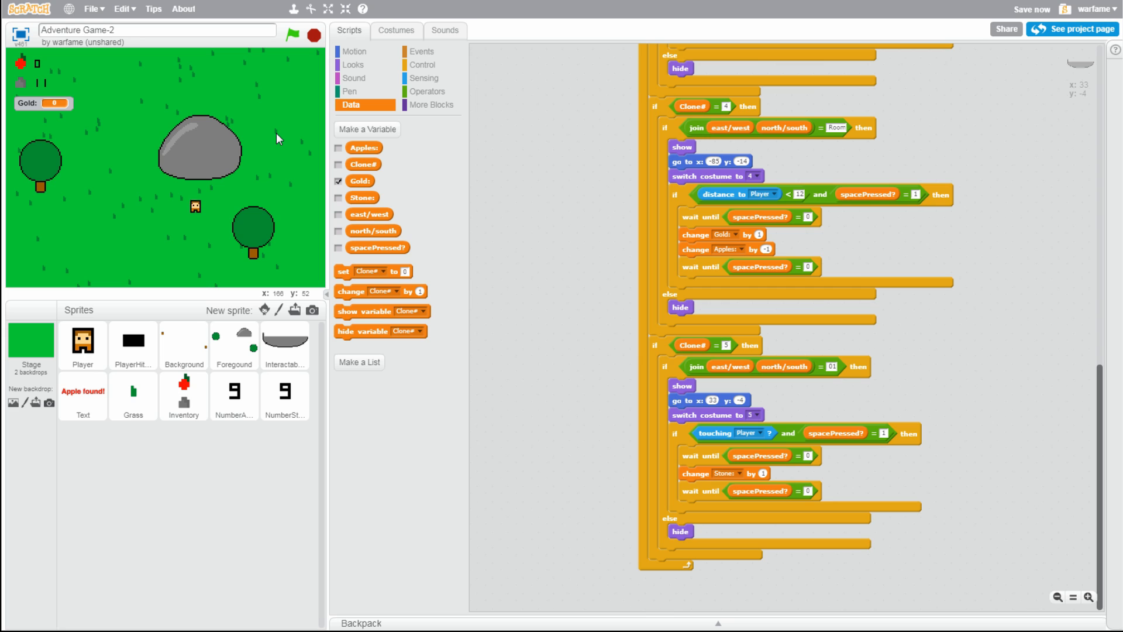
pyautogui.click(291, 35)
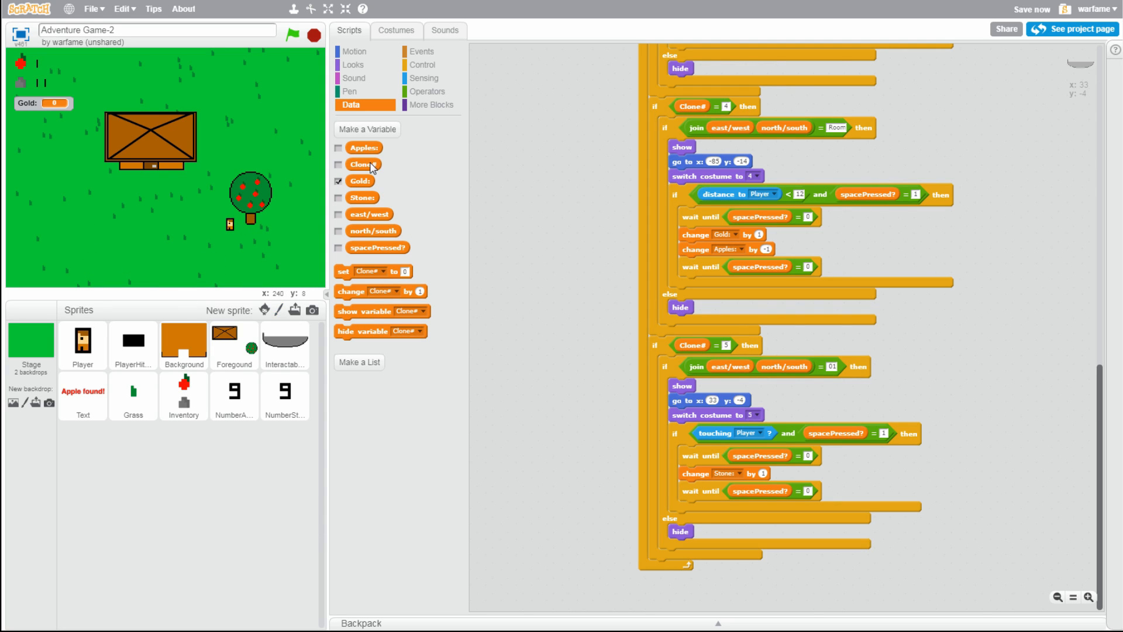
pyautogui.moveTo(266, 149)
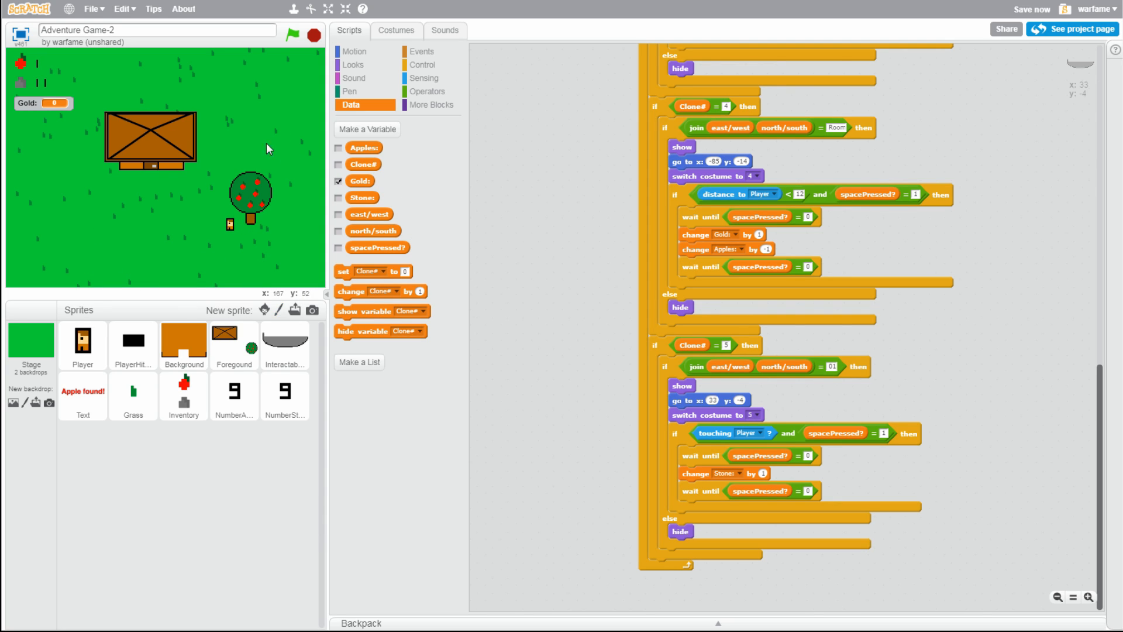
# Edit the Text sprite's costume2 to read 'Stone found!' in grey
pyautogui.click(83, 396)
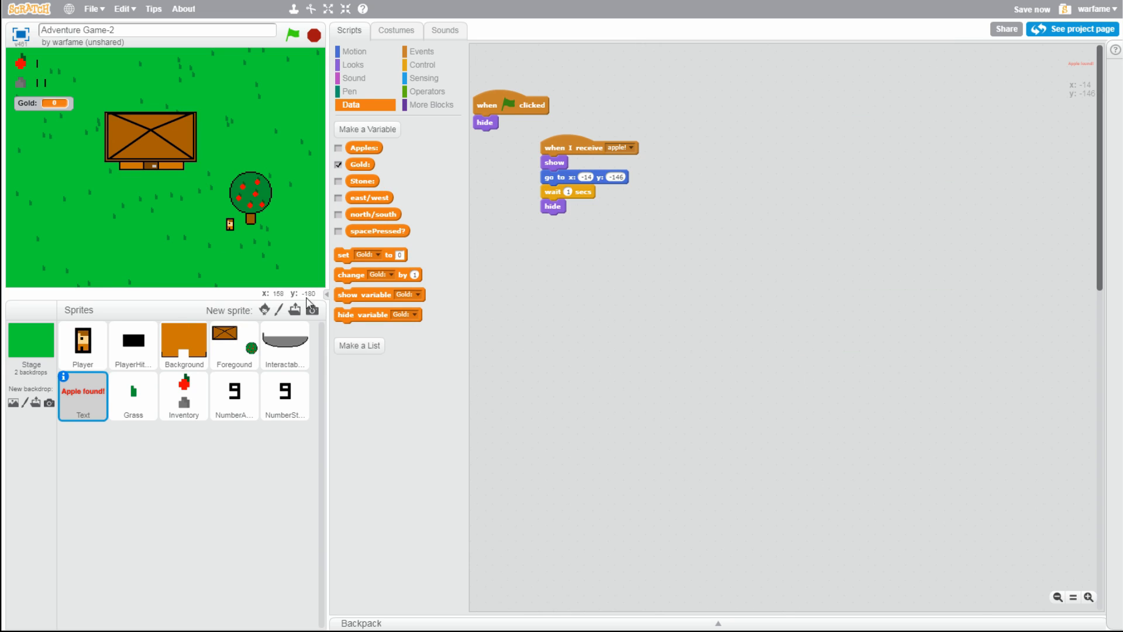
pyautogui.click(395, 30)
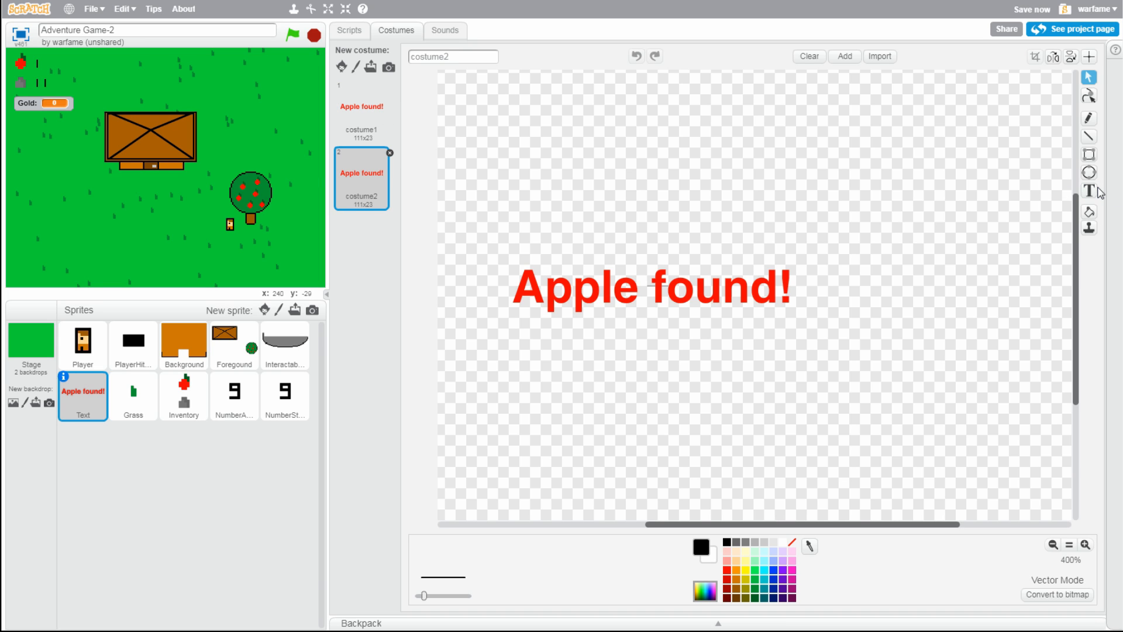
pyautogui.click(1088, 191)
pyautogui.write('Ston')
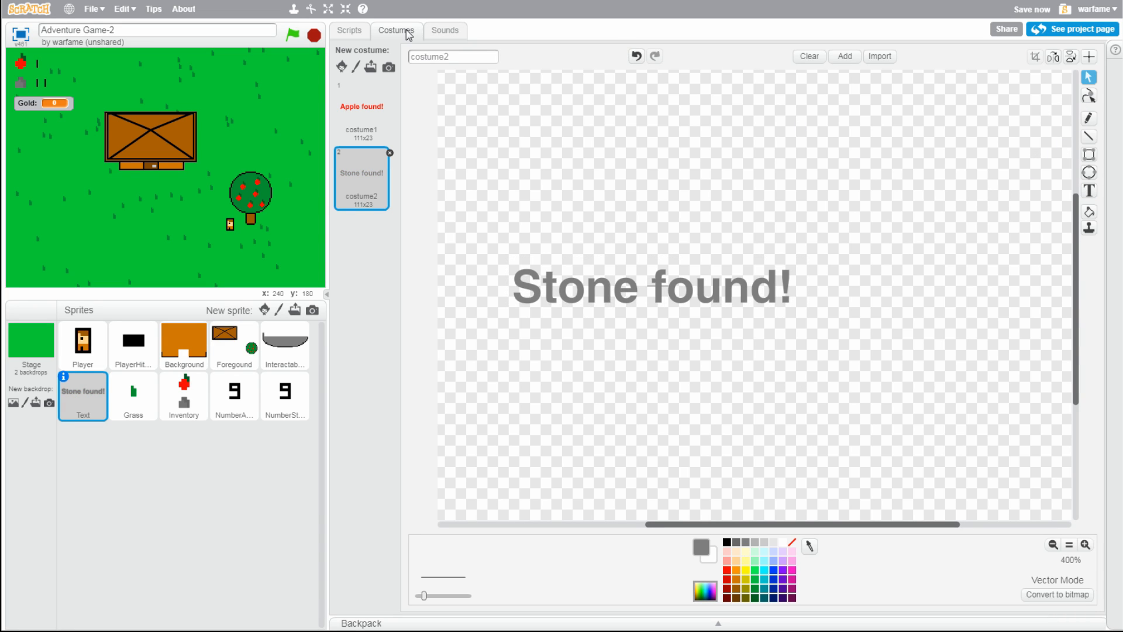
pyautogui.click(348, 30)
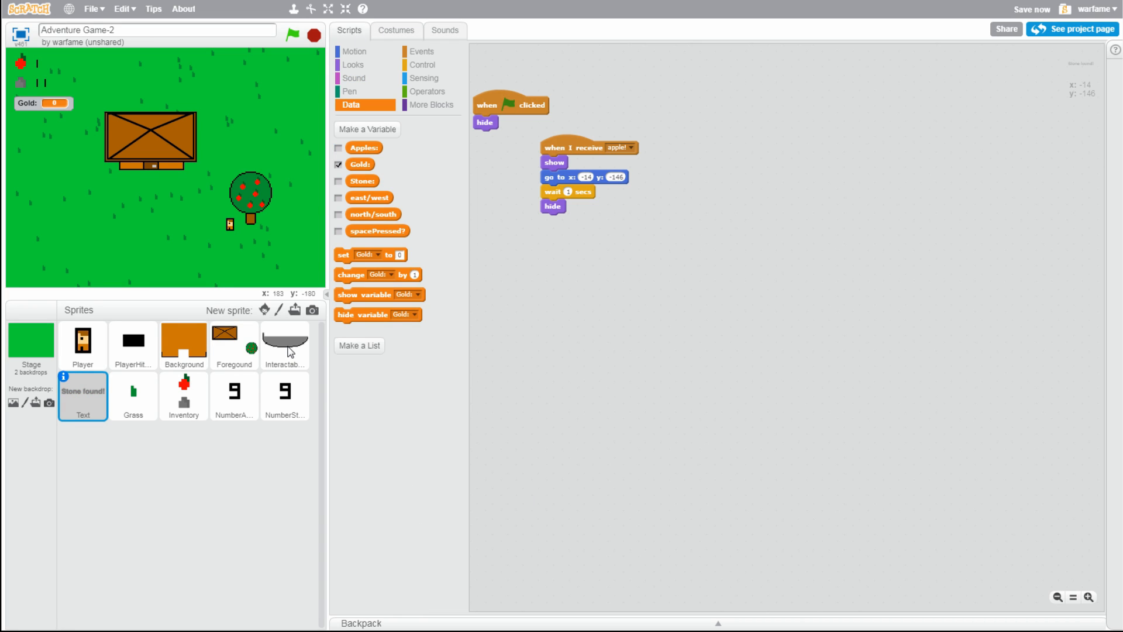
# In the Interactable sprite, broadcast a new 'stone!' message after 'change Stone by 1'
pyautogui.click(284, 344)
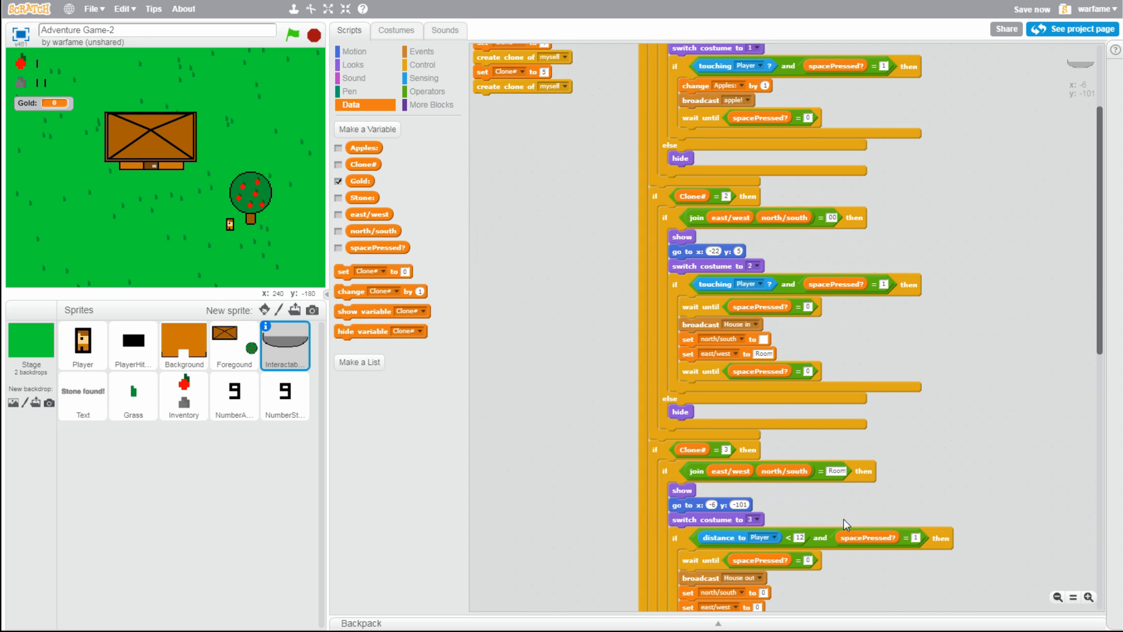
pyautogui.scroll(-3)
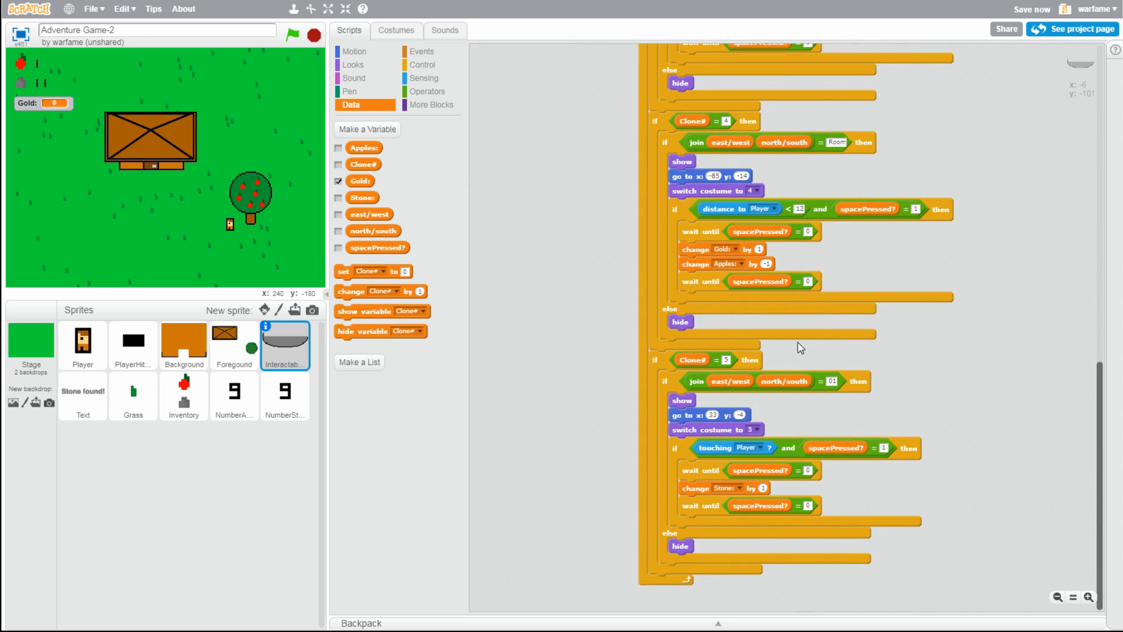
pyautogui.click(423, 50)
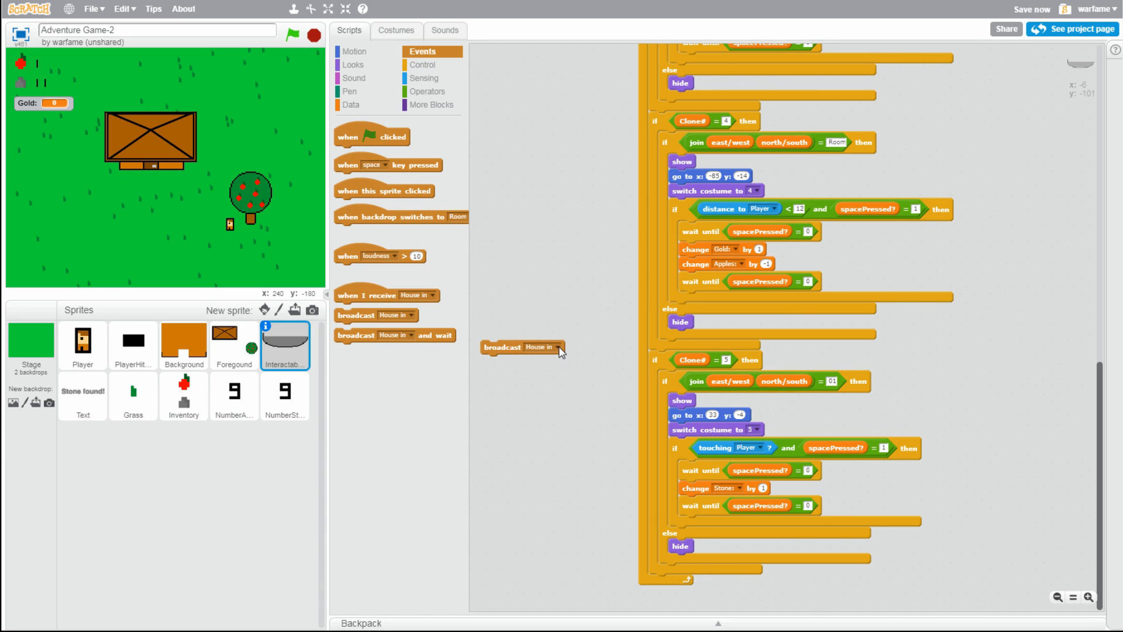
pyautogui.click(556, 346)
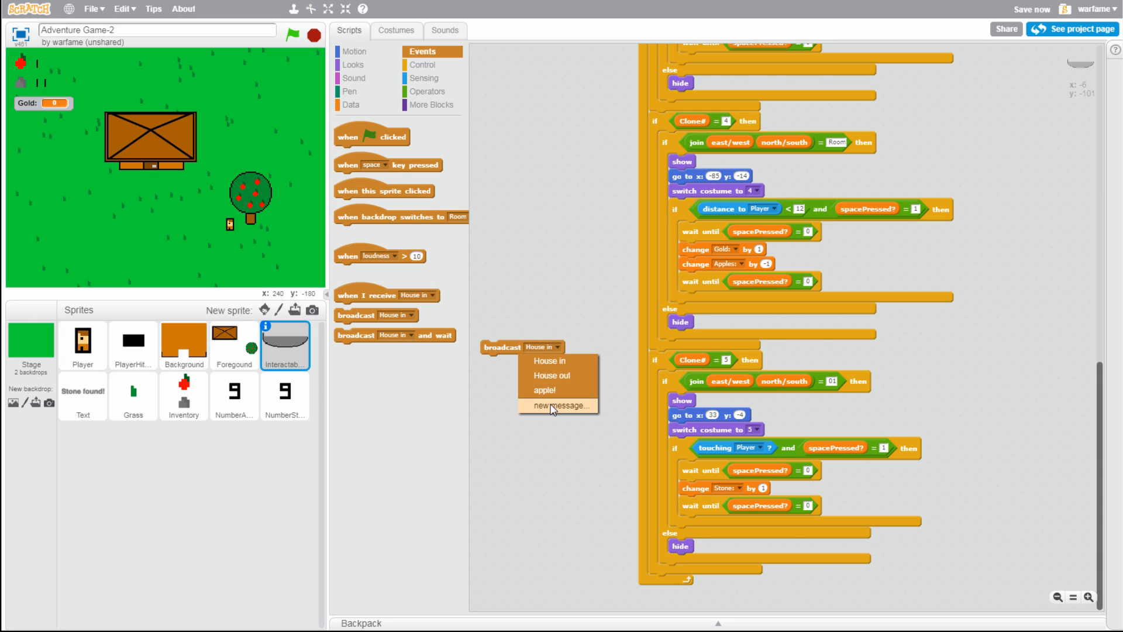
pyautogui.click(559, 405)
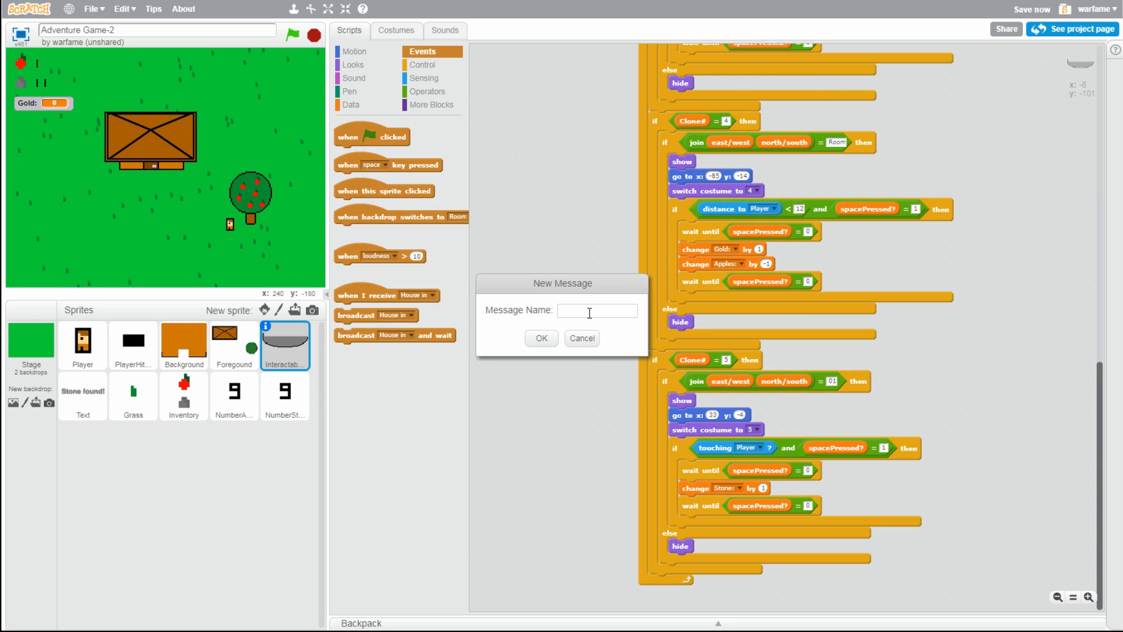
pyautogui.click(541, 337)
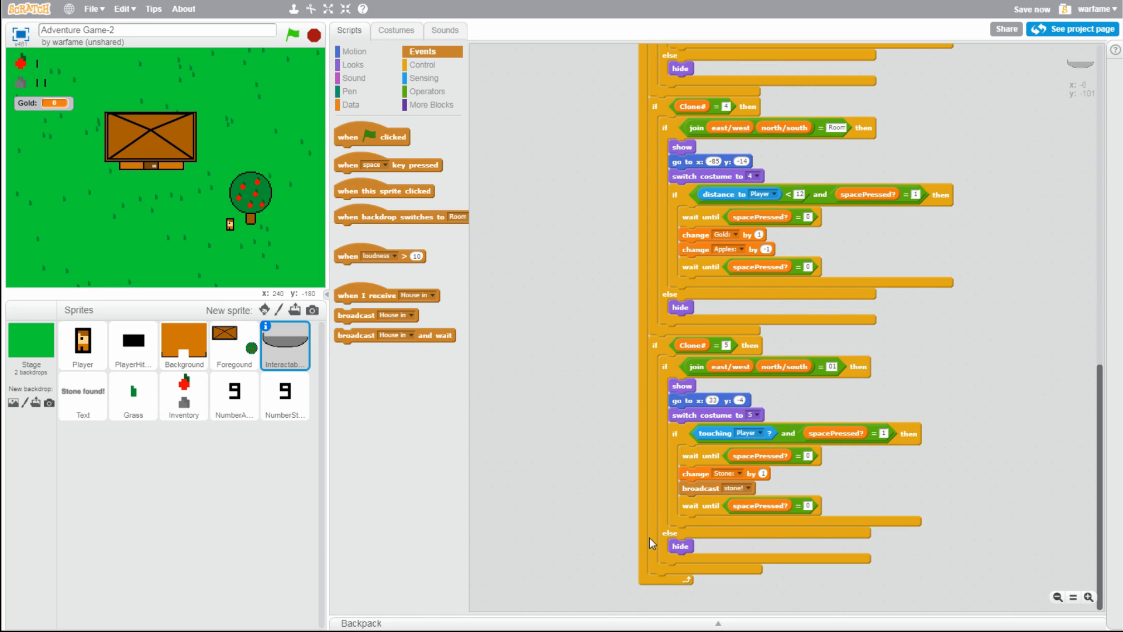
pyautogui.moveTo(897, 491)
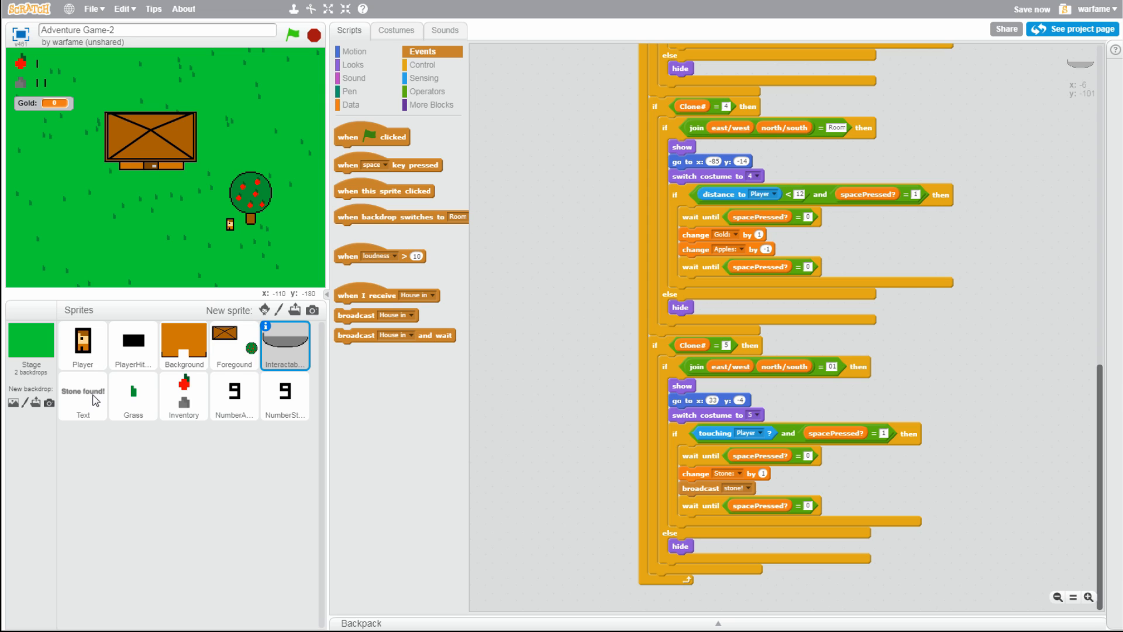
# Make the Text sprite's copied 'when I receive' script respond to stone!
pyautogui.click(82, 396)
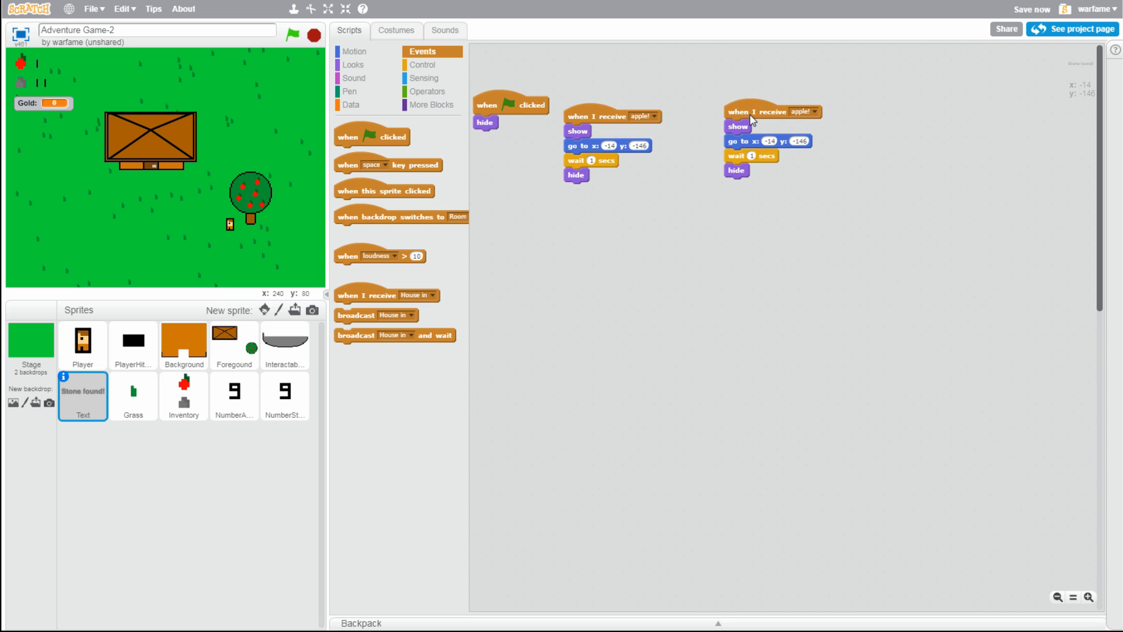
pyautogui.click(813, 111)
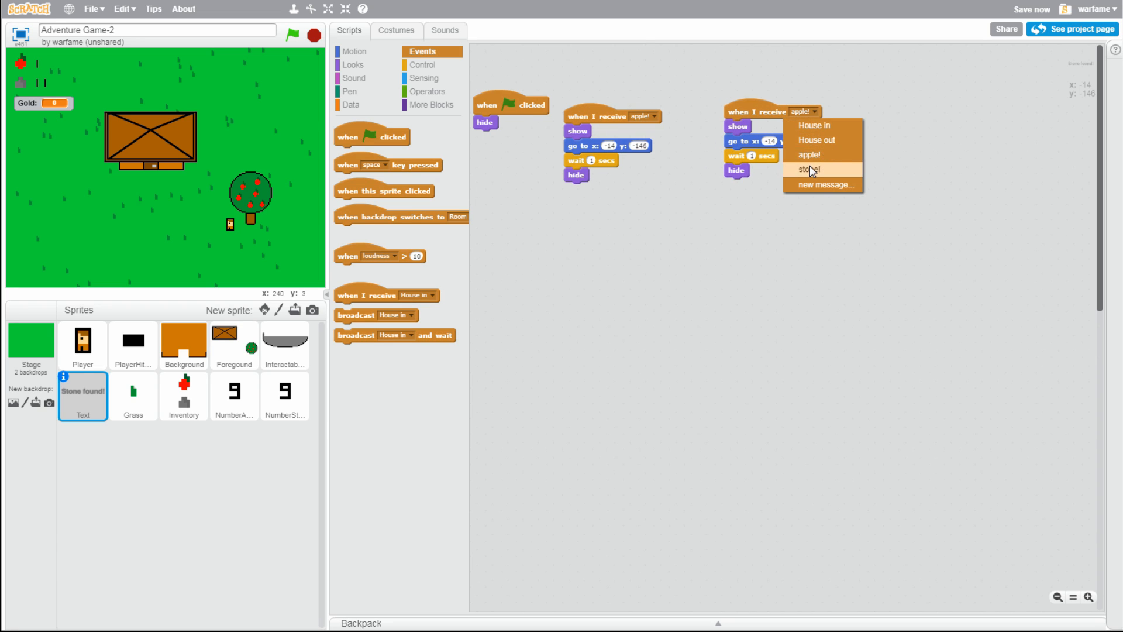
pyautogui.click(809, 169)
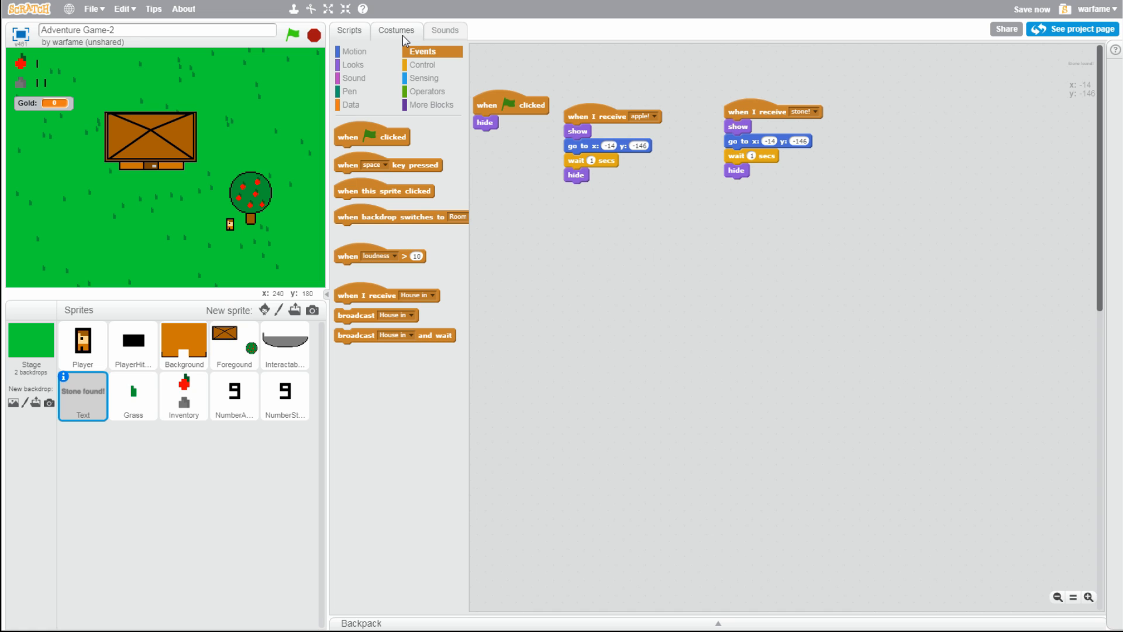
# Check the Text sprite's costume names and add switch-costume blocks to its message scripts
pyautogui.click(396, 30)
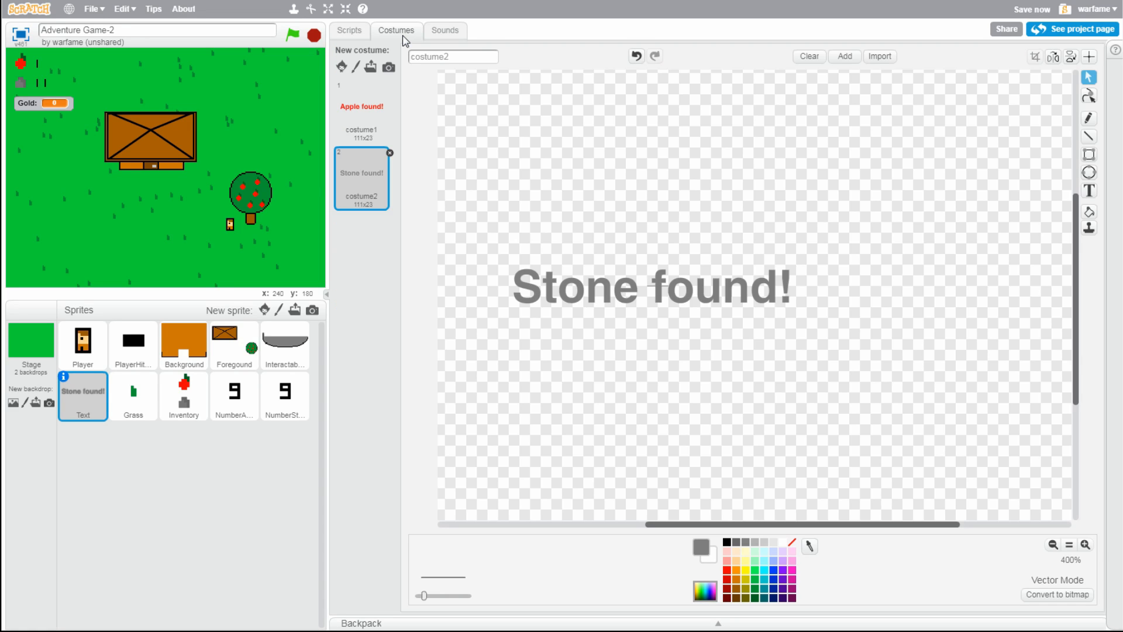
pyautogui.click(348, 30)
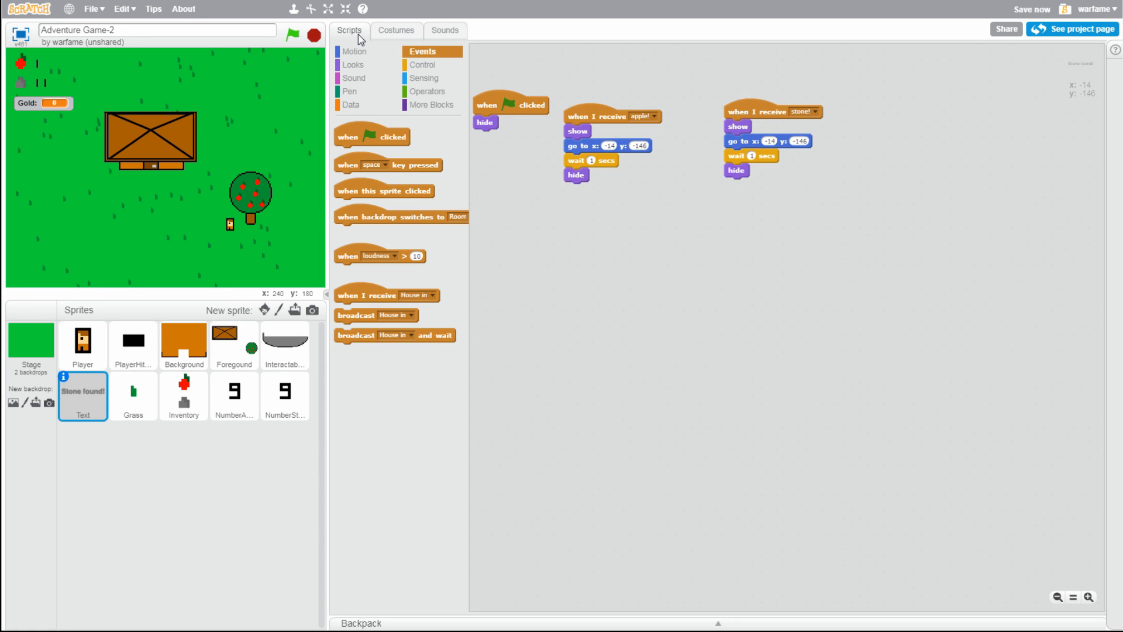
pyautogui.moveTo(386, 34)
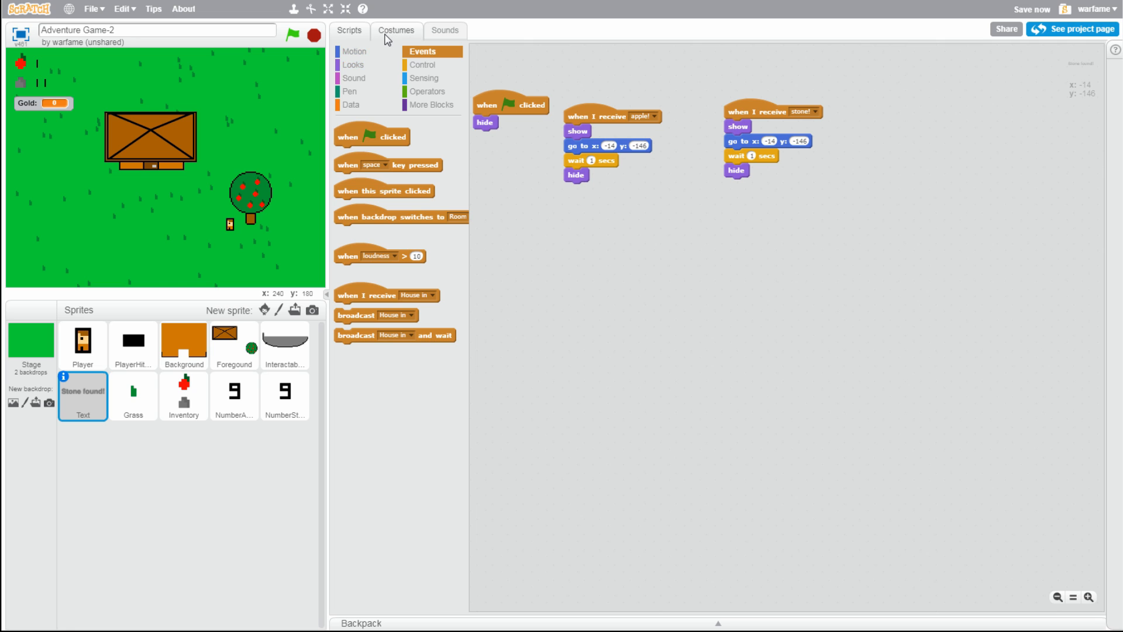
pyautogui.click(396, 30)
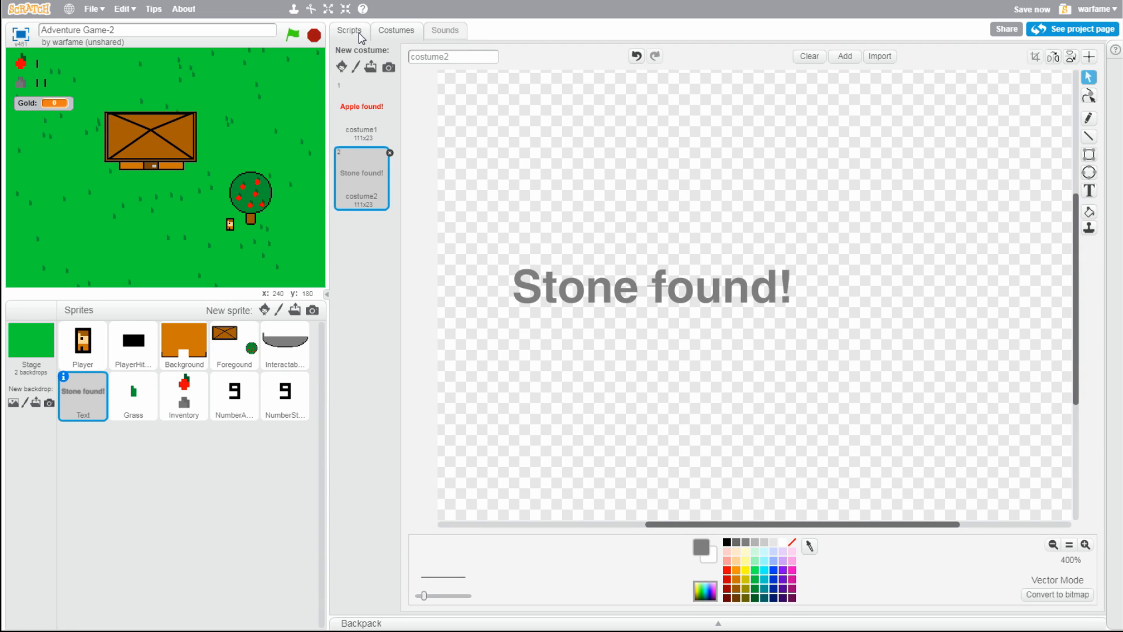
pyautogui.click(348, 29)
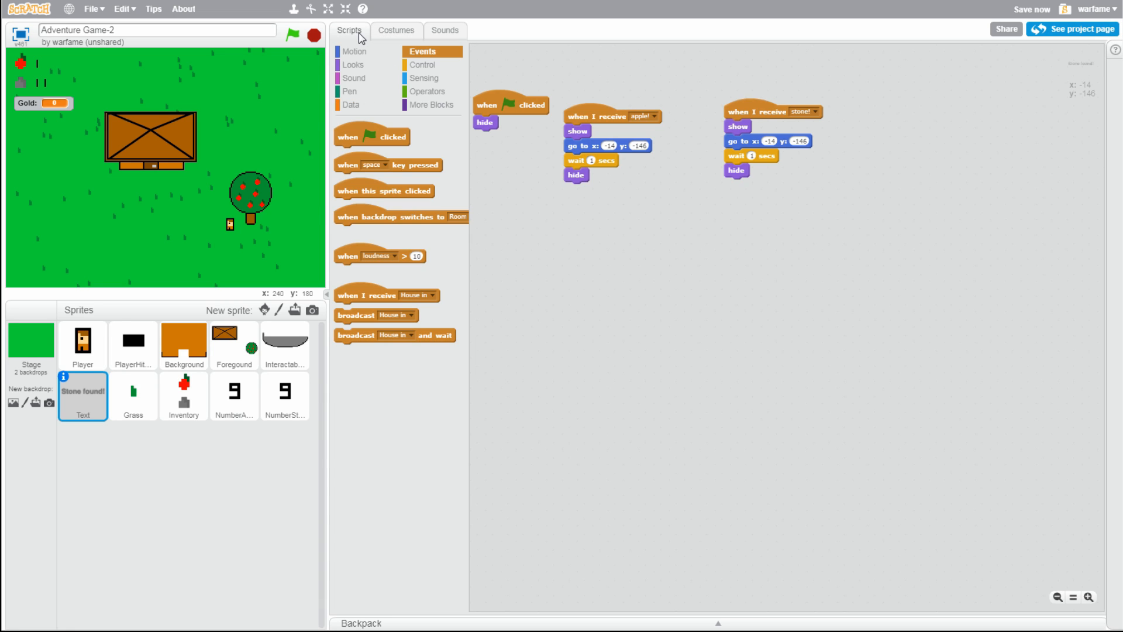
pyautogui.moveTo(373, 57)
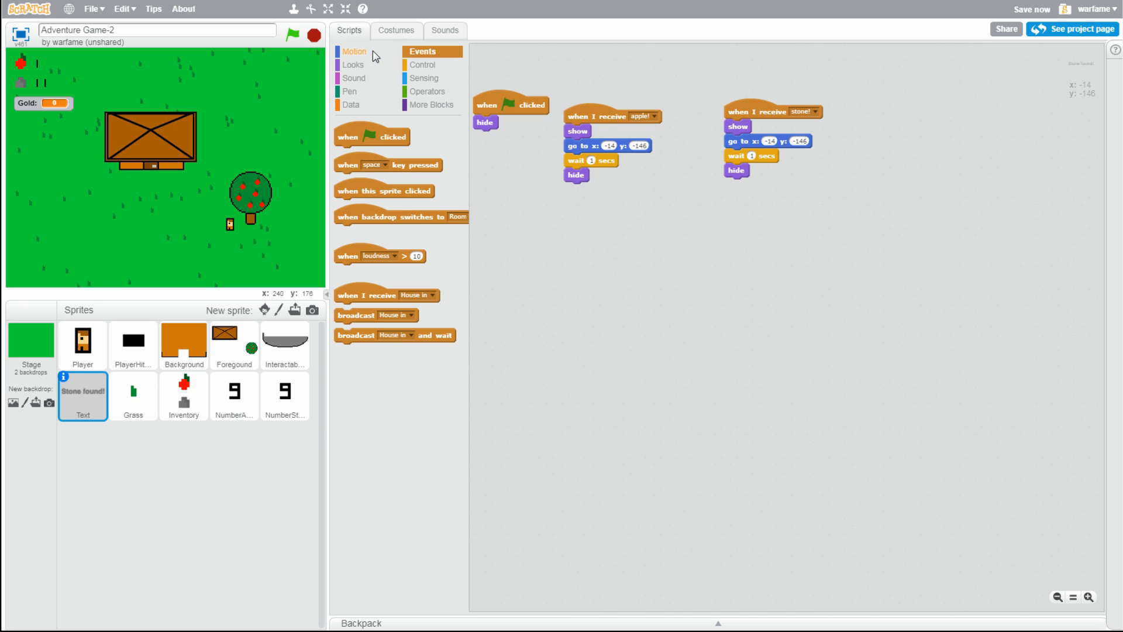
pyautogui.click(352, 64)
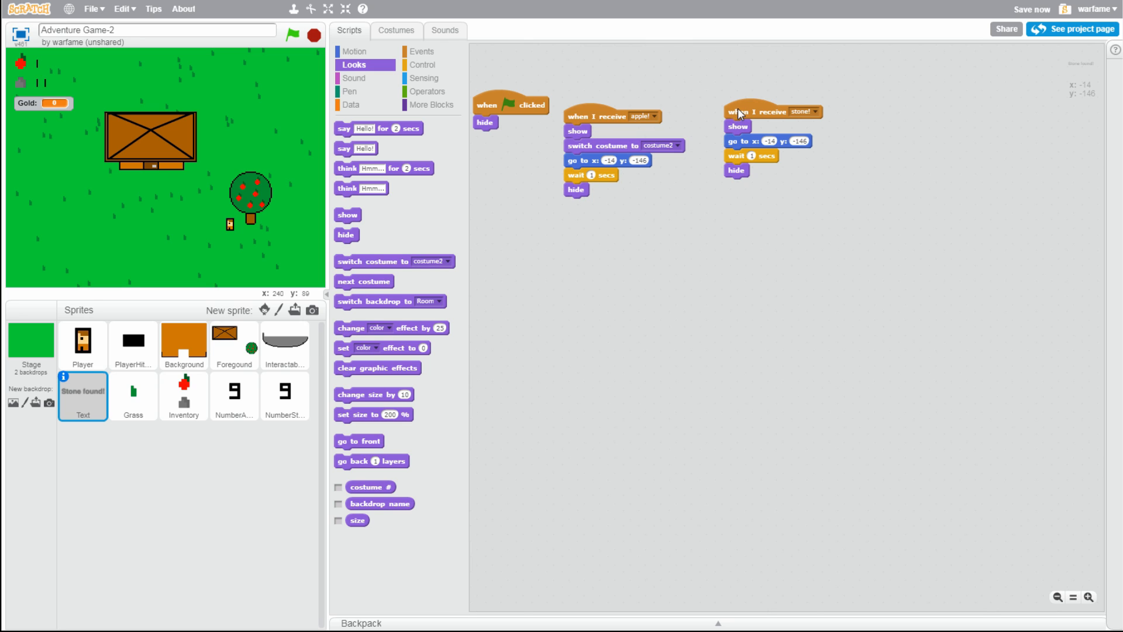
pyautogui.moveTo(737, 111); pyautogui.dragTo(785, 104)
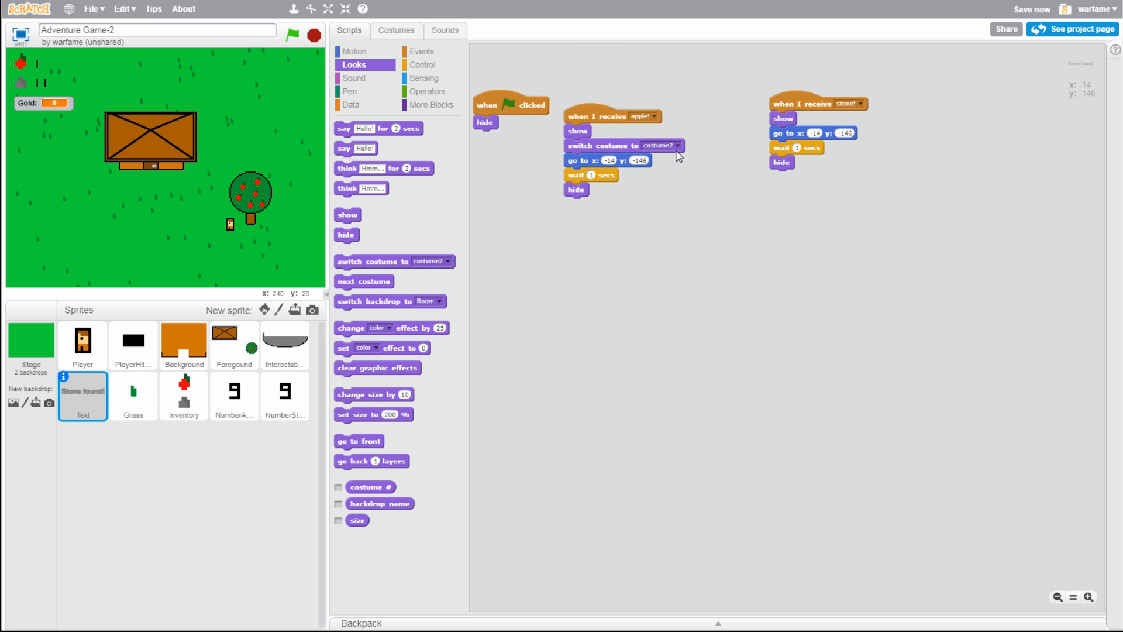
pyautogui.click(396, 29)
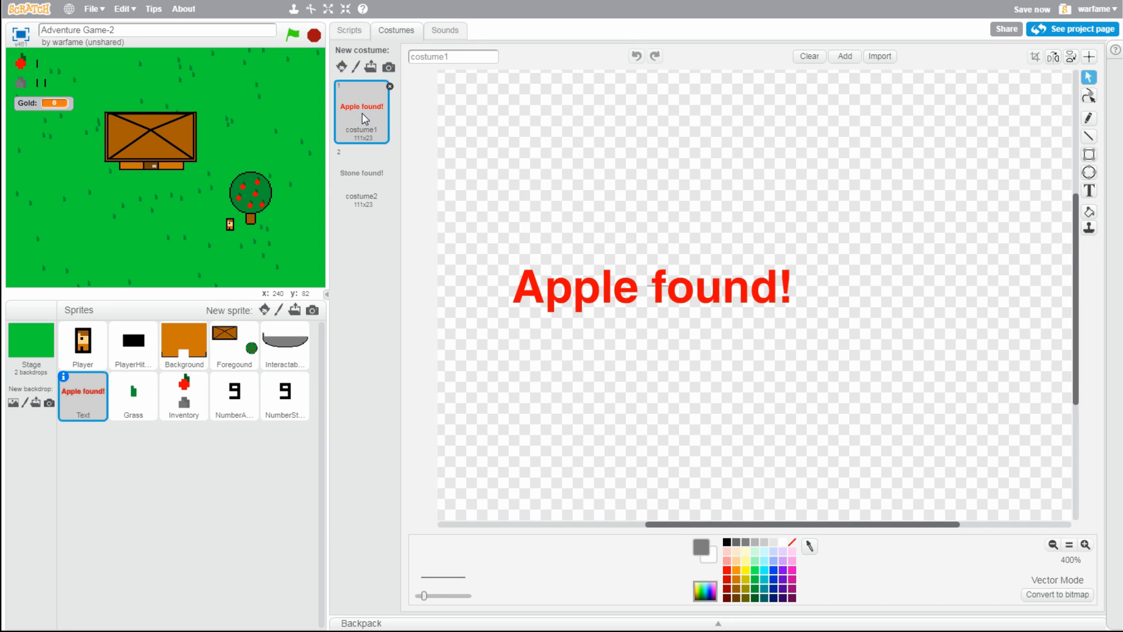
pyautogui.click(349, 30)
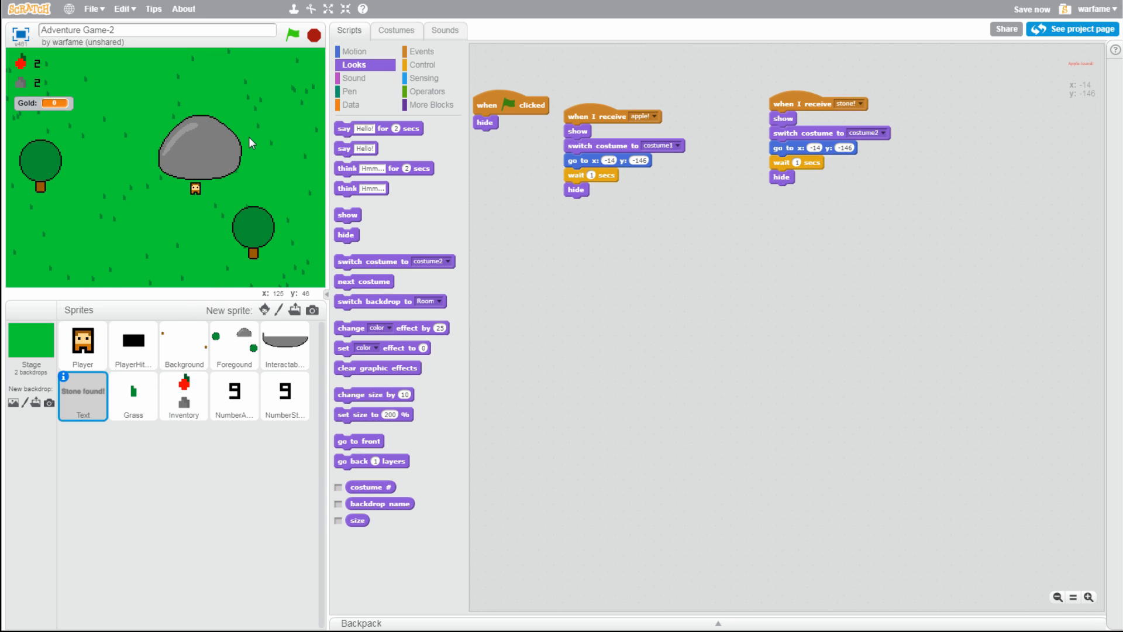
# Play-test the game on the stage to check the apple and stone messages
pyautogui.click(291, 34)
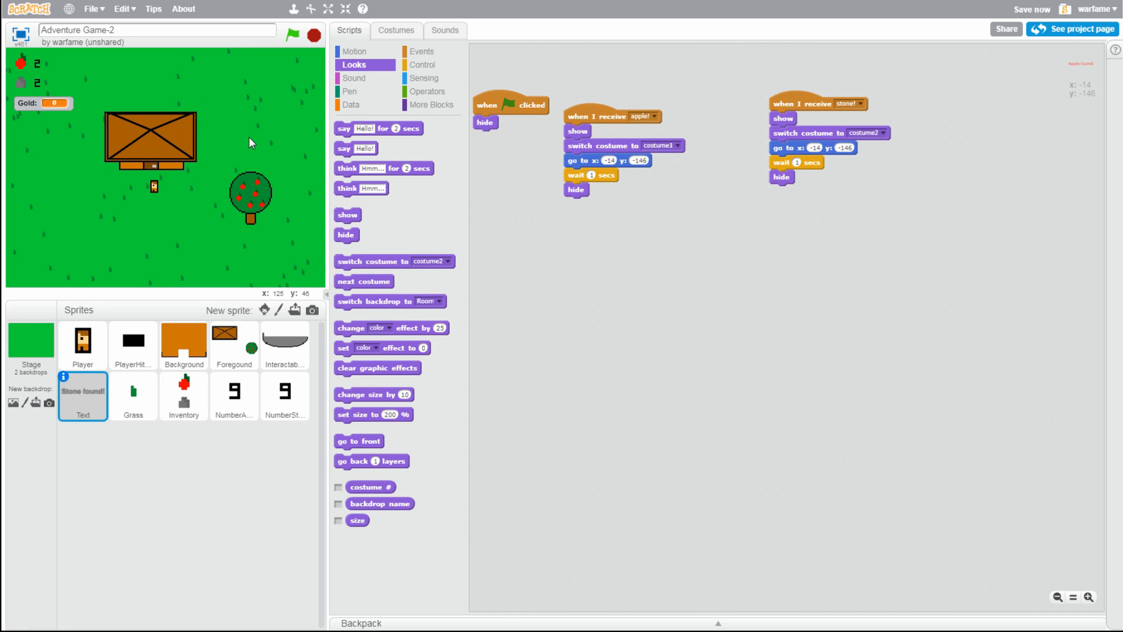
pyautogui.click(293, 34)
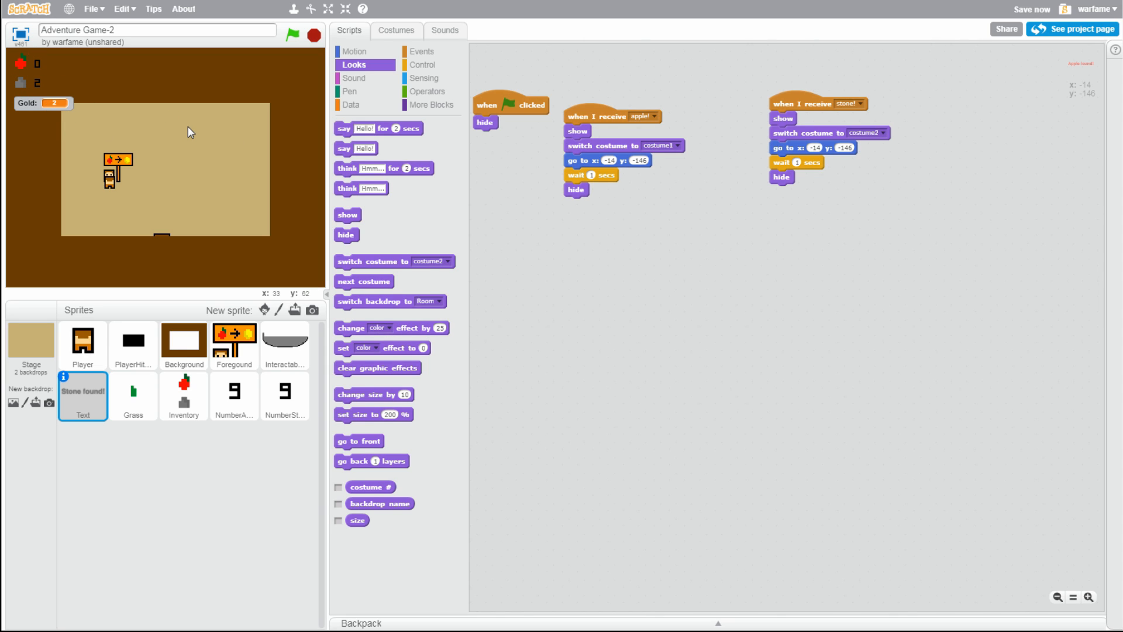
pyautogui.moveTo(162, 178)
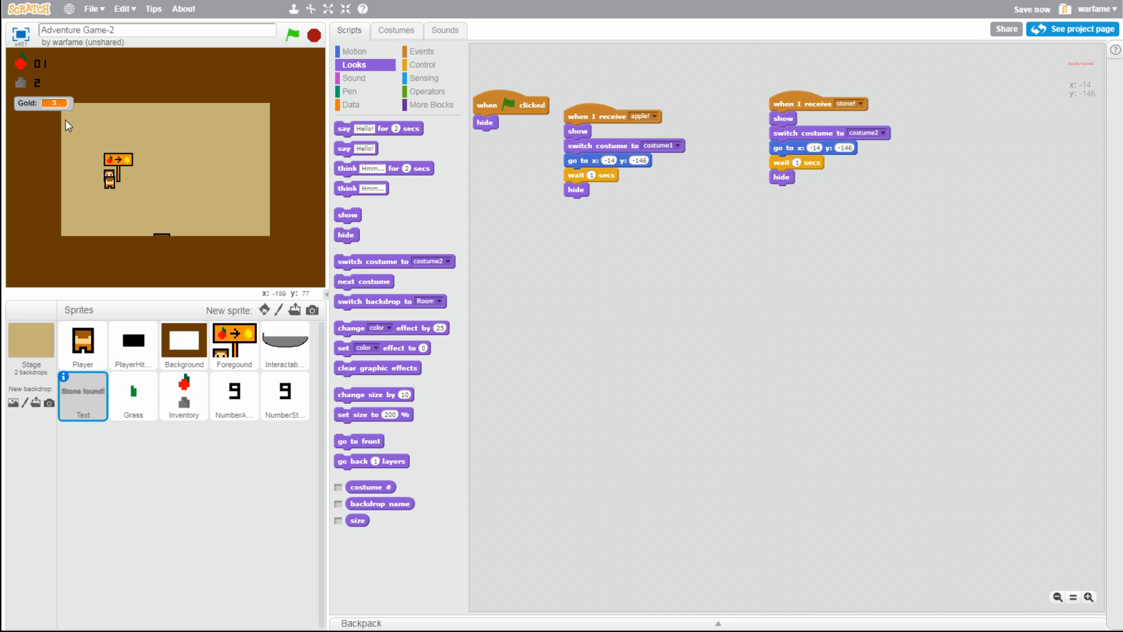
pyautogui.moveTo(85, 130)
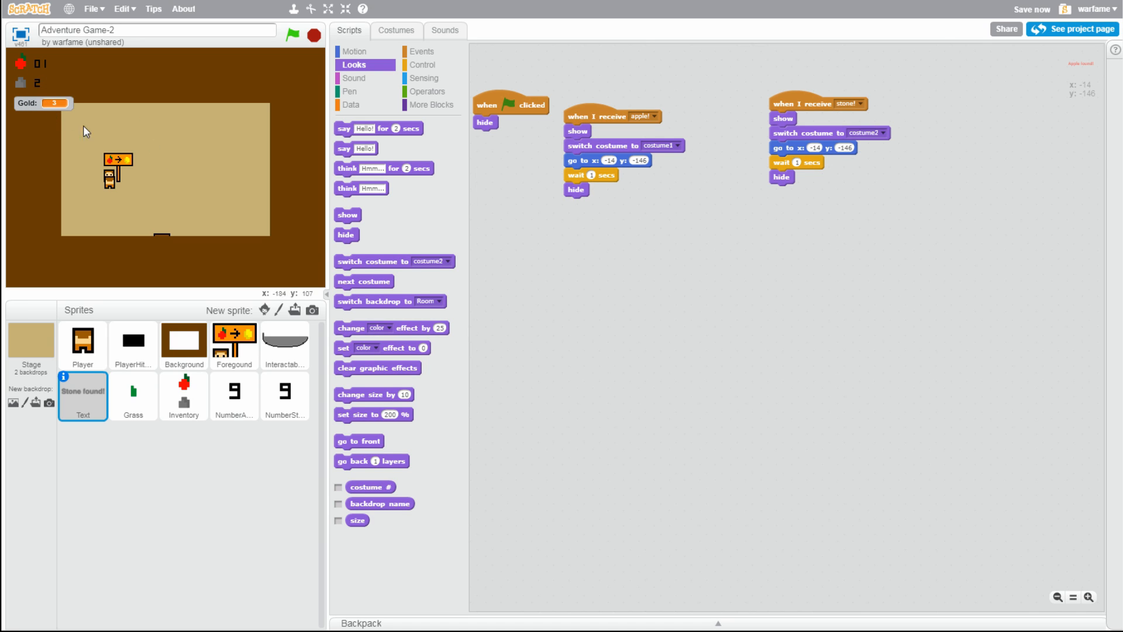
pyautogui.moveTo(46, 131)
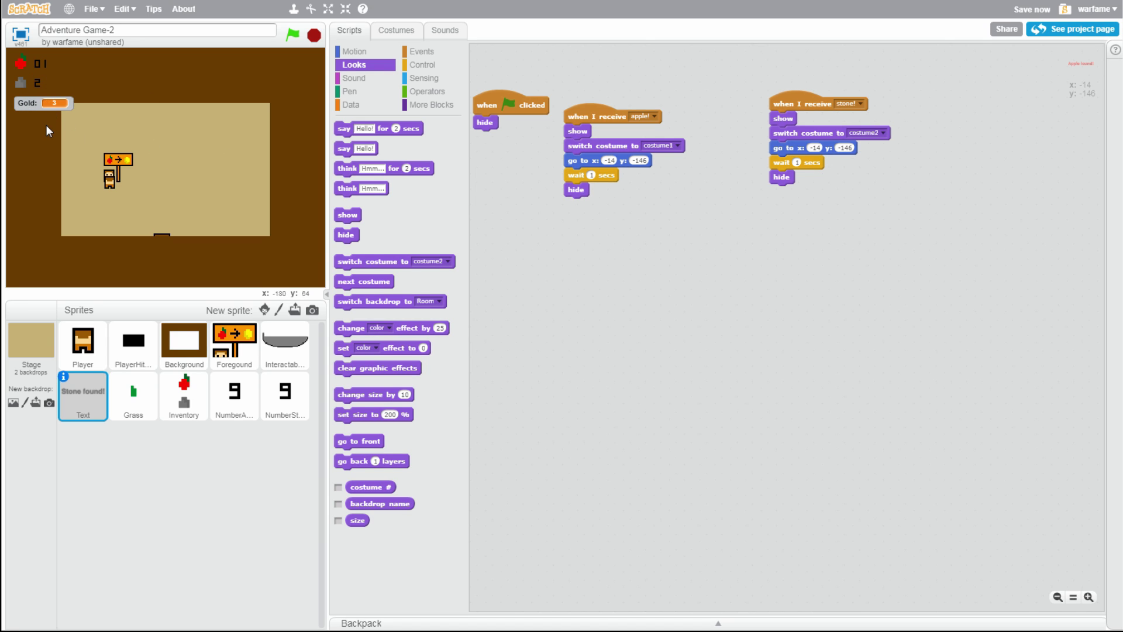
pyautogui.moveTo(100, 110)
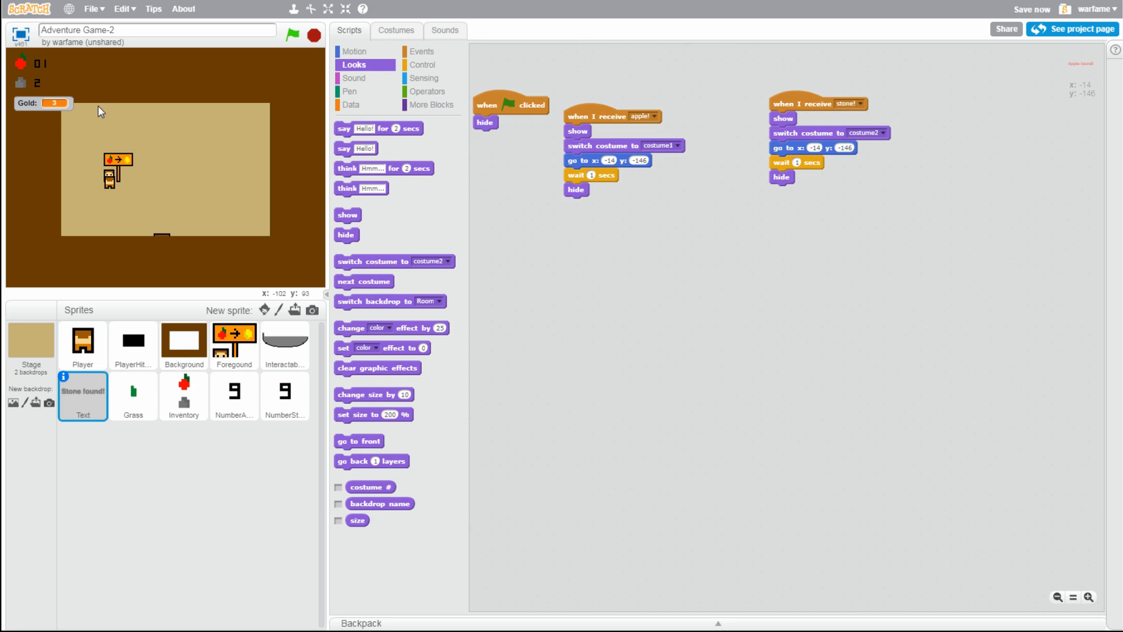
pyautogui.moveTo(156, 146)
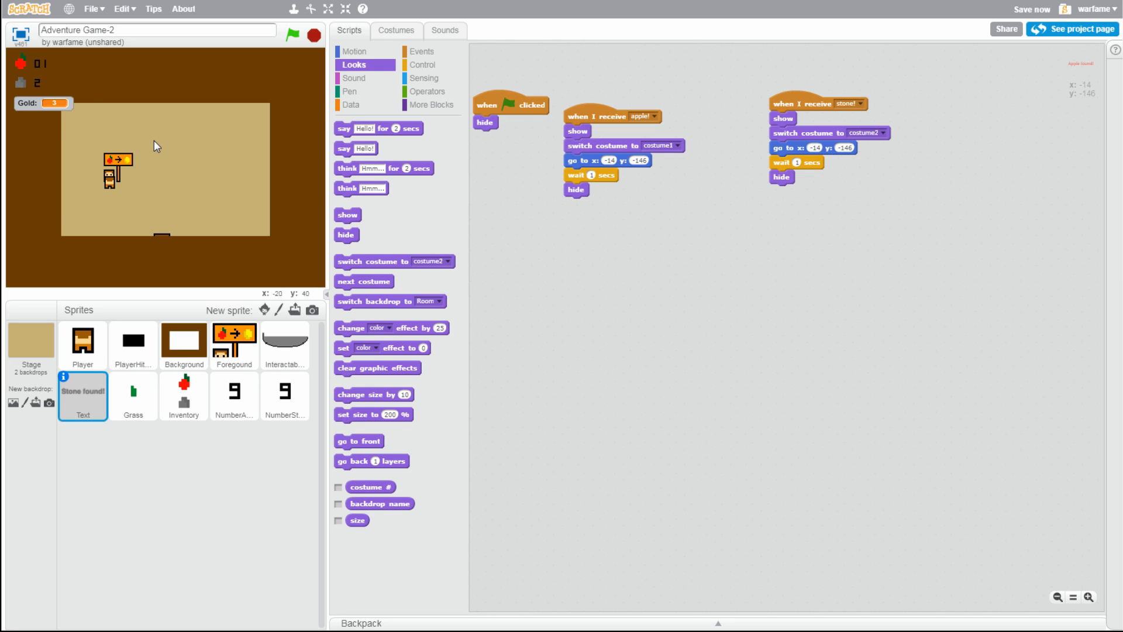
pyautogui.moveTo(271, 363)
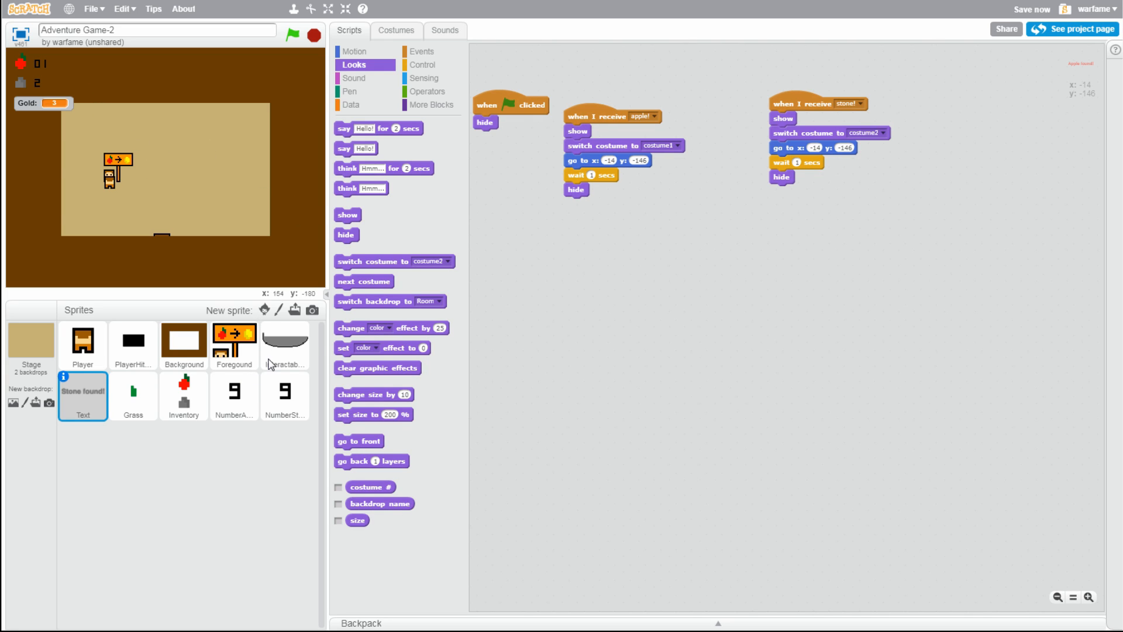
# Add an 'and Apples > 0' condition to clone 4's trade if block
pyautogui.click(284, 343)
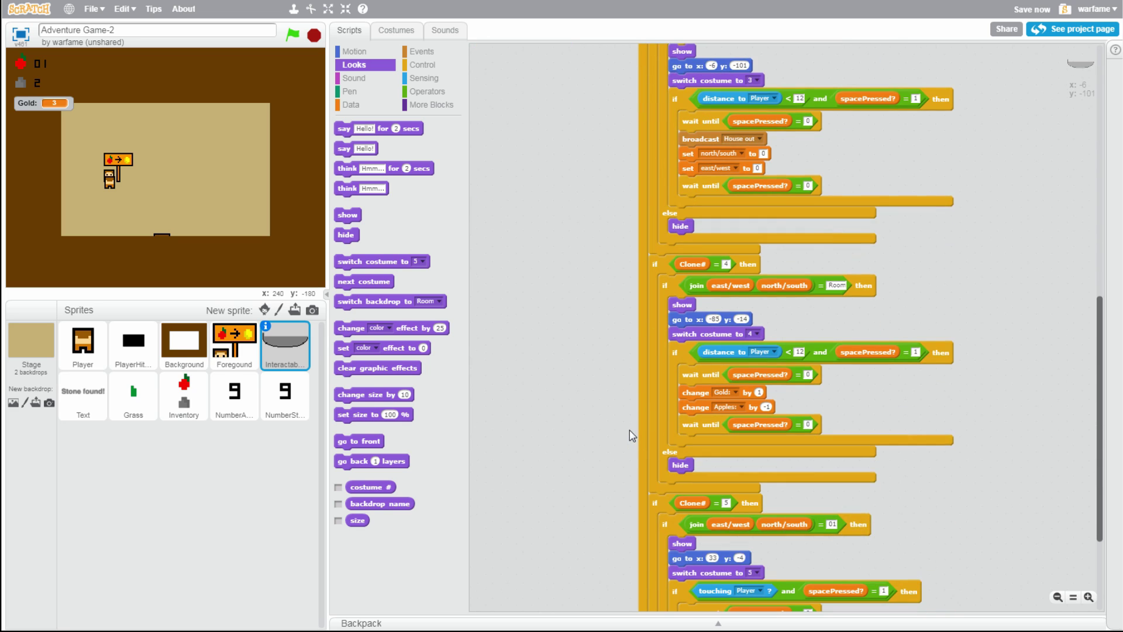
pyautogui.moveTo(161, 242)
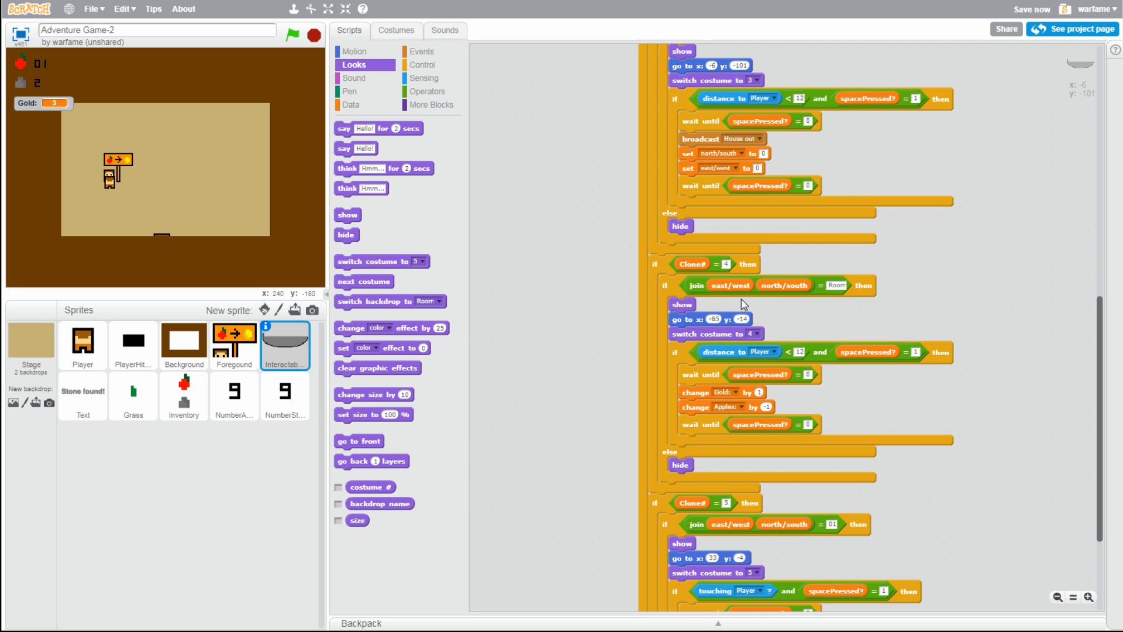
pyautogui.scroll(-3)
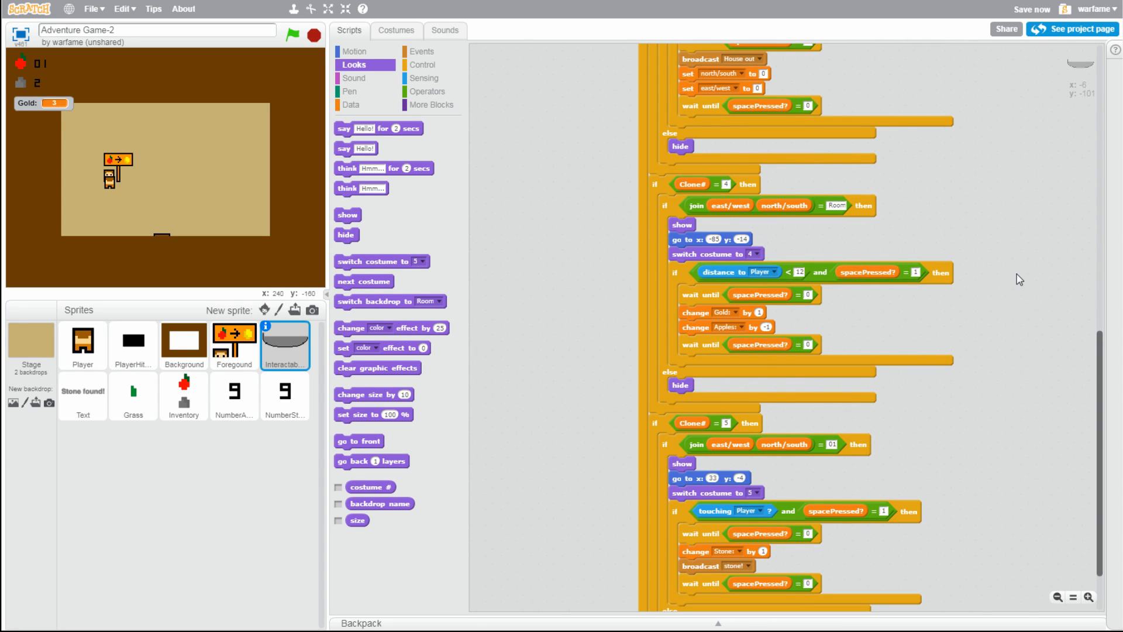
pyautogui.moveTo(238, 180)
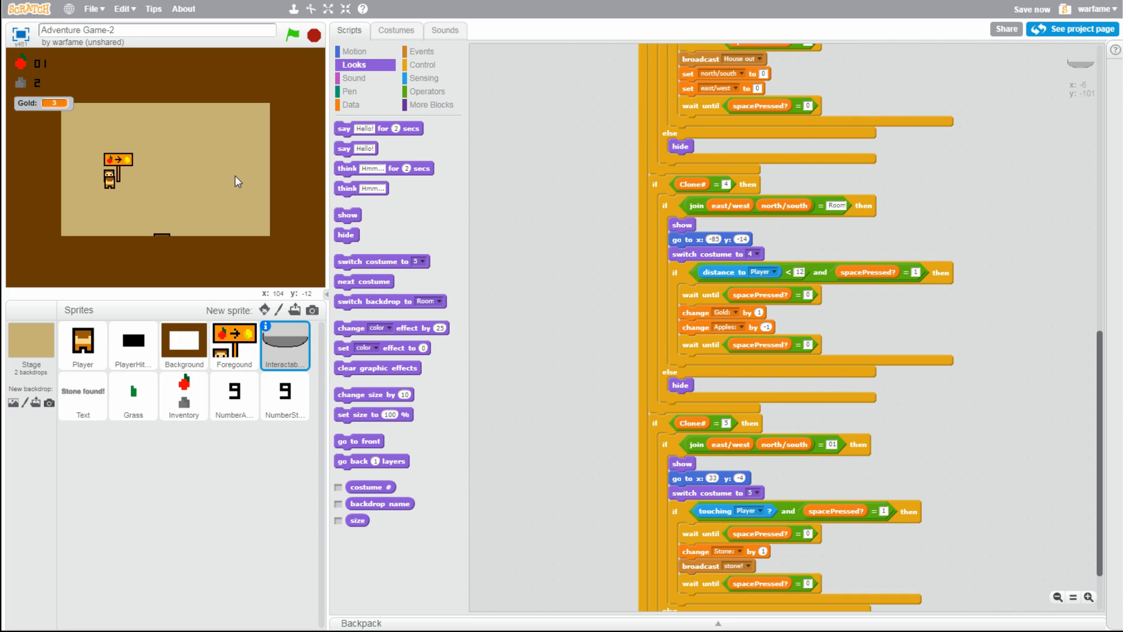
pyautogui.moveTo(232, 161)
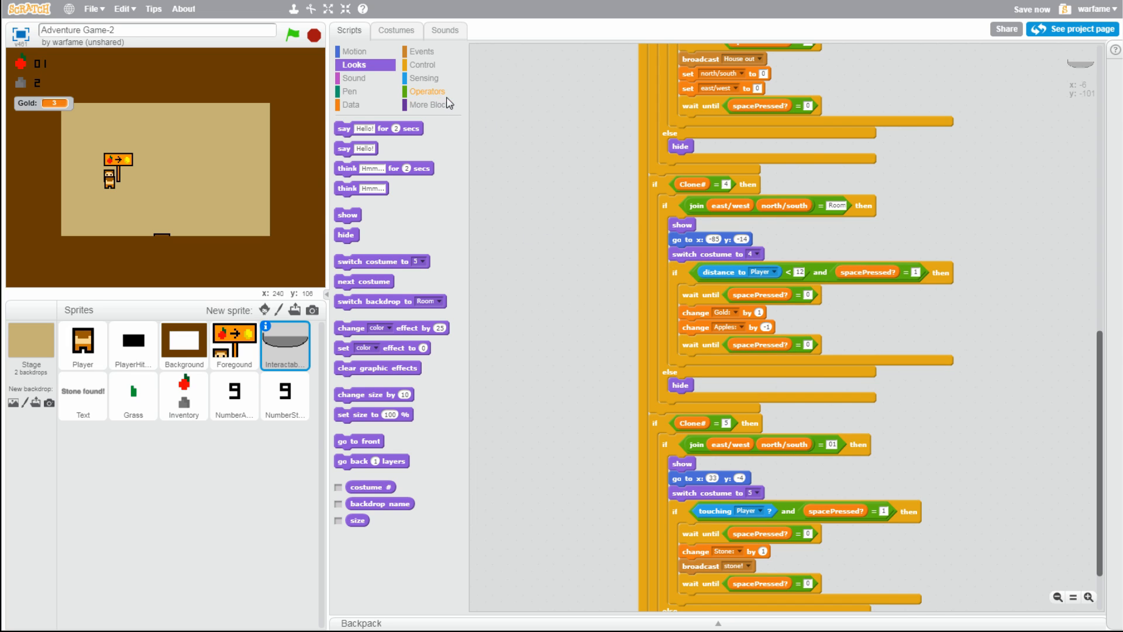
pyautogui.click(427, 92)
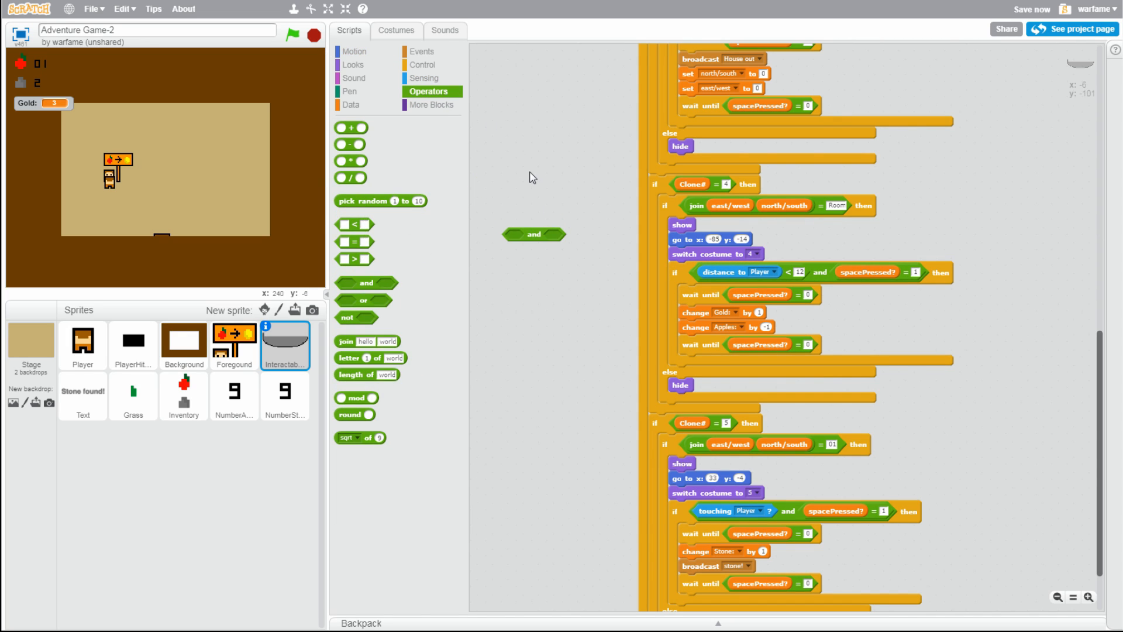
pyautogui.moveTo(356, 243)
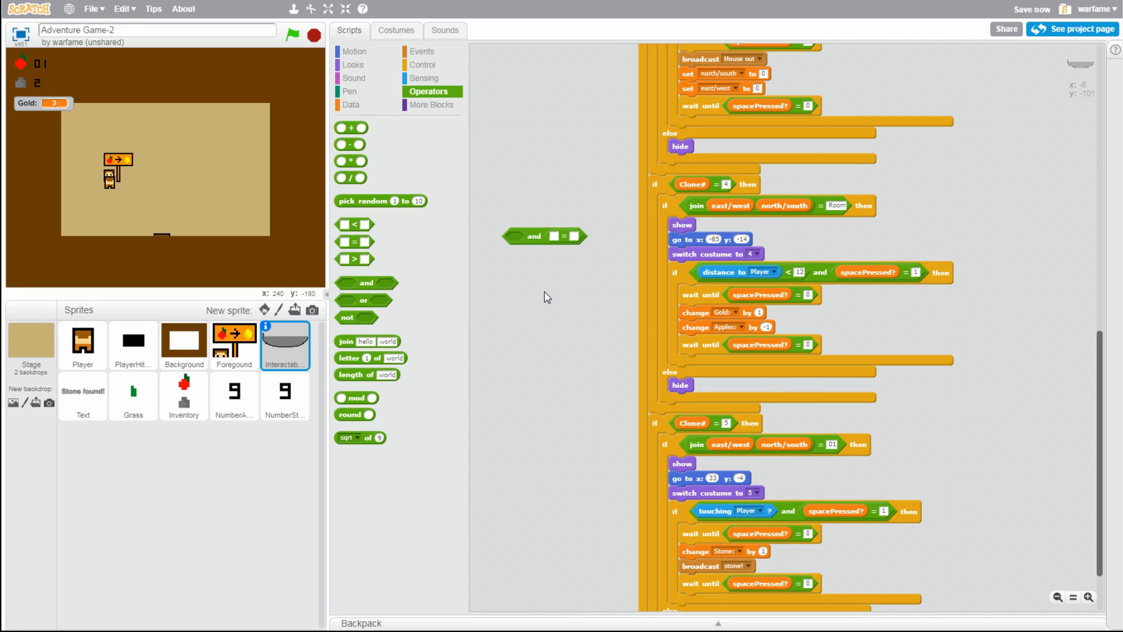
pyautogui.click(351, 105)
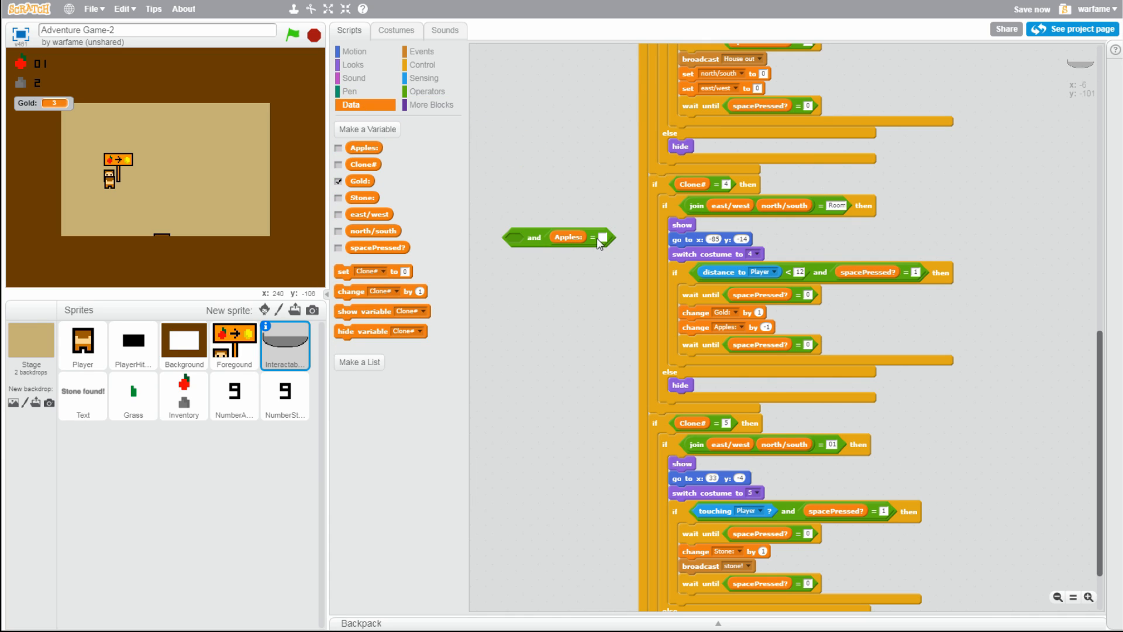
pyautogui.moveTo(596, 244)
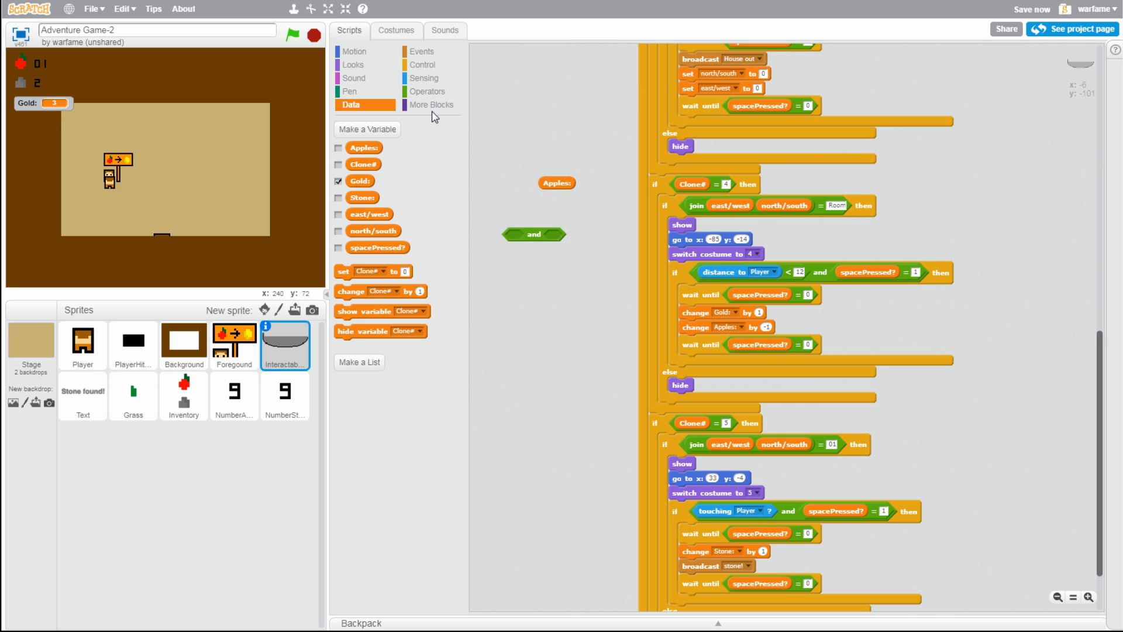
pyautogui.click(427, 91)
pyautogui.write('0')
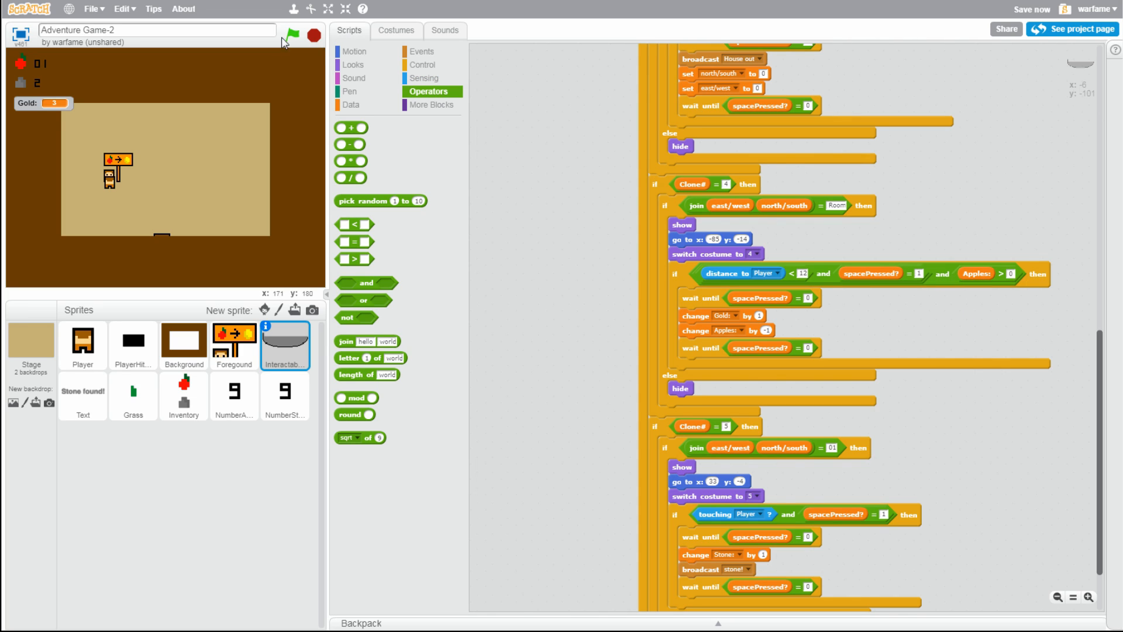
# Restart the game with the green flag and play to test the apple-for-gold trade
pyautogui.click(291, 34)
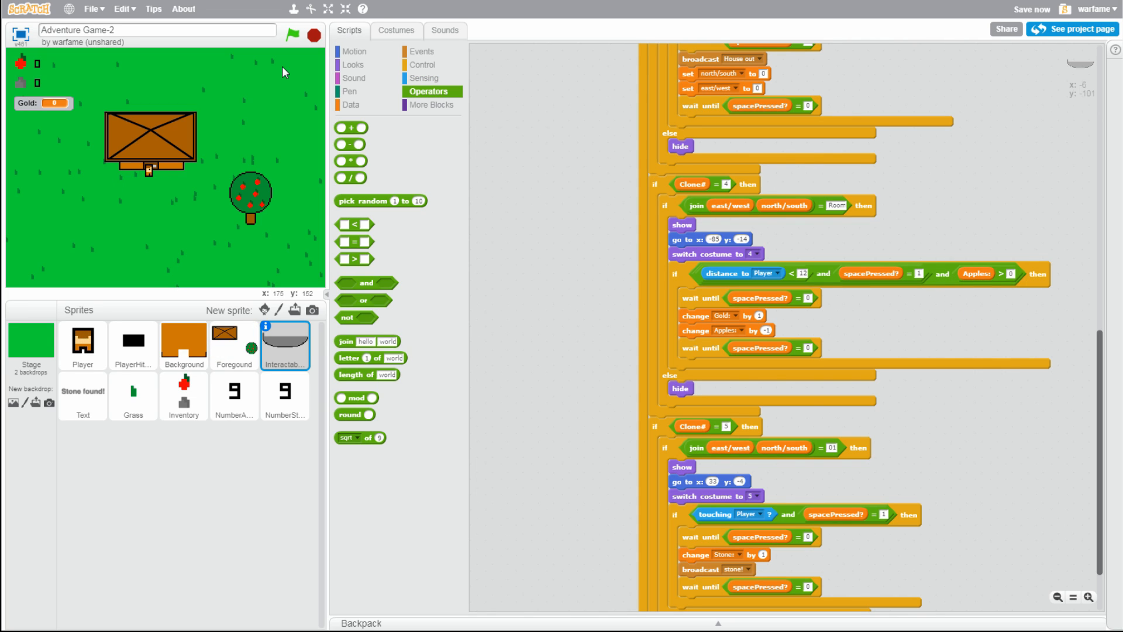
pyautogui.click(293, 34)
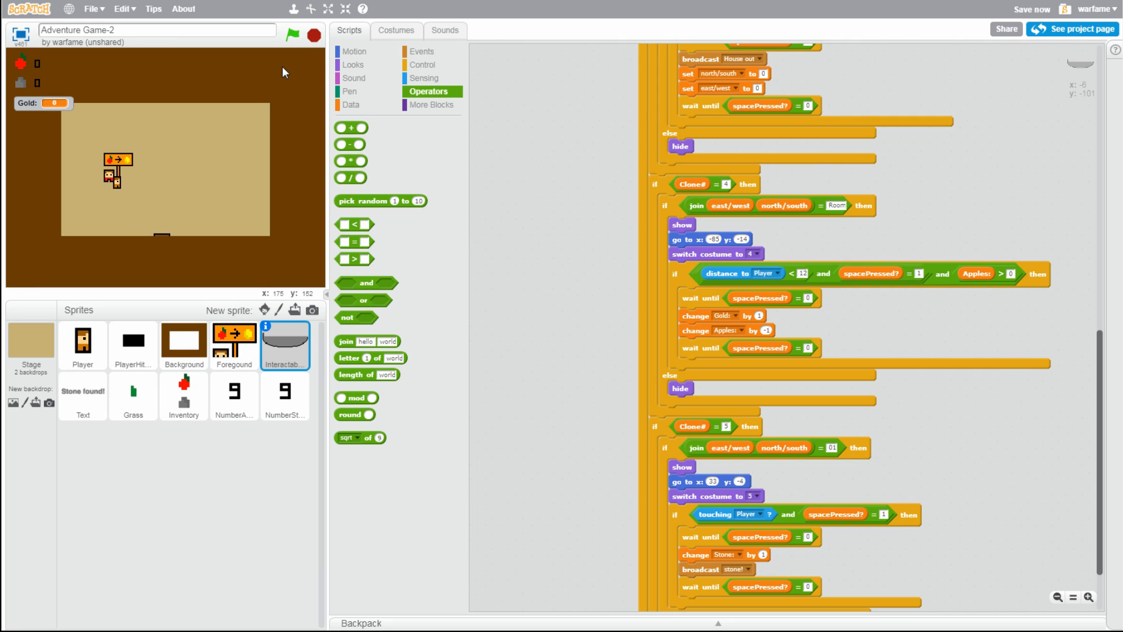
pyautogui.moveTo(41, 84)
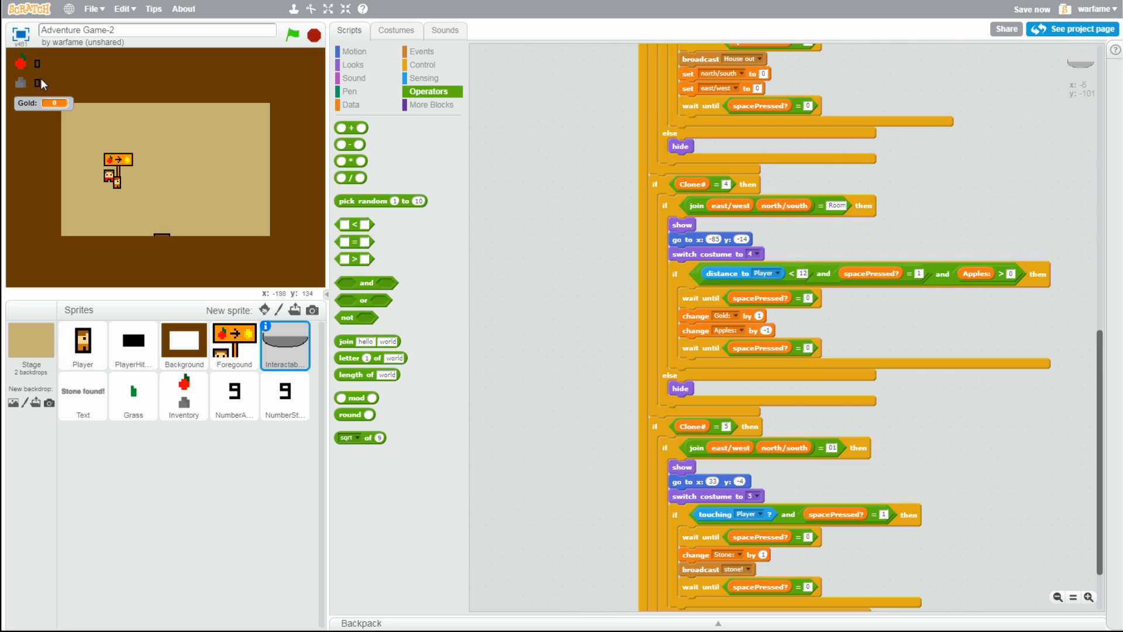
pyautogui.moveTo(304, 114)
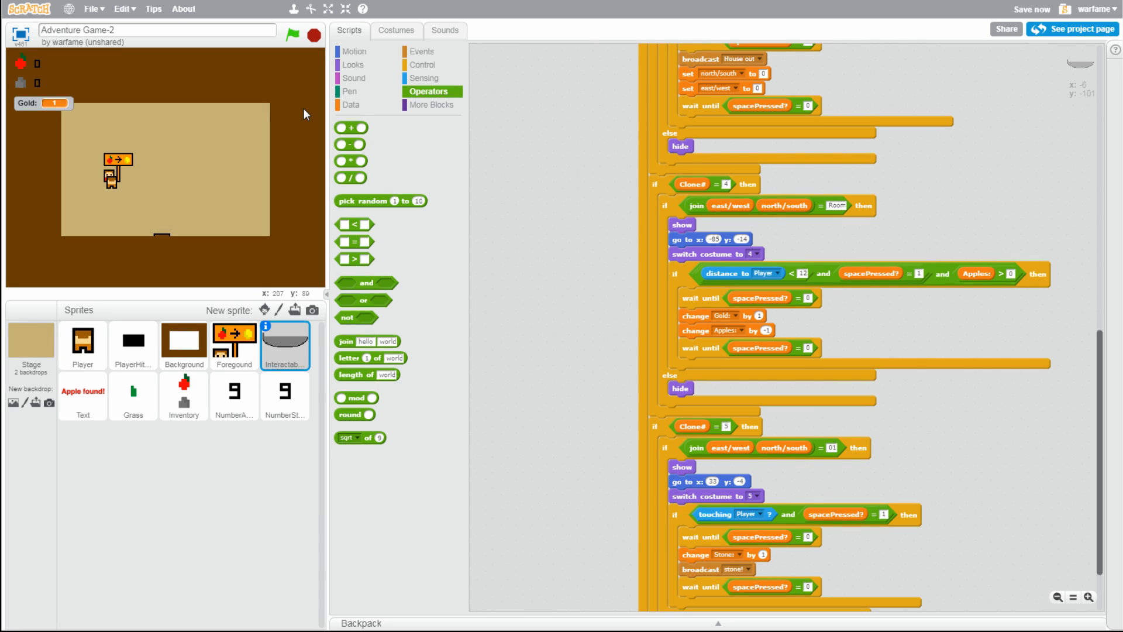
pyautogui.moveTo(728, 338)
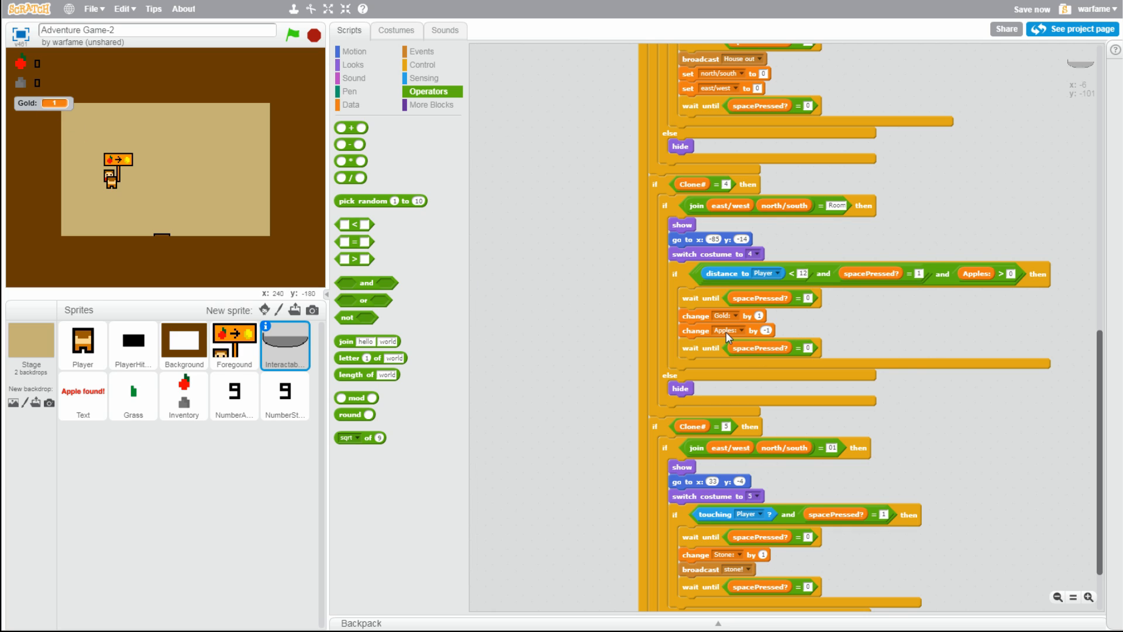
pyautogui.moveTo(71, 107)
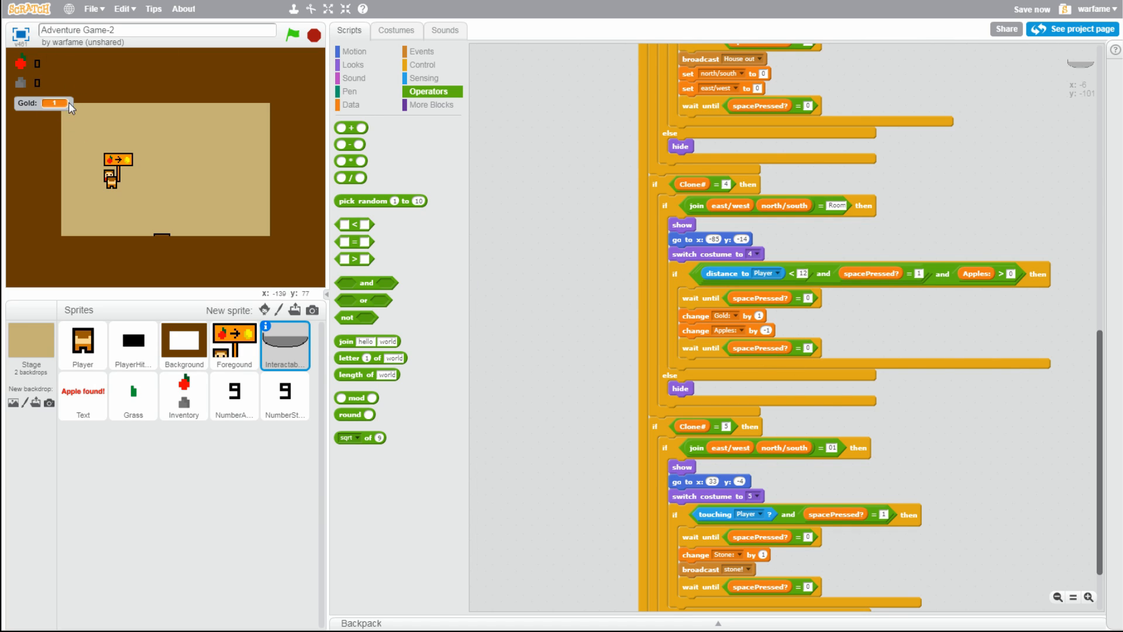
pyautogui.moveTo(198, 115)
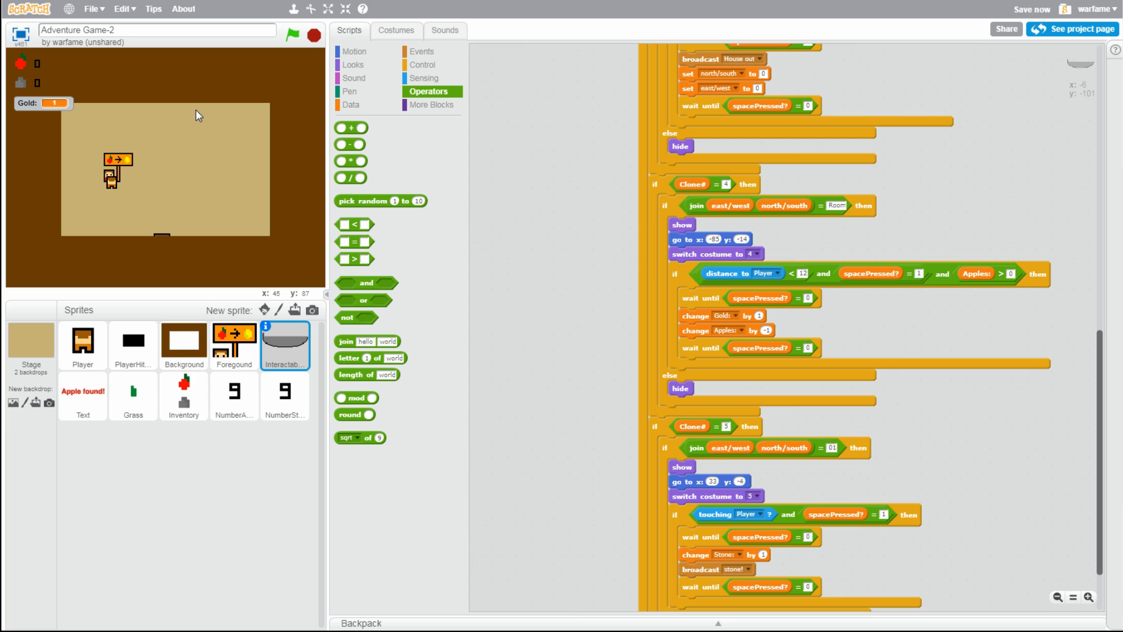
pyautogui.moveTo(201, 143)
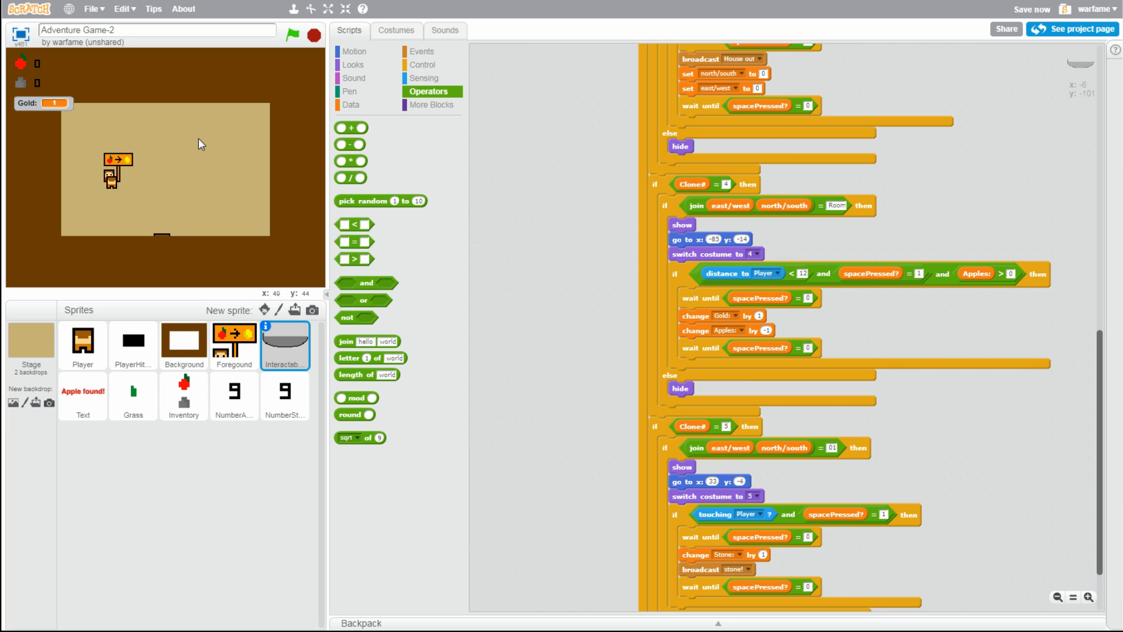
pyautogui.moveTo(175, 137)
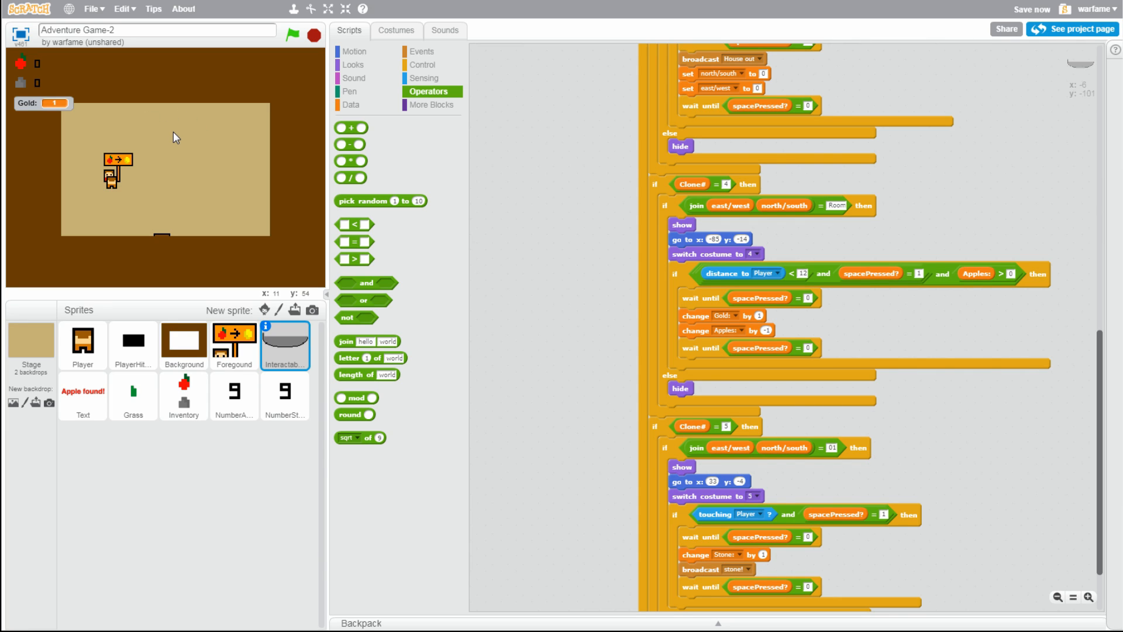
pyautogui.moveTo(209, 140)
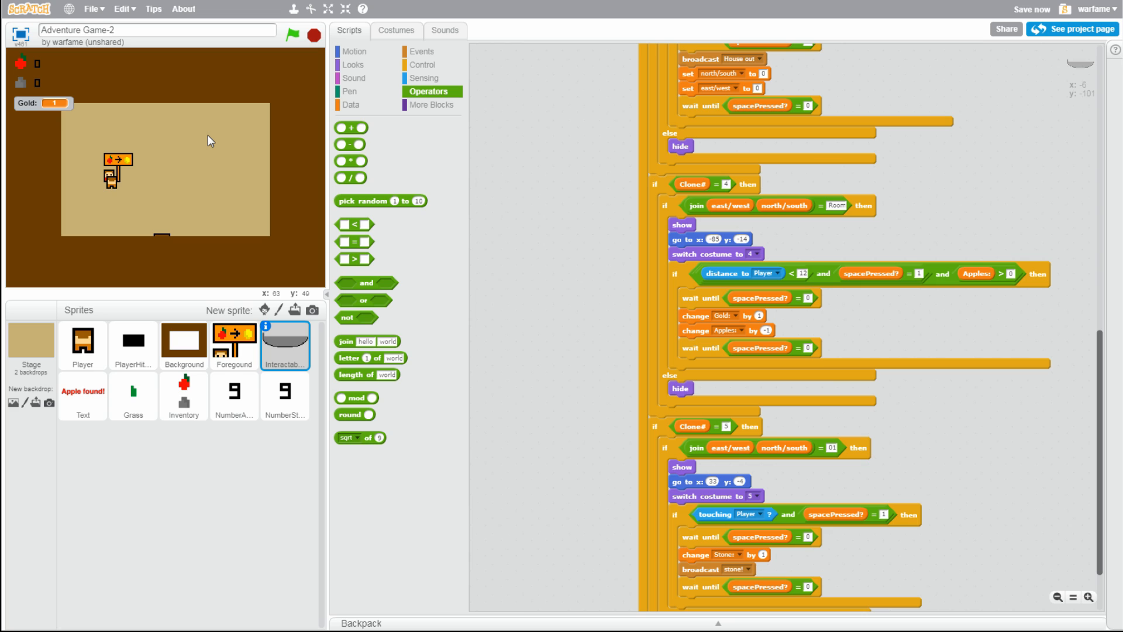
pyautogui.moveTo(121, 109)
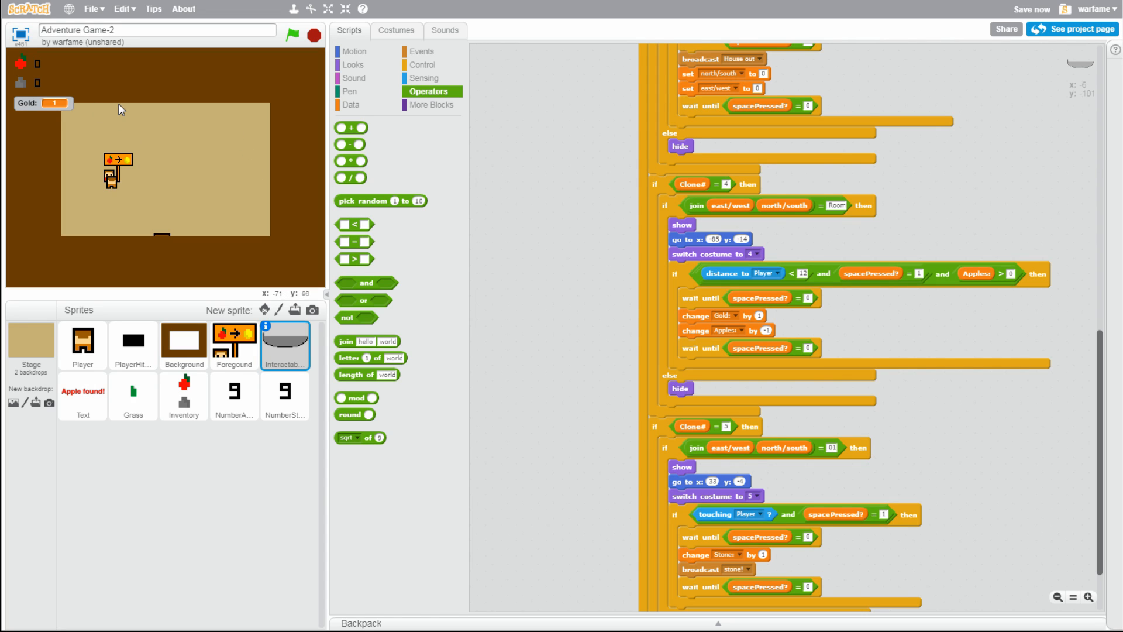
pyautogui.moveTo(28, 108)
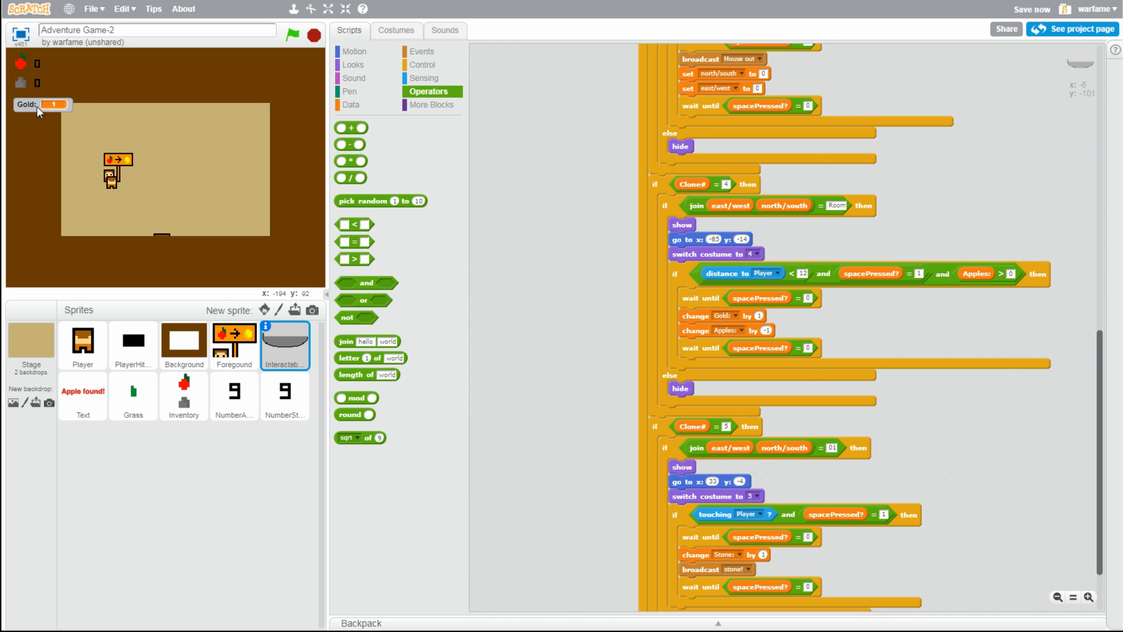
pyautogui.moveTo(104, 138)
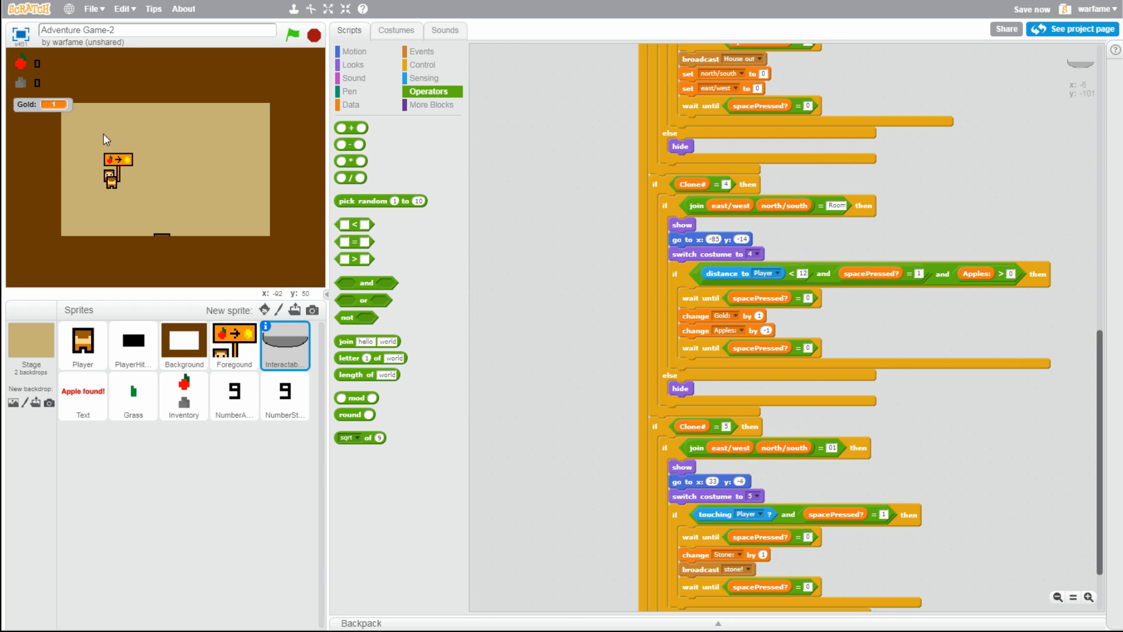
pyautogui.moveTo(30, 120)
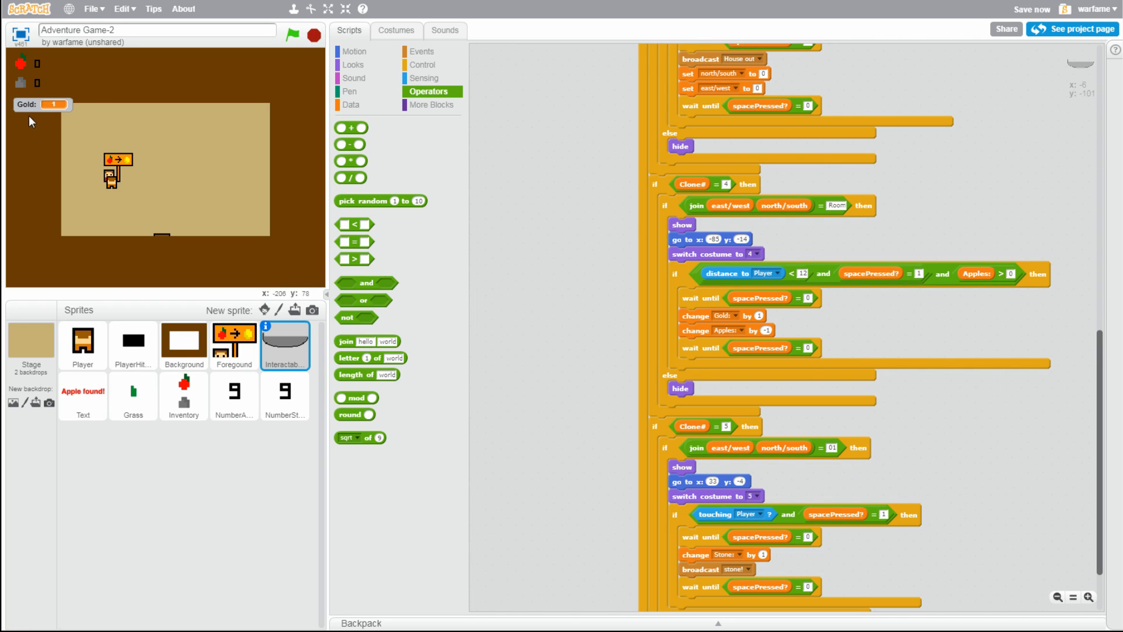
pyautogui.moveTo(193, 185)
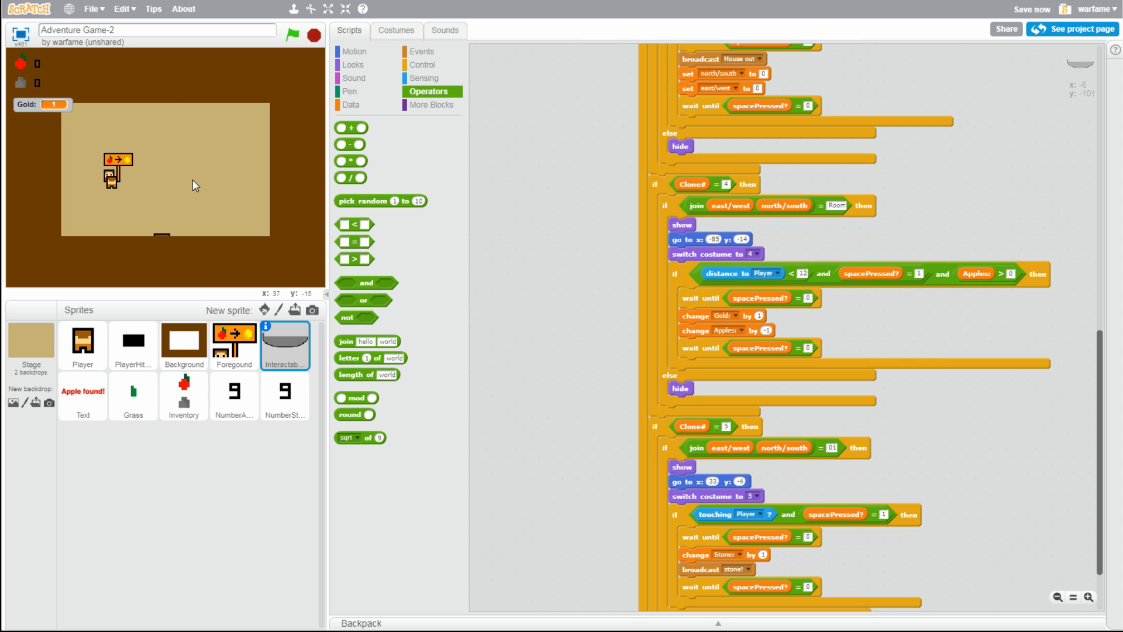
# Paste a gold coin into the Inventory costume, clear its orange background, and move it under the stone
pyautogui.click(183, 395)
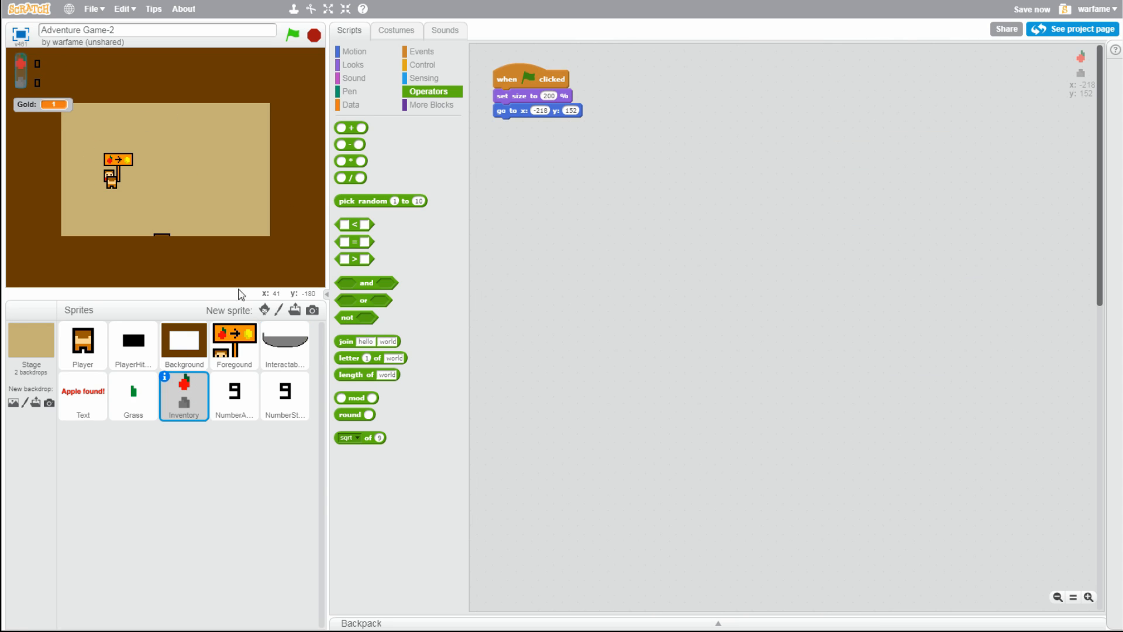
pyautogui.click(394, 30)
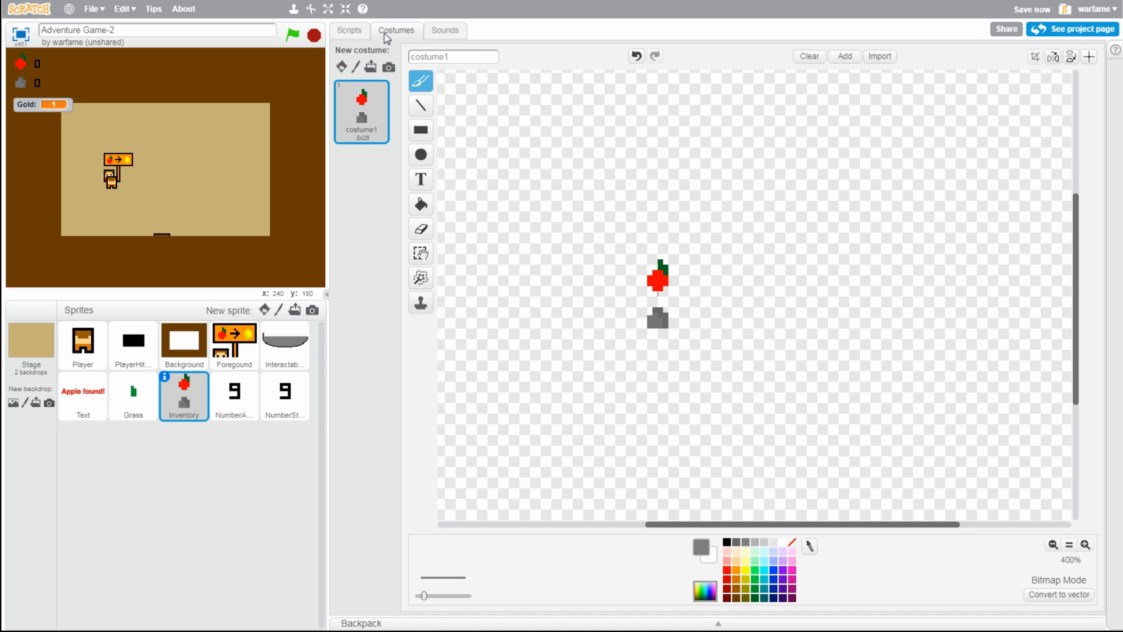
pyautogui.moveTo(356, 335)
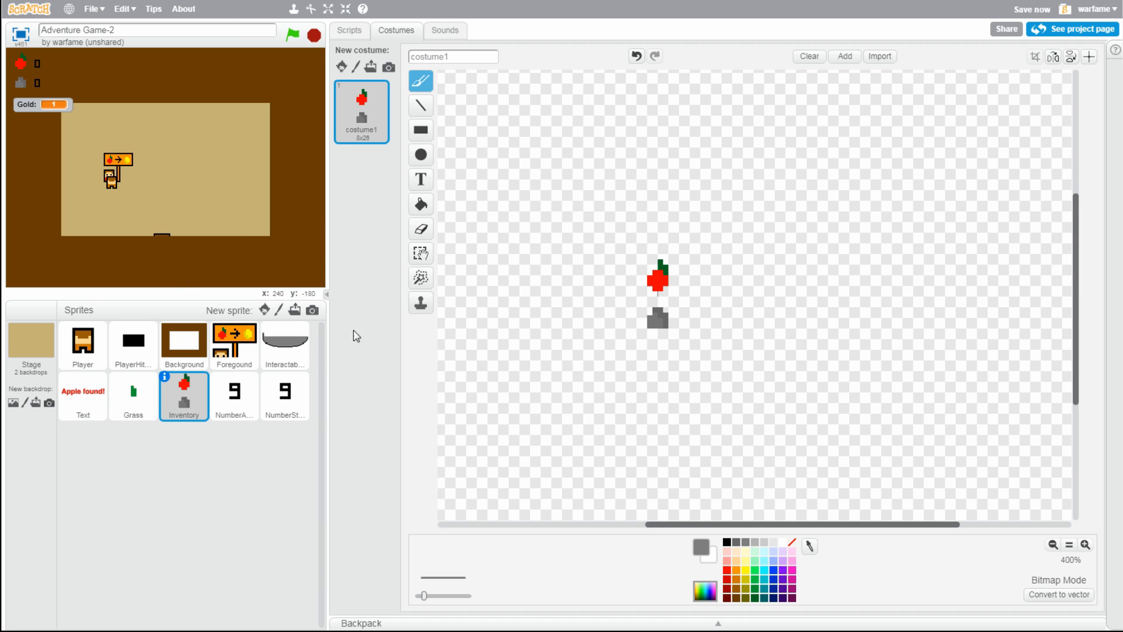
pyautogui.click(1085, 545)
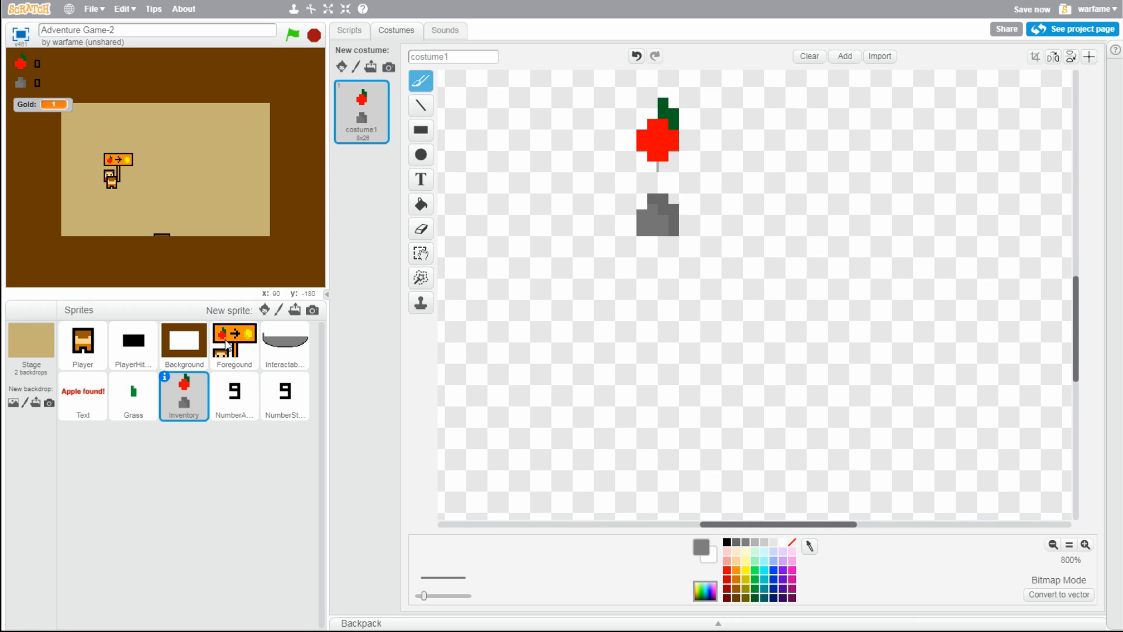
pyautogui.click(421, 252)
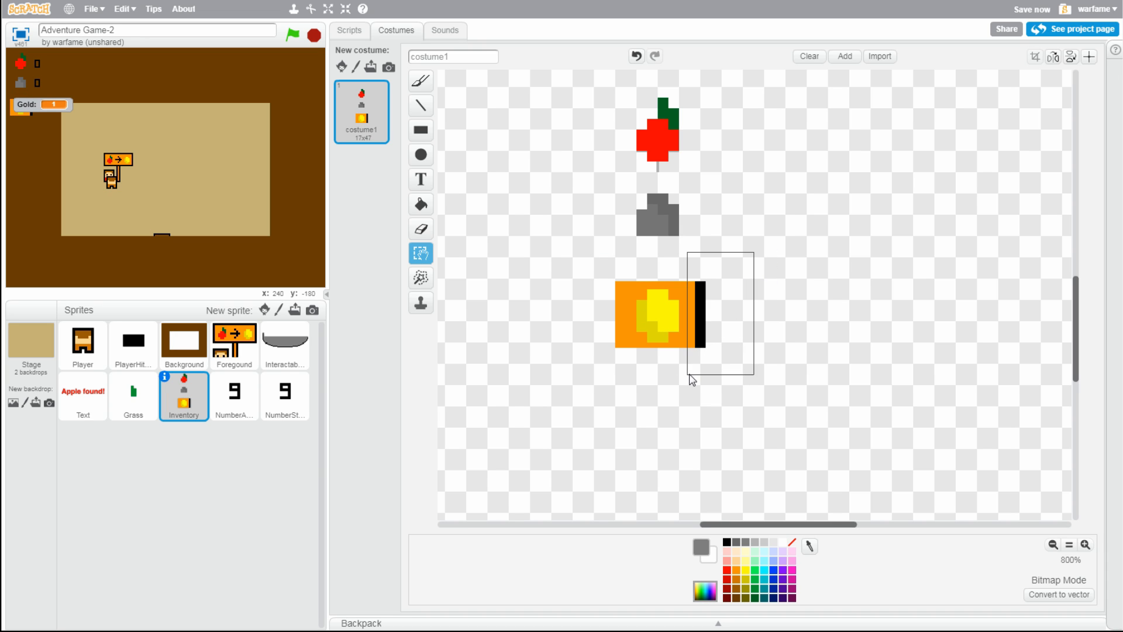
pyautogui.click(420, 204)
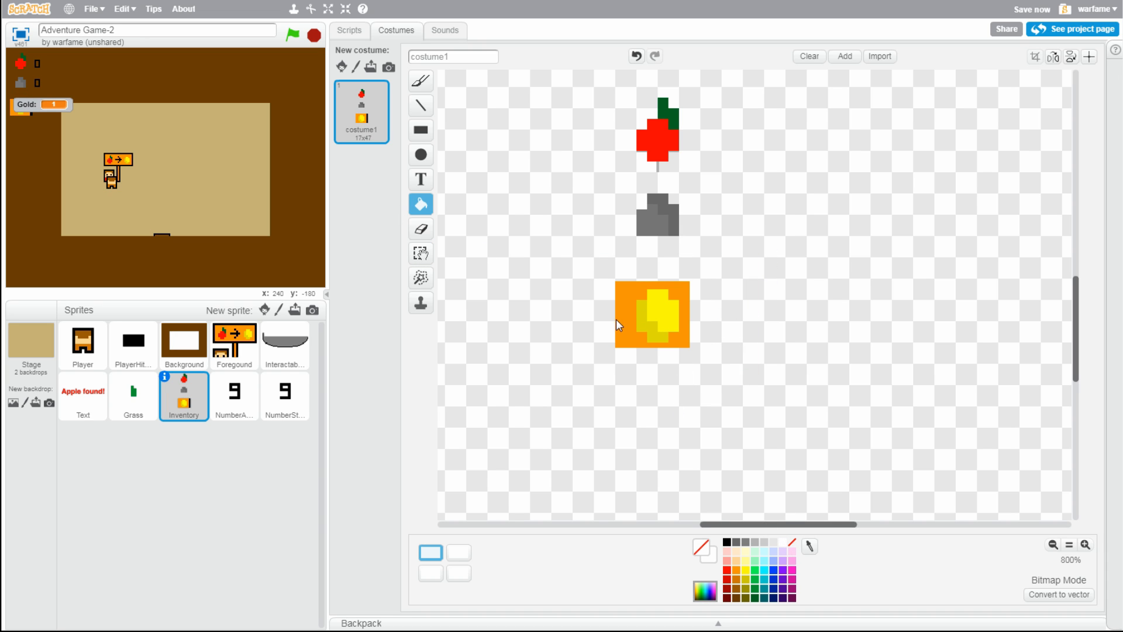
pyautogui.click(420, 253)
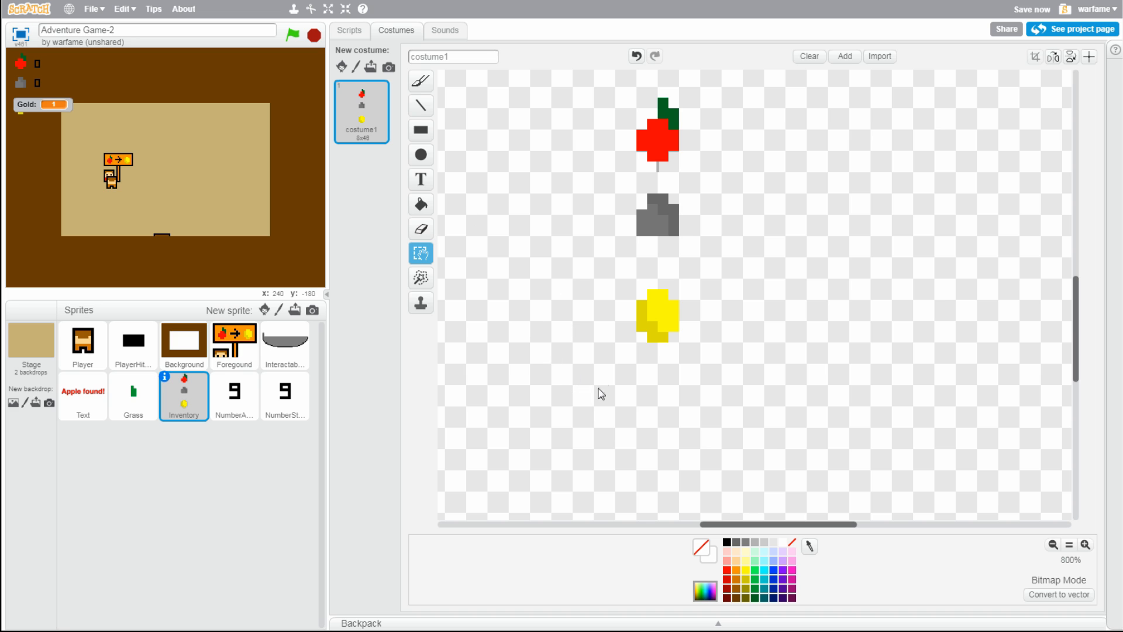
pyautogui.click(657, 315)
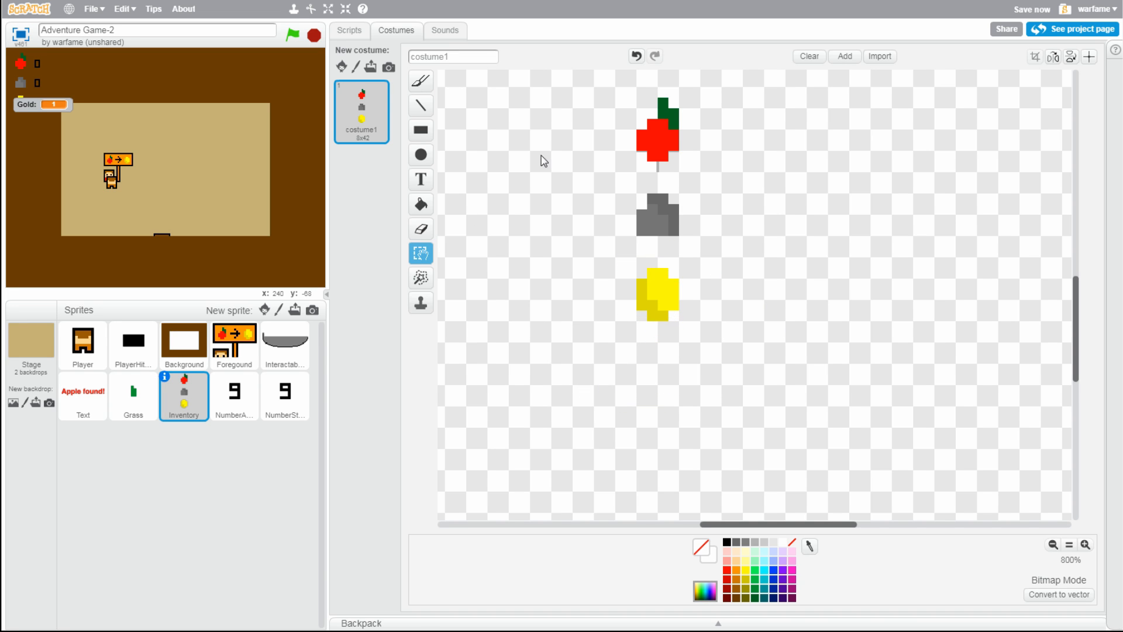
pyautogui.click(348, 30)
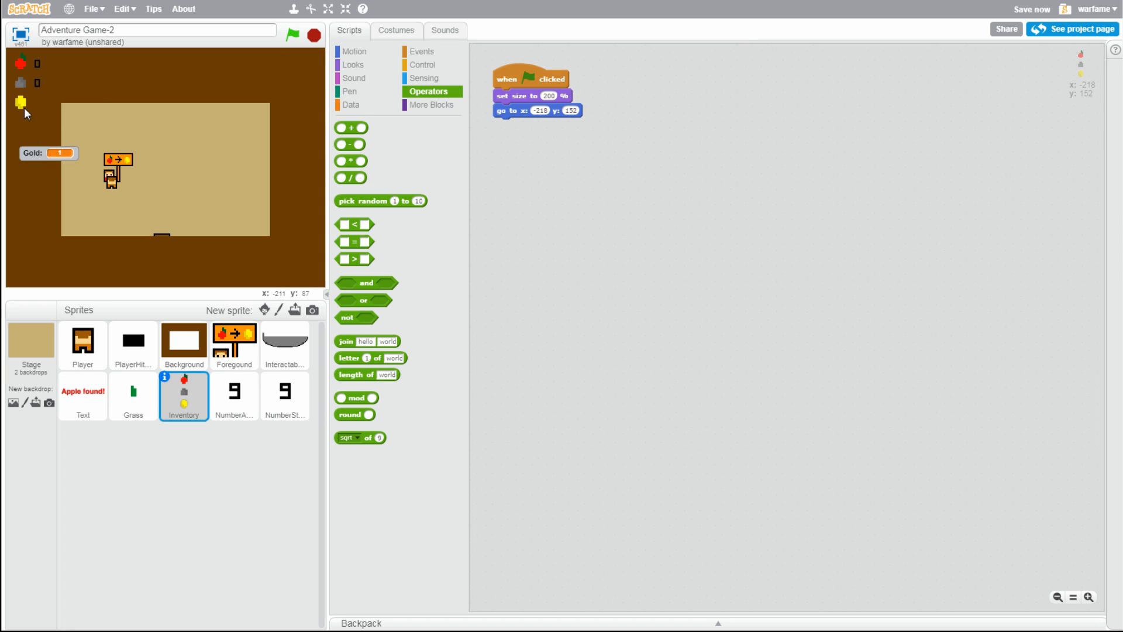
pyautogui.moveTo(151, 163)
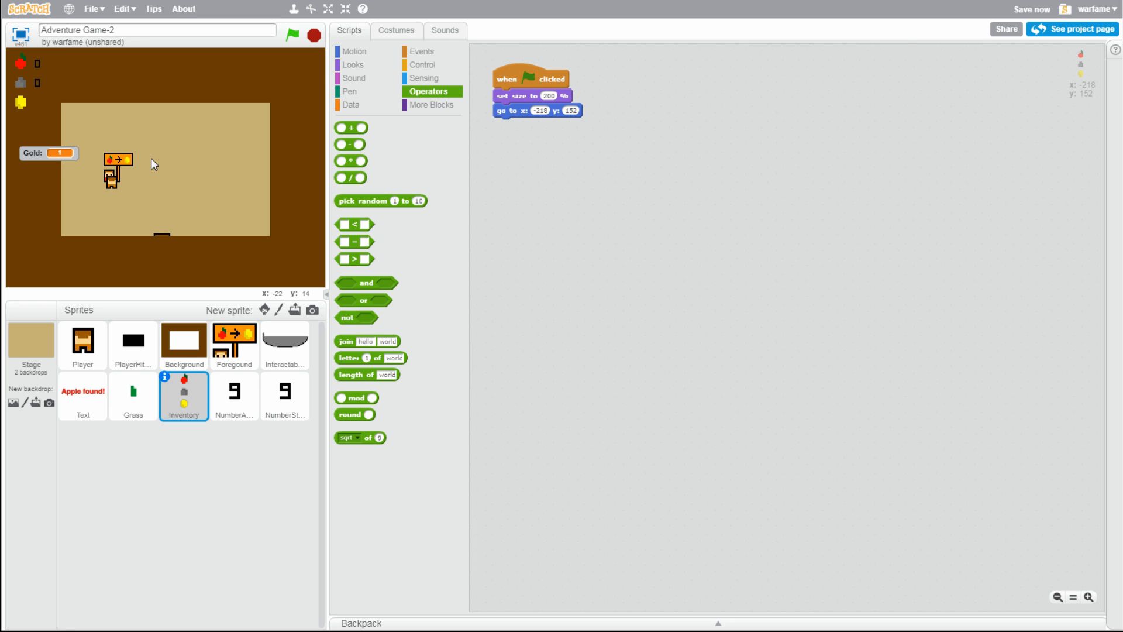
pyautogui.moveTo(203, 222)
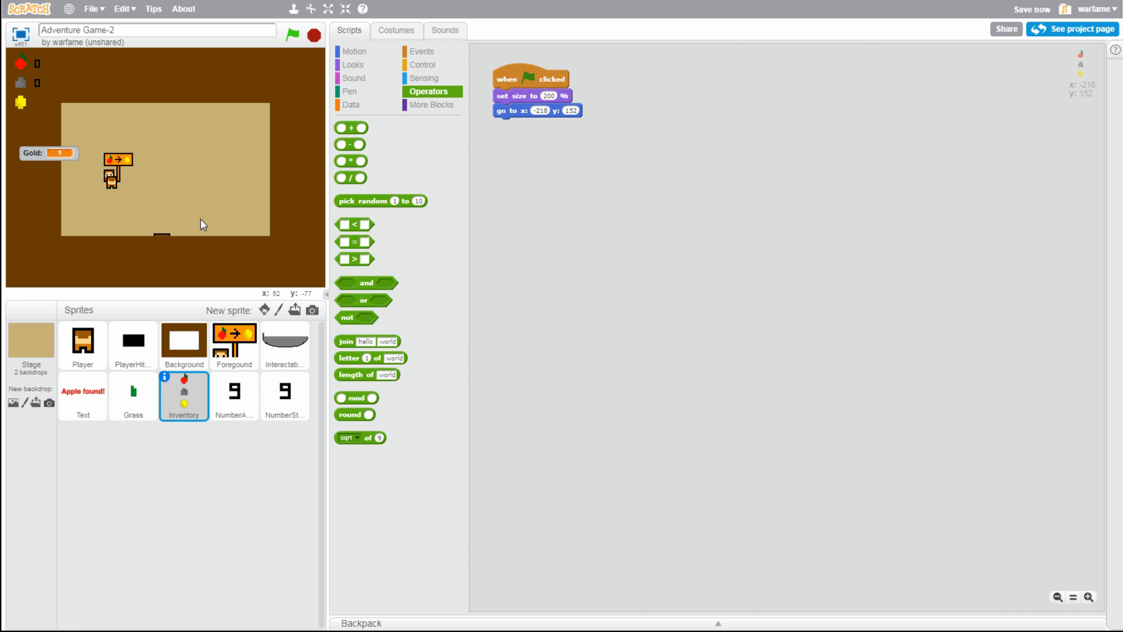
pyautogui.moveTo(250, 434)
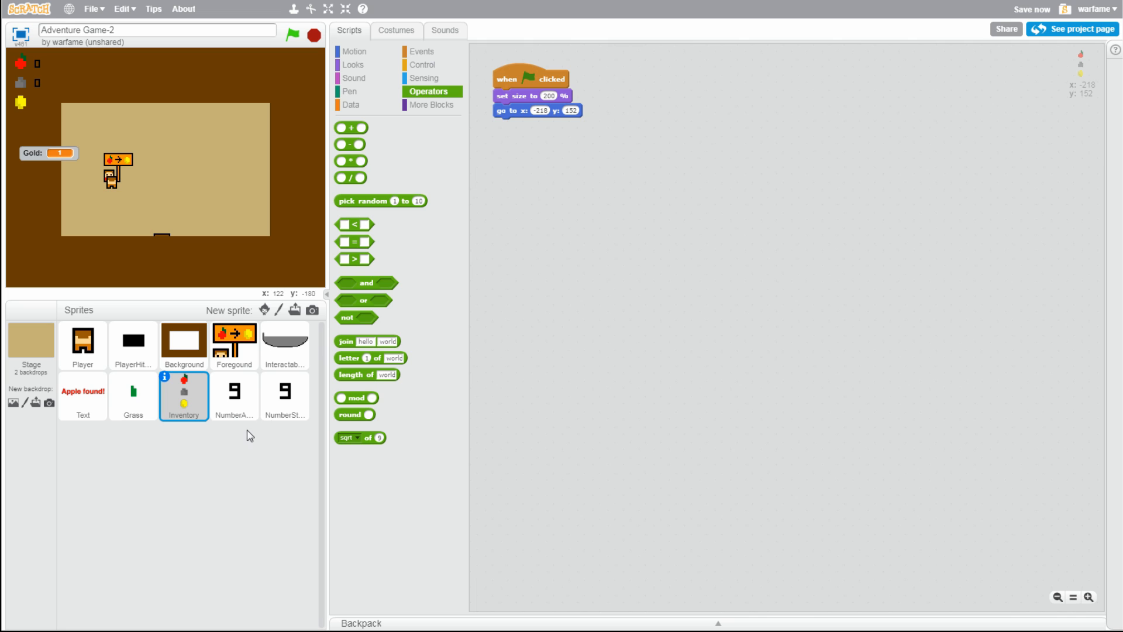
# Duplicate the NumberStone counter sprite
pyautogui.click(284, 396)
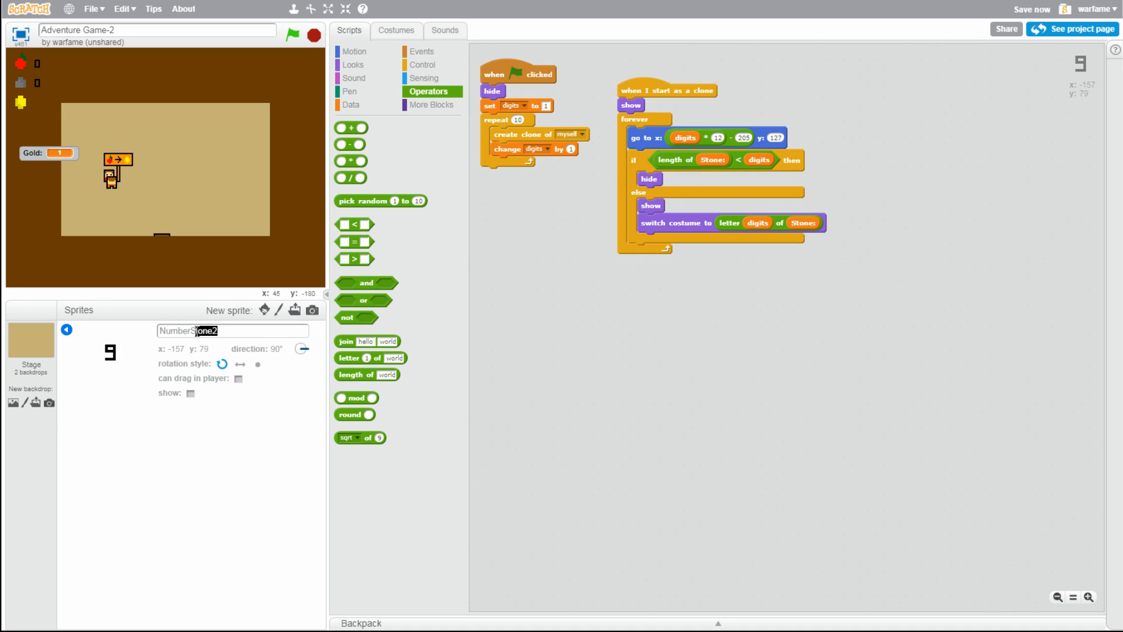
# Rename the duplicate NumberGold and begin swapping its Stone variable blocks for Gold
pyautogui.write('NumberGold')
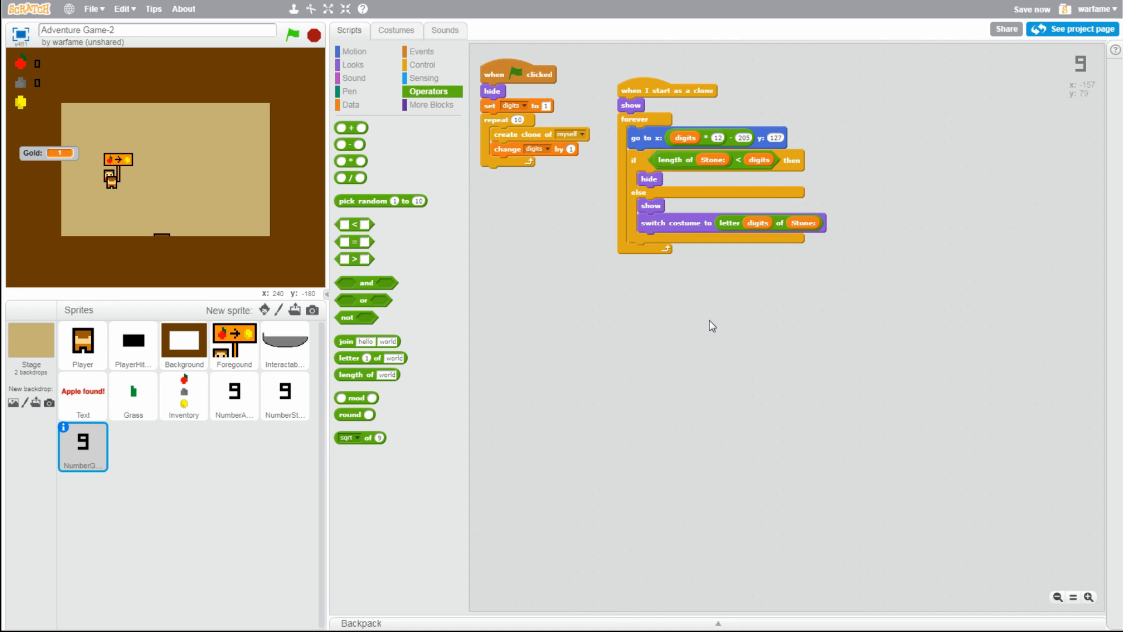
pyautogui.moveTo(674, 333)
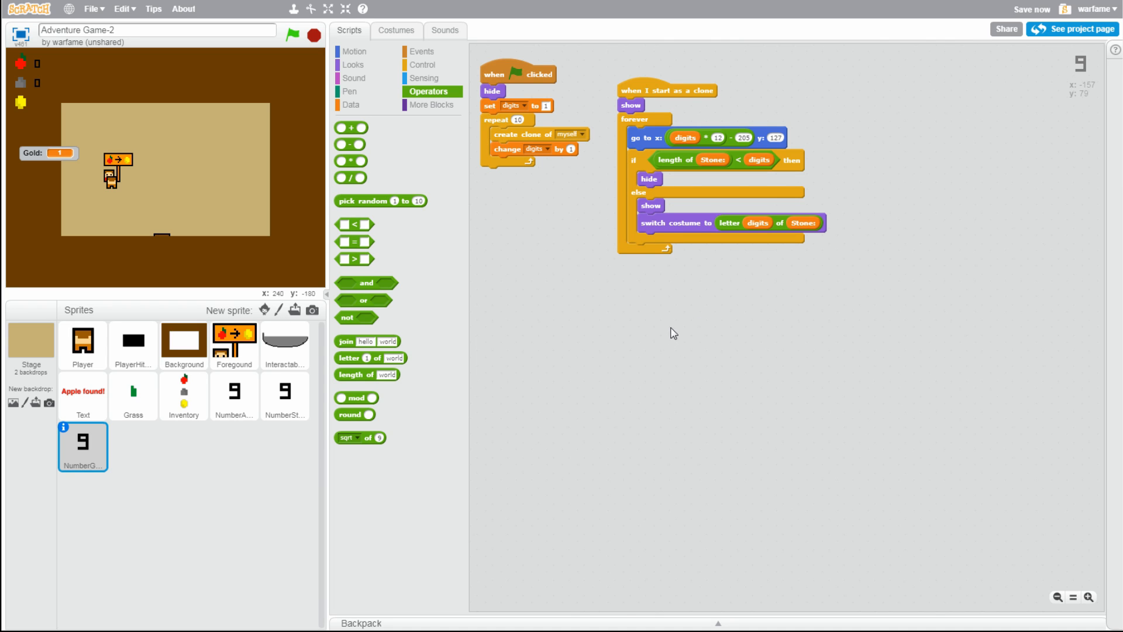
pyautogui.moveTo(642, 300)
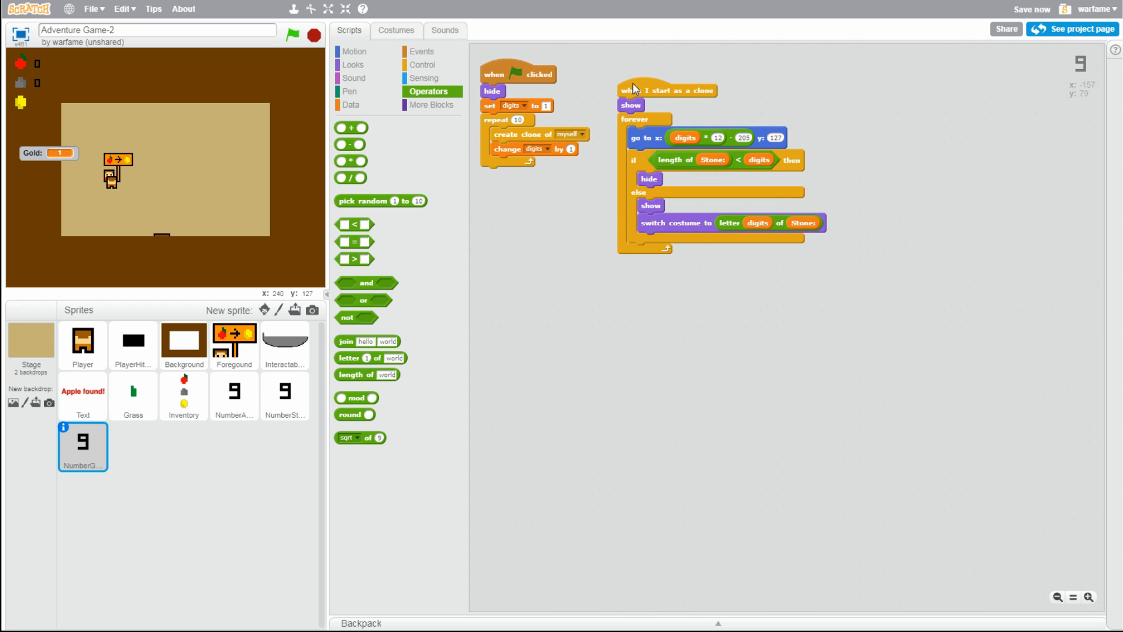
pyautogui.moveTo(626, 89); pyautogui.dragTo(565, 207)
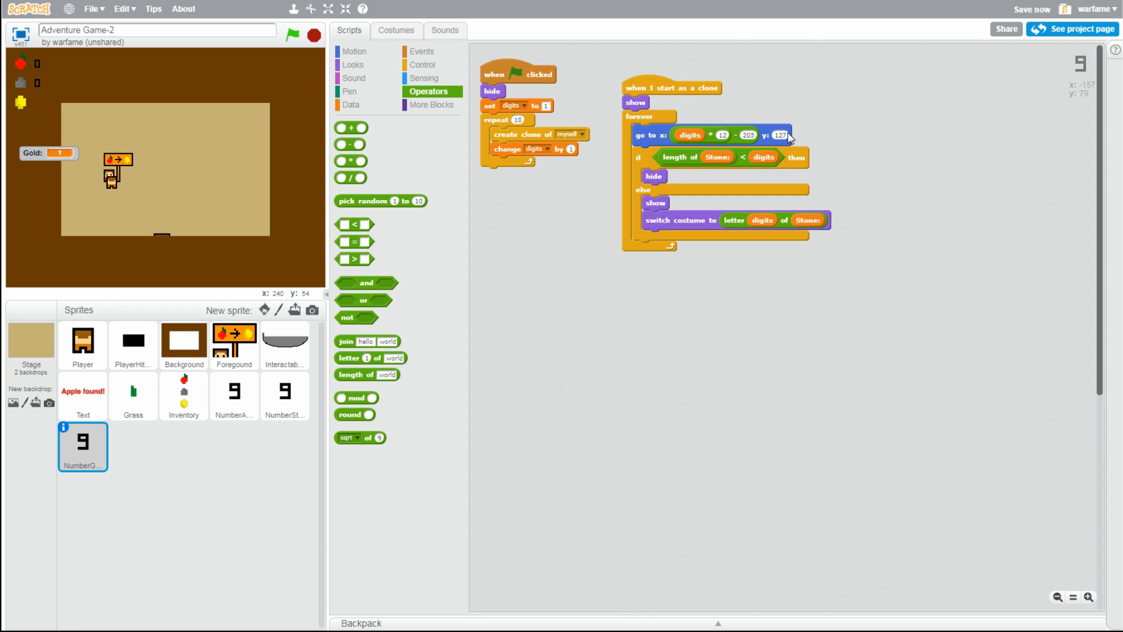
pyautogui.moveTo(840, 162)
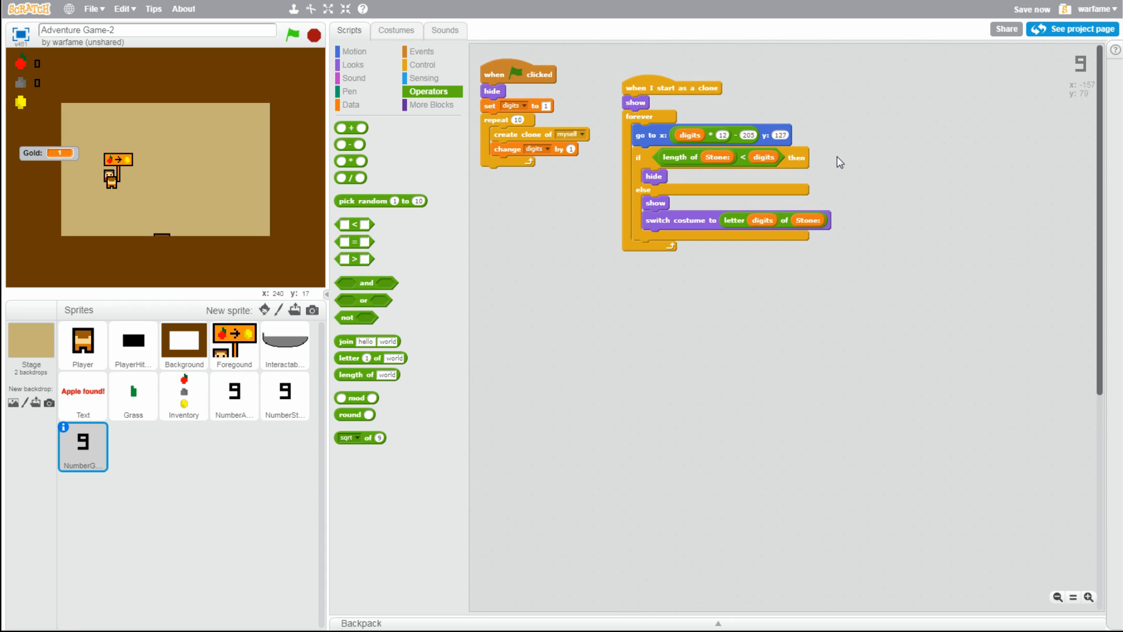
pyautogui.moveTo(211, 435)
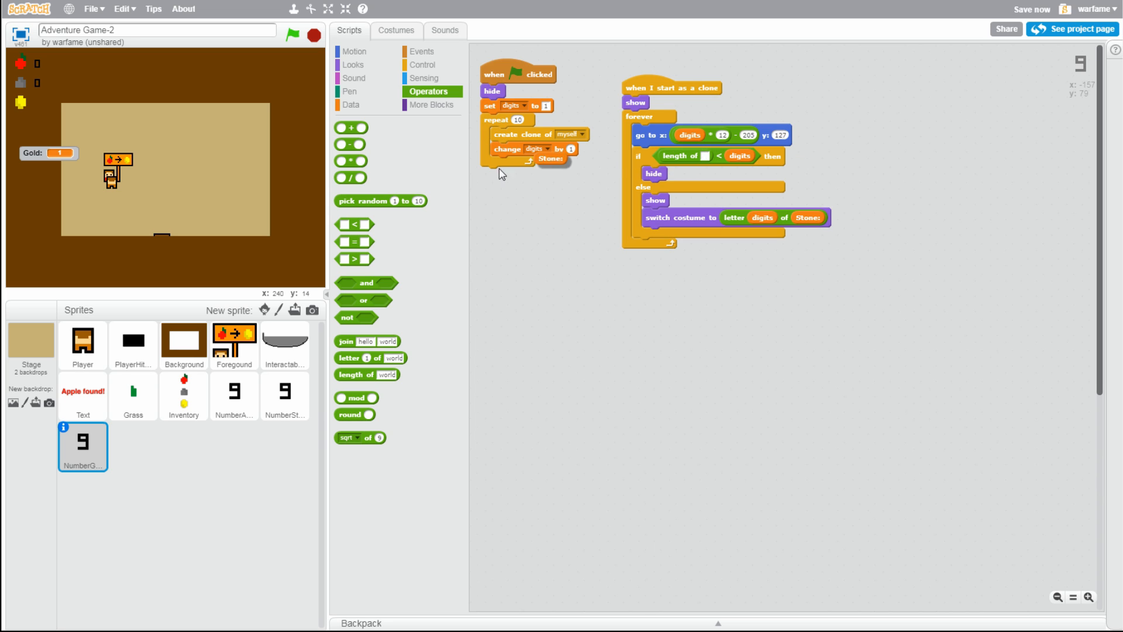
pyautogui.click(351, 104)
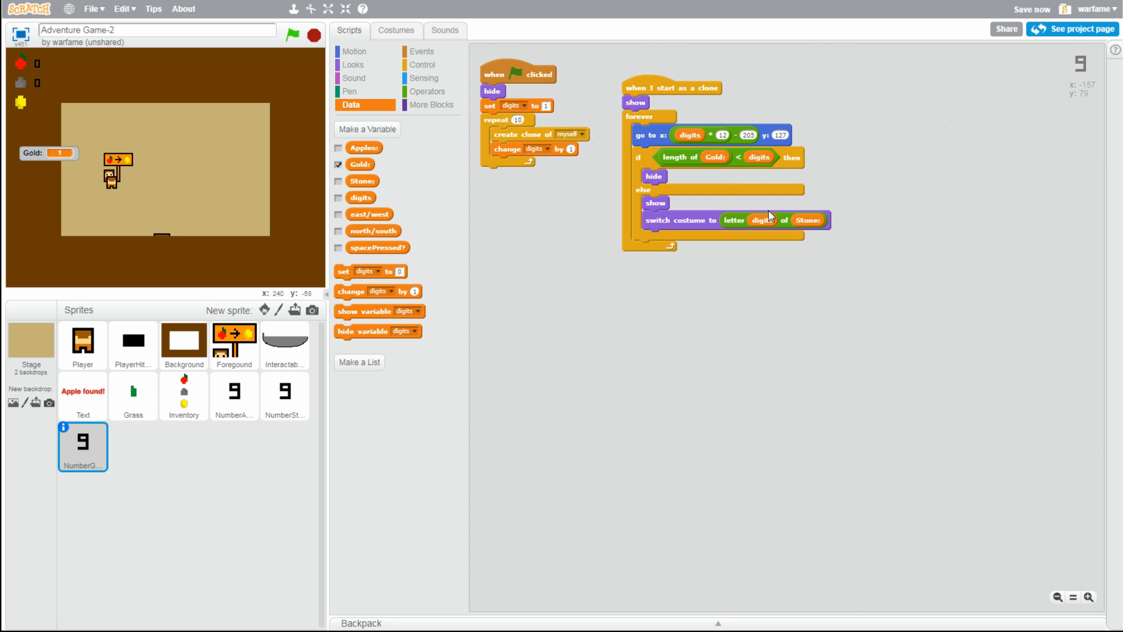
pyautogui.moveTo(816, 247)
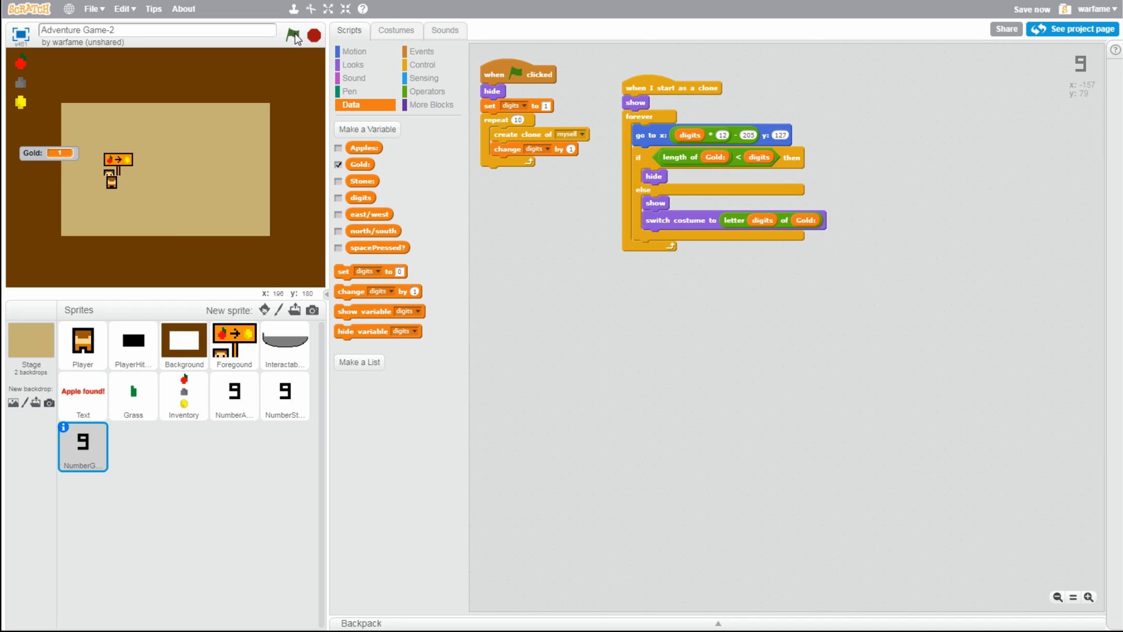
# Run the game to check the gold digits' position beside the coin
pyautogui.click(293, 35)
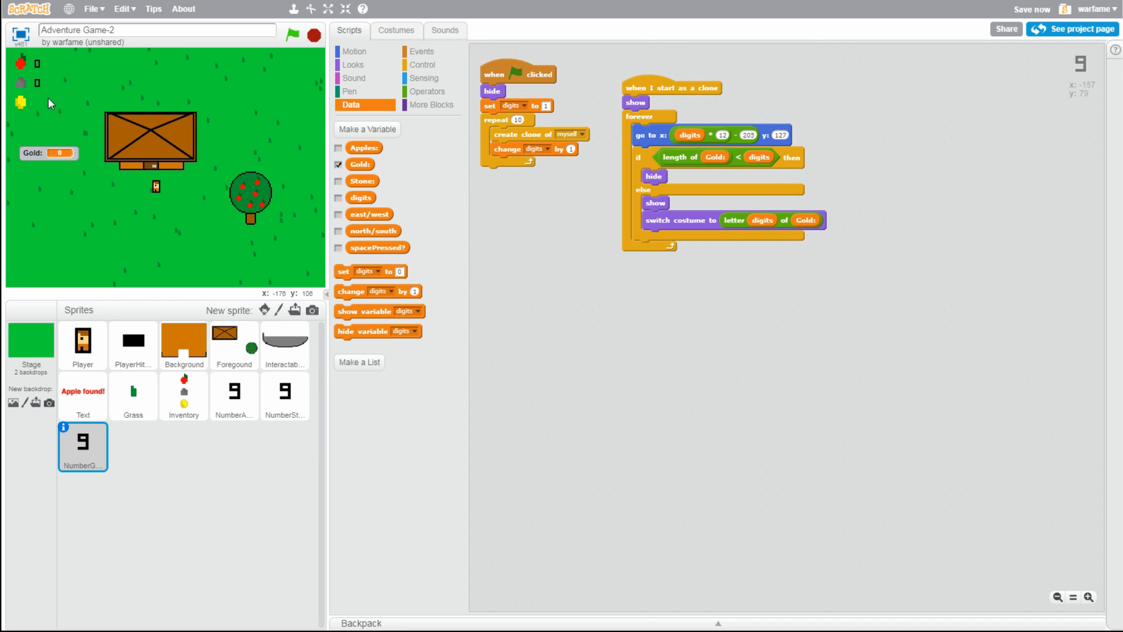
pyautogui.moveTo(38, 93)
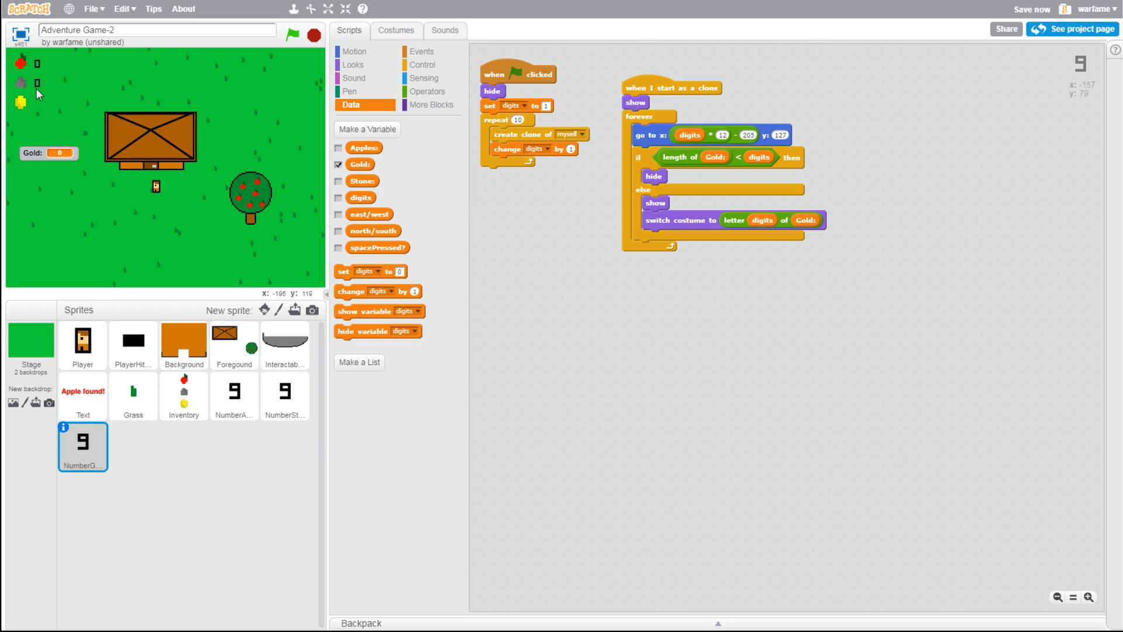
pyautogui.moveTo(37, 93)
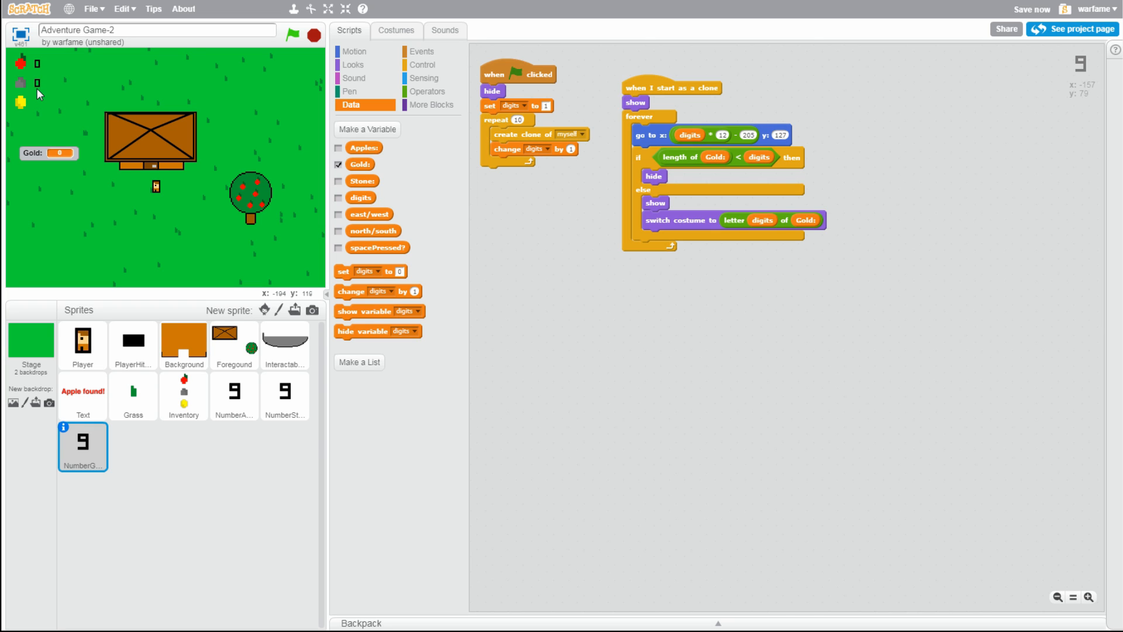
pyautogui.moveTo(18, 97)
pyautogui.write('100')
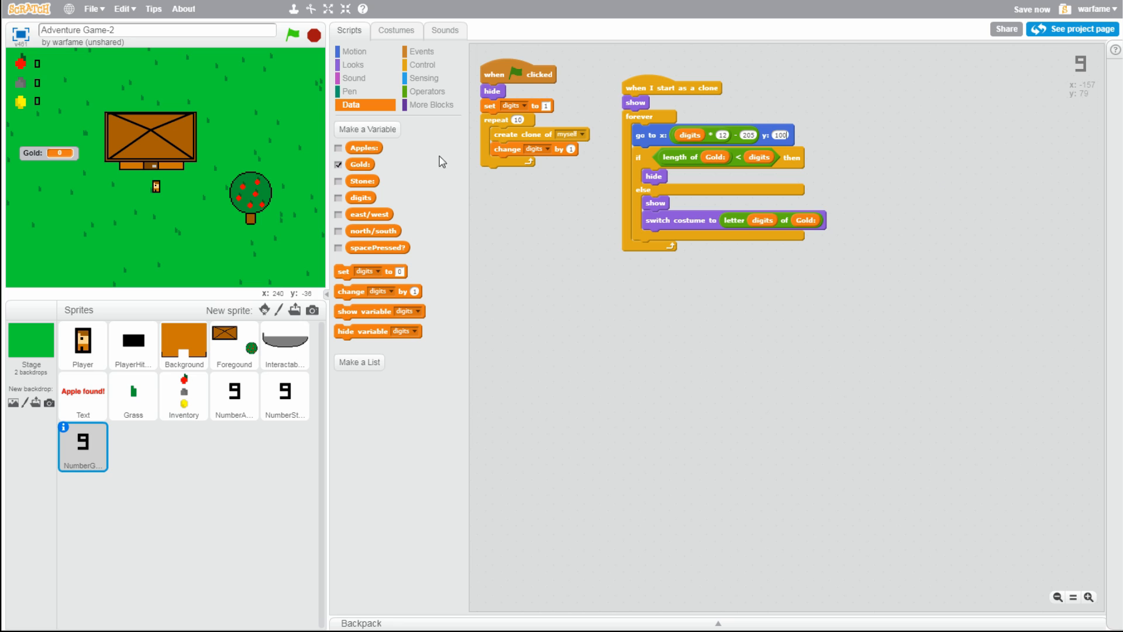
pyautogui.moveTo(188, 109)
pyautogui.write('98')
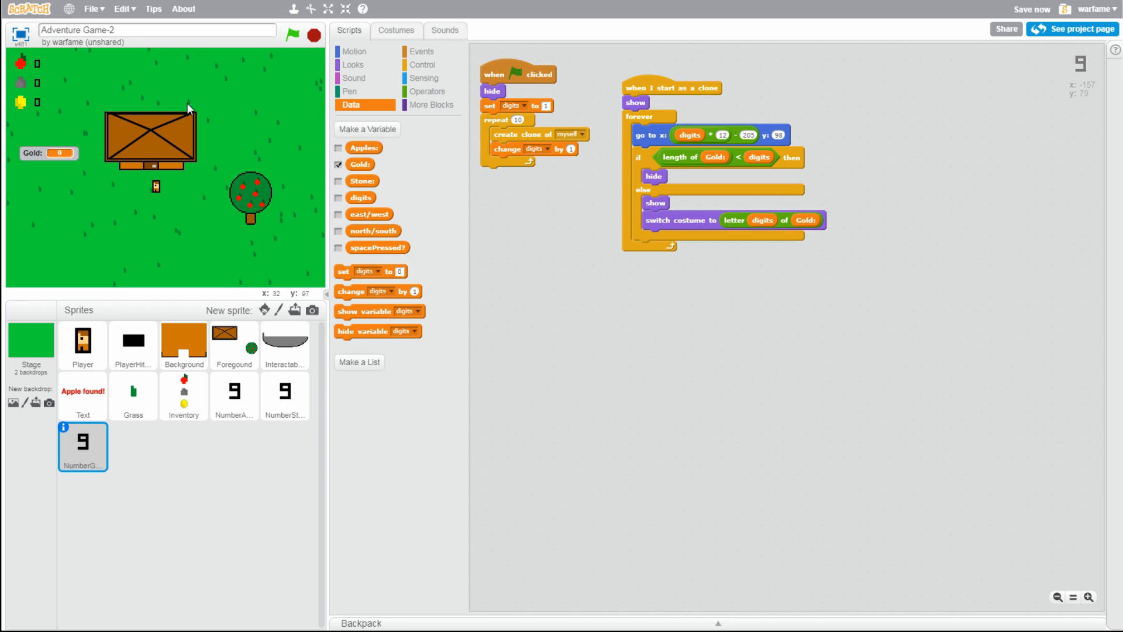
pyautogui.moveTo(101, 134)
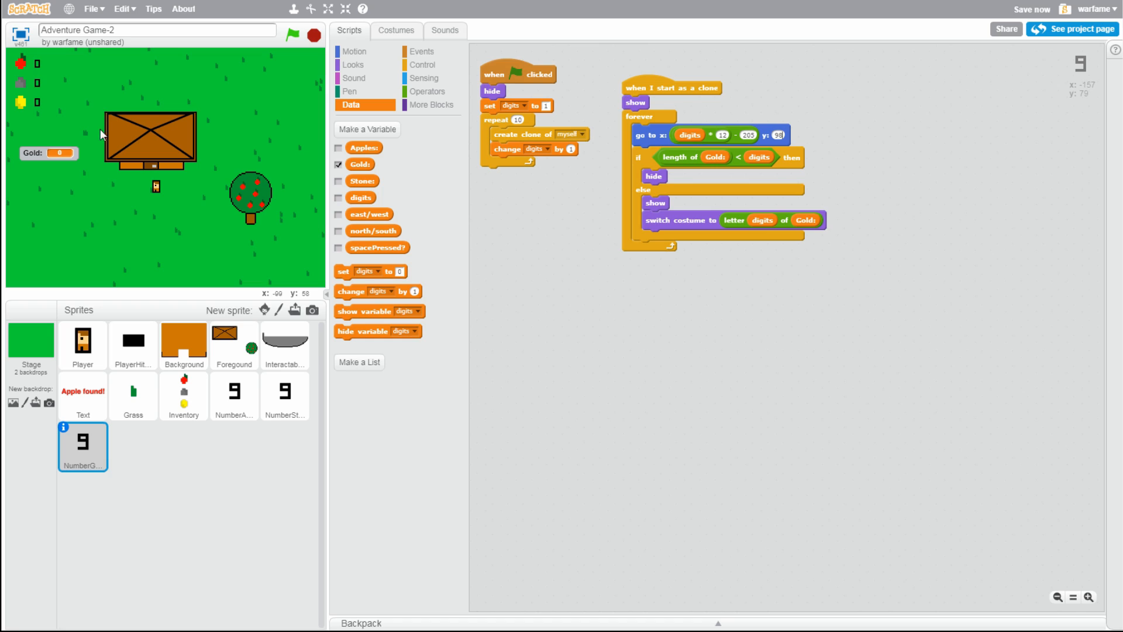
pyautogui.moveTo(139, 79)
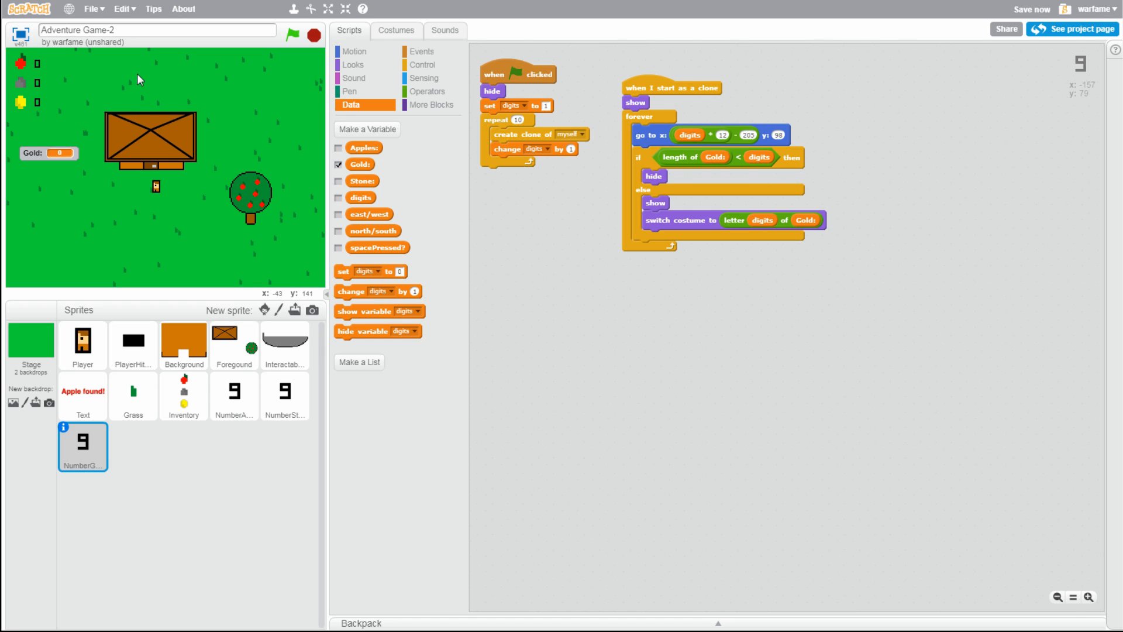
pyautogui.moveTo(201, 84)
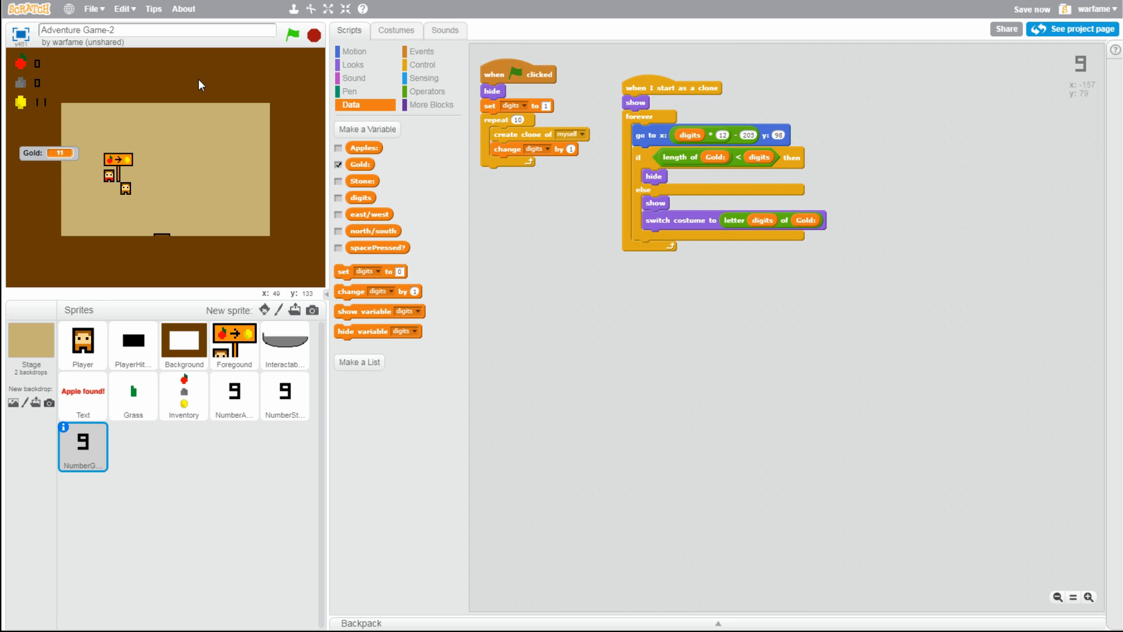
pyautogui.moveTo(230, 156)
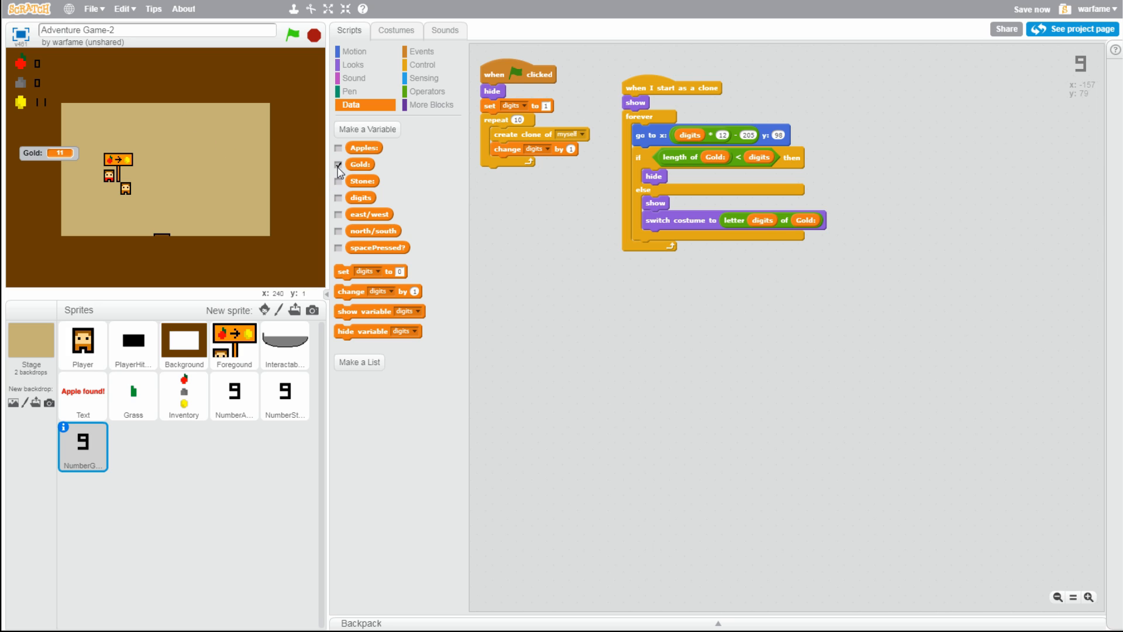
# Uncheck the Gold variable to hide its stage monitor
pyautogui.click(338, 165)
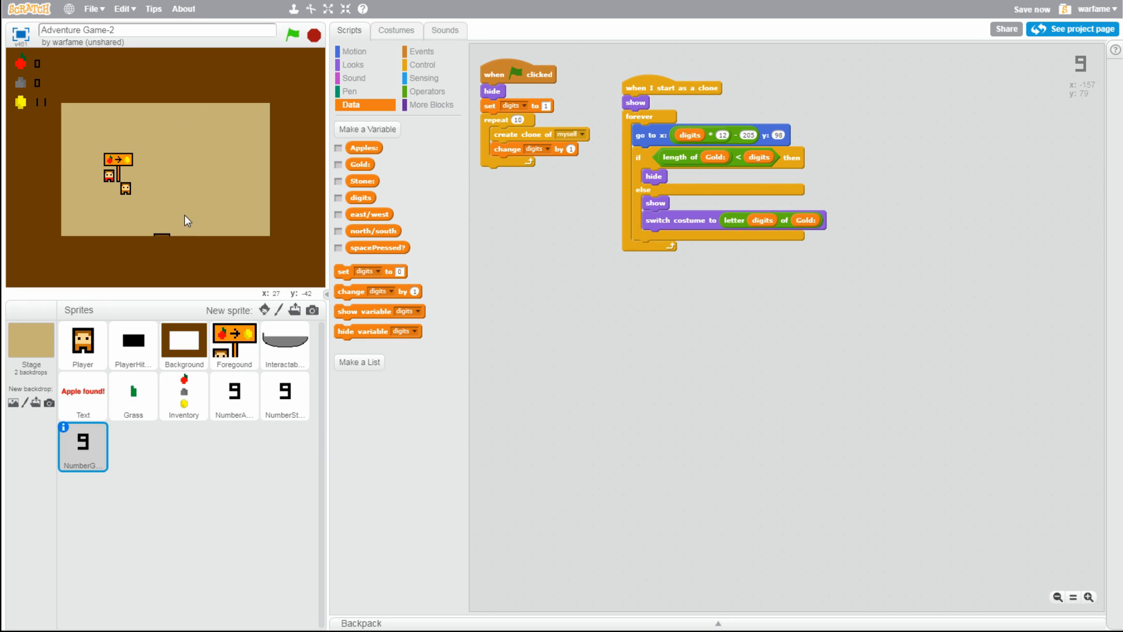
pyautogui.moveTo(184, 139)
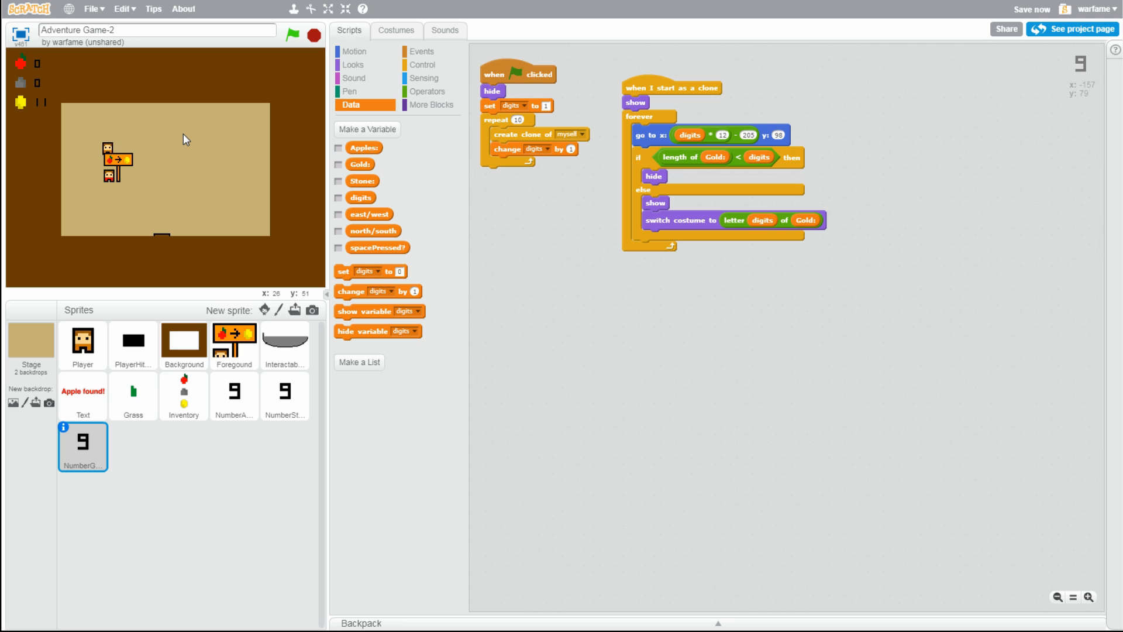
# Select the Interactable sprite and open its costumes in the paint editor
pyautogui.click(285, 345)
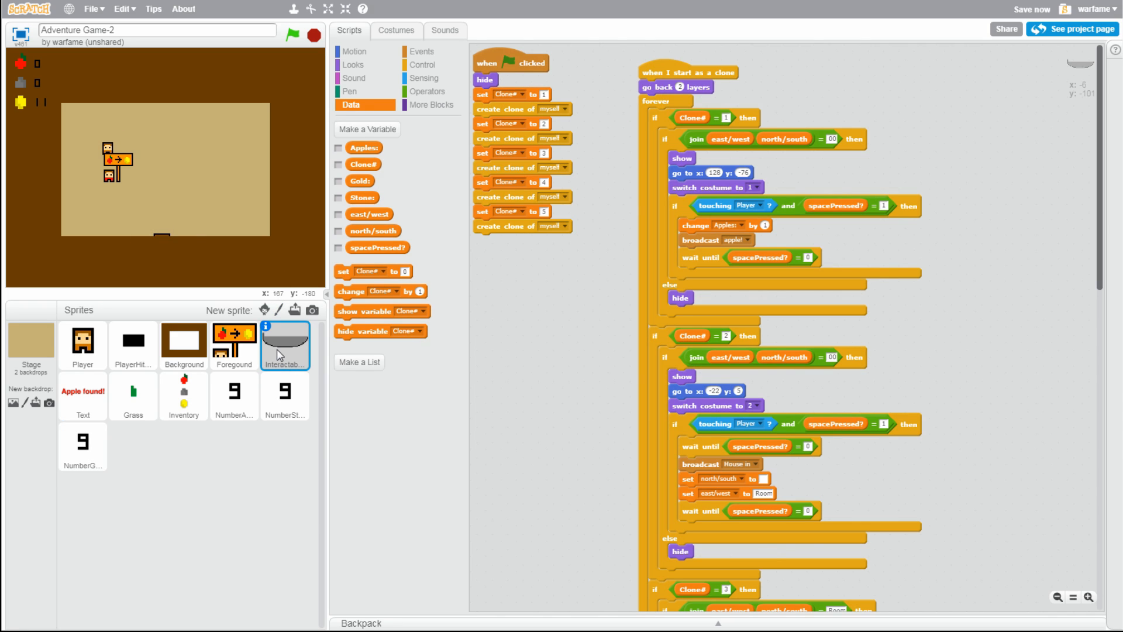
pyautogui.moveTo(293, 307)
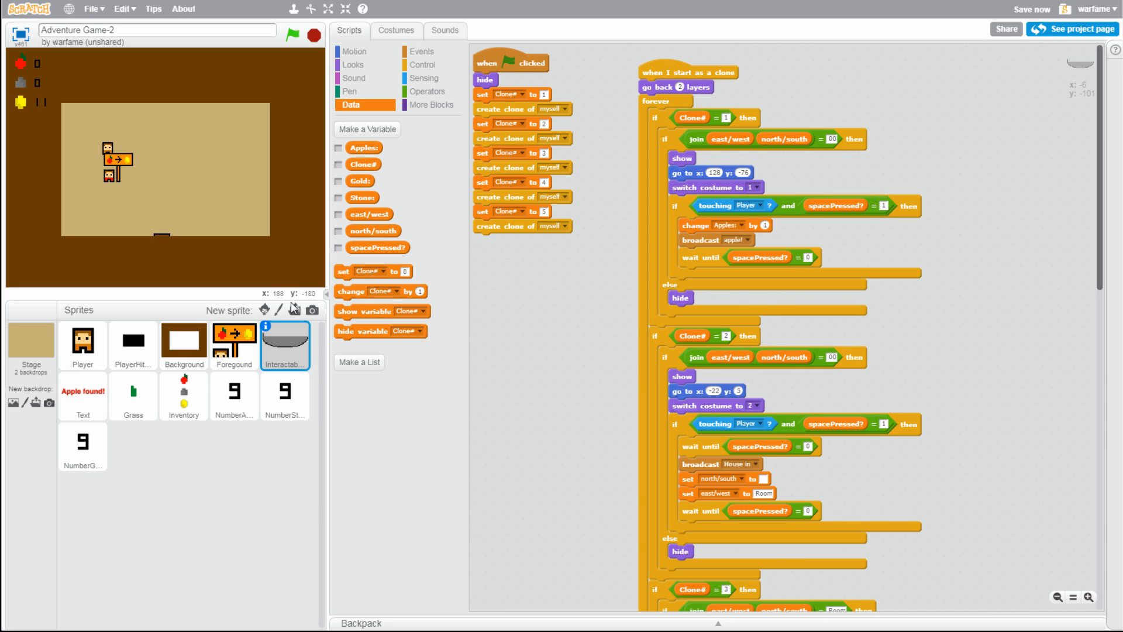
pyautogui.moveTo(245, 202)
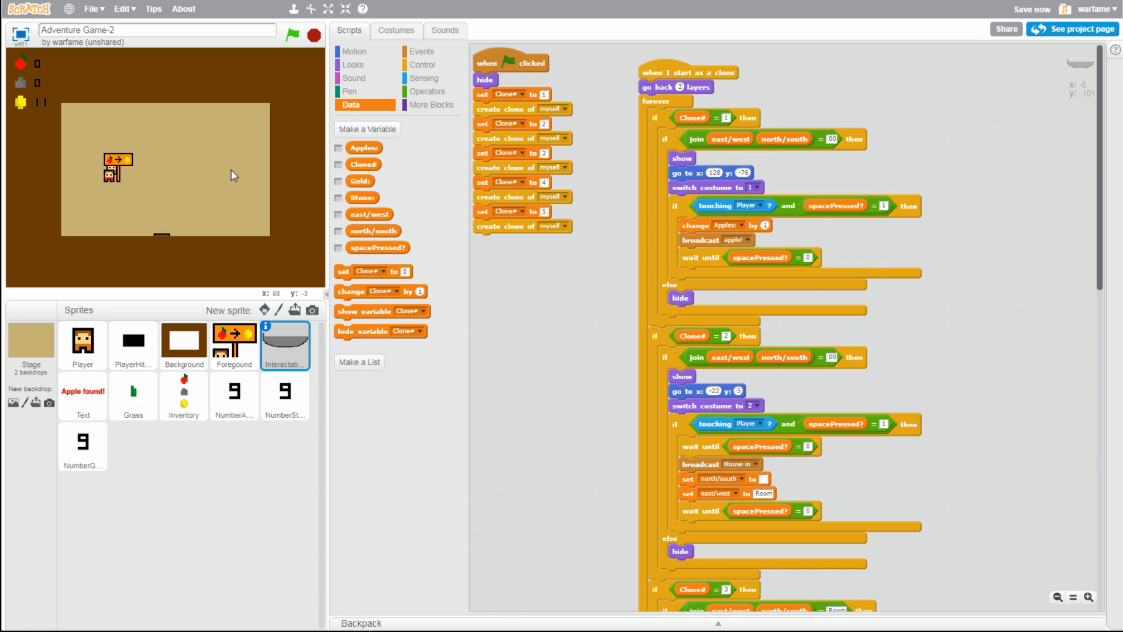
pyautogui.moveTo(306, 129)
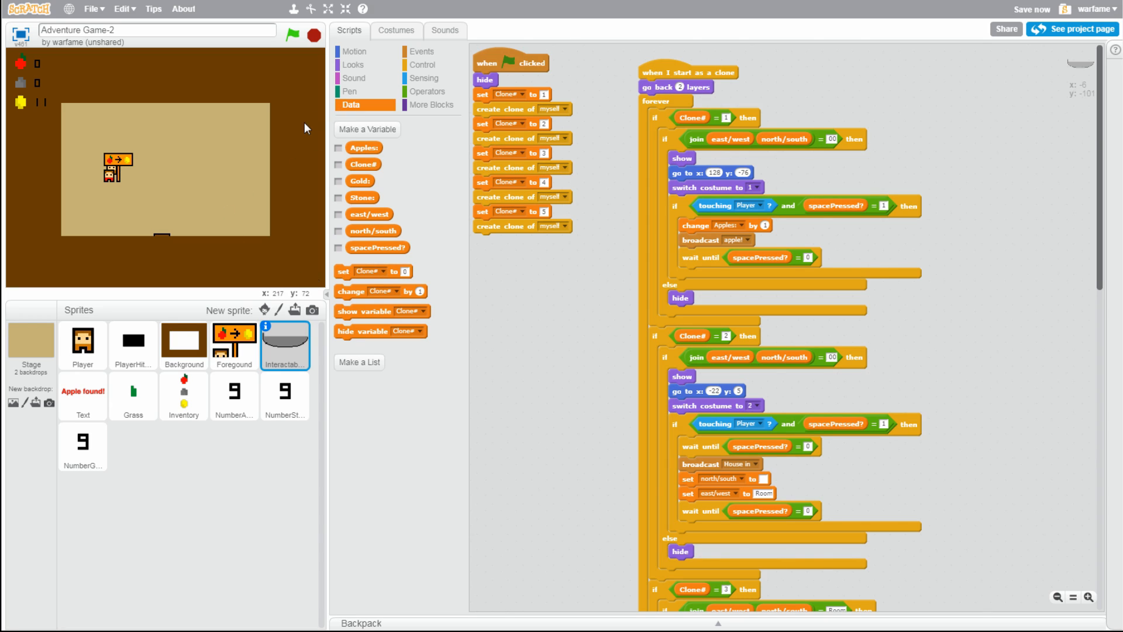
pyautogui.click(396, 31)
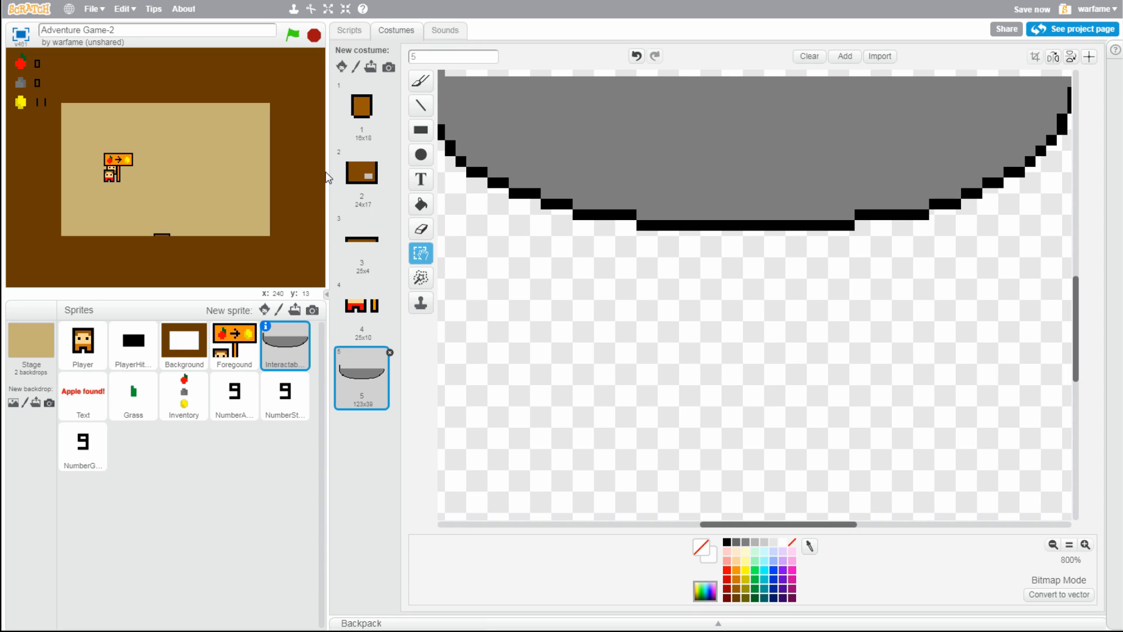
# Paste the merchant and sign image into costume 4, undo, then redo it
pyautogui.click(361, 312)
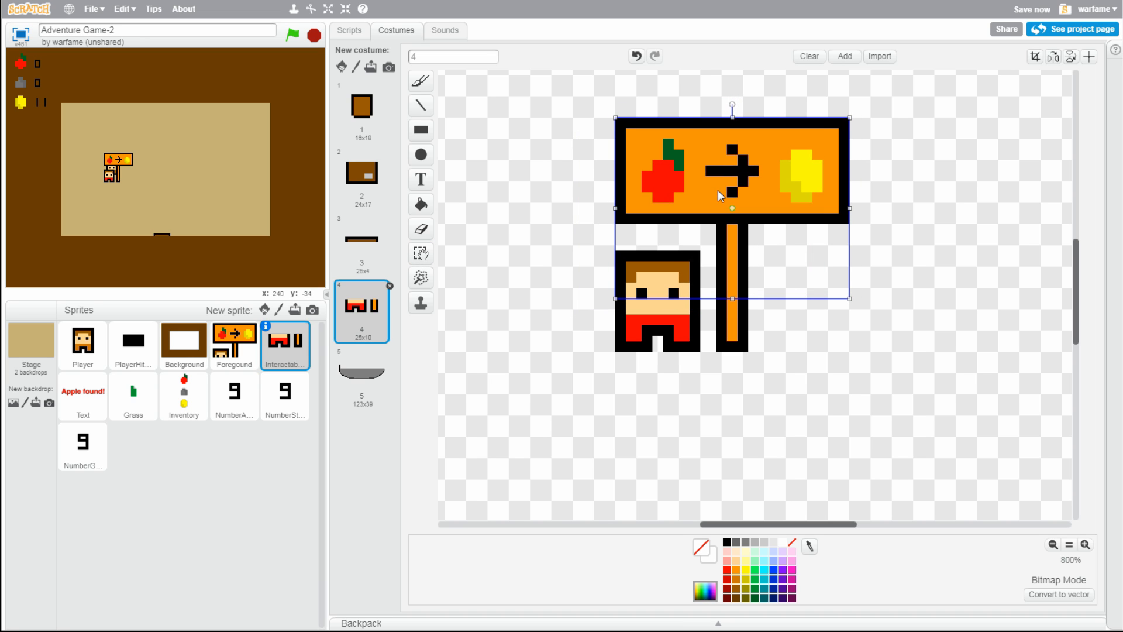
pyautogui.click(871, 374)
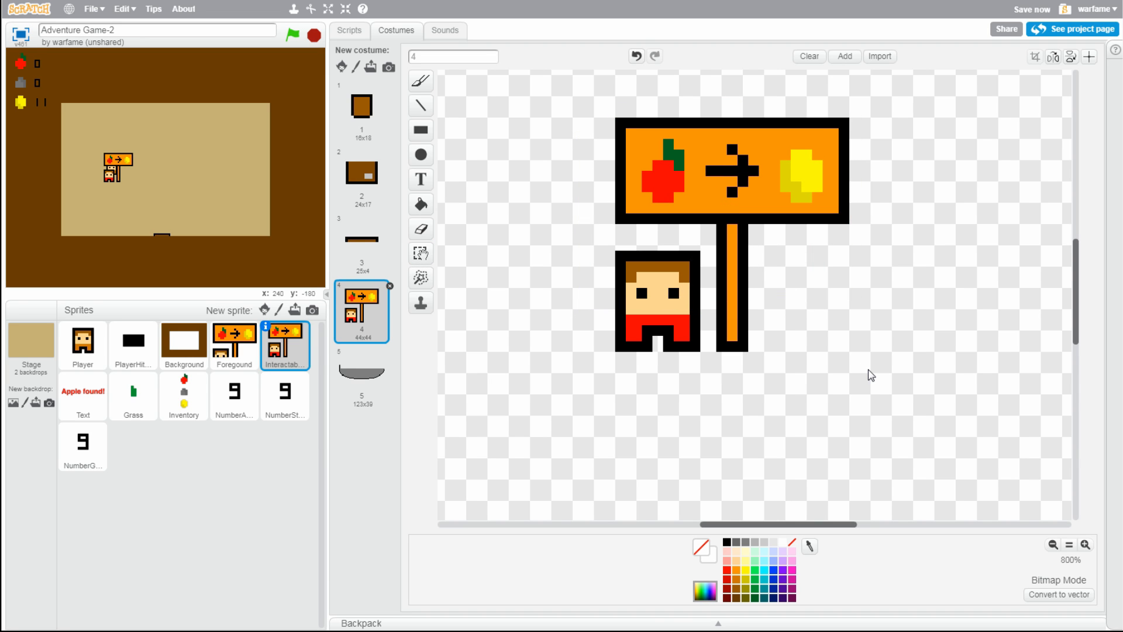
pyautogui.moveTo(501, 363)
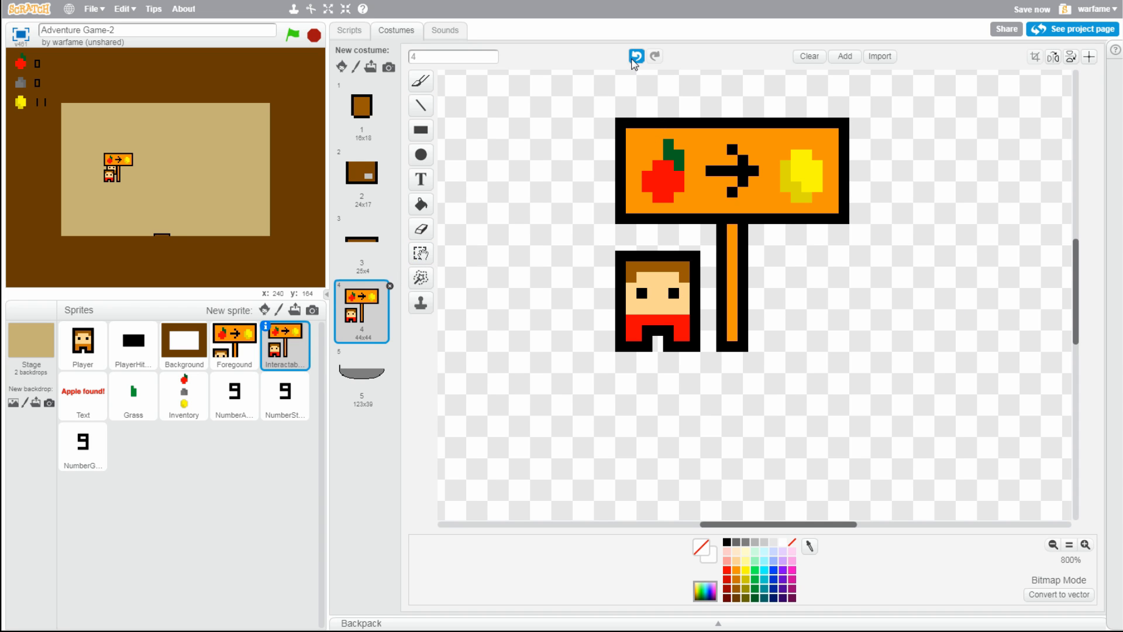
pyautogui.click(421, 253)
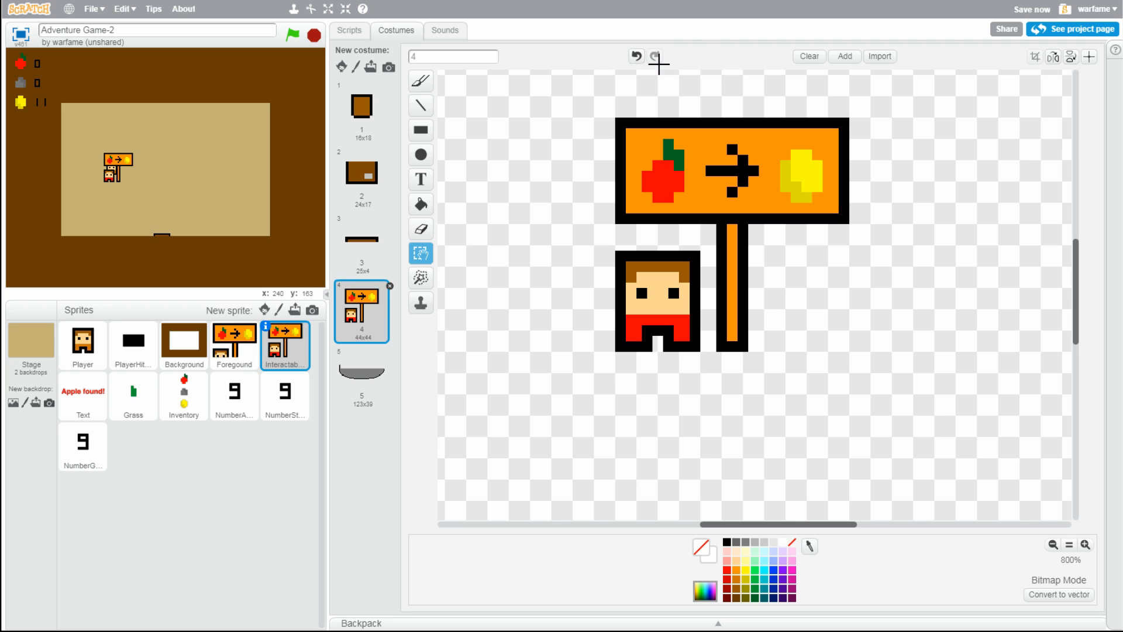
pyautogui.click(634, 56)
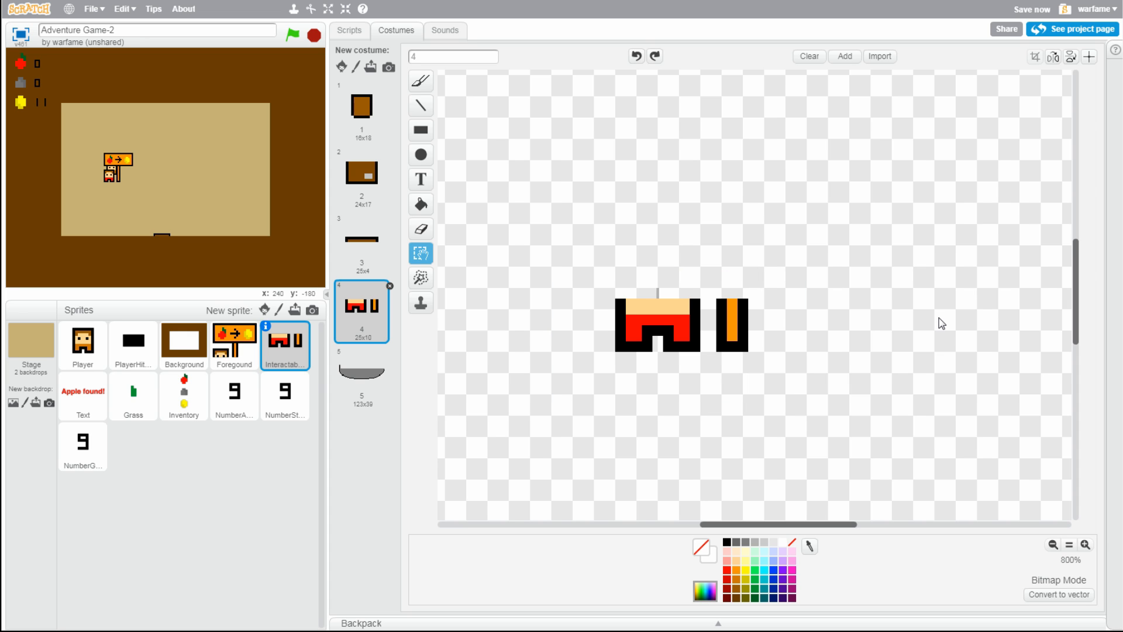
pyautogui.moveTo(738, 427)
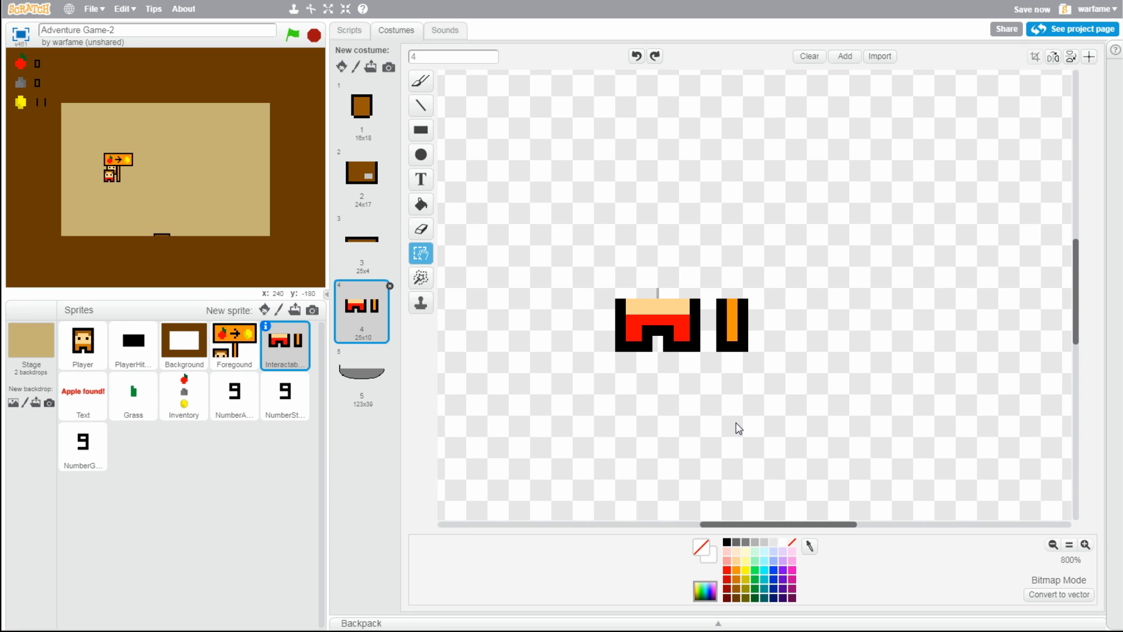
pyautogui.moveTo(181, 121)
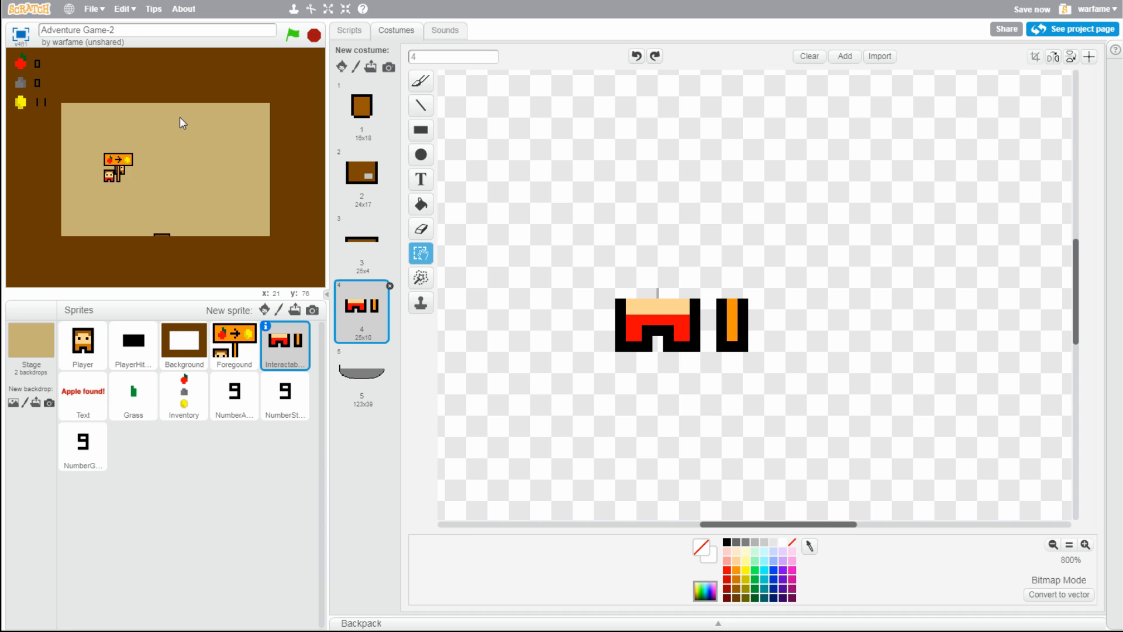
pyautogui.moveTo(668, 96)
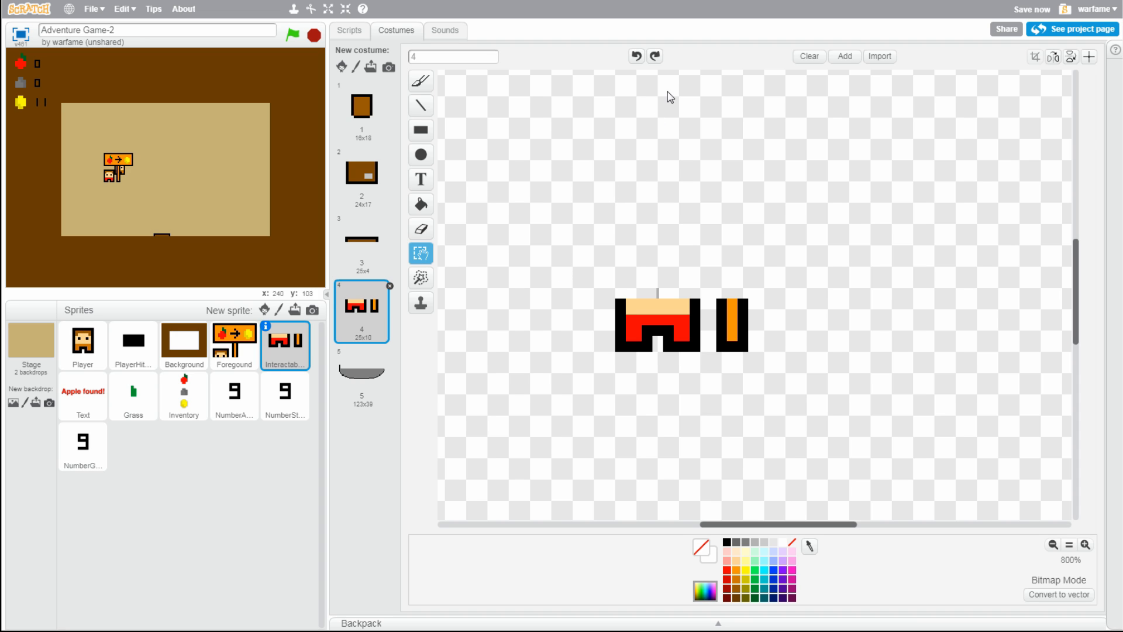
pyautogui.moveTo(653, 56)
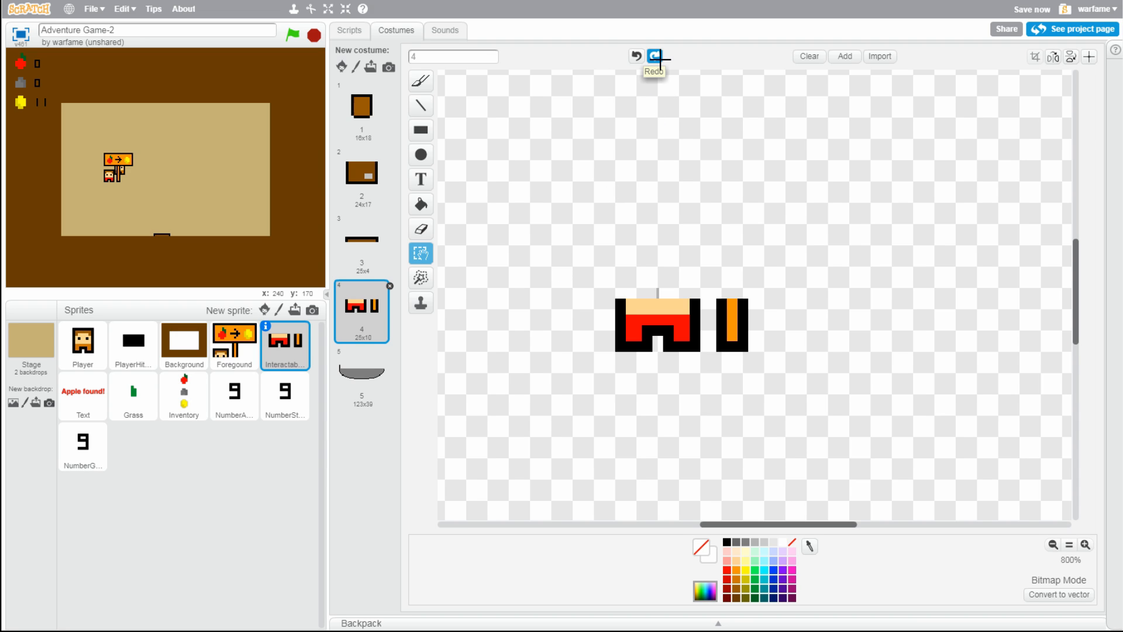
pyautogui.moveTo(635, 56)
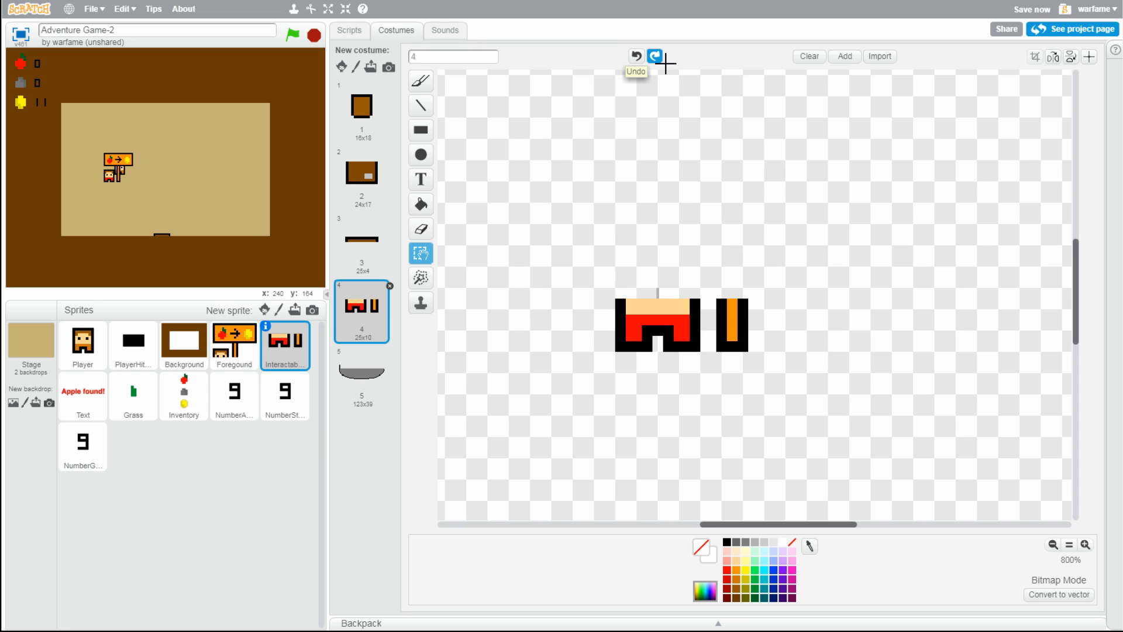
pyautogui.click(653, 56)
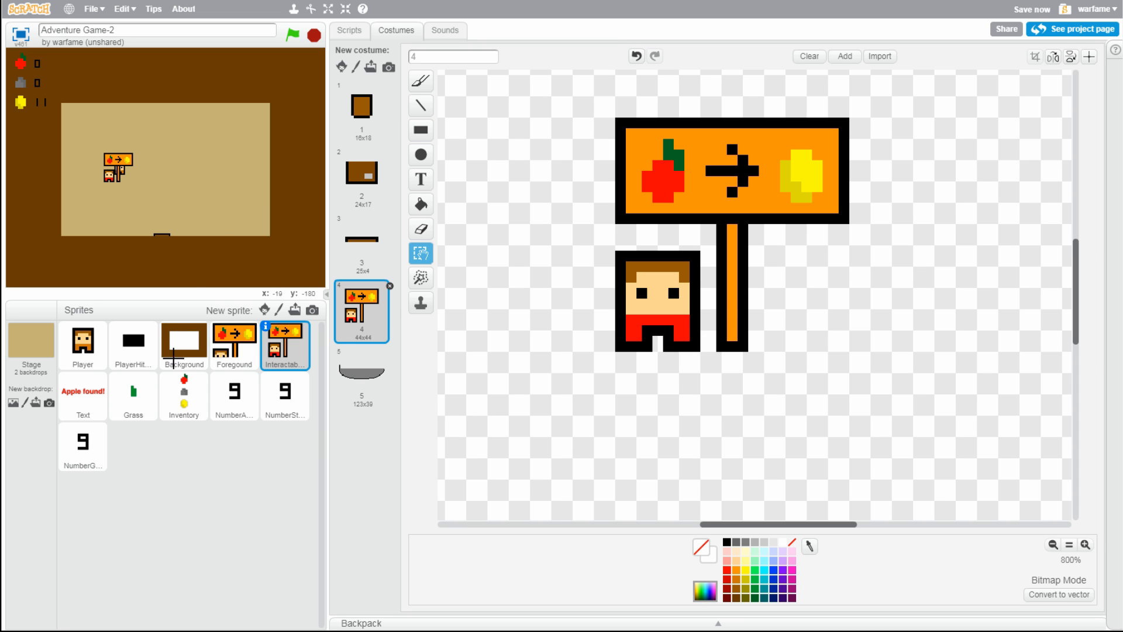
# Switch to the Foreground sprite and zoom in on the Room costume's signpost
pyautogui.click(233, 345)
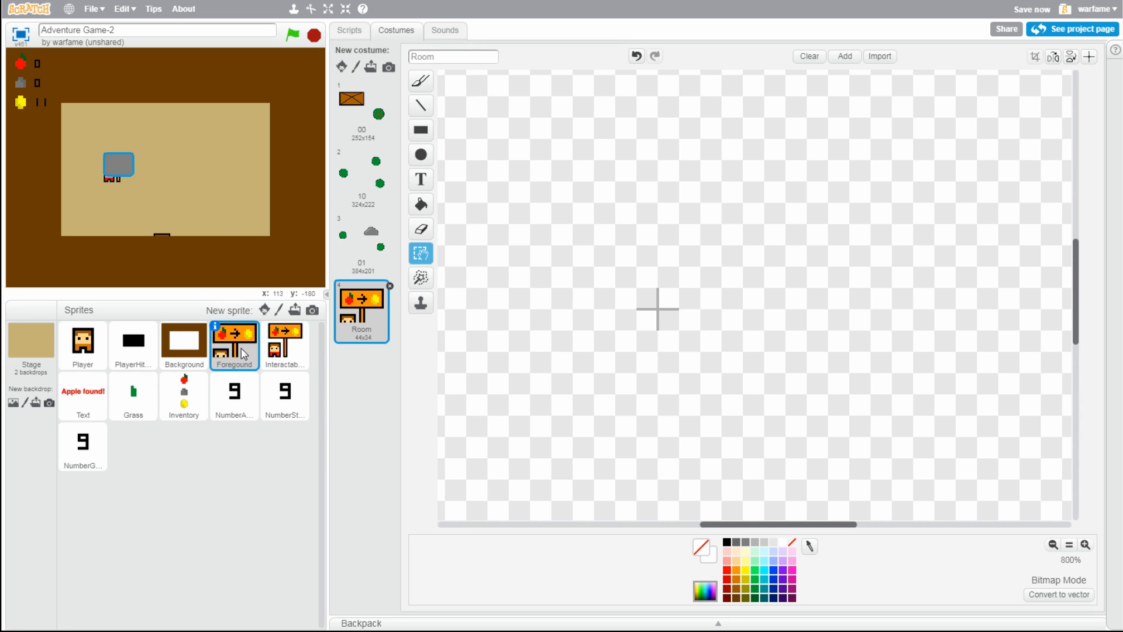
pyautogui.click(1084, 544)
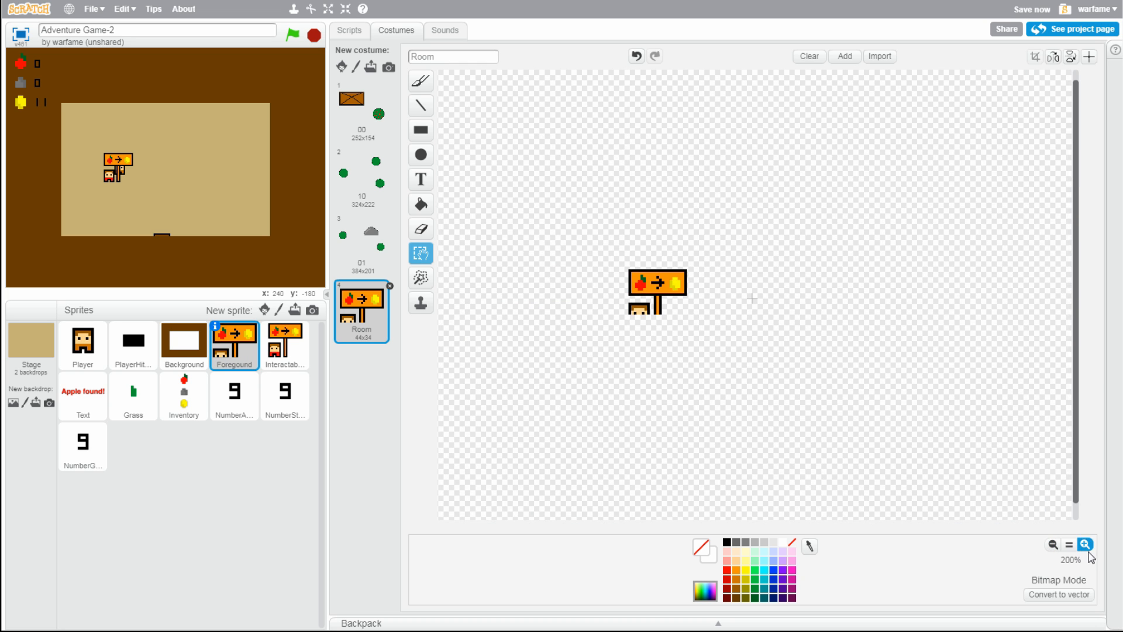
pyautogui.click(1084, 544)
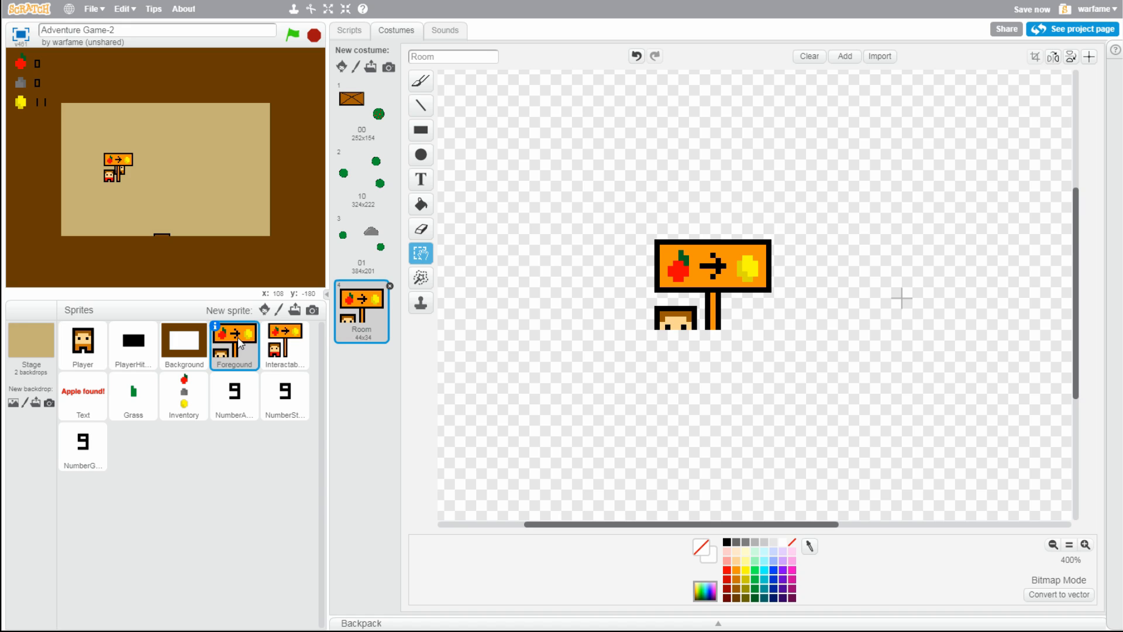
pyautogui.click(453, 57)
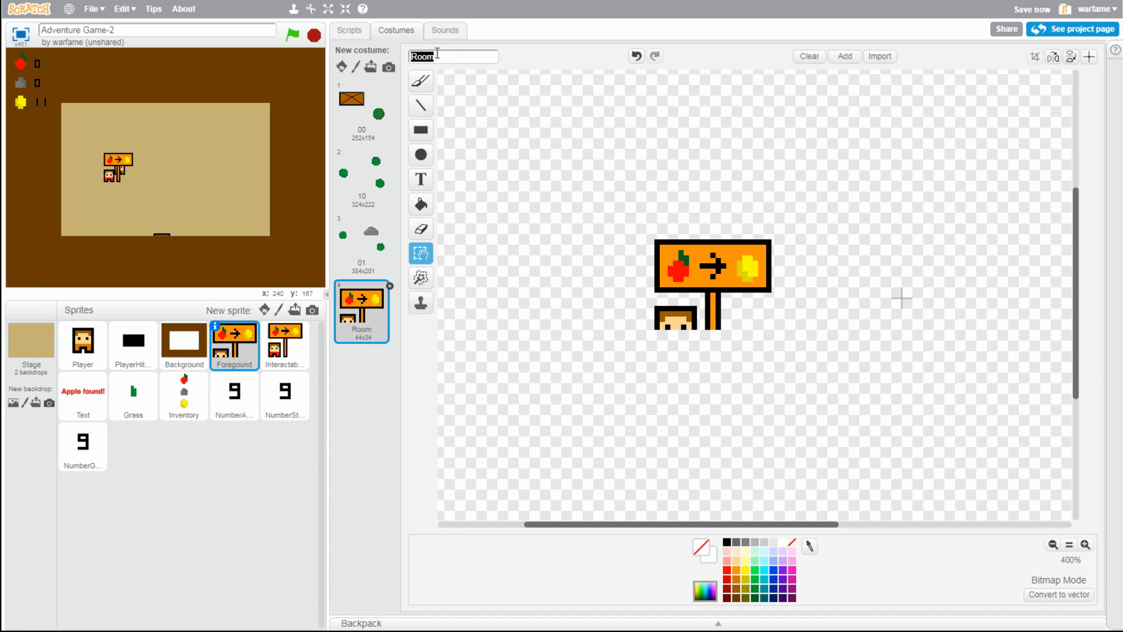
pyautogui.click(1085, 545)
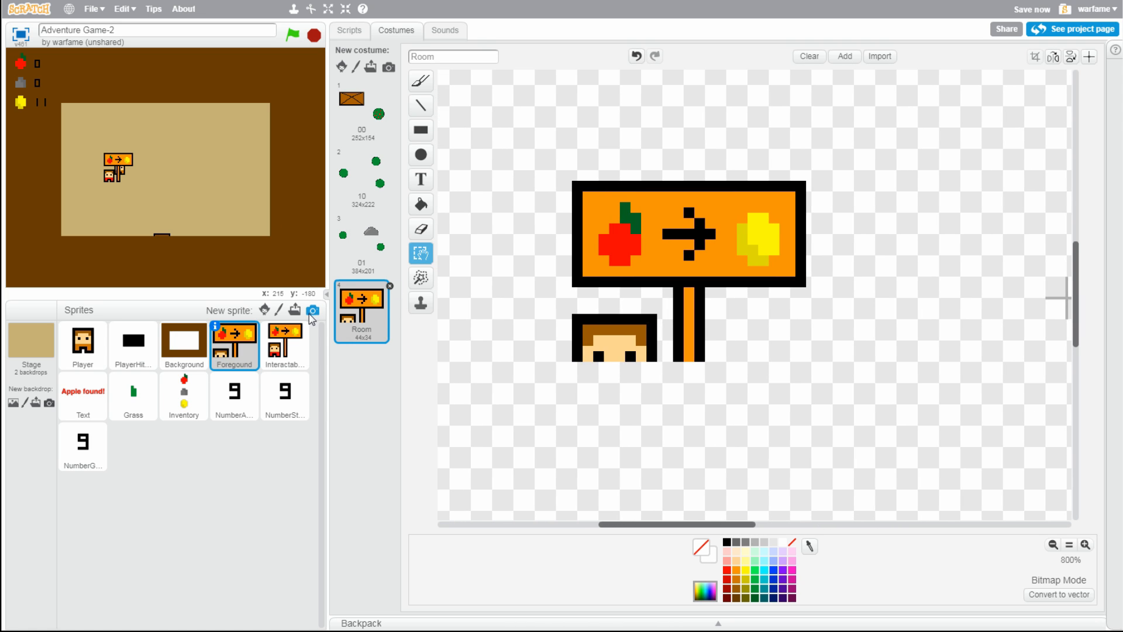
pyautogui.moveTo(281, 343)
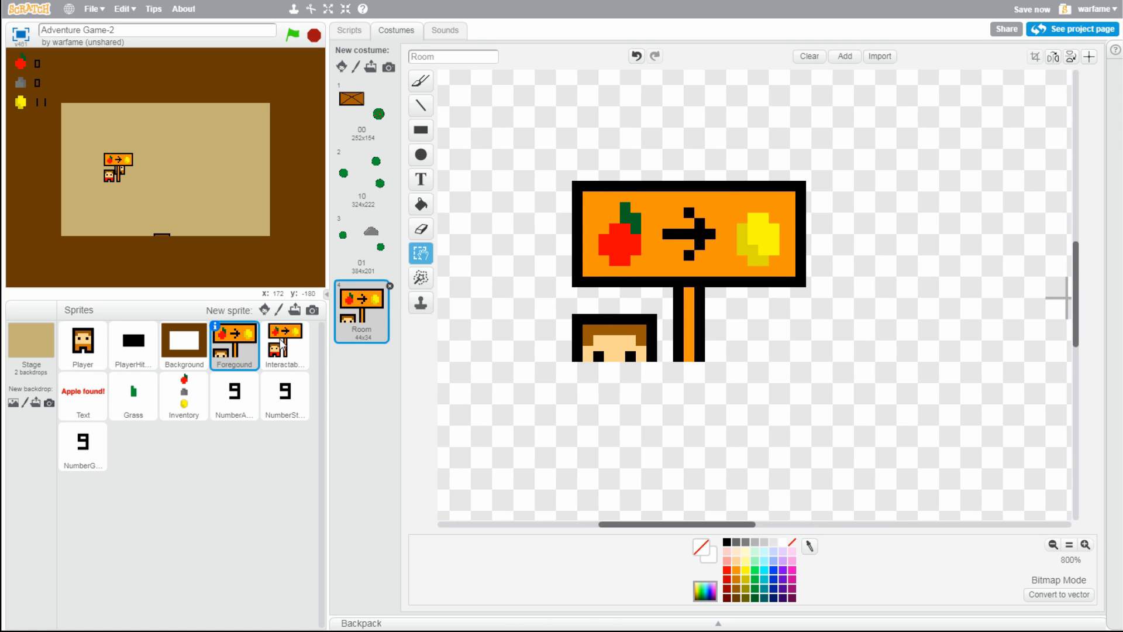
# Paste the full merchant and sign into the Room costume, then reselect Interactable
pyautogui.click(284, 346)
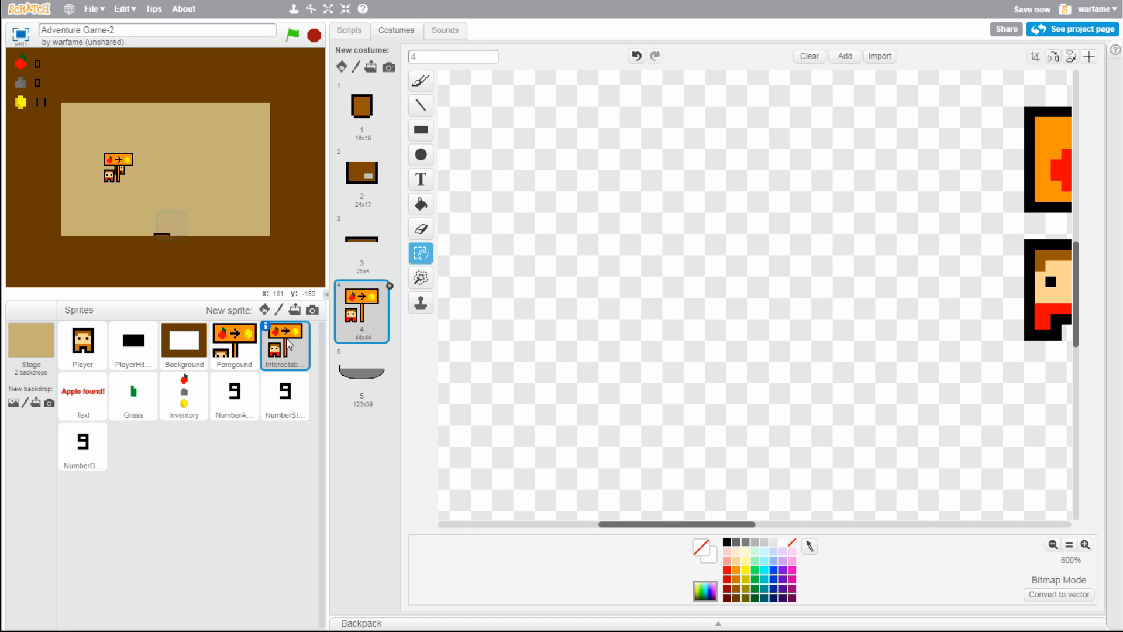
pyautogui.click(234, 346)
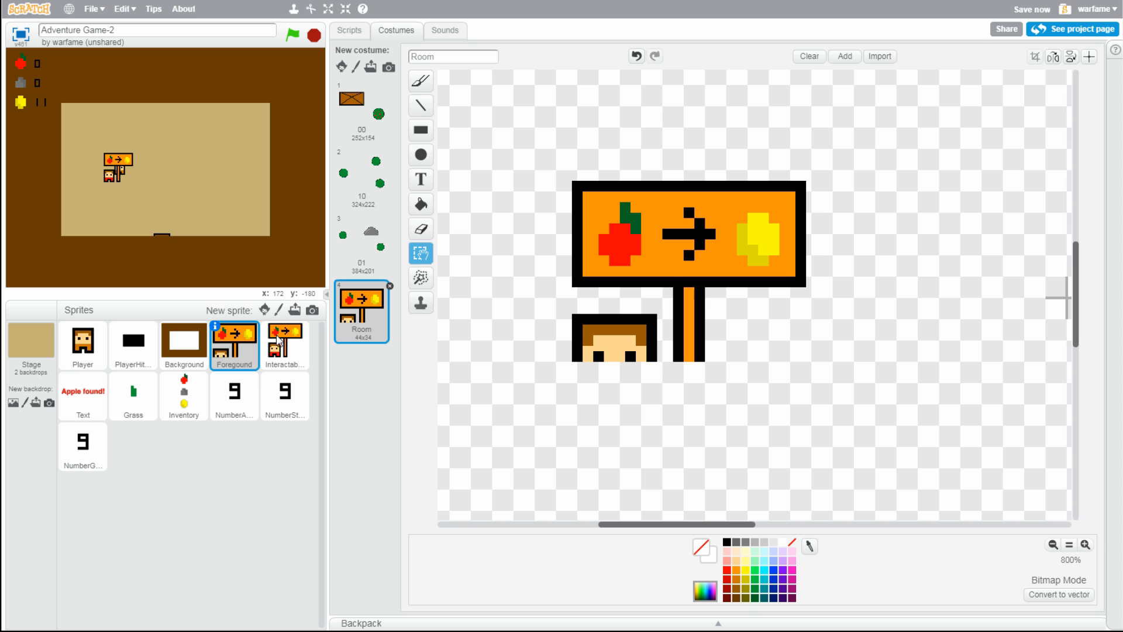
pyautogui.click(421, 252)
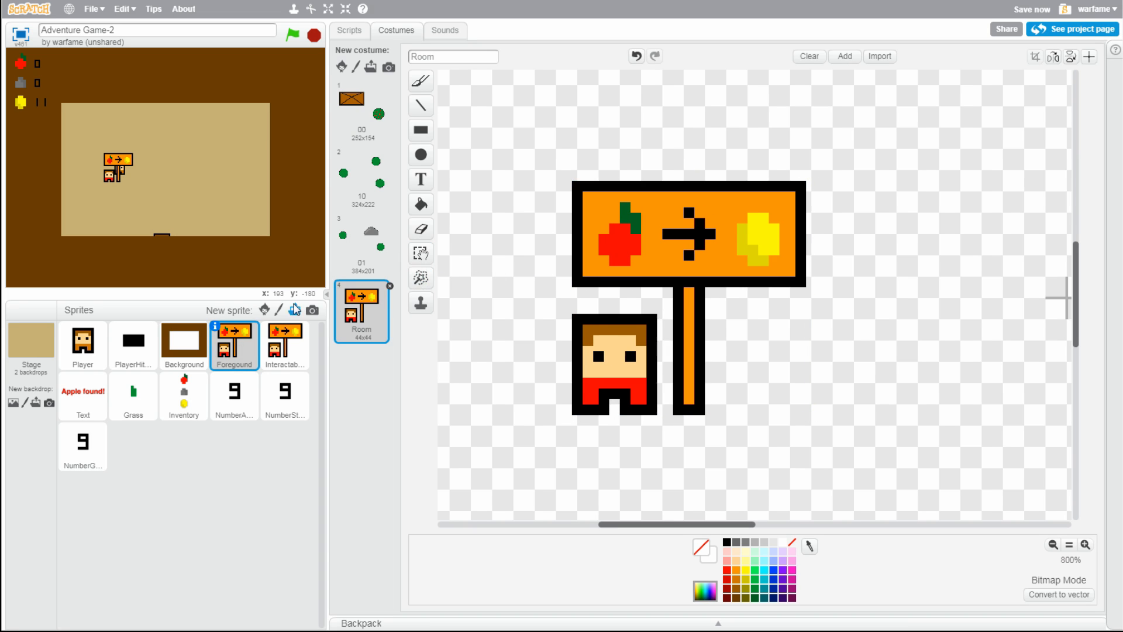
pyautogui.click(285, 346)
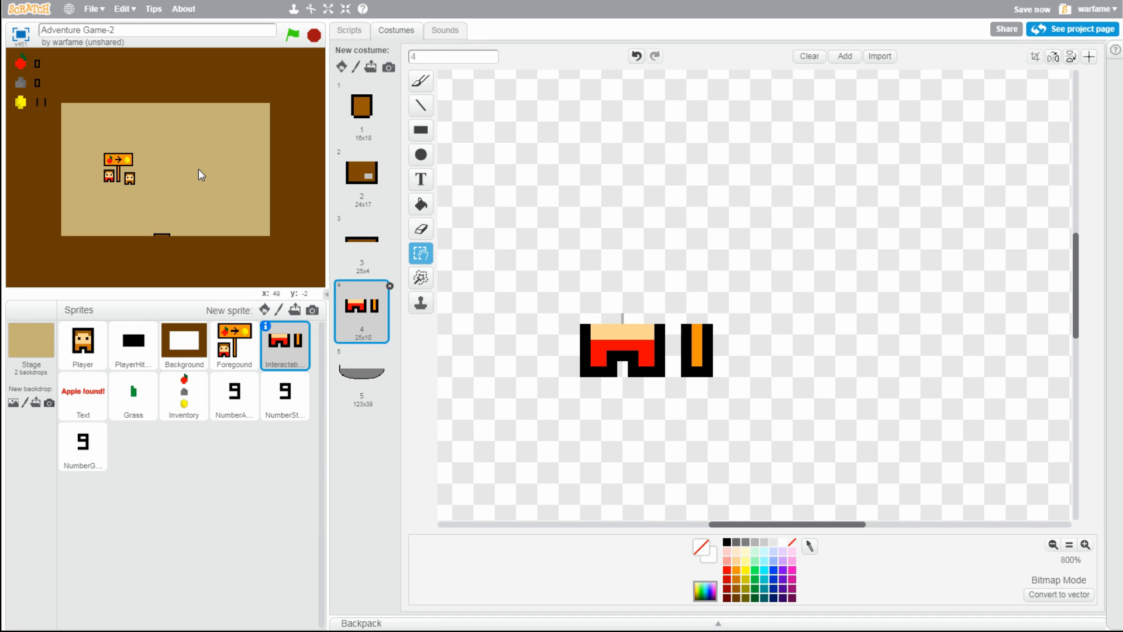
# Erase the merchant's lower body from the Foreground Room costume
pyautogui.click(234, 346)
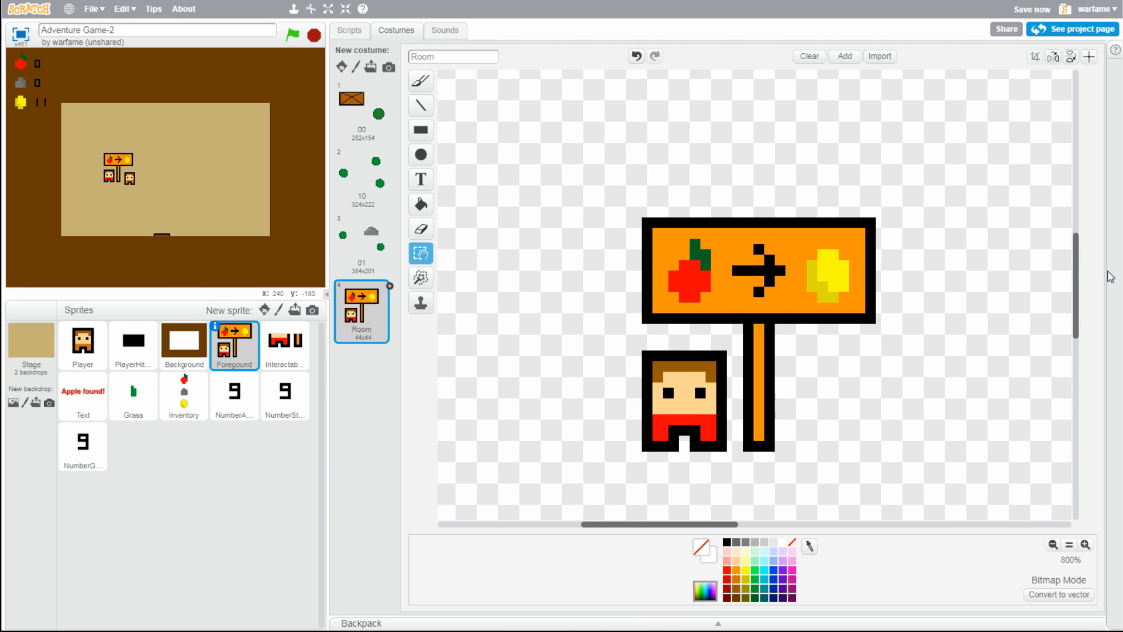
pyautogui.scroll(3)
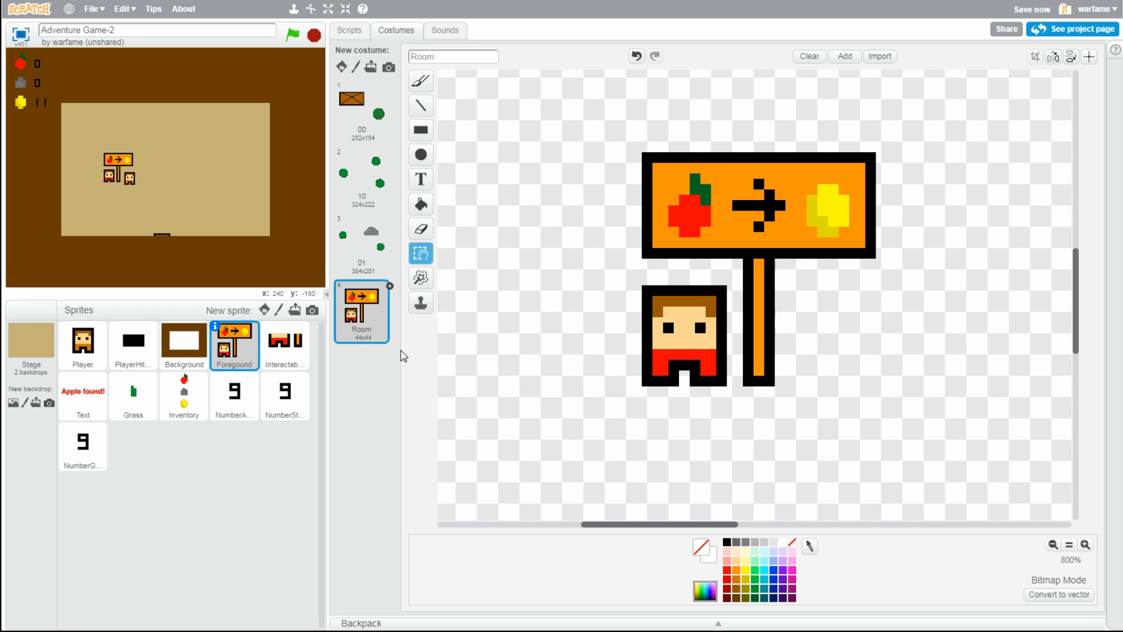
pyautogui.moveTo(296, 358)
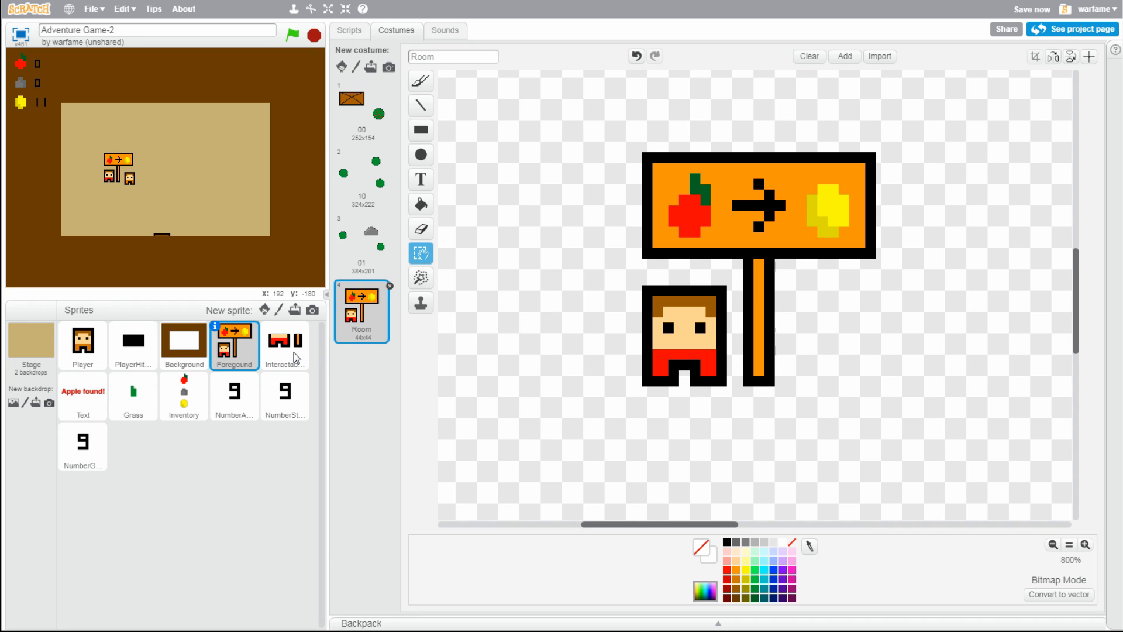
pyautogui.click(284, 345)
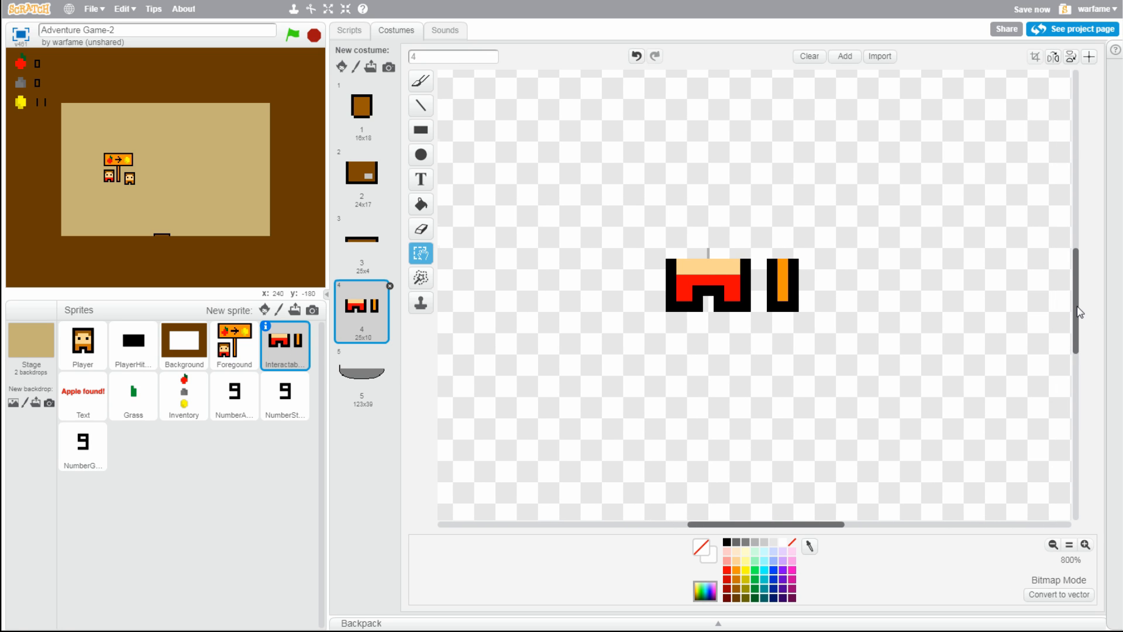
pyautogui.scroll(-3)
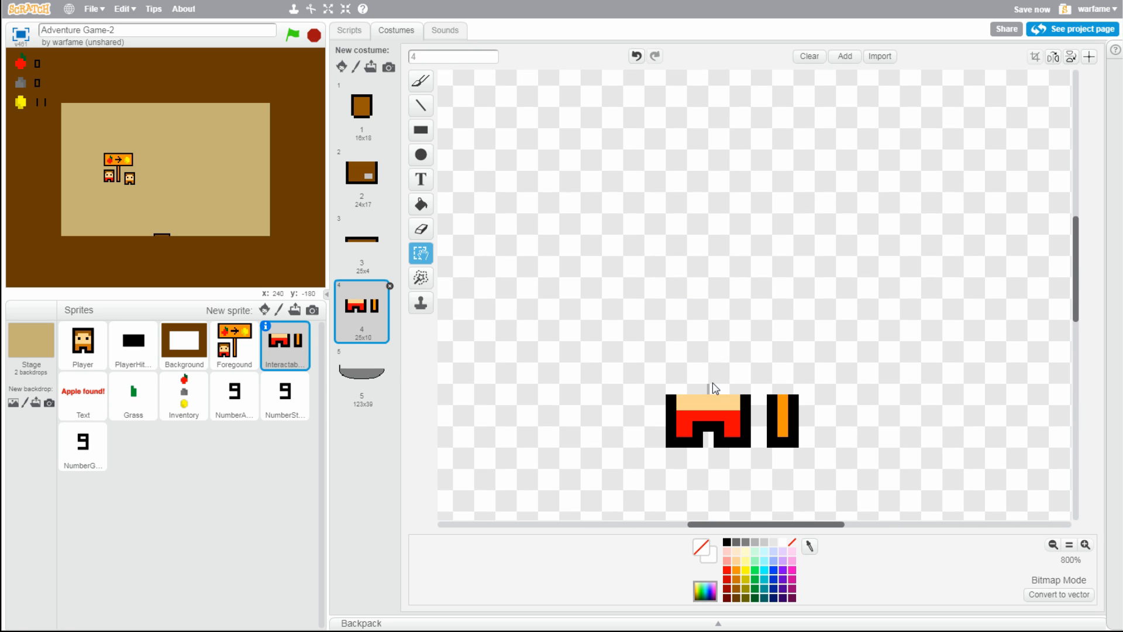
pyautogui.moveTo(838, 479)
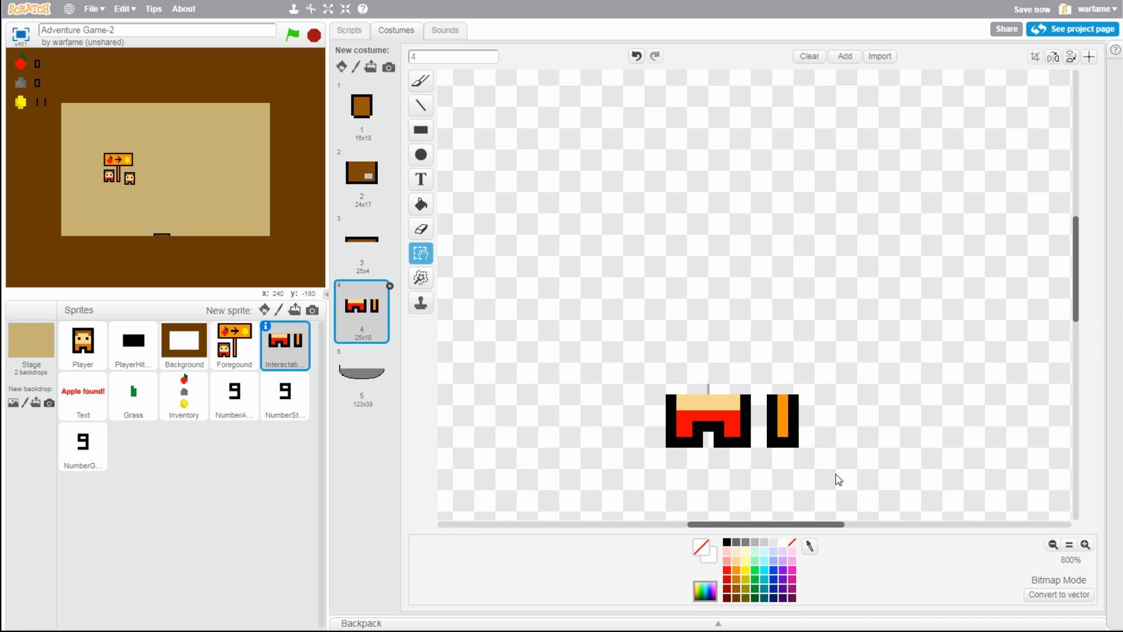
pyautogui.click(233, 345)
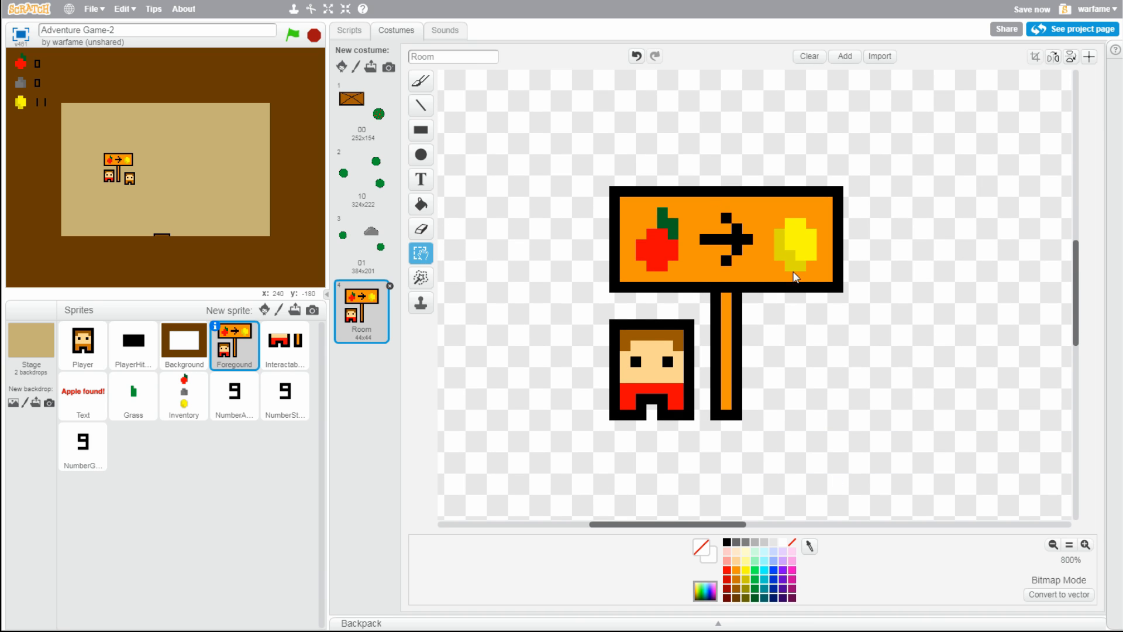
pyautogui.moveTo(870, 488)
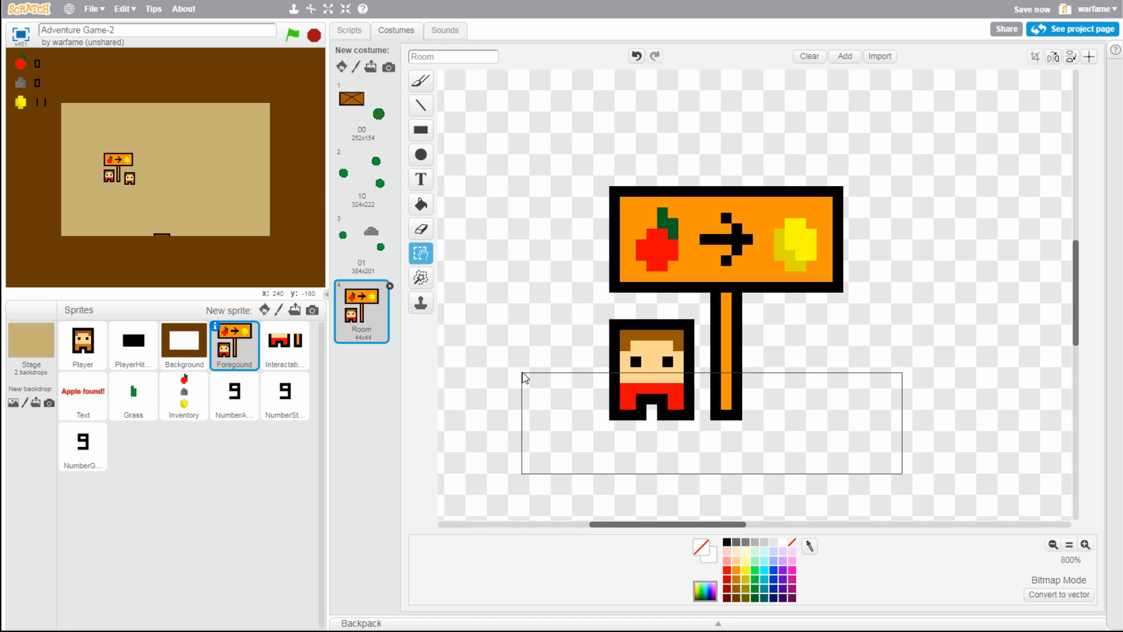
pyautogui.click(522, 378)
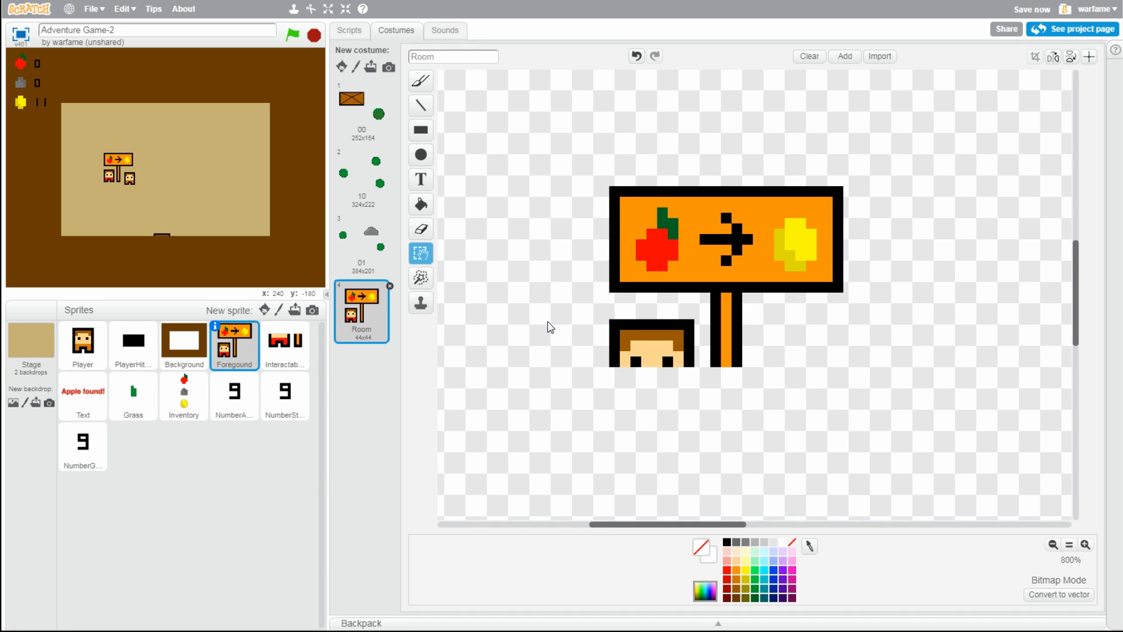
# Compare Interactable costume 4, then show the Foreground sprite's scripts
pyautogui.click(285, 342)
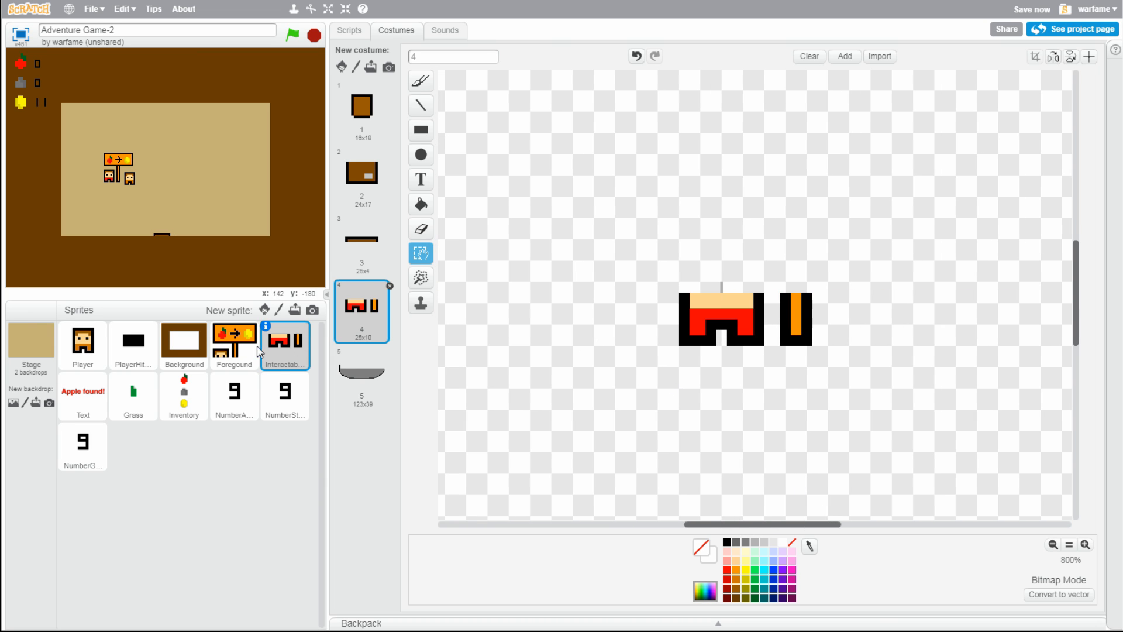
pyautogui.click(233, 346)
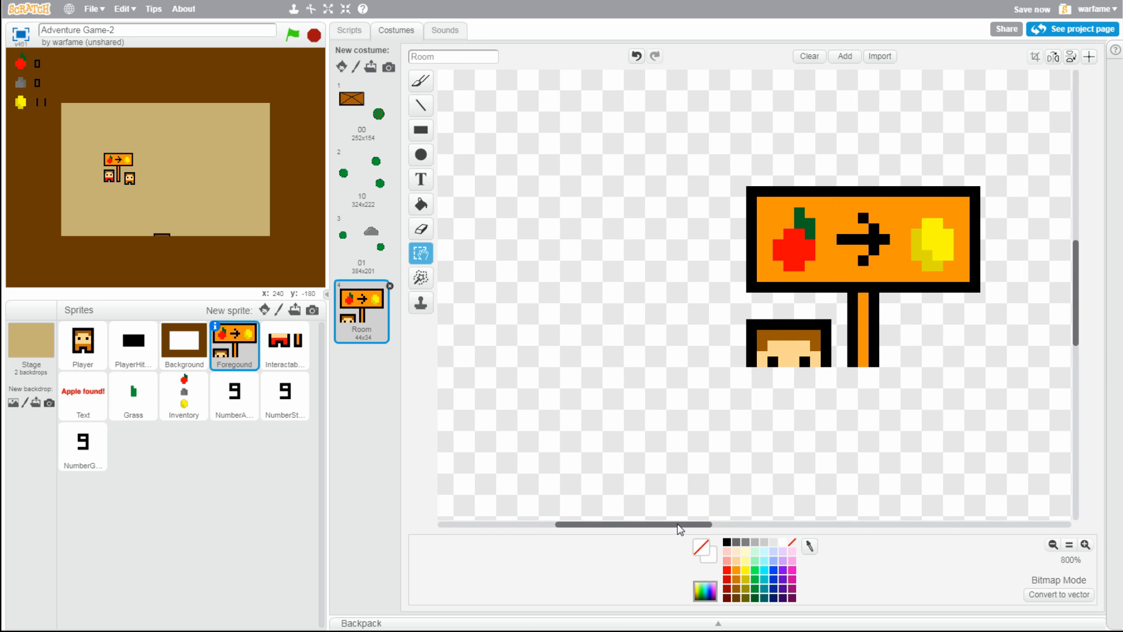
pyautogui.hscroll(-3)
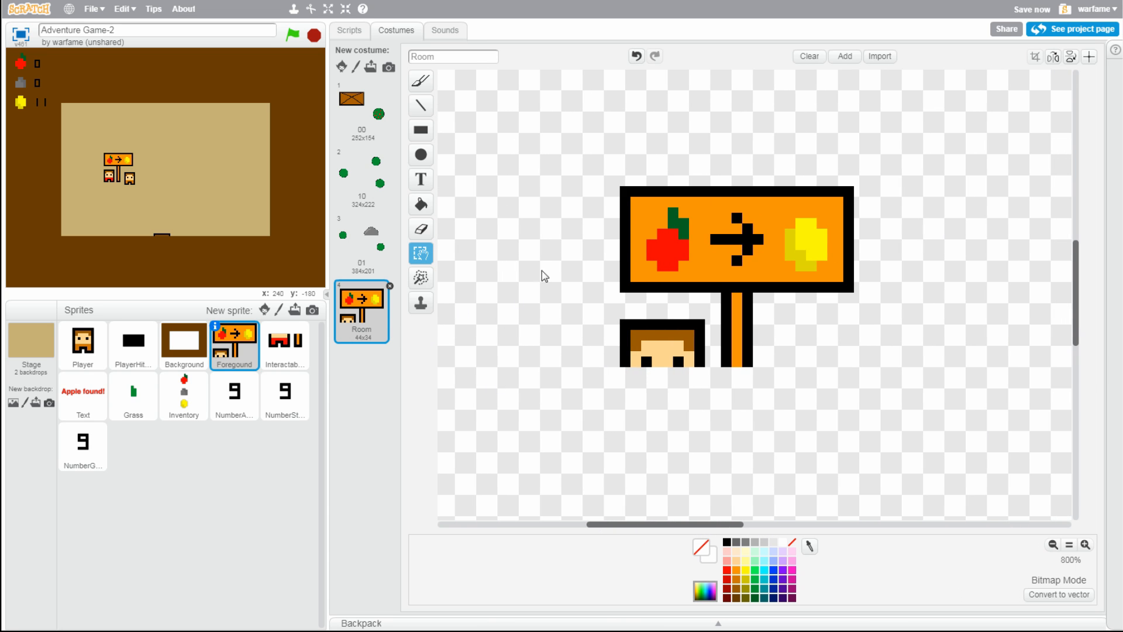
pyautogui.moveTo(934, 478)
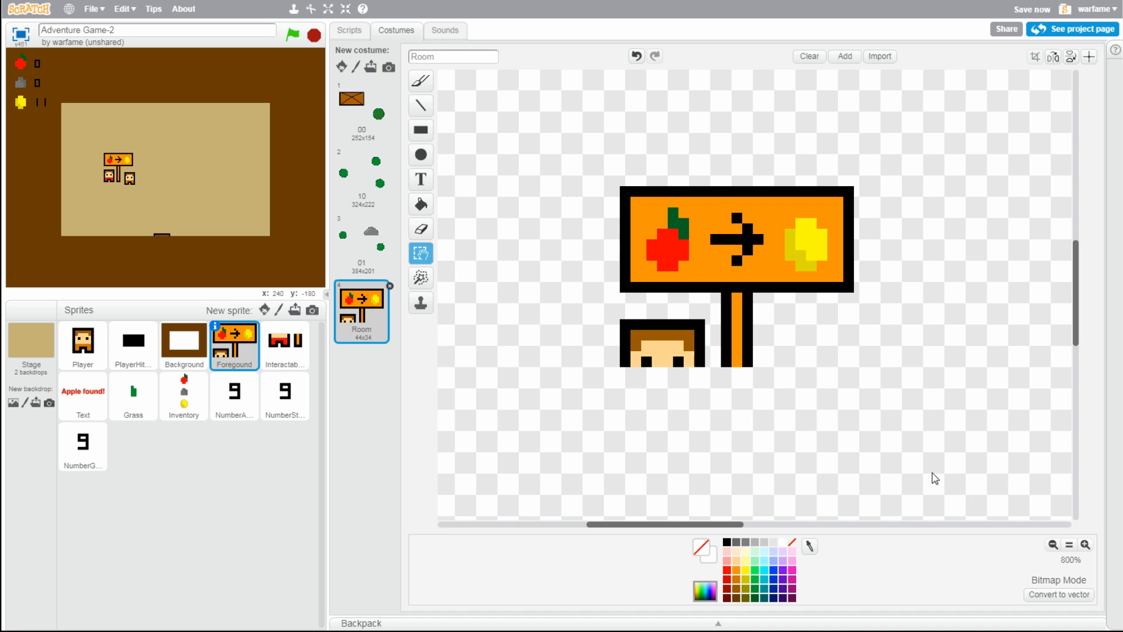
pyautogui.moveTo(606, 248)
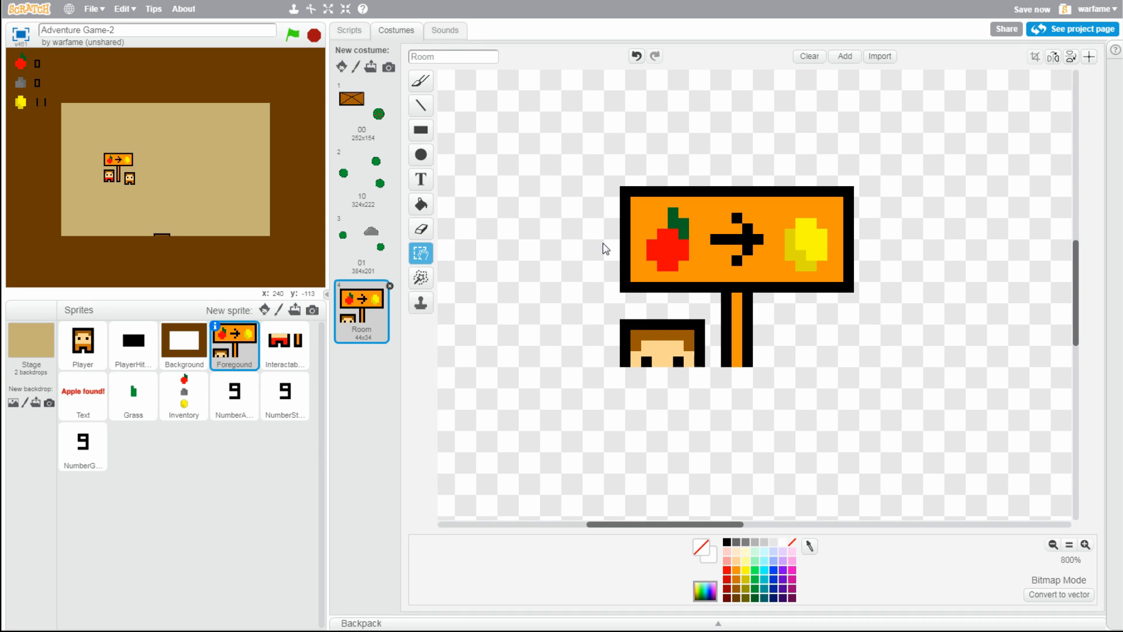
pyautogui.moveTo(952, 444)
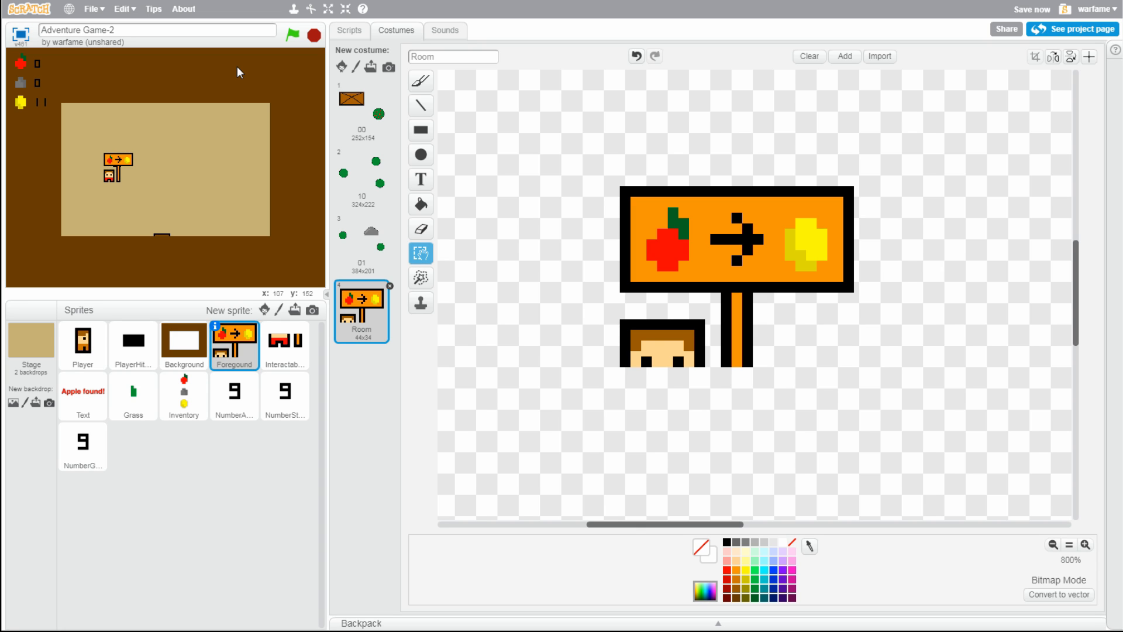
pyautogui.moveTo(265, 99)
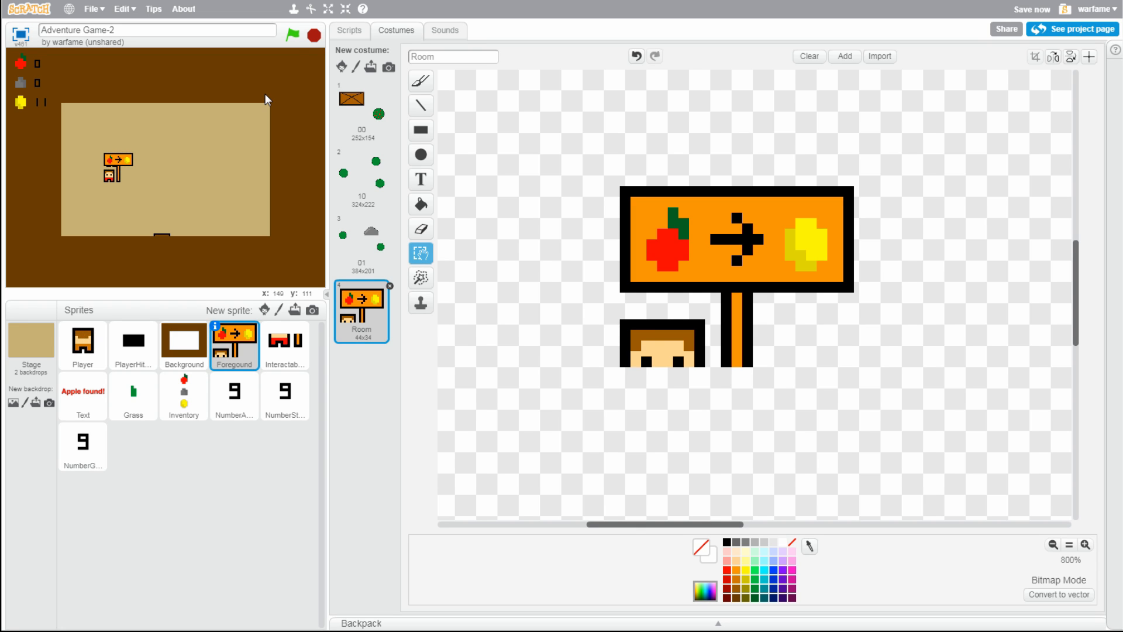
pyautogui.click(349, 30)
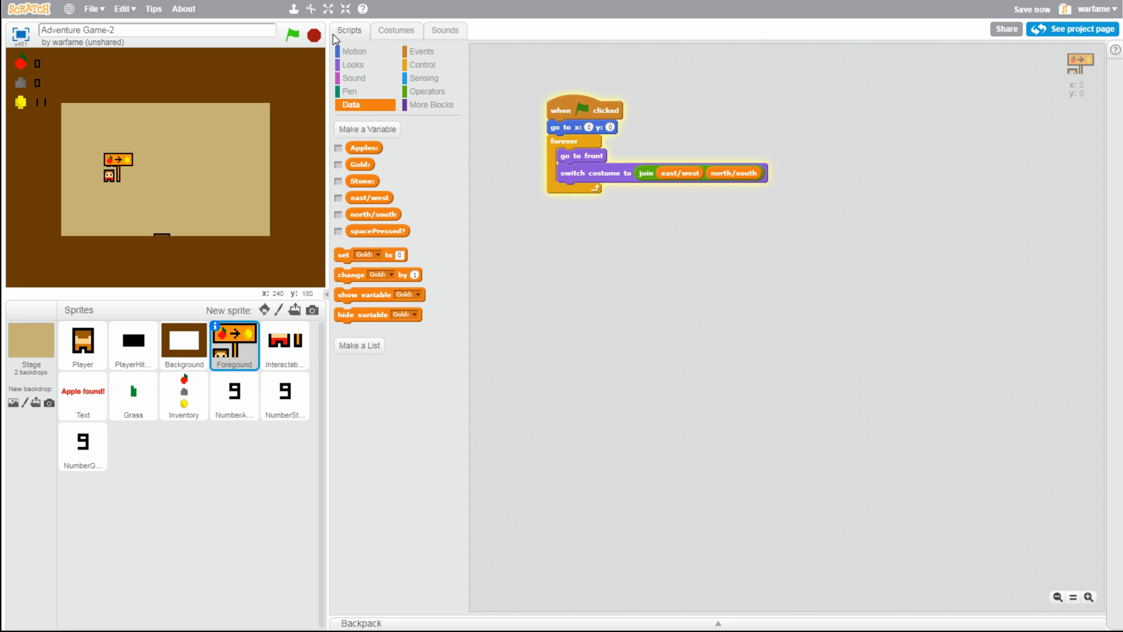
# Zoom the Foreground costume to 400%, then run its script to show the outdoor scene
pyautogui.click(395, 29)
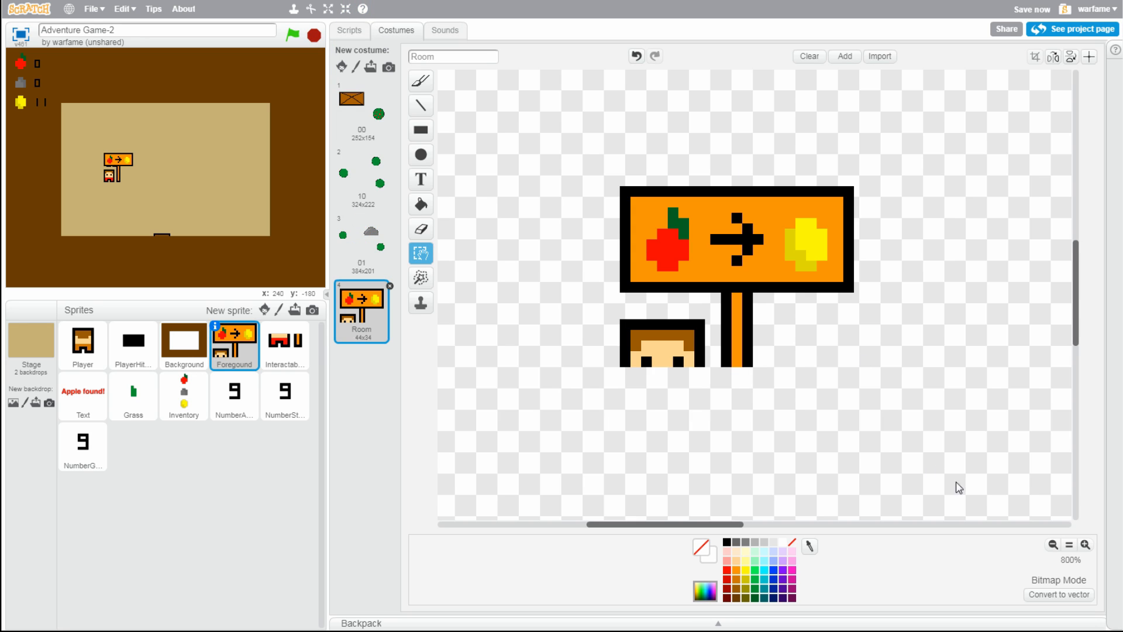
pyautogui.moveTo(720, 339)
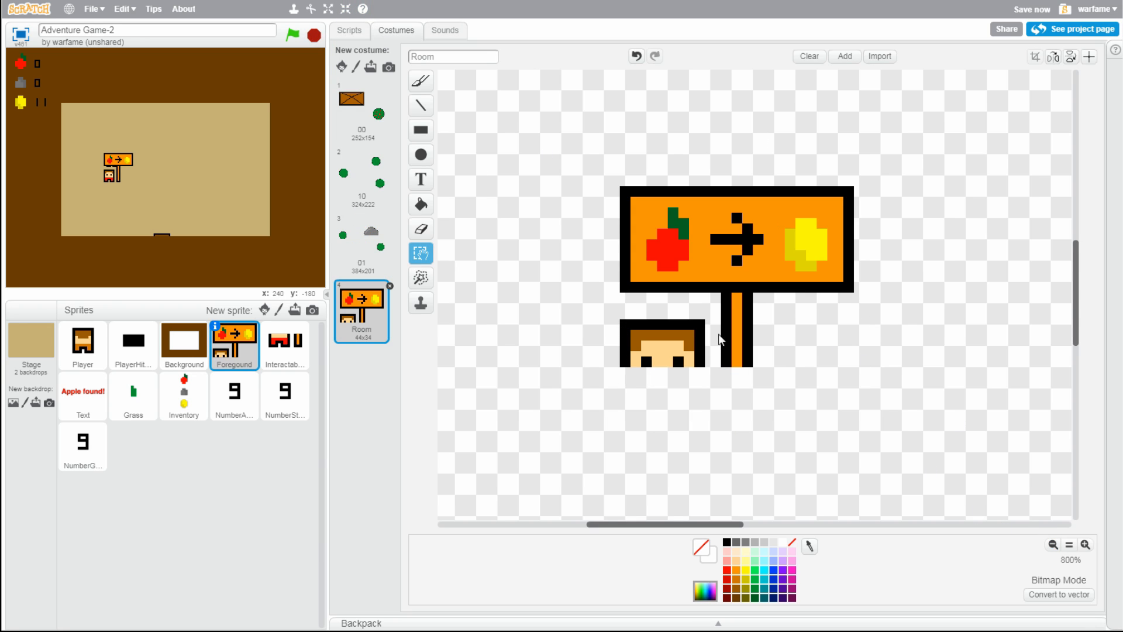
pyautogui.moveTo(991, 517)
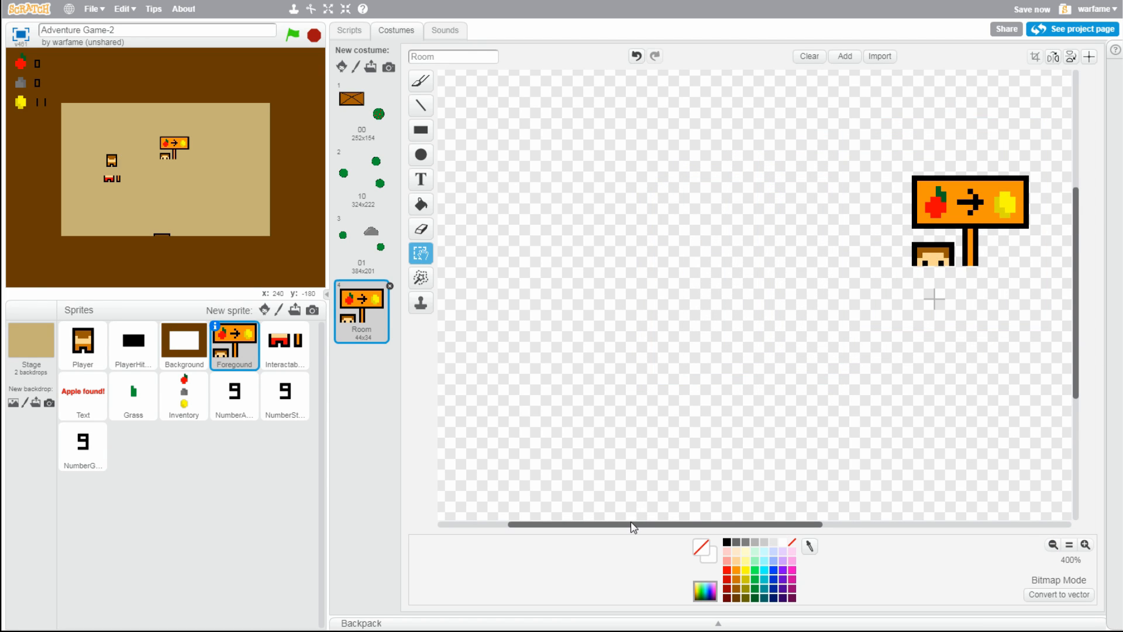
pyautogui.click(349, 30)
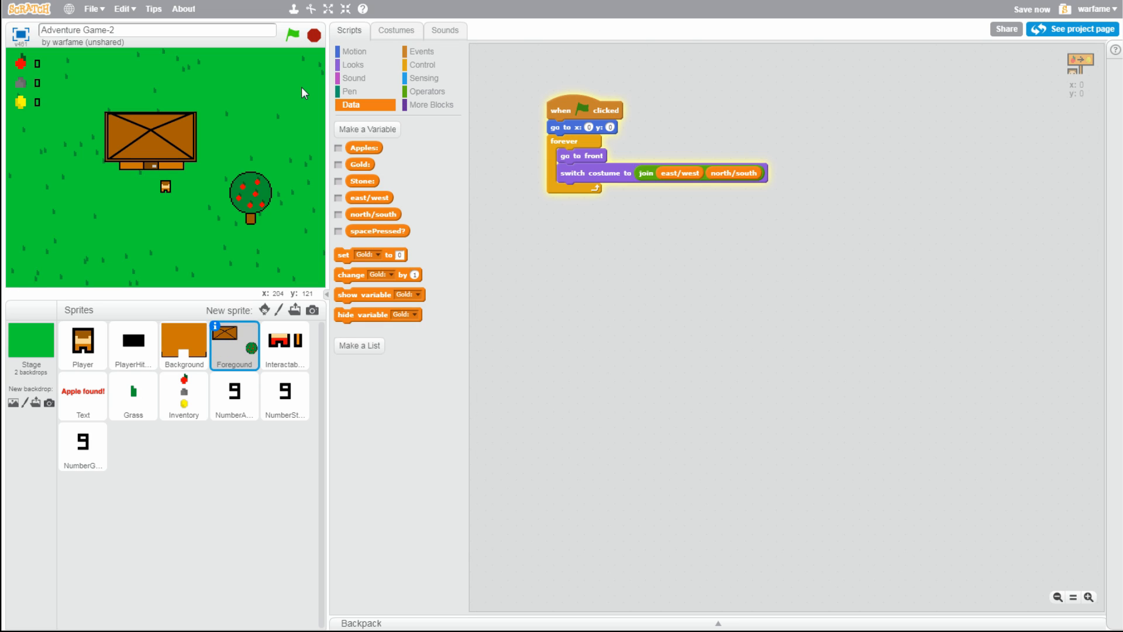
# Run the script again to return to the room and reopen the Room costume
pyautogui.click(183, 346)
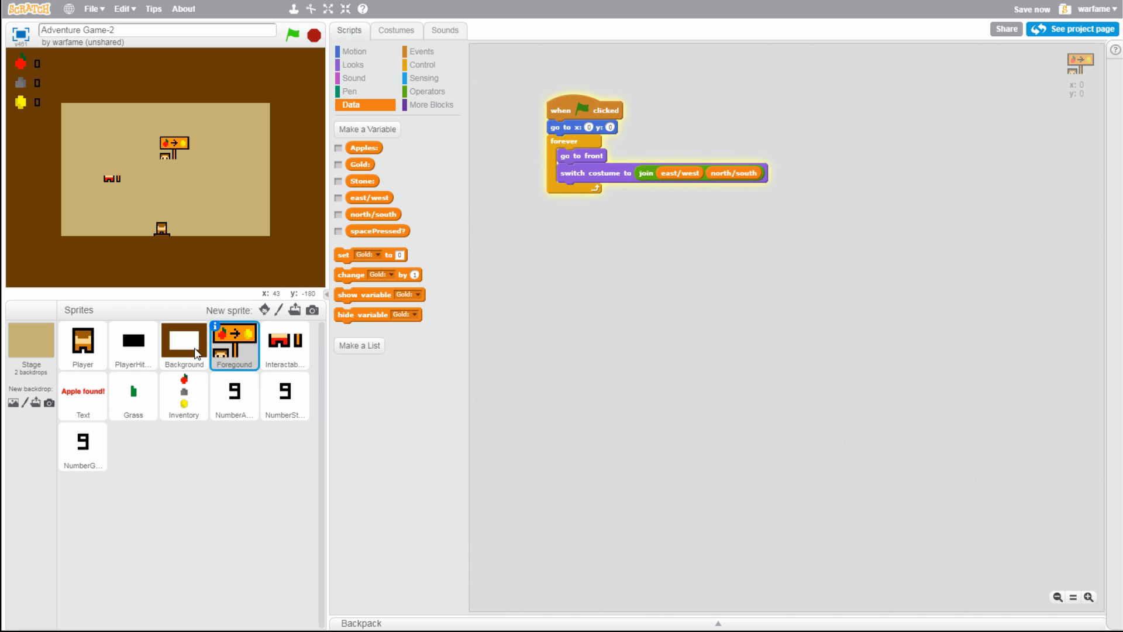
pyautogui.click(395, 30)
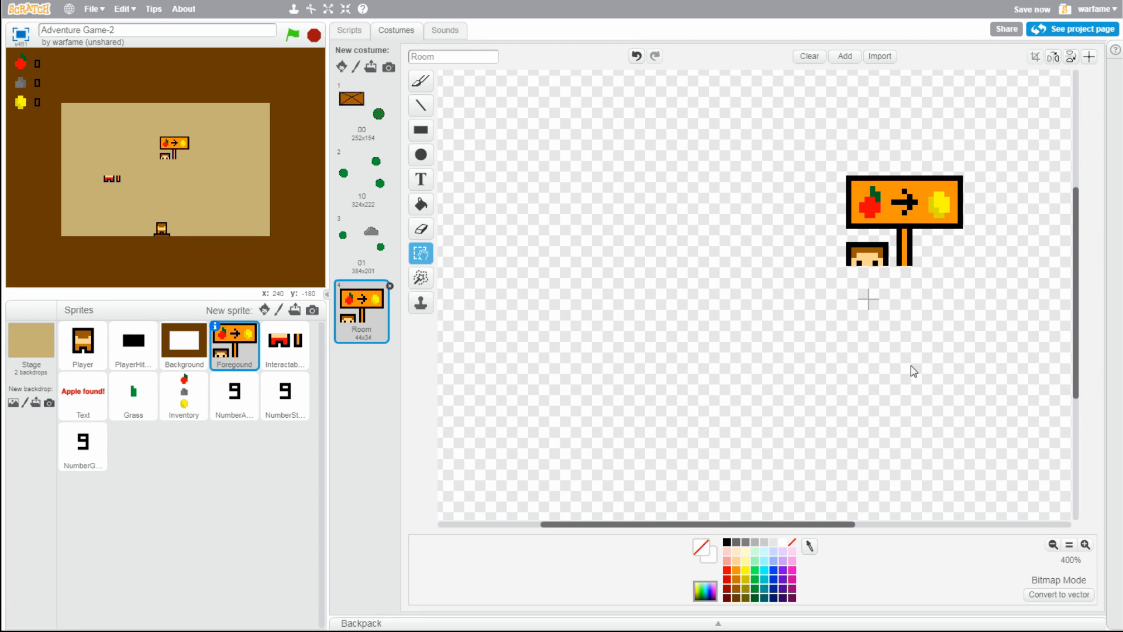
pyautogui.moveTo(207, 157)
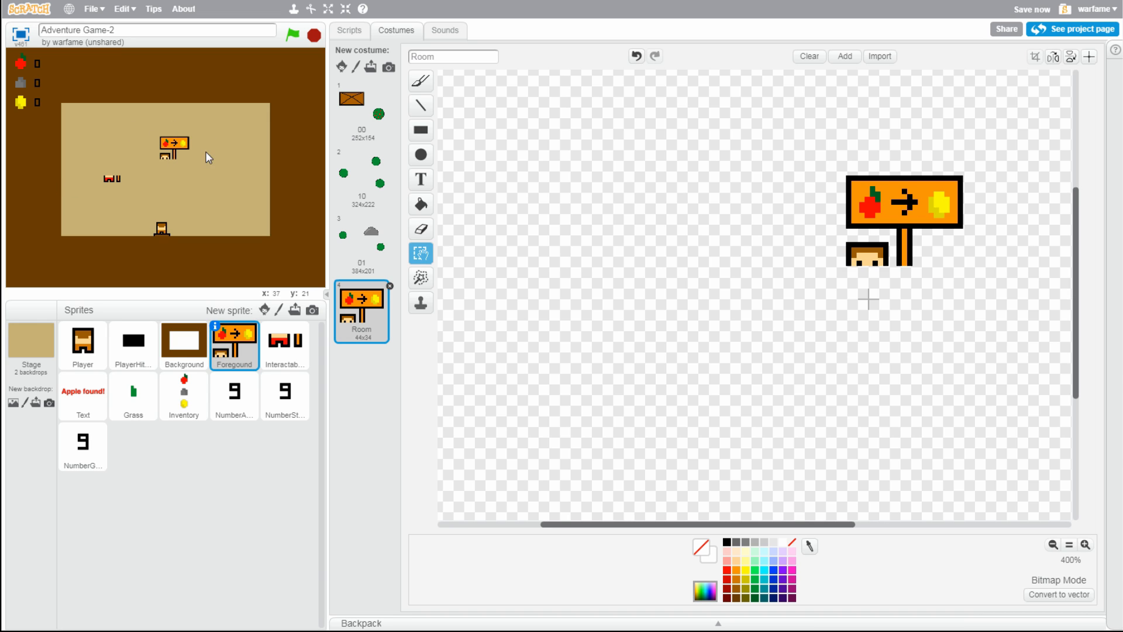
pyautogui.moveTo(118, 184)
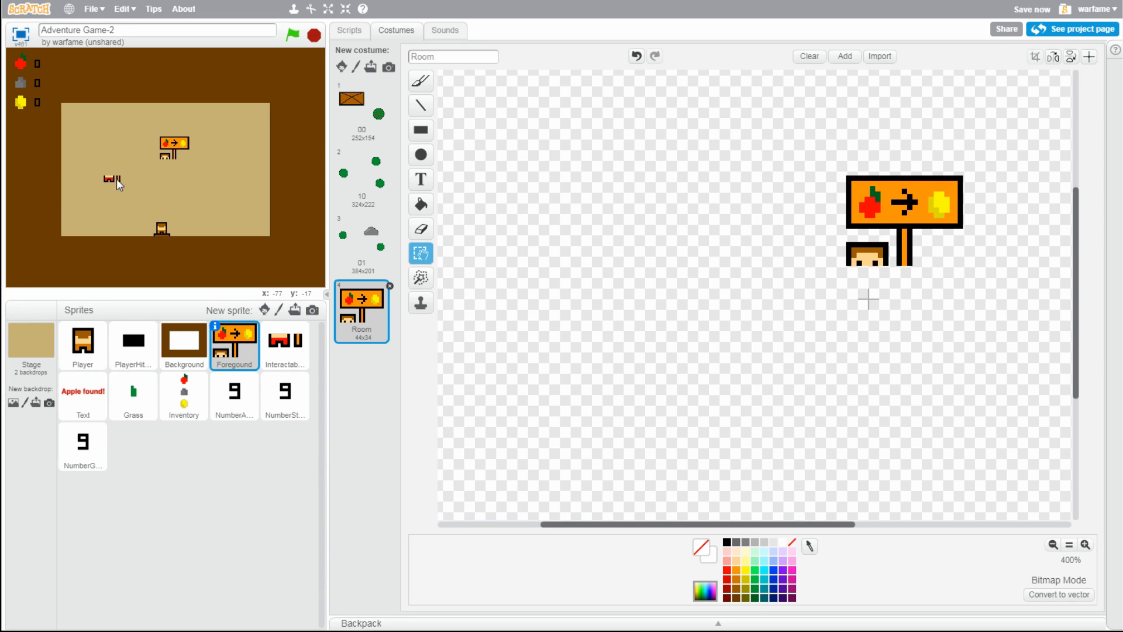
pyautogui.moveTo(89, 173)
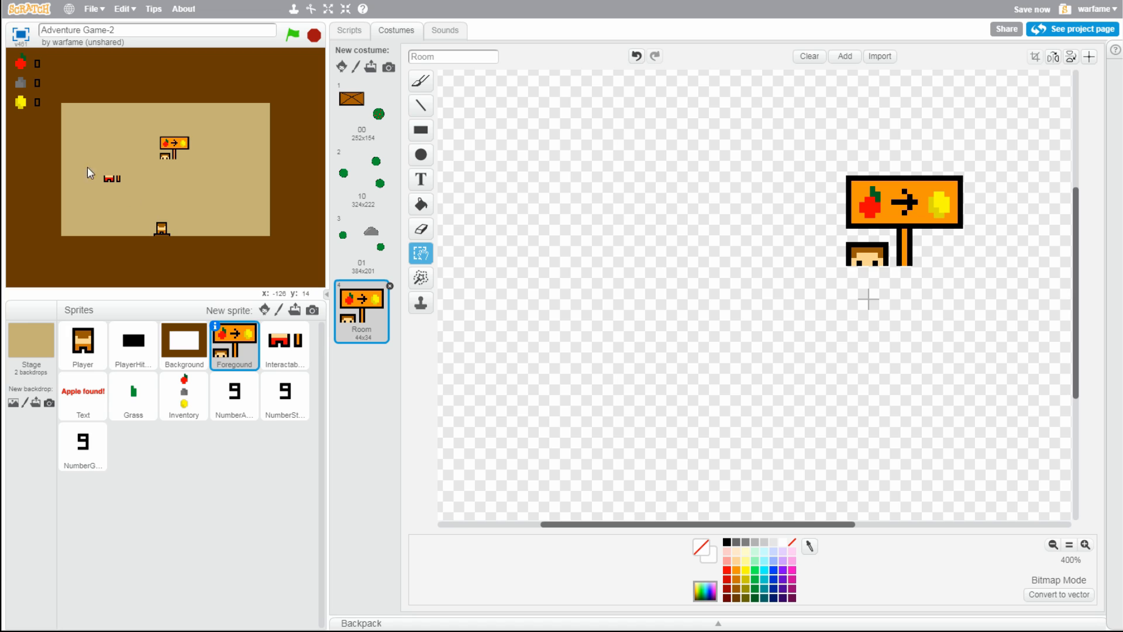
pyautogui.moveTo(105, 223)
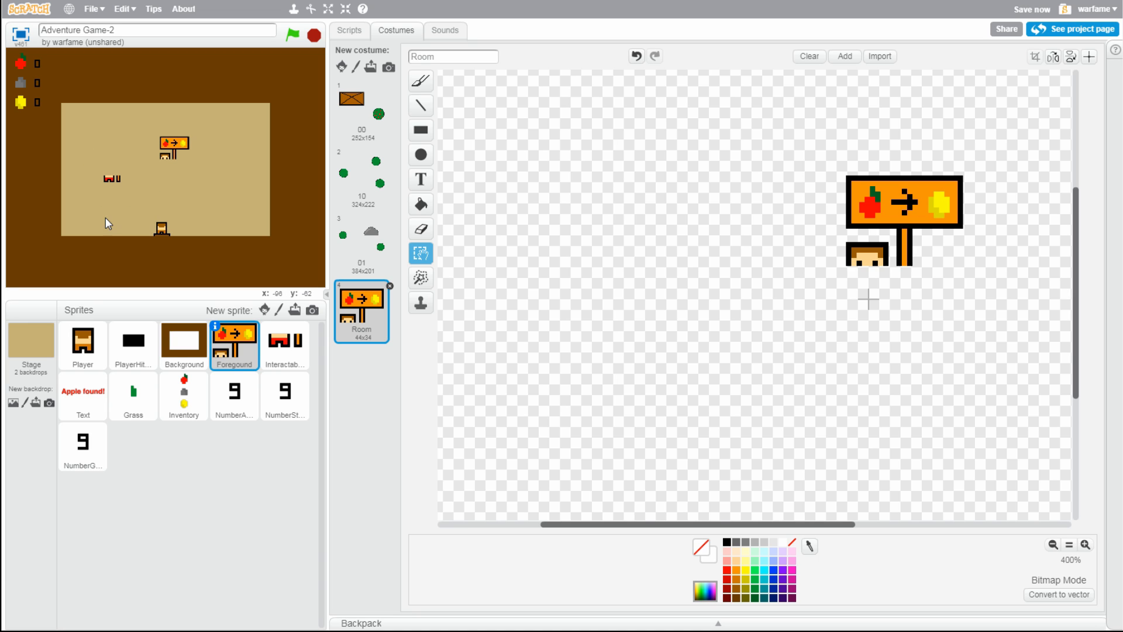
pyautogui.moveTo(109, 193)
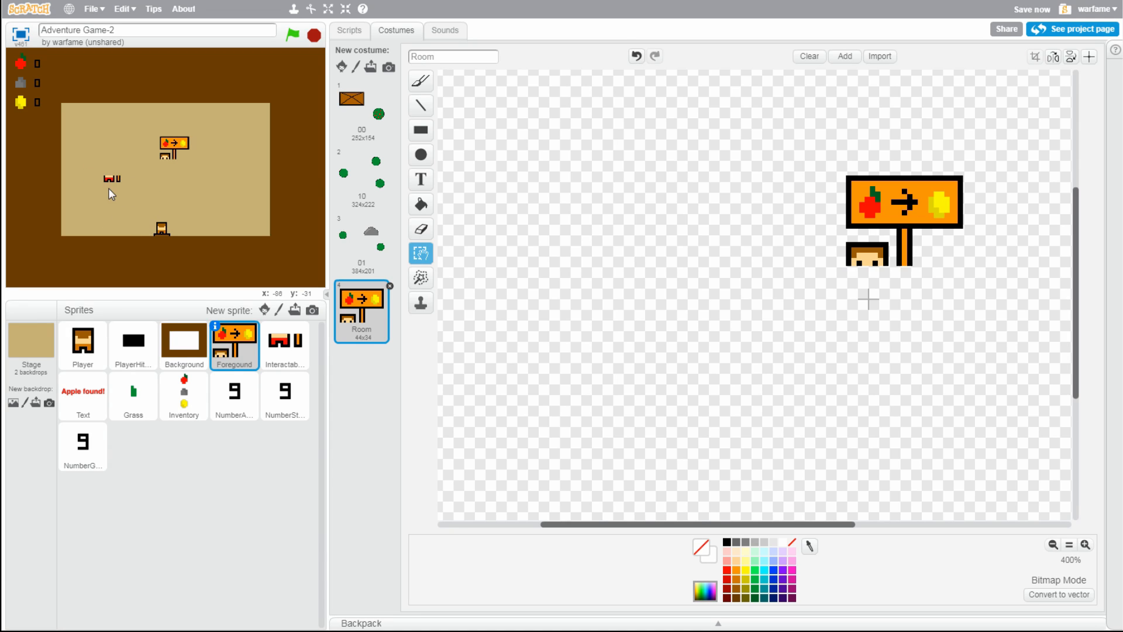
pyautogui.moveTo(317, 250)
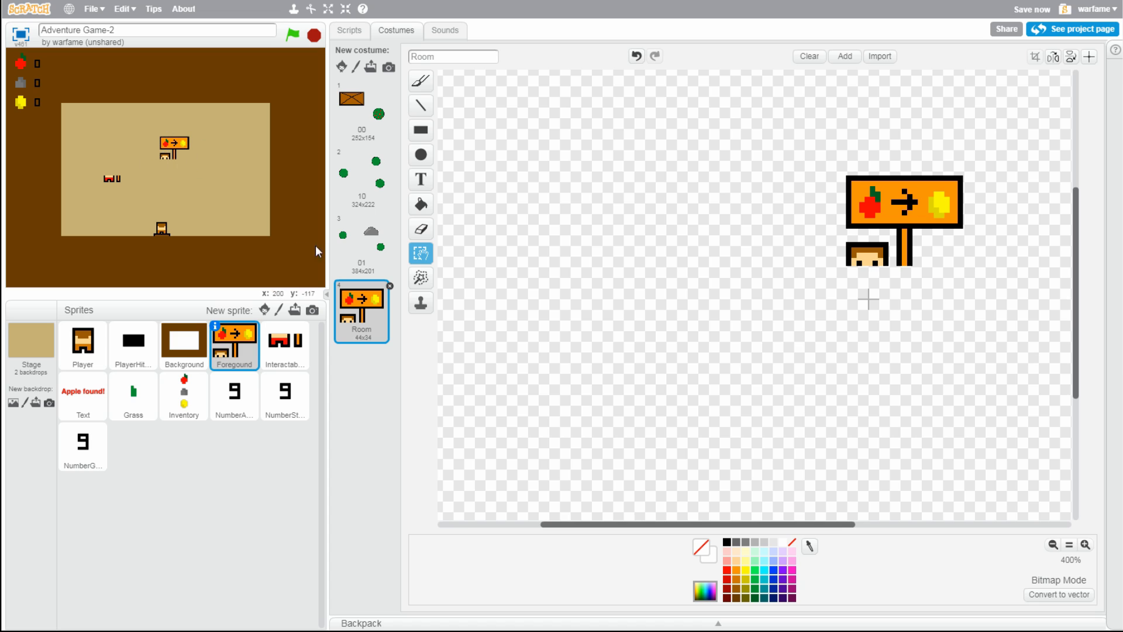
pyautogui.moveTo(852, 194)
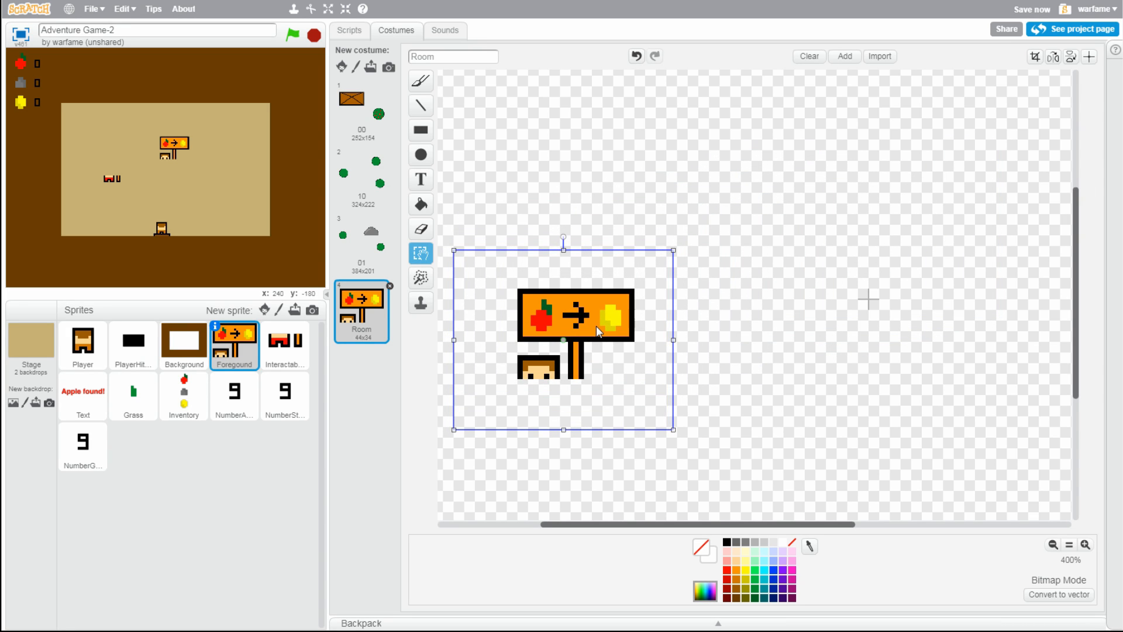
pyautogui.moveTo(740, 528)
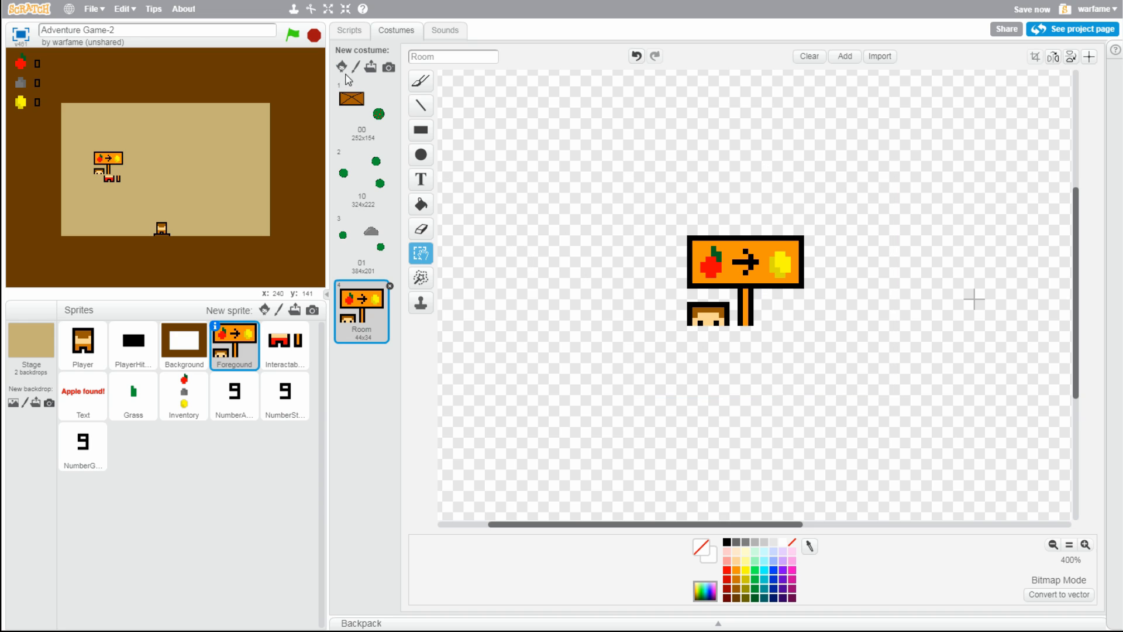
# Move the sign and head art in the Room costume and reselect it at 800%
pyautogui.click(744, 280)
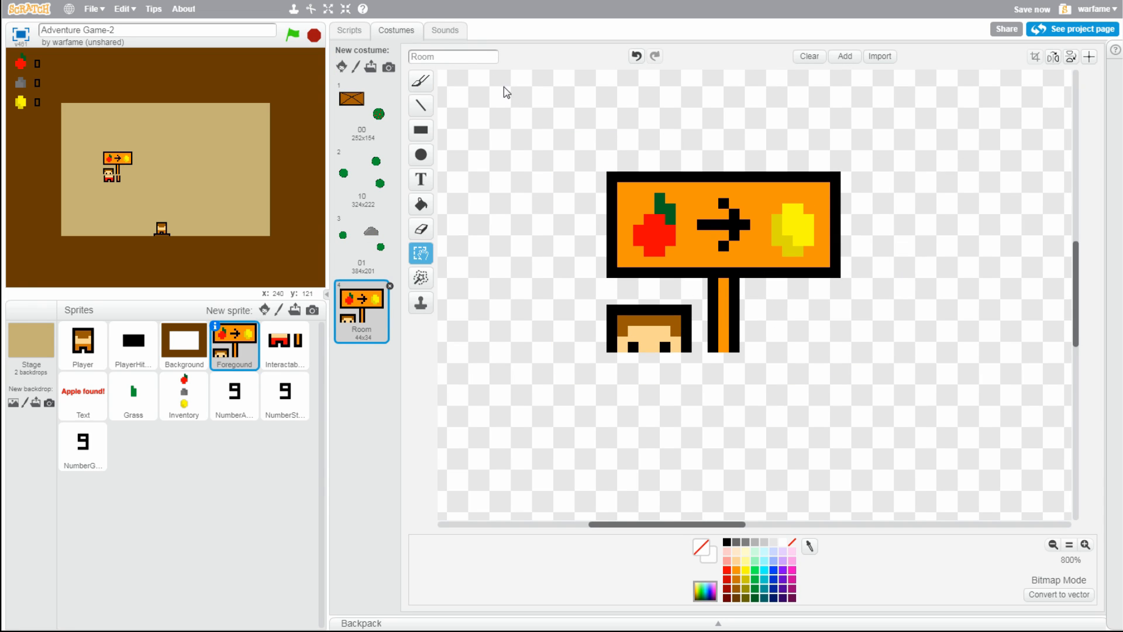
pyautogui.click(708, 256)
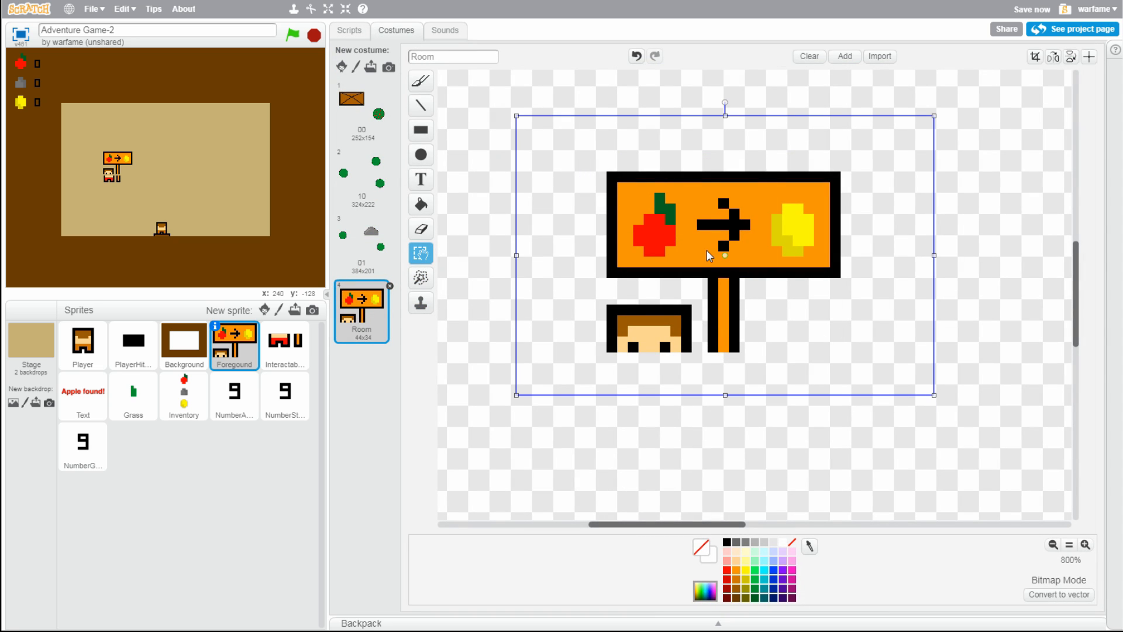
# Nudge the sign and head lower and right, then run the Foreground script
pyautogui.click(362, 9)
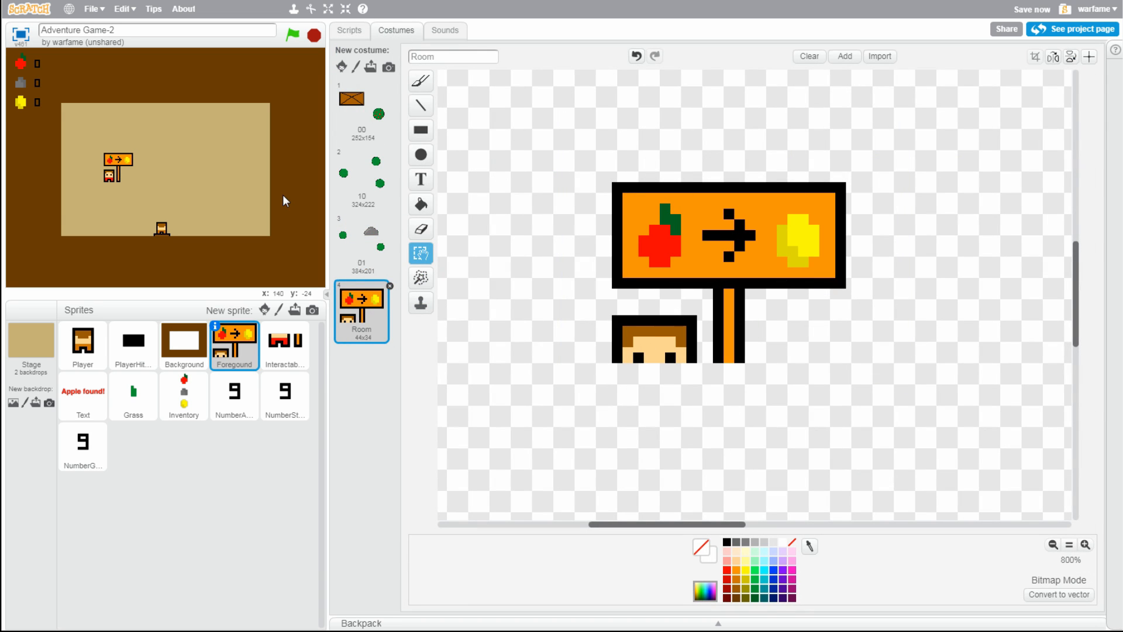
pyautogui.moveTo(252, 156)
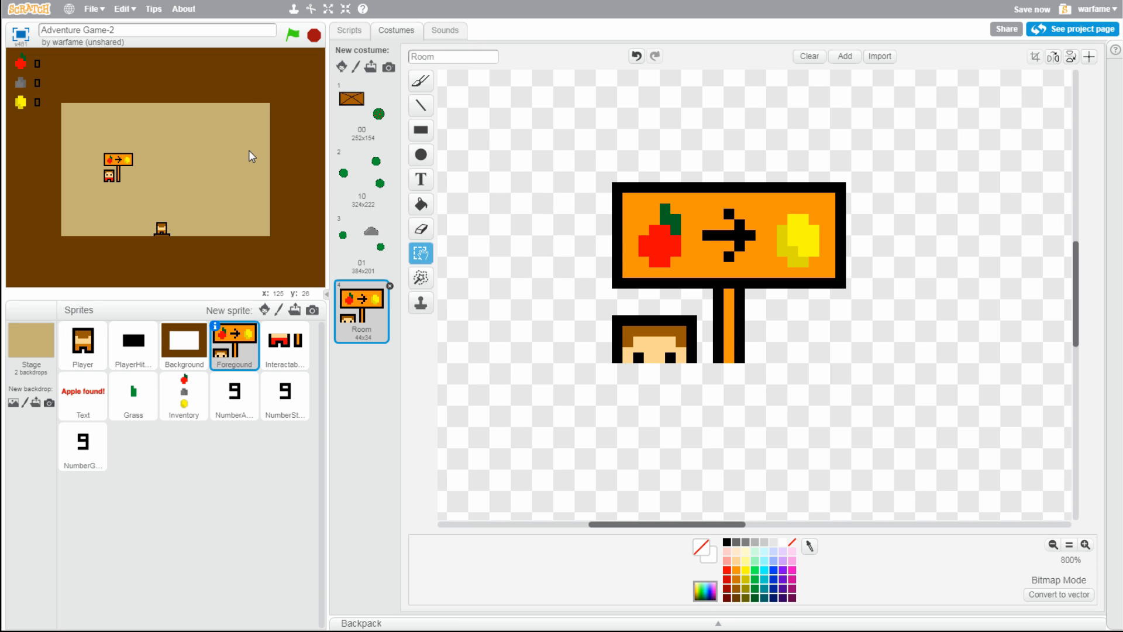
pyautogui.moveTo(211, 151)
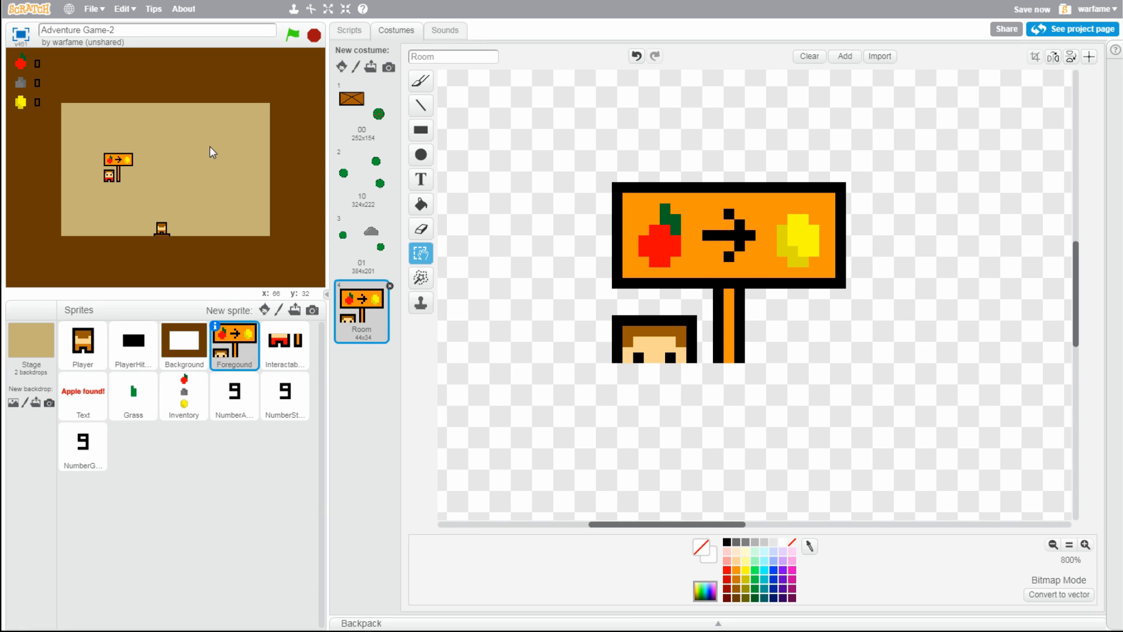
pyautogui.click(349, 31)
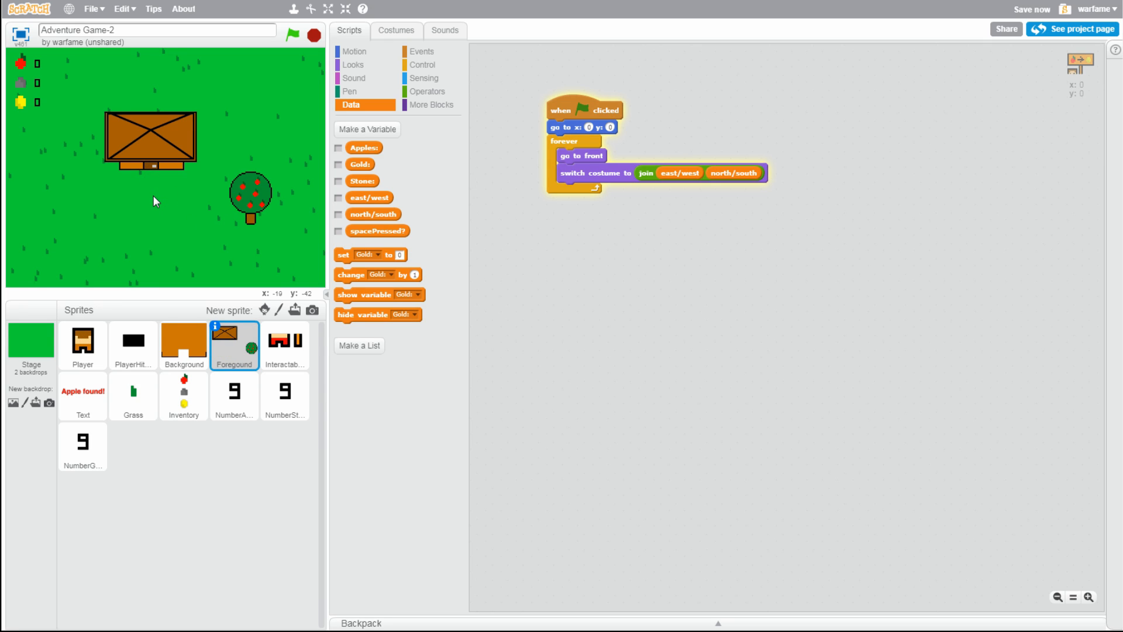
# Drag the Foreground sprite on stage so the sign sits above the merchant
pyautogui.click(291, 34)
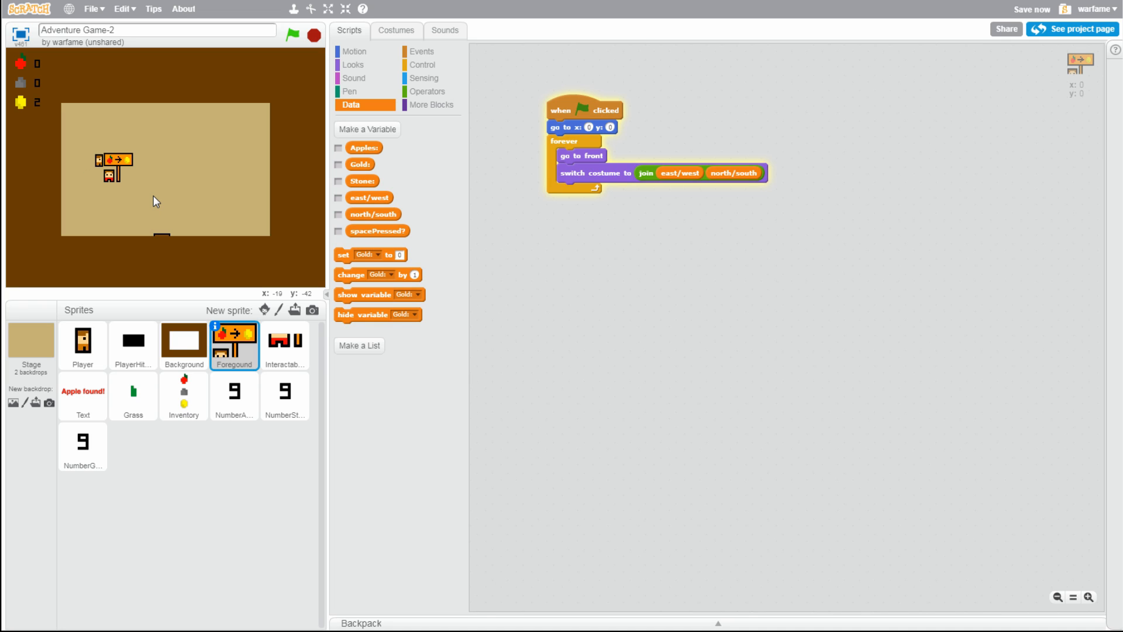
pyautogui.moveTo(208, 168)
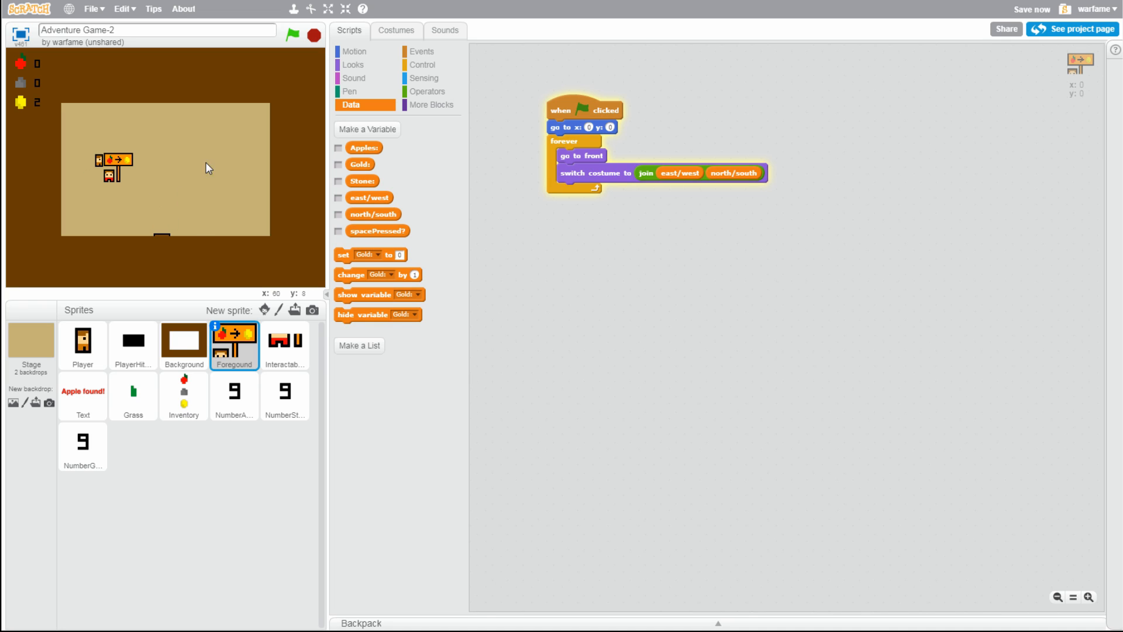
pyautogui.moveTo(205, 188)
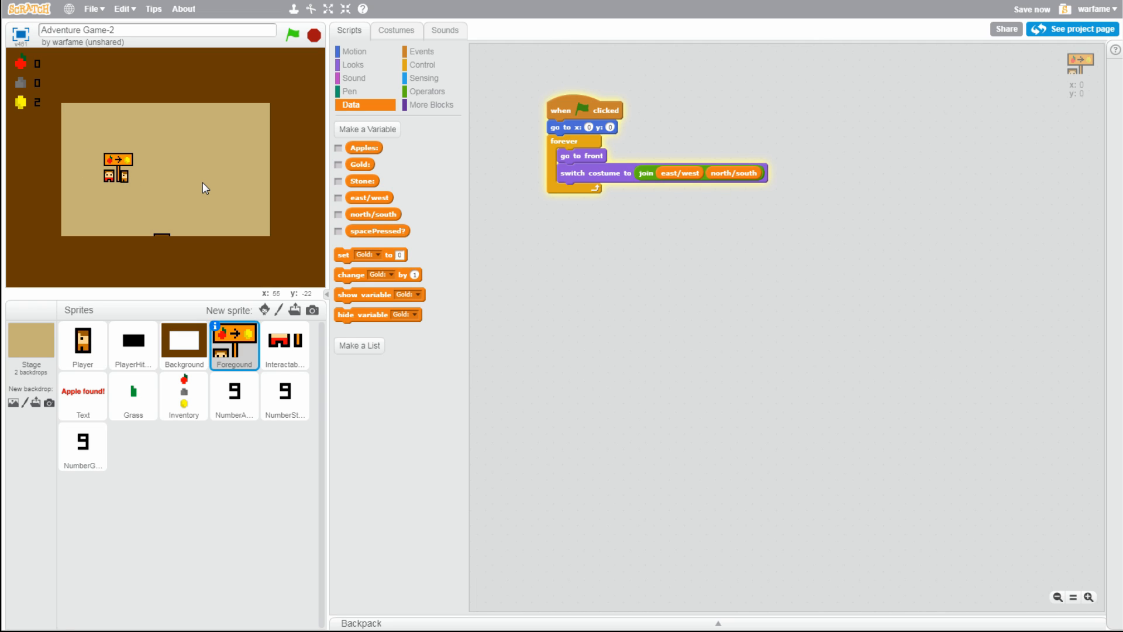
pyautogui.moveTo(197, 227)
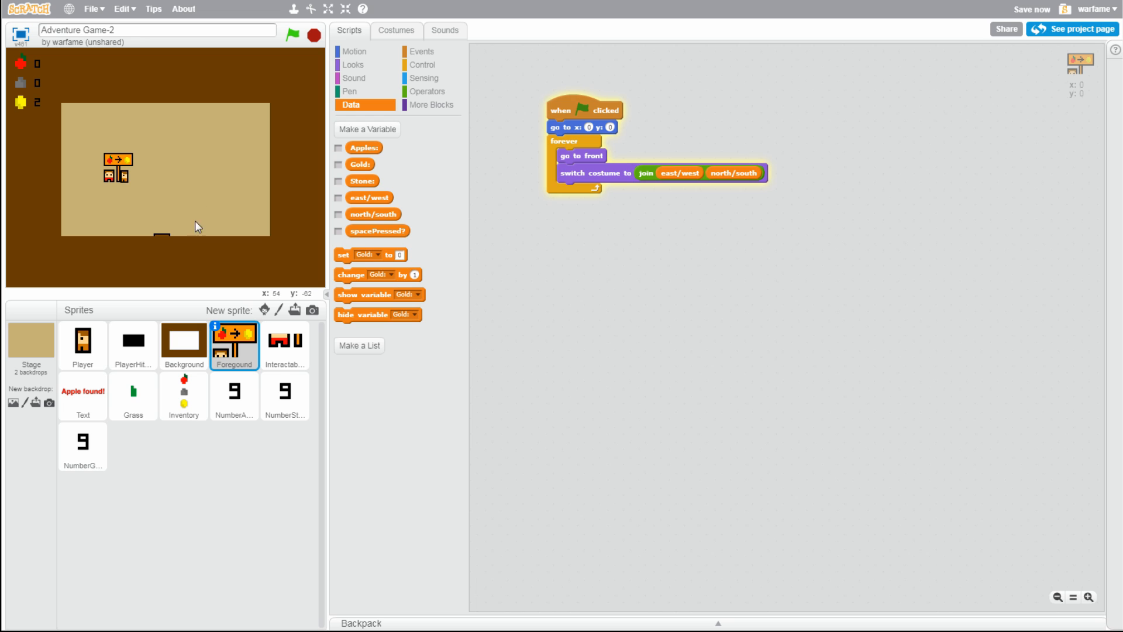
pyautogui.moveTo(172, 188)
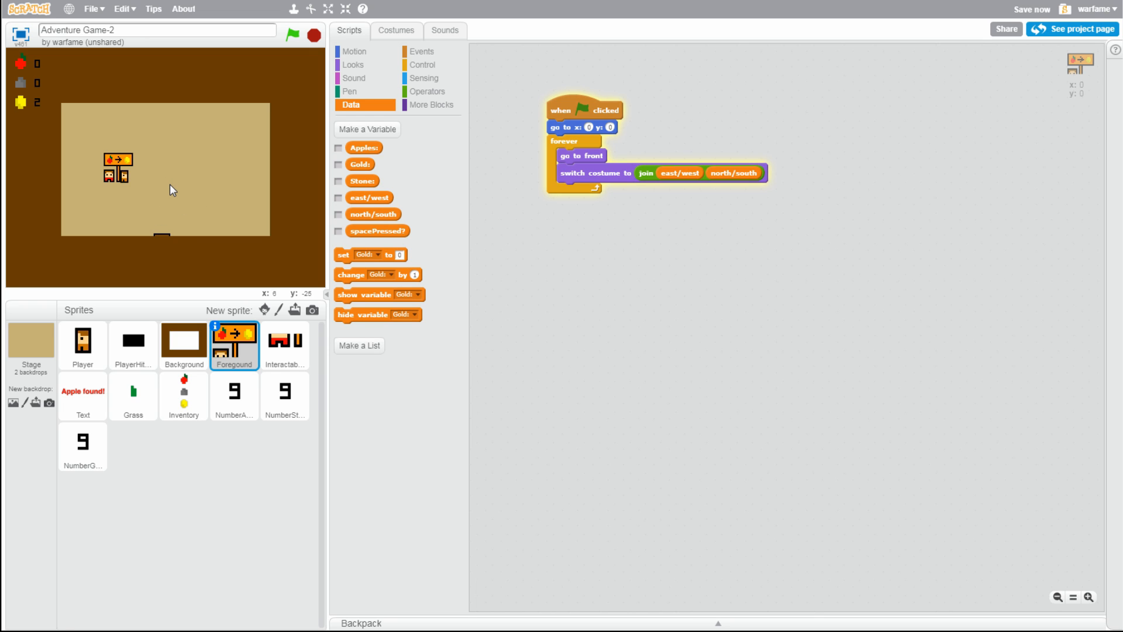
pyautogui.moveTo(290, 351)
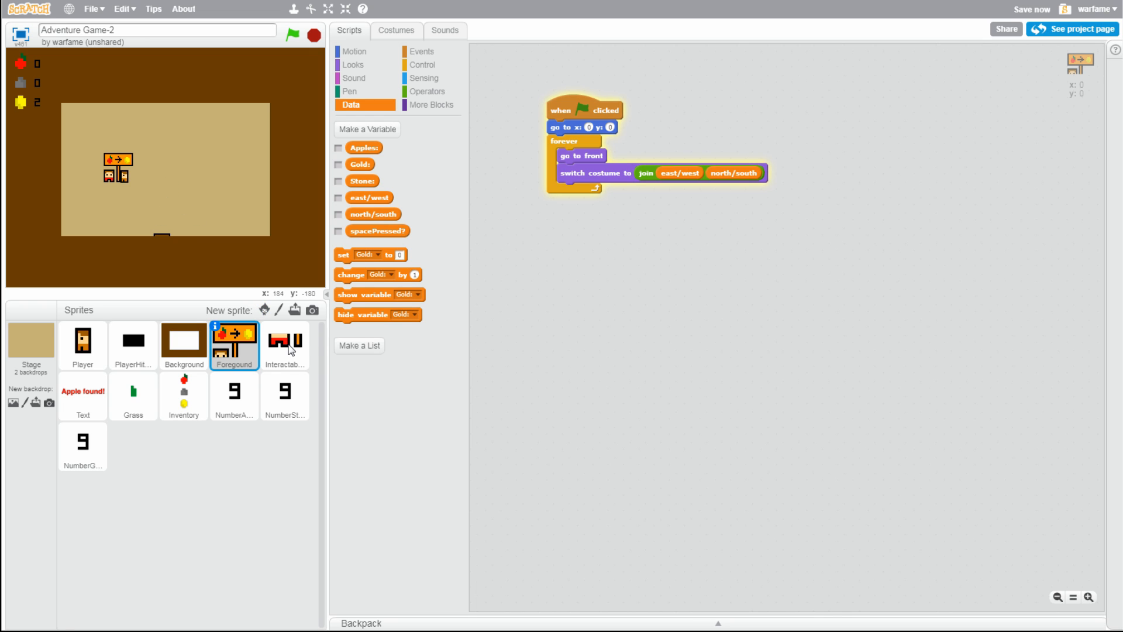
# In the Interactable sprite, raise the clone 4 trade distance to 18, then test-play trading apples for 3 gold
pyautogui.click(285, 341)
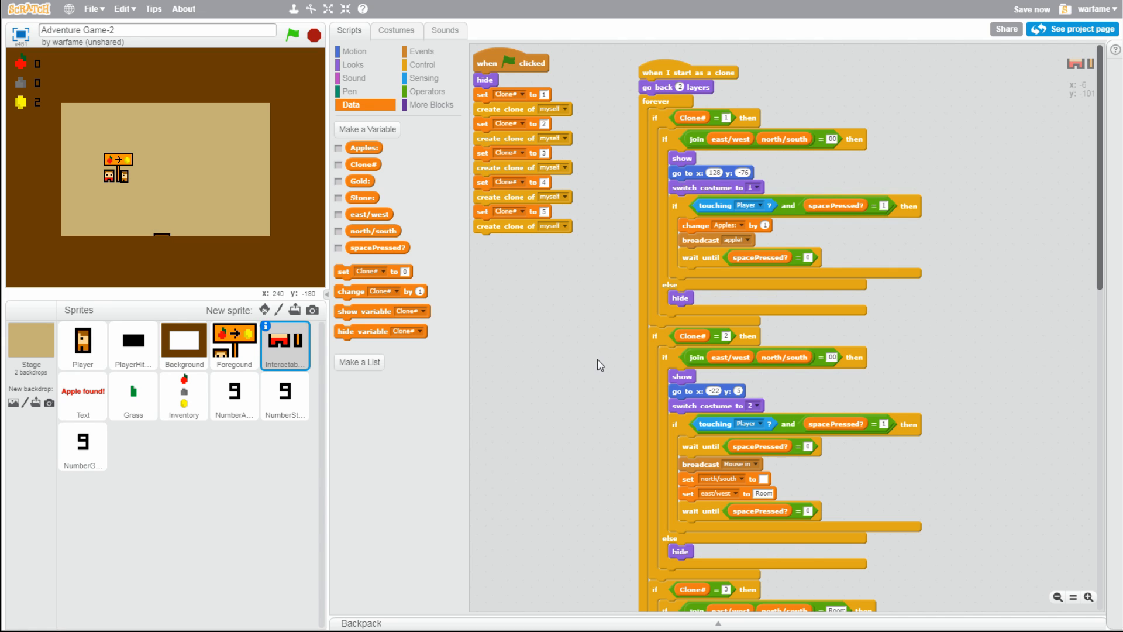
pyautogui.scroll(-3)
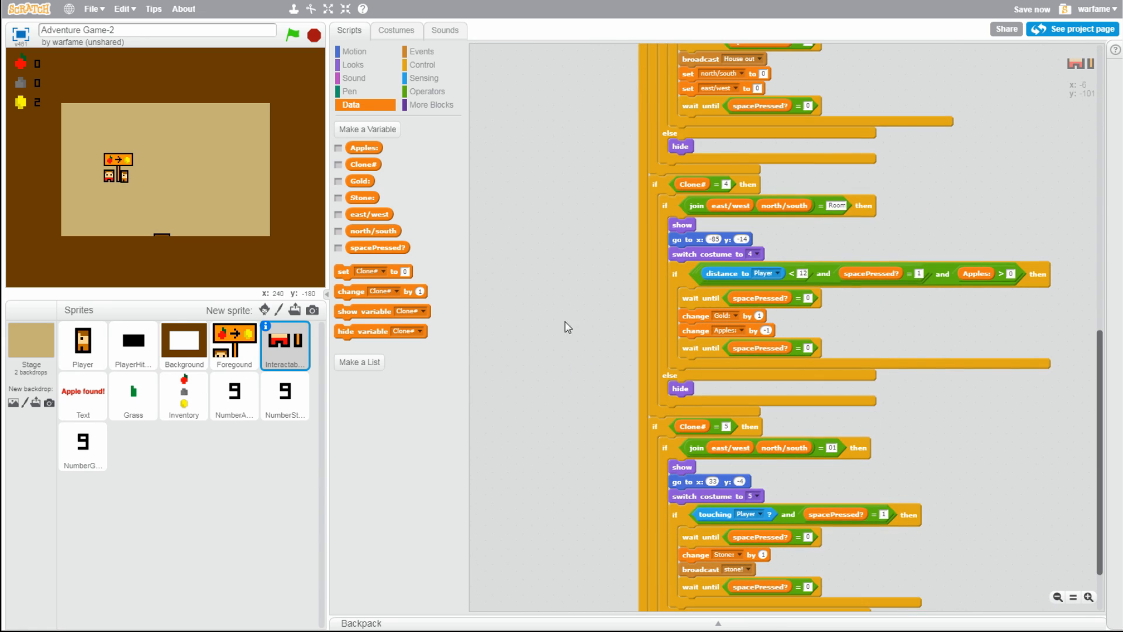
pyautogui.moveTo(858, 338)
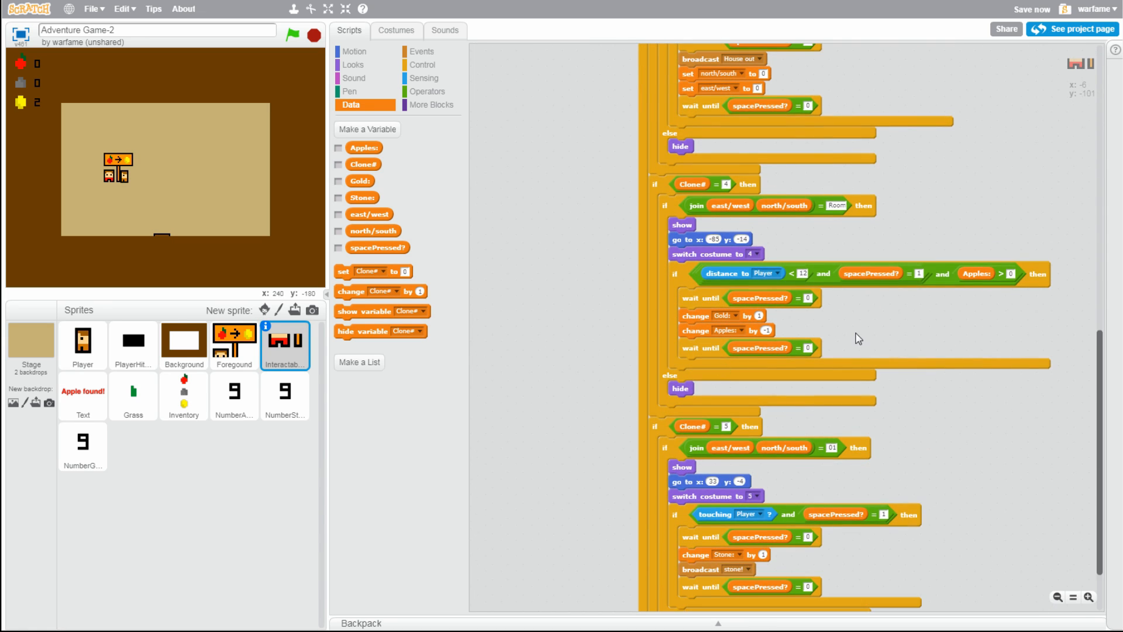
pyautogui.moveTo(869, 328)
pyautogui.write('15')
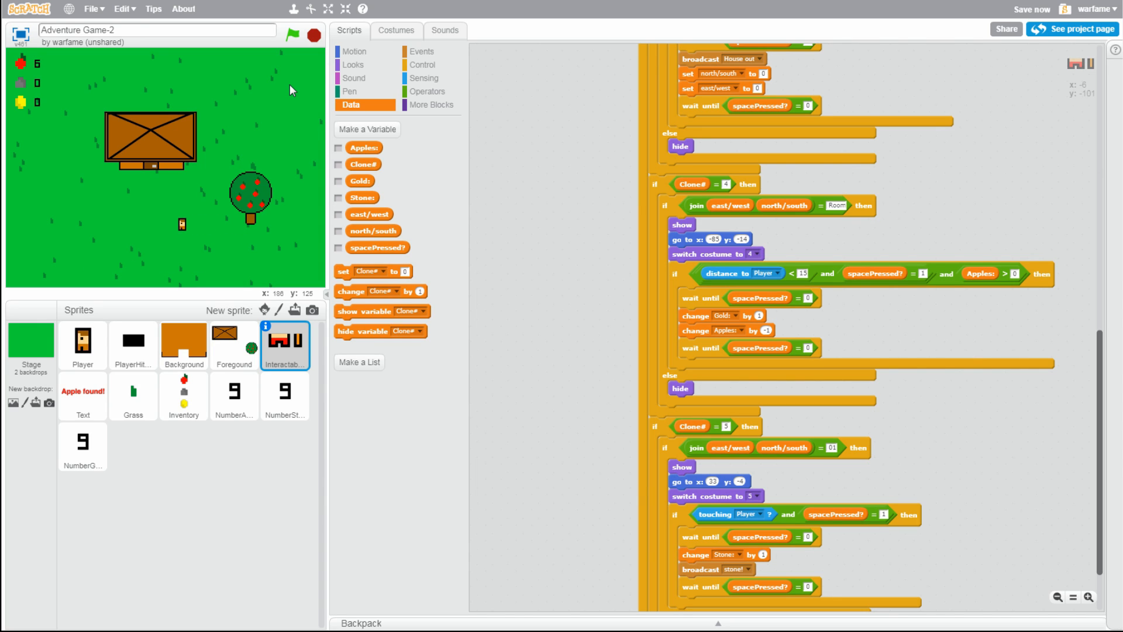
pyautogui.click(291, 34)
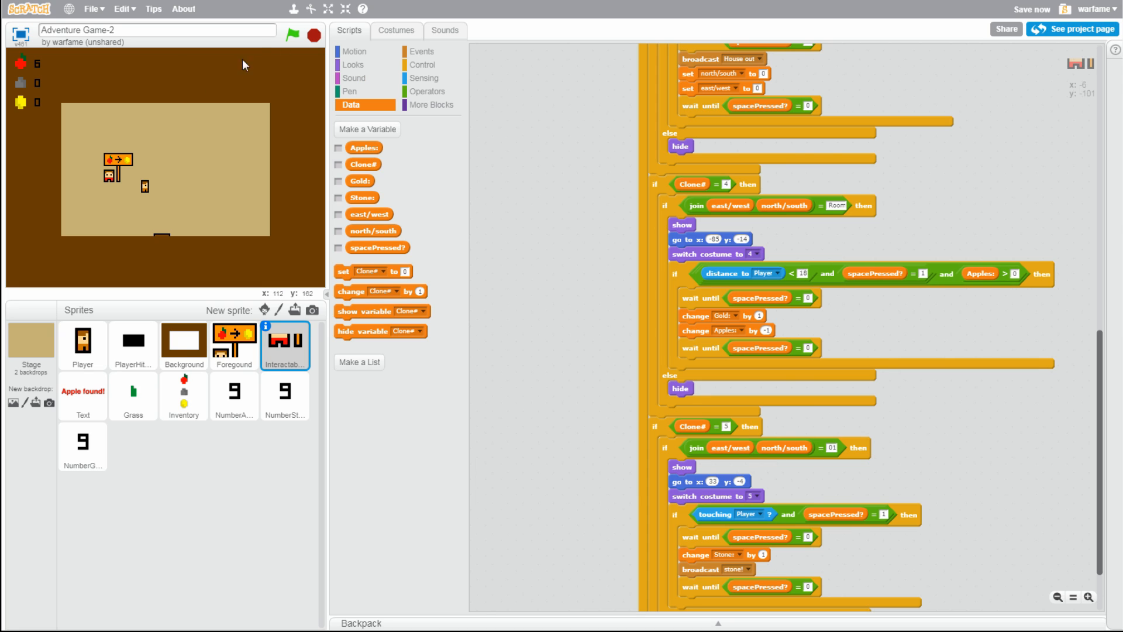
pyautogui.click(293, 35)
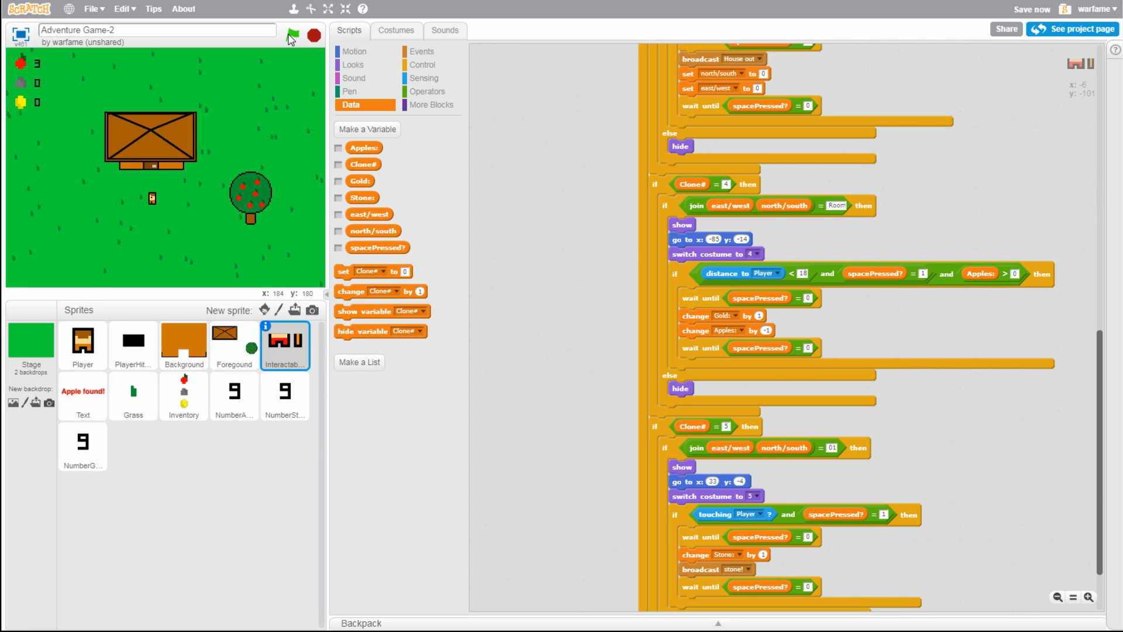
pyautogui.click(293, 35)
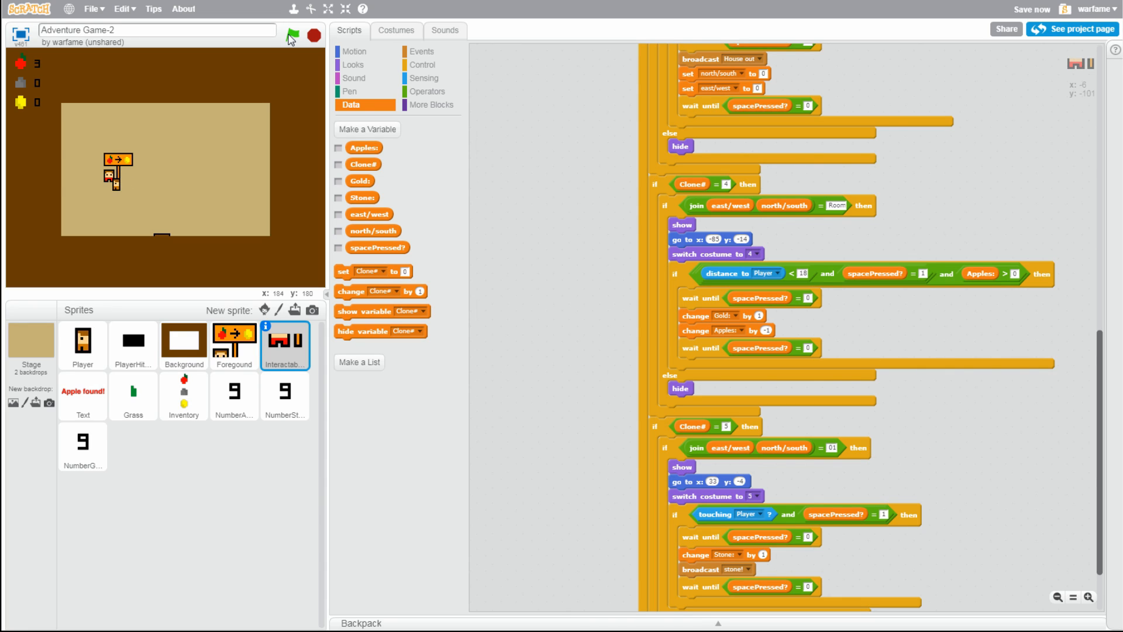
pyautogui.click(292, 35)
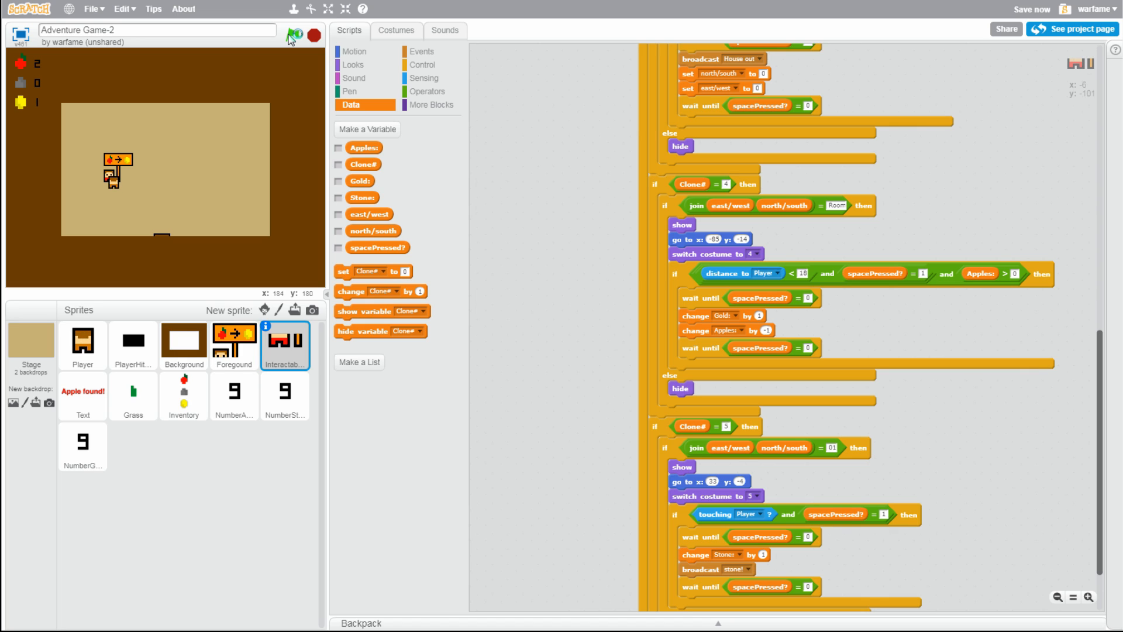
pyautogui.click(292, 36)
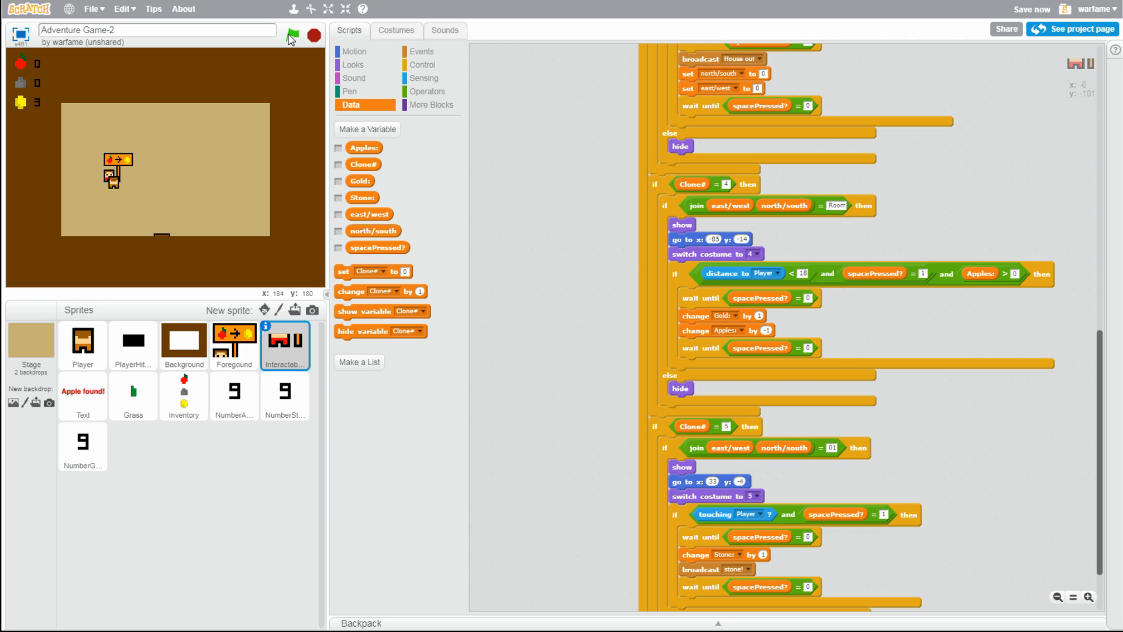
pyautogui.moveTo(528, 252)
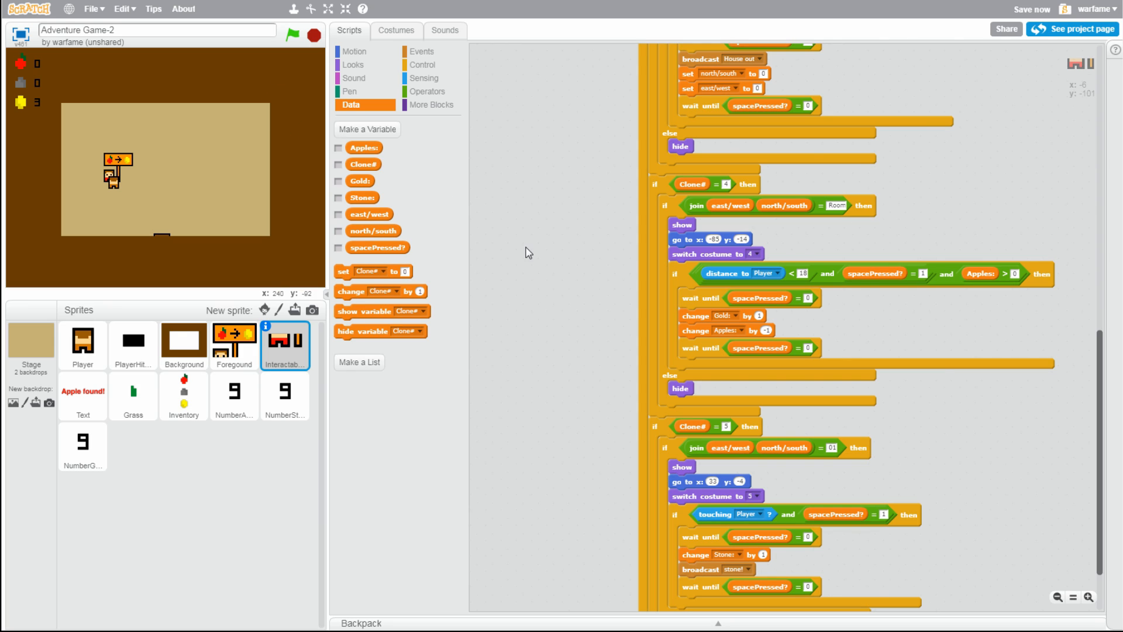
pyautogui.moveTo(554, 247)
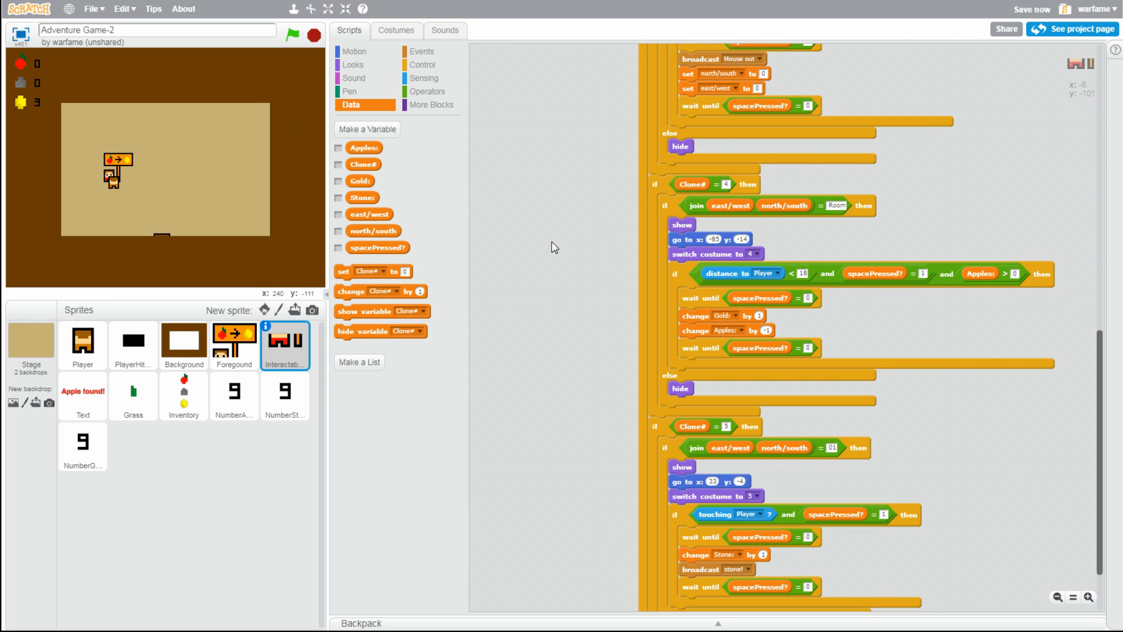
pyautogui.moveTo(799, 280)
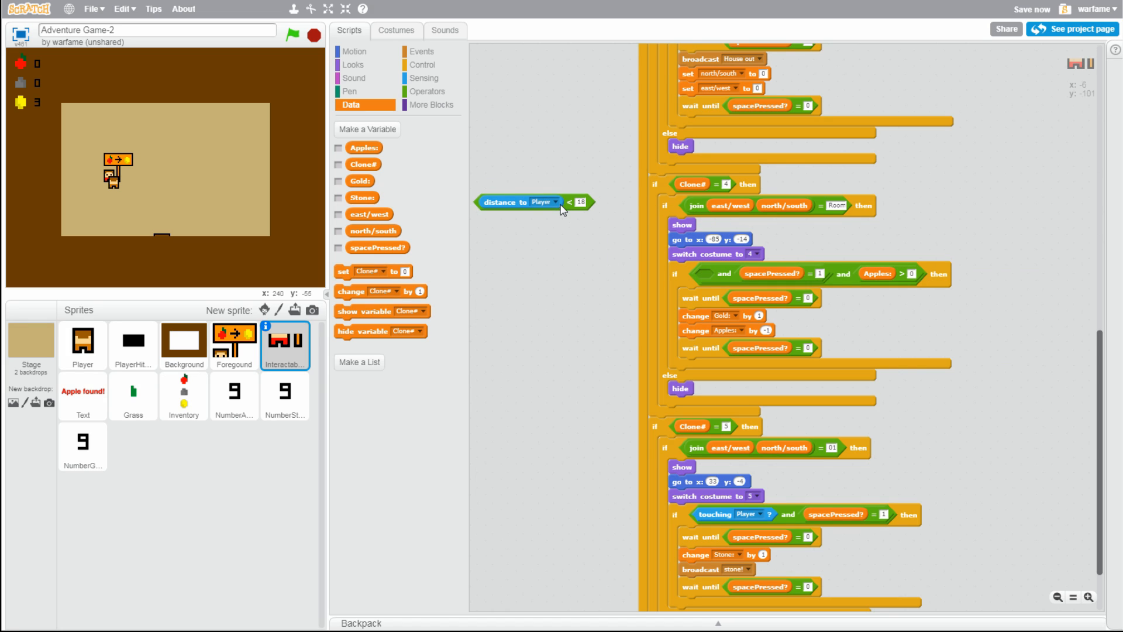
# Replace the merchant trade condition with a 'touching Player' check
pyautogui.click(424, 78)
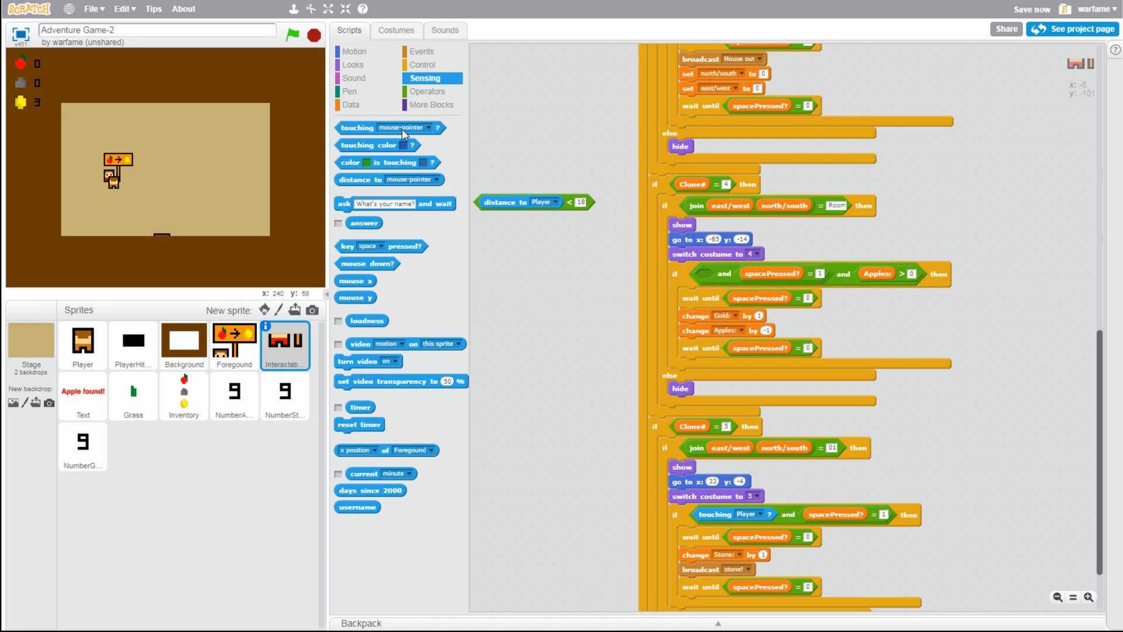
pyautogui.click(770, 273)
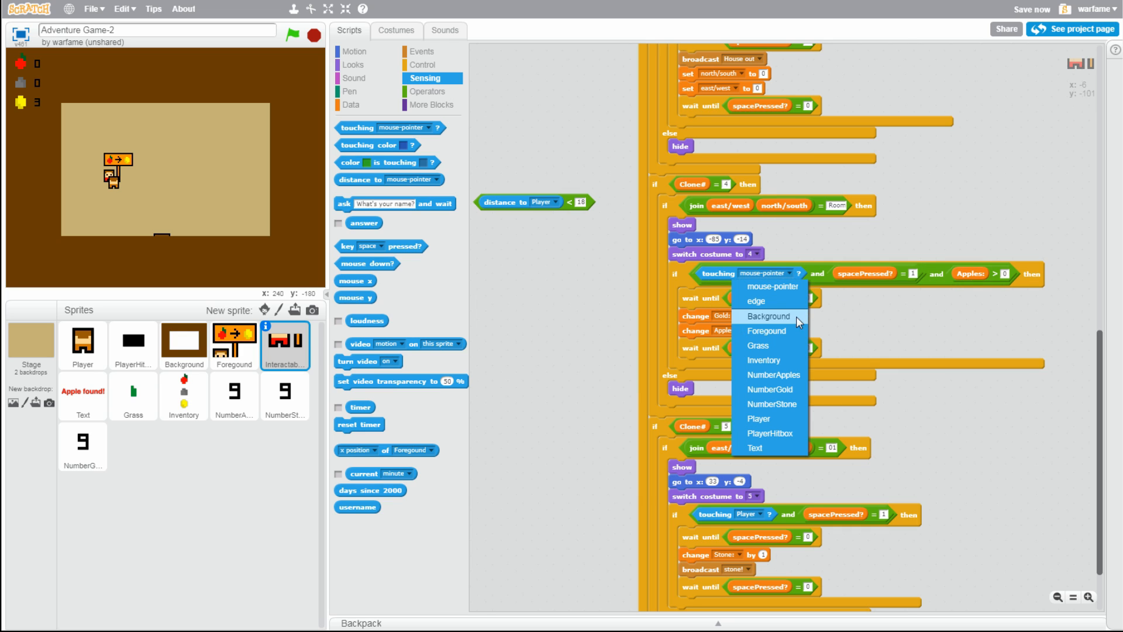
pyautogui.click(758, 418)
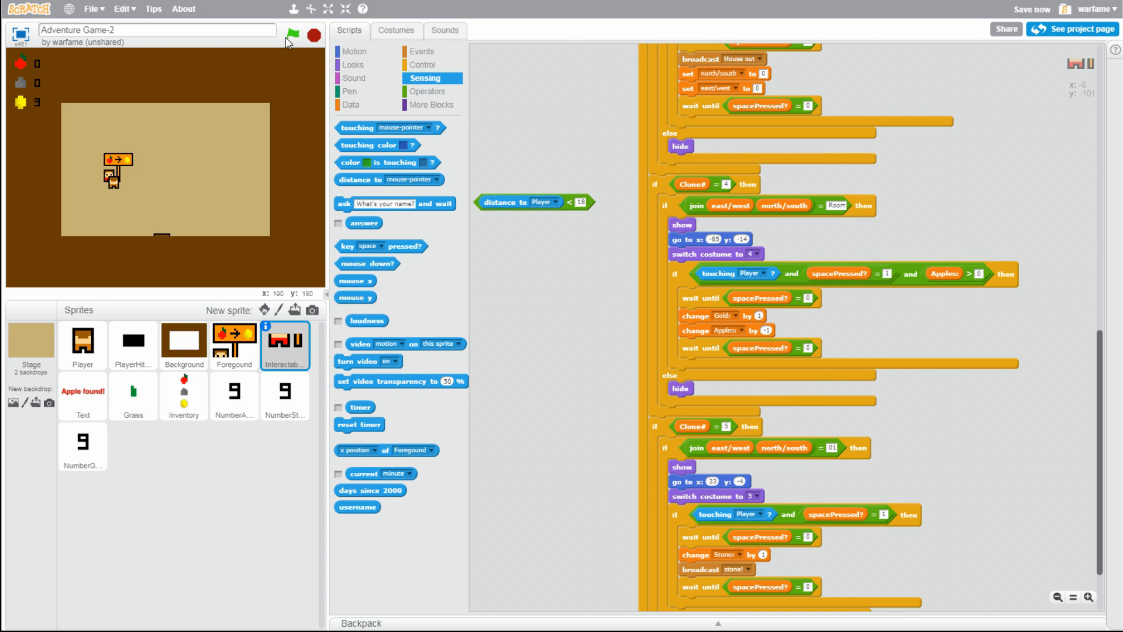
# Run the game three times to test trading with the touching check
pyautogui.click(291, 35)
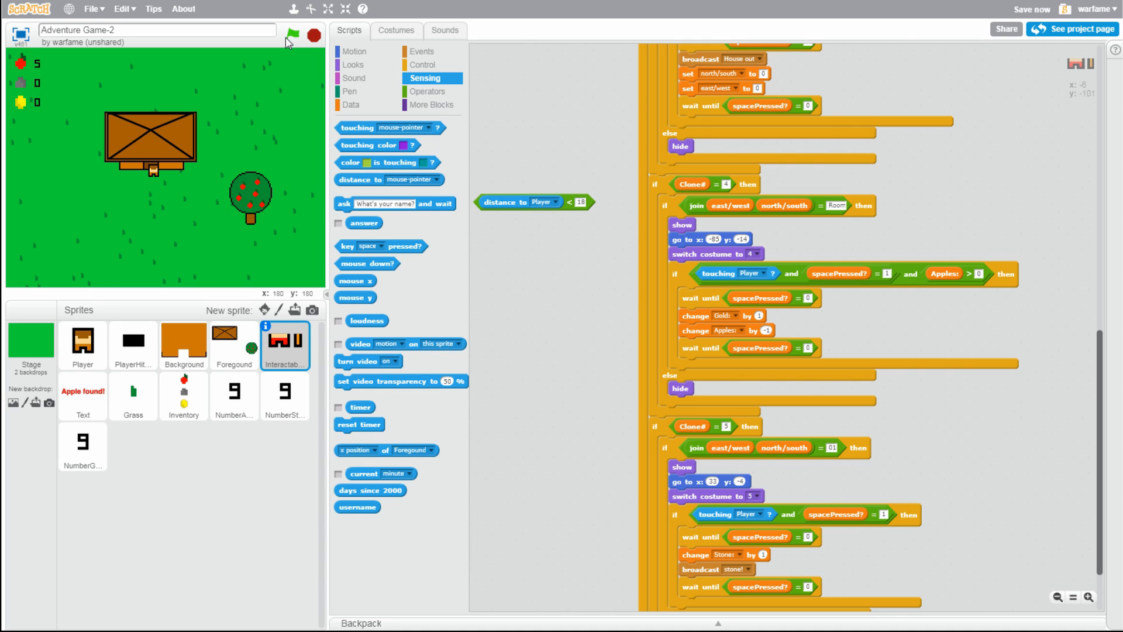
pyautogui.click(291, 35)
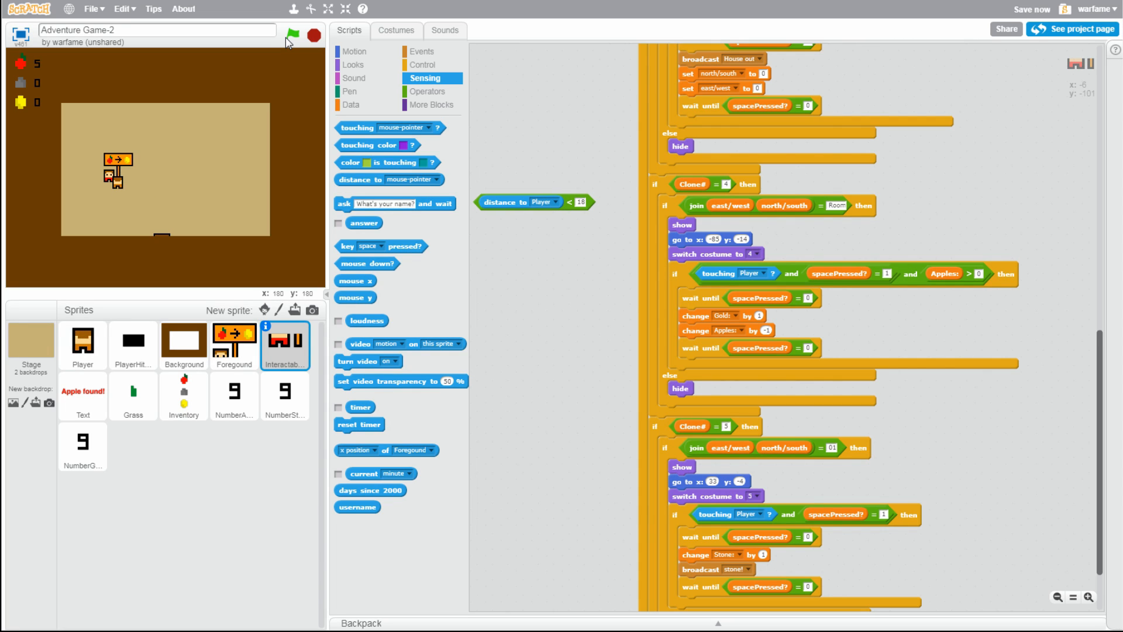
pyautogui.click(290, 35)
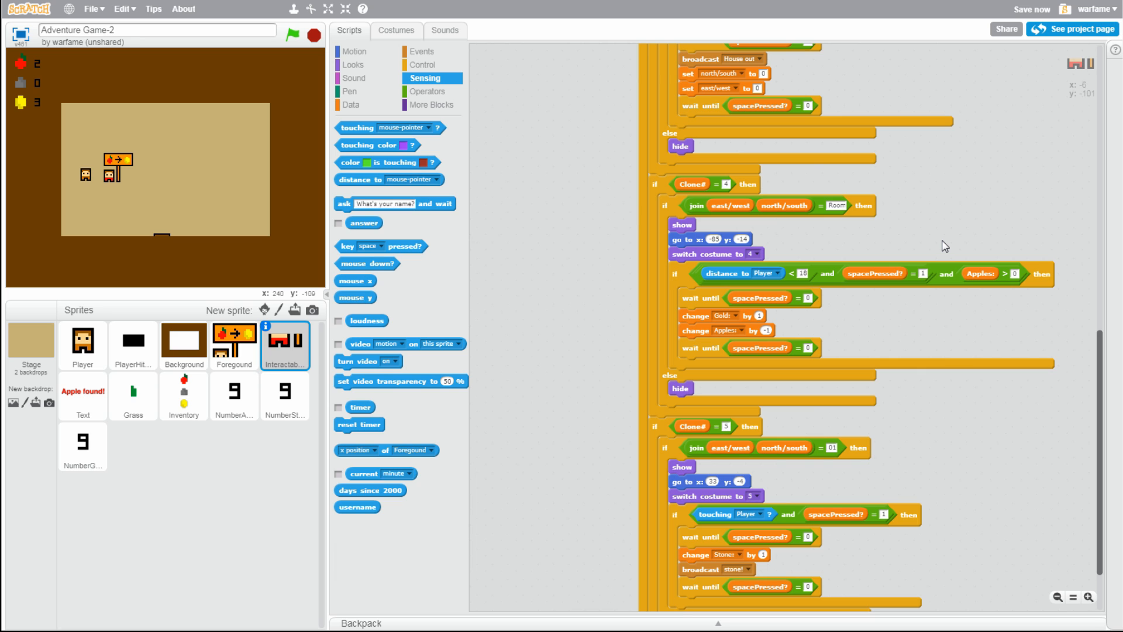
# Scroll down to view the Clone# = 5 stone branch
pyautogui.scroll(-3)
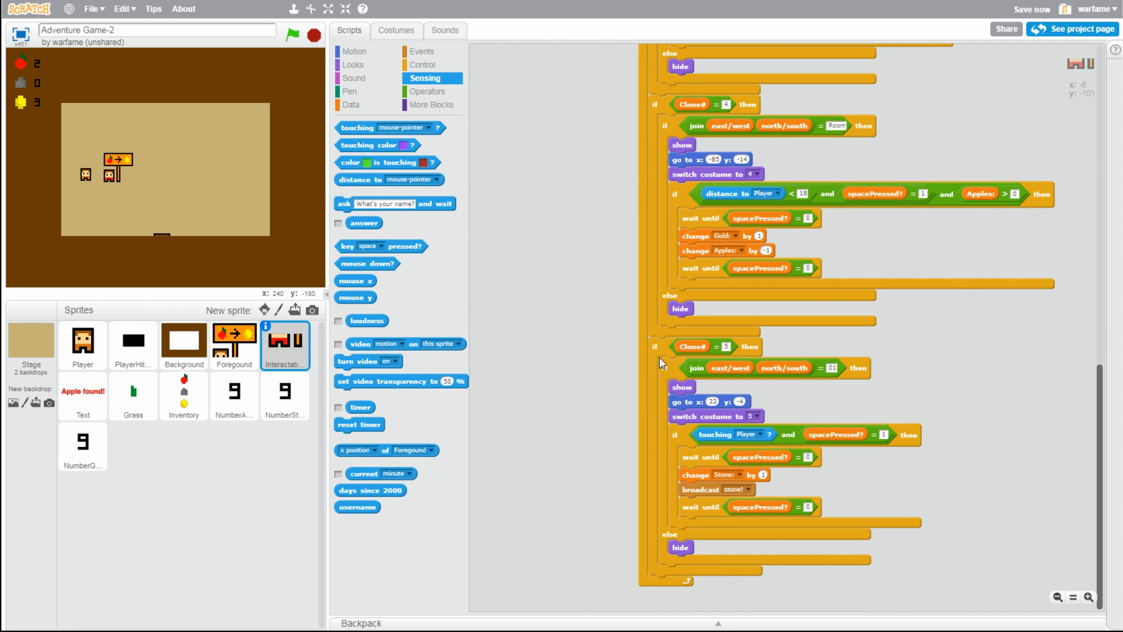